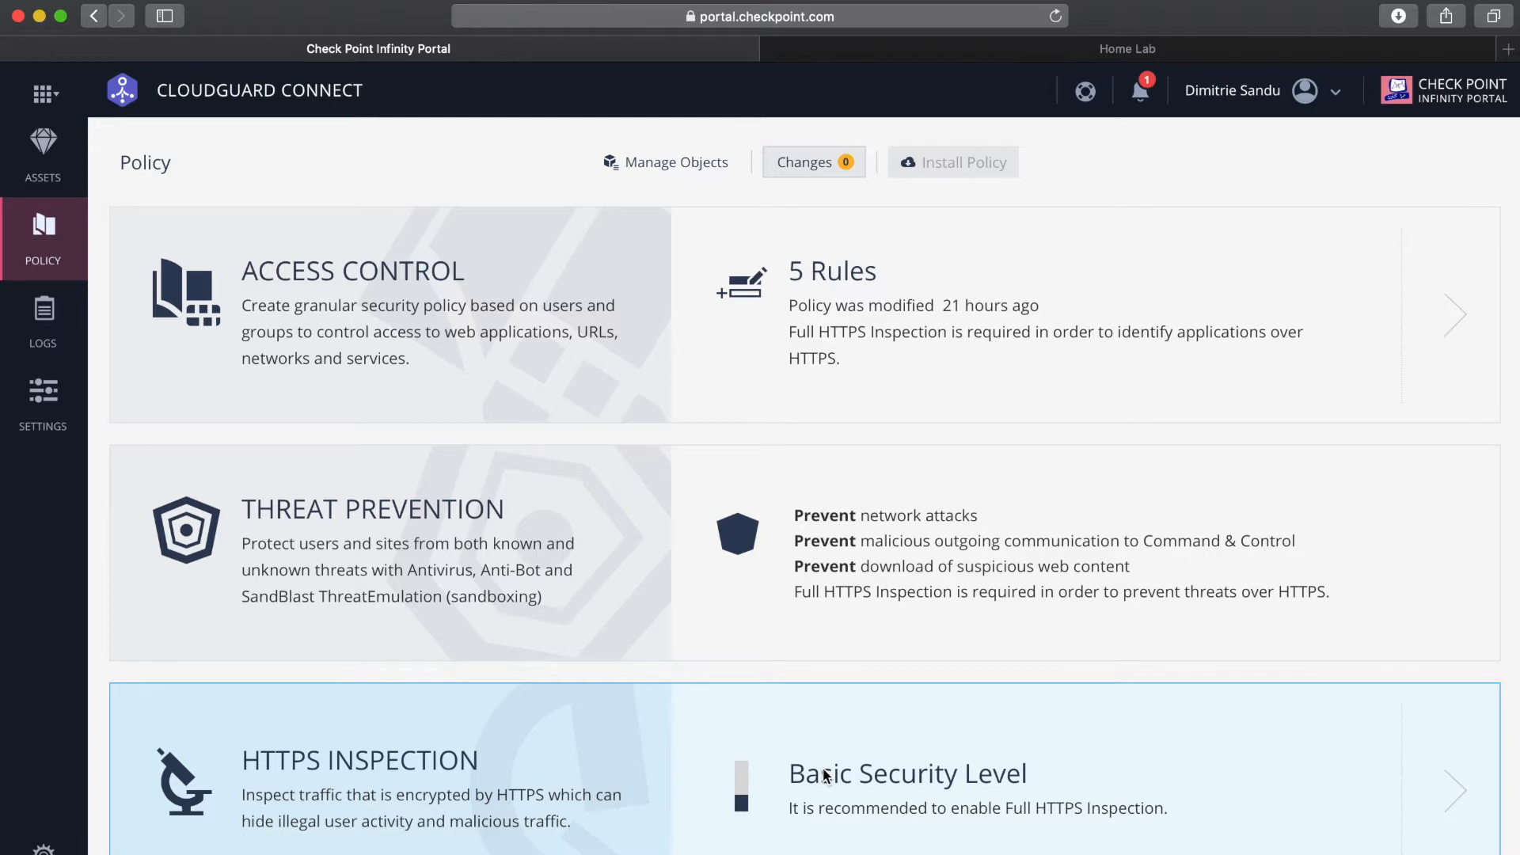
pyautogui.moveTo(677, 467)
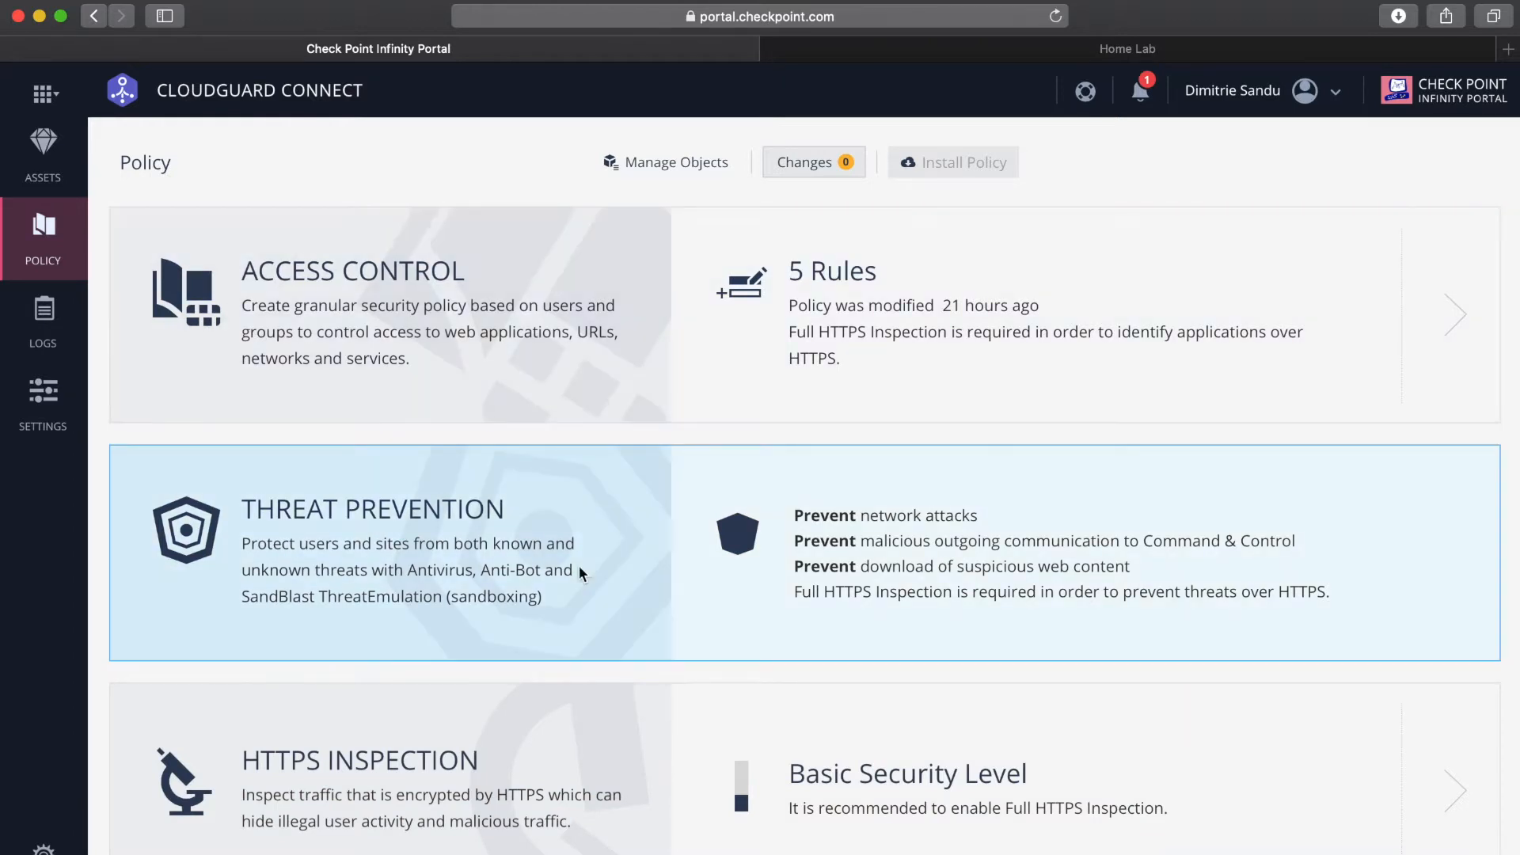
pyautogui.moveTo(549, 721)
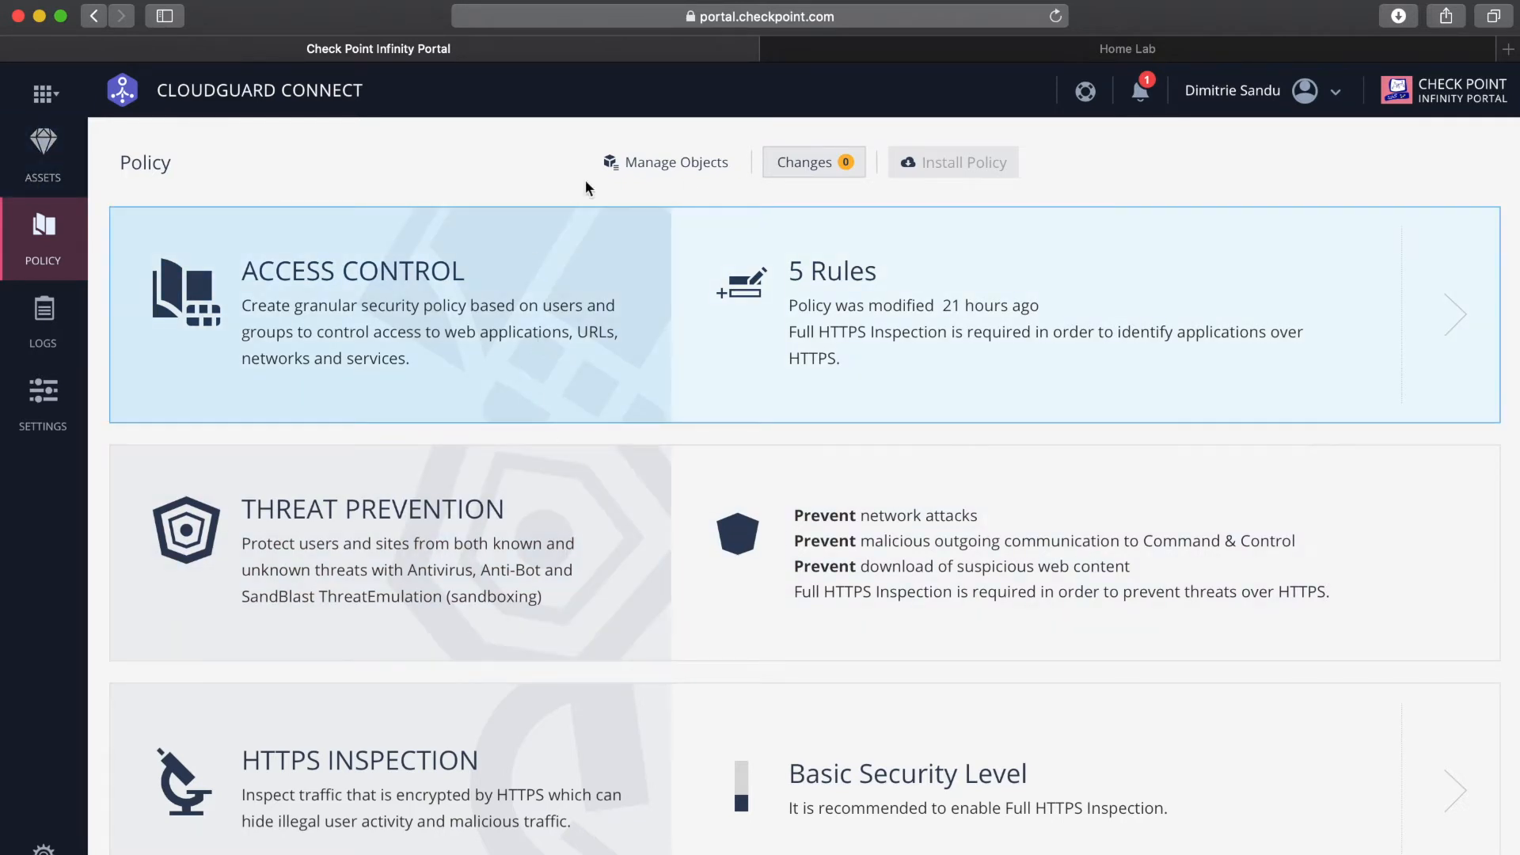
pyautogui.moveTo(458, 96)
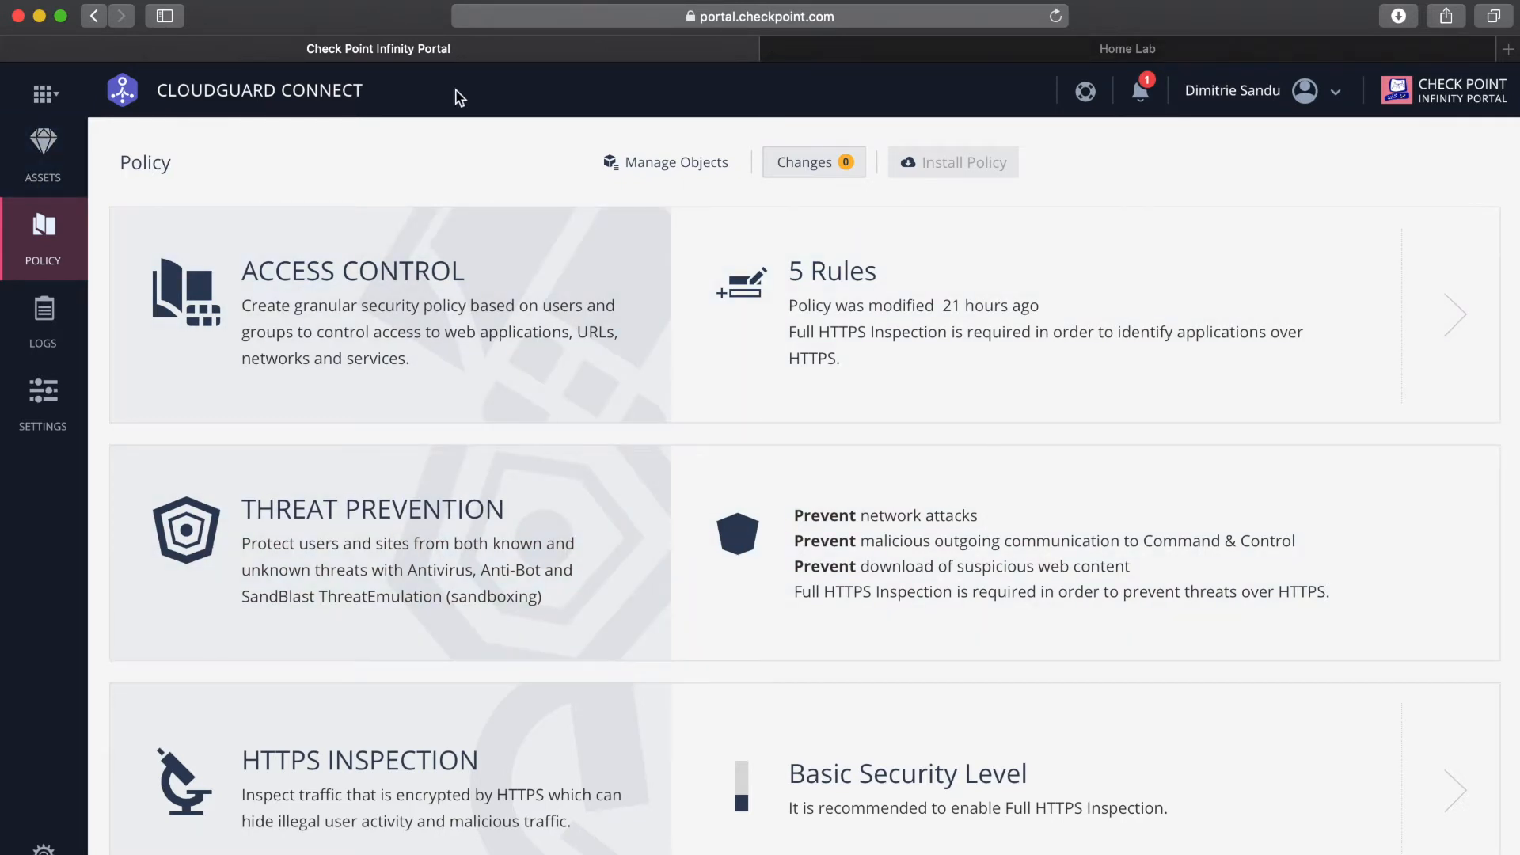
# Name the new site 'Dimi Home Lab', host it in Europe: UK, and estimate 20 users
pyautogui.click(42, 156)
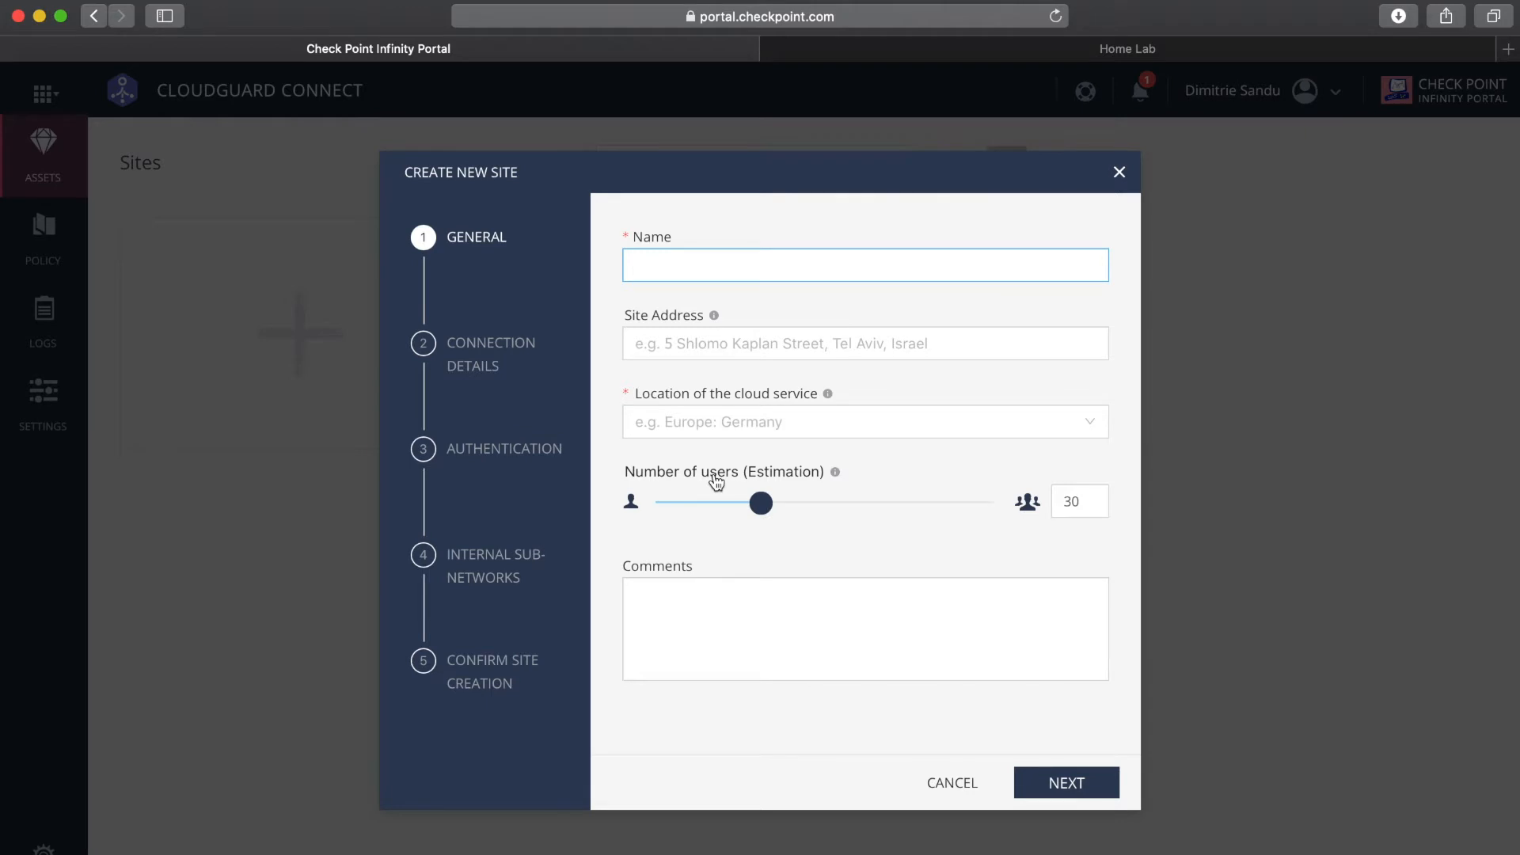
pyautogui.write('Dimi Home Lab')
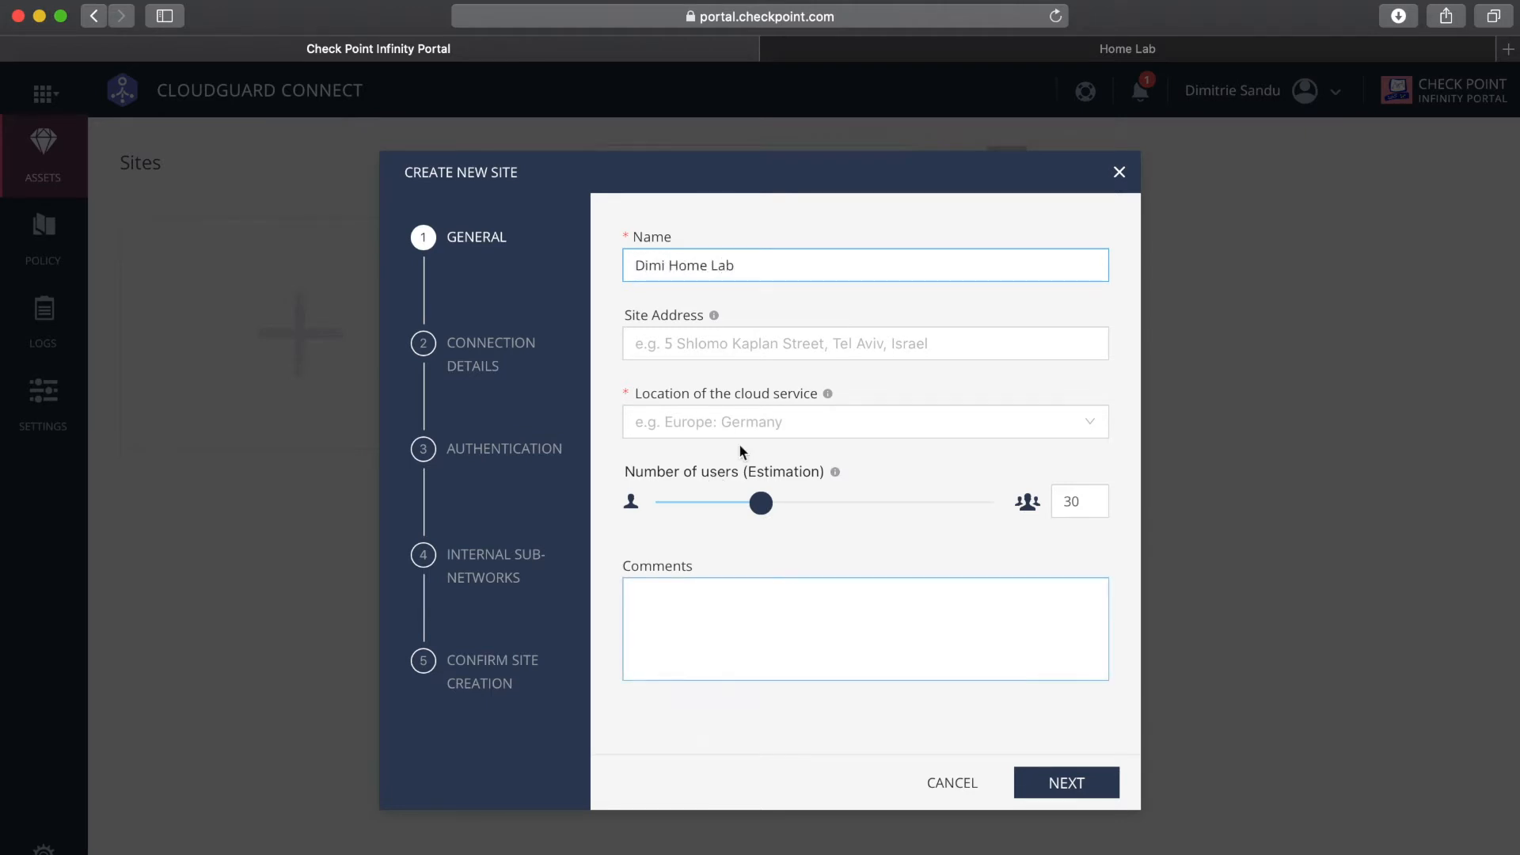
pyautogui.click(863, 420)
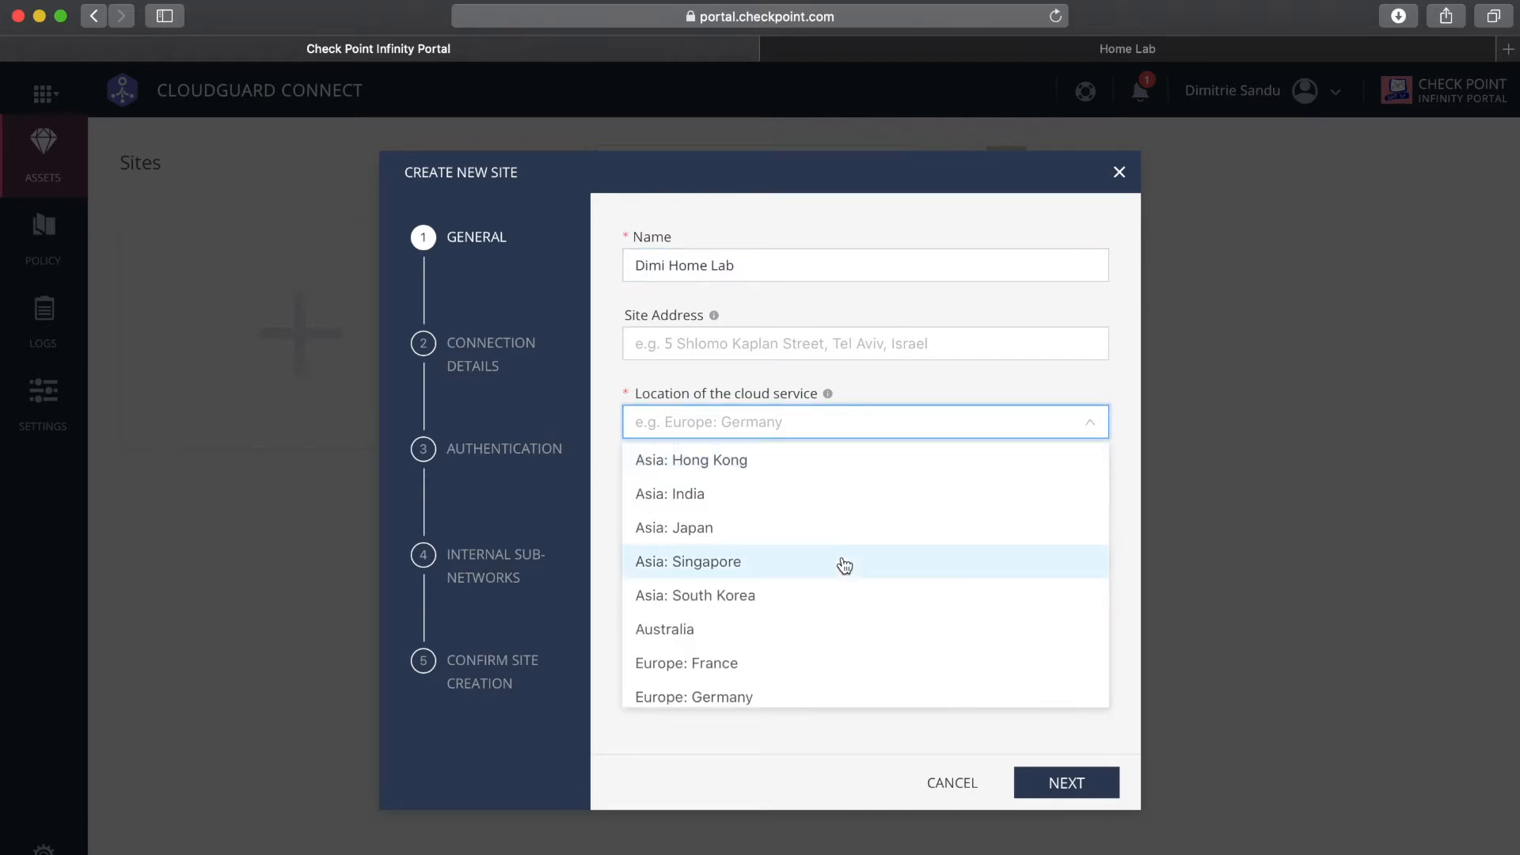
pyautogui.scroll(-3)
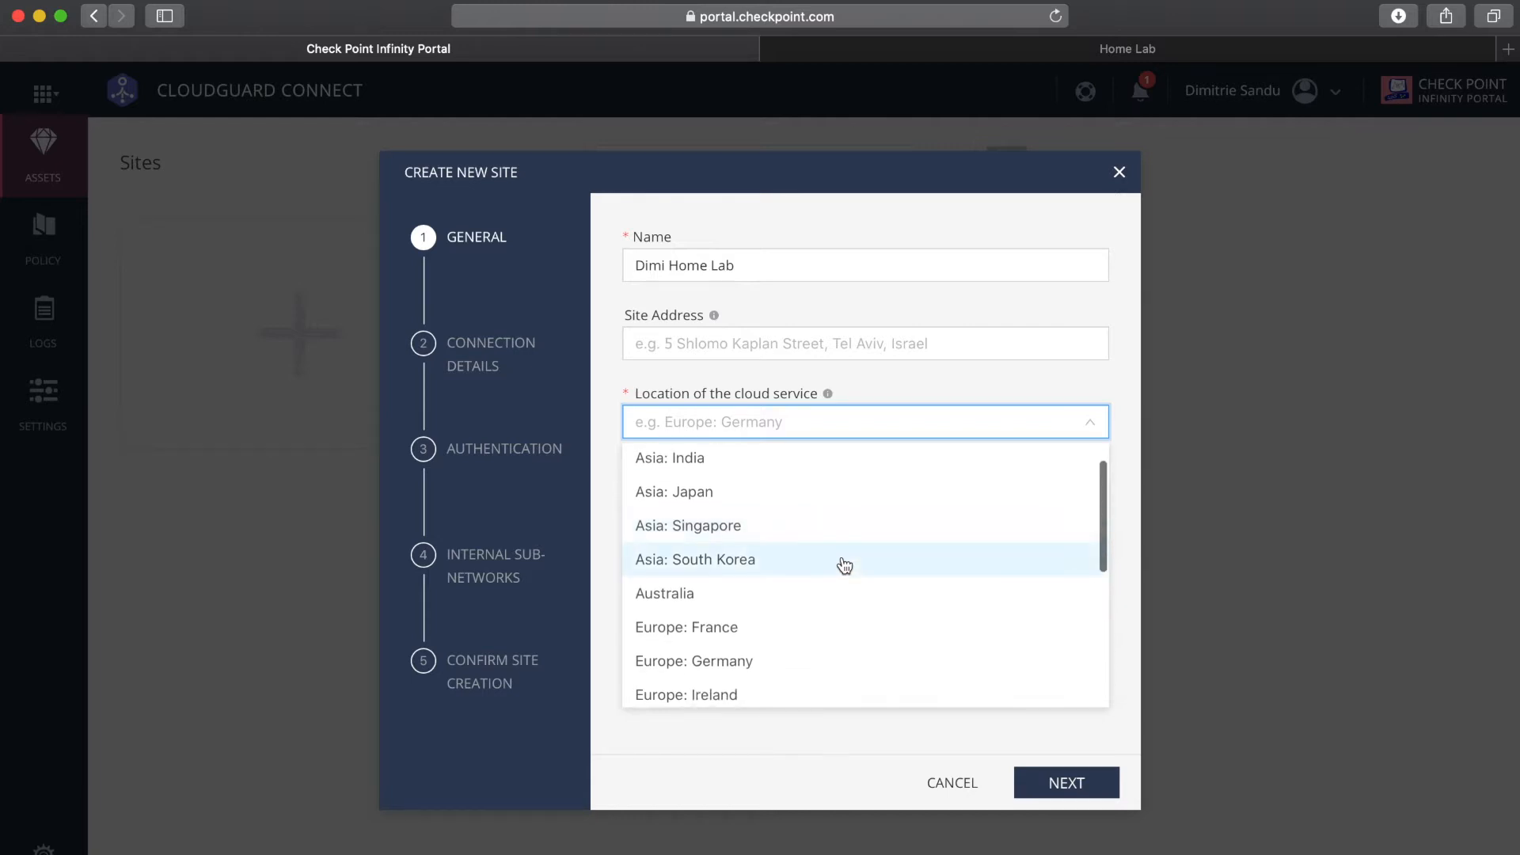
pyautogui.scroll(-3)
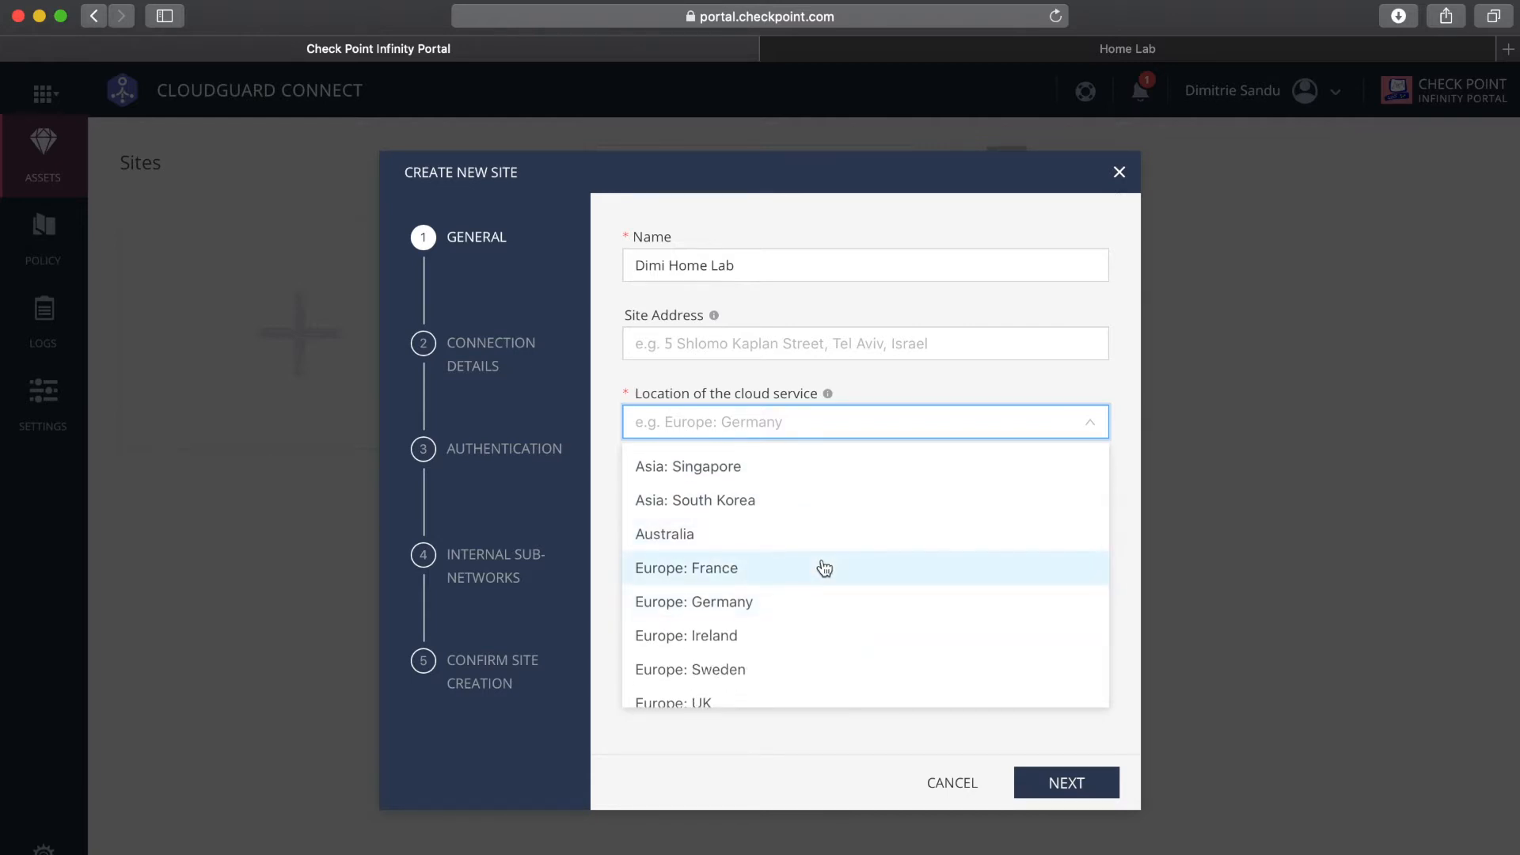
pyautogui.moveTo(832, 687)
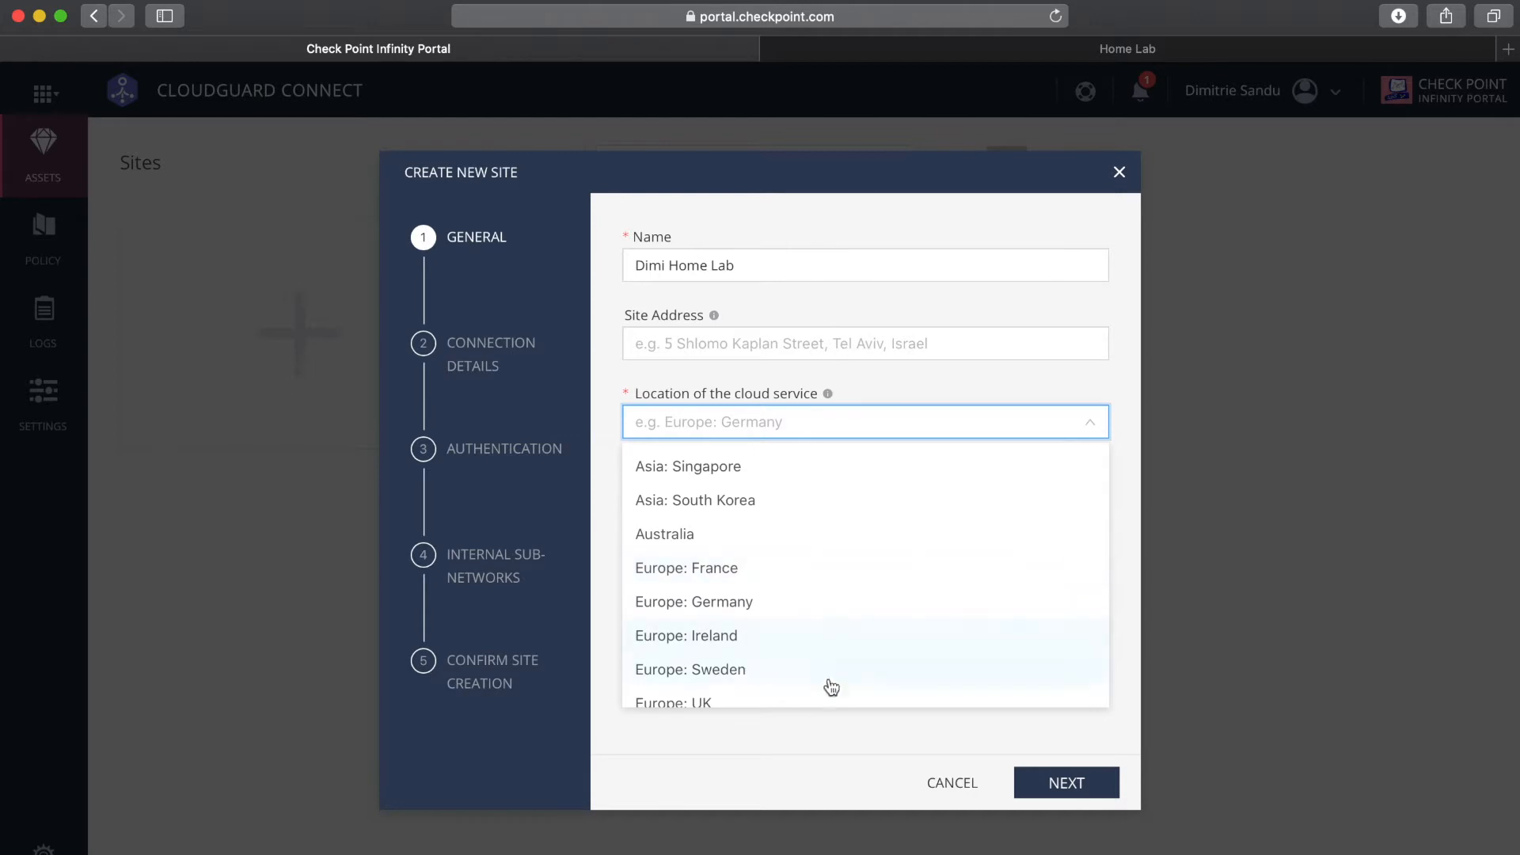
pyautogui.click(673, 703)
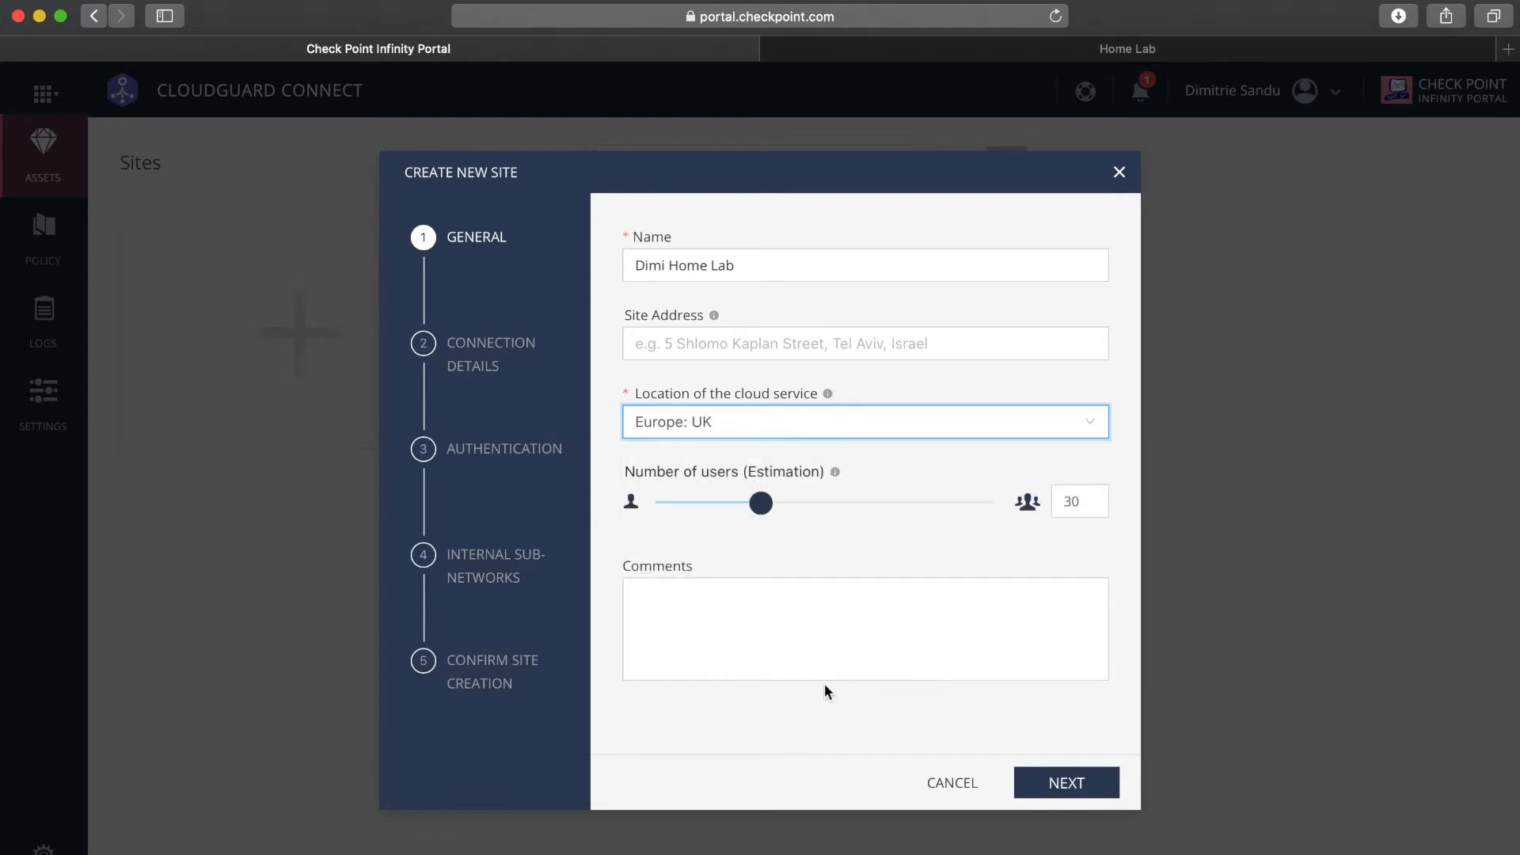
pyautogui.moveTo(759, 502); pyautogui.dragTo(751, 502)
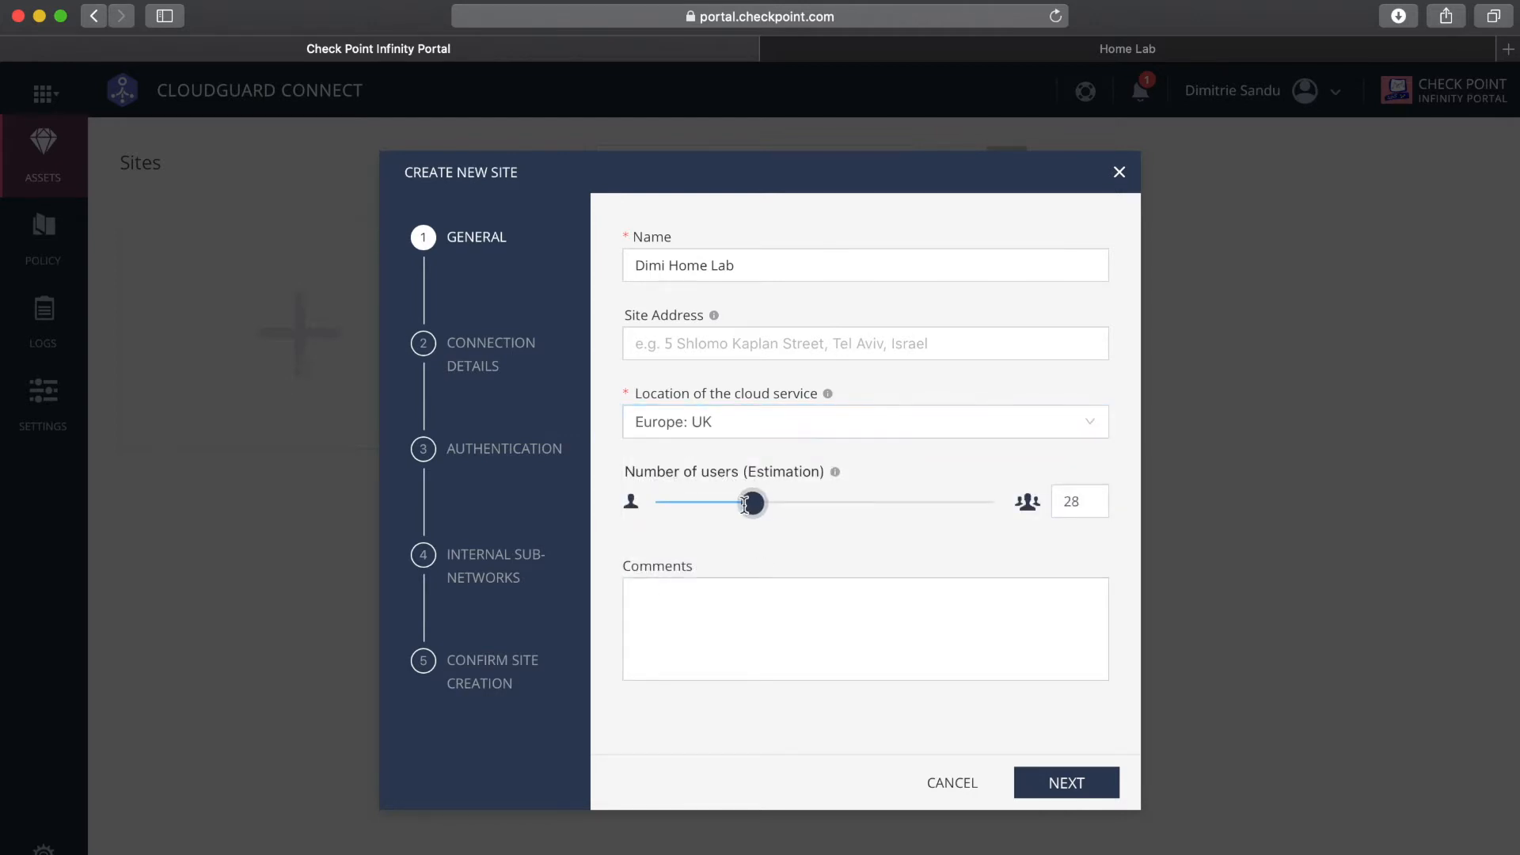
pyautogui.moveTo(755, 502); pyautogui.dragTo(727, 502)
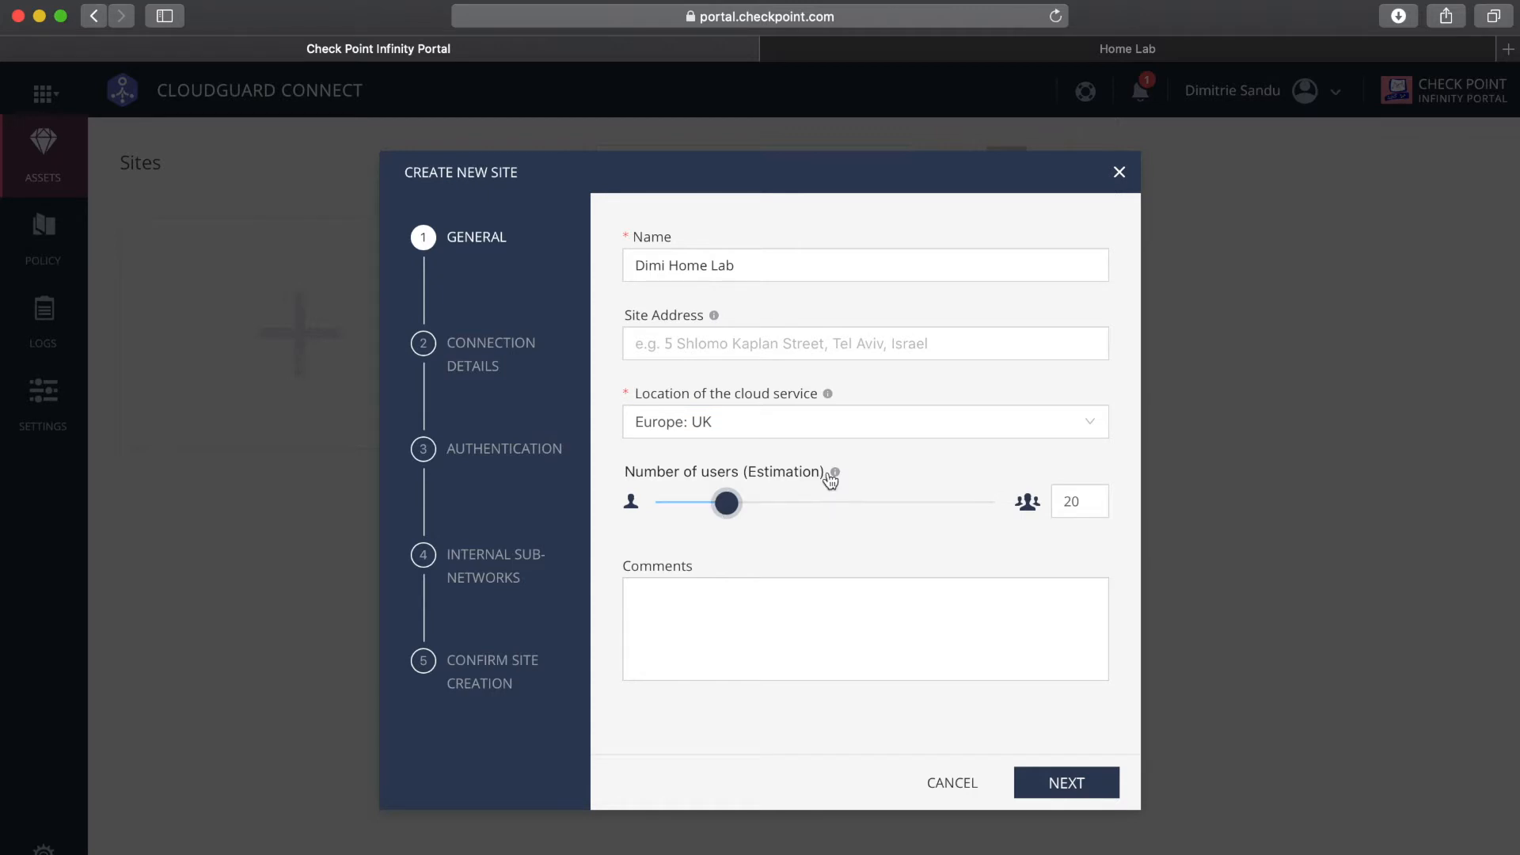
pyautogui.moveTo(834, 475)
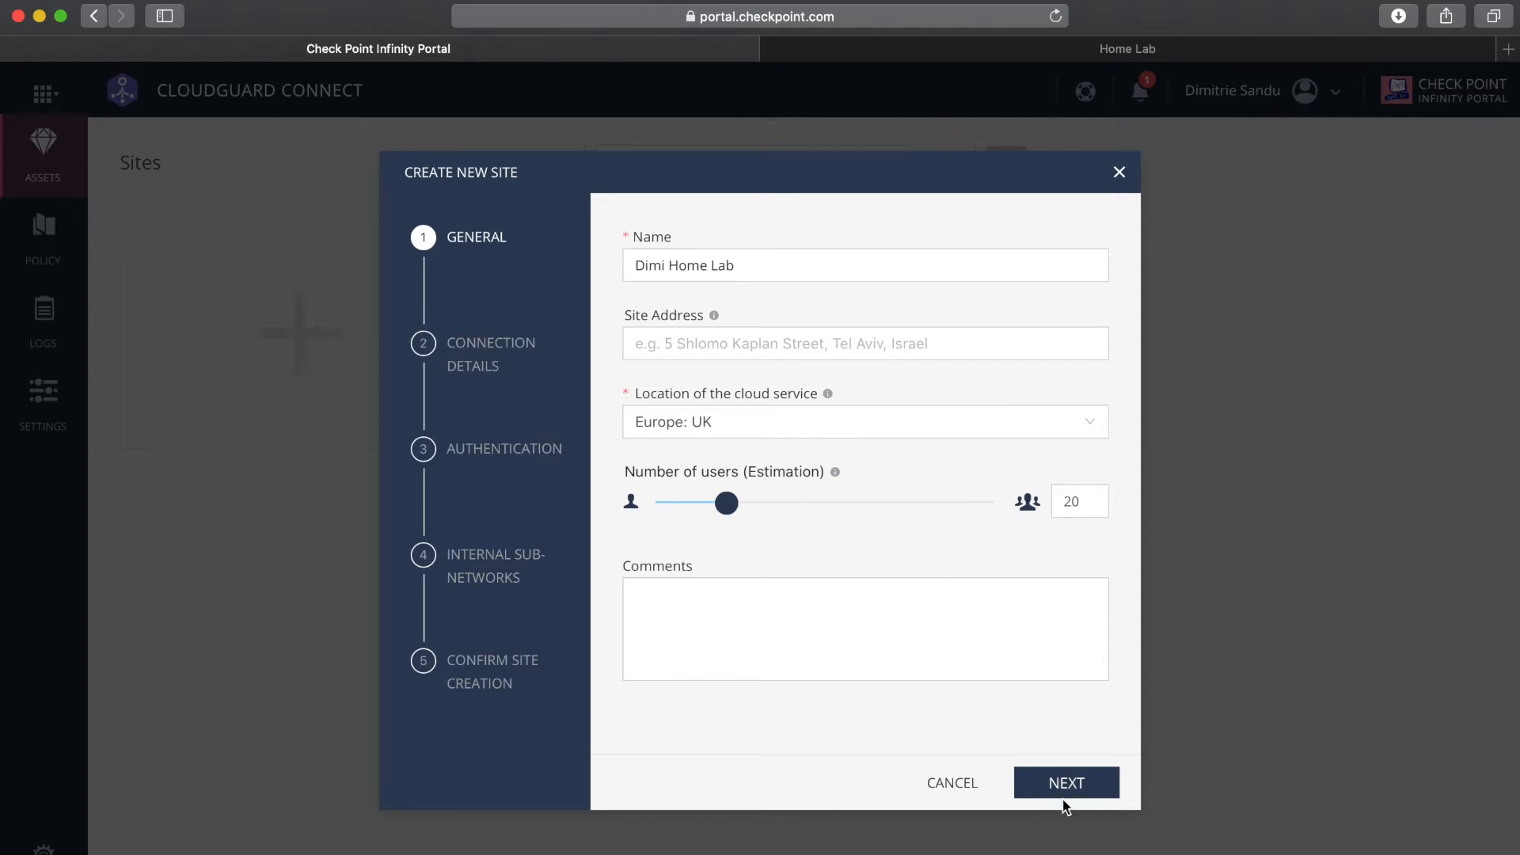
# Set the connection to a VeloCloud device on IPsec pre-shared key with static IP 1.2.3.4
pyautogui.click(1066, 782)
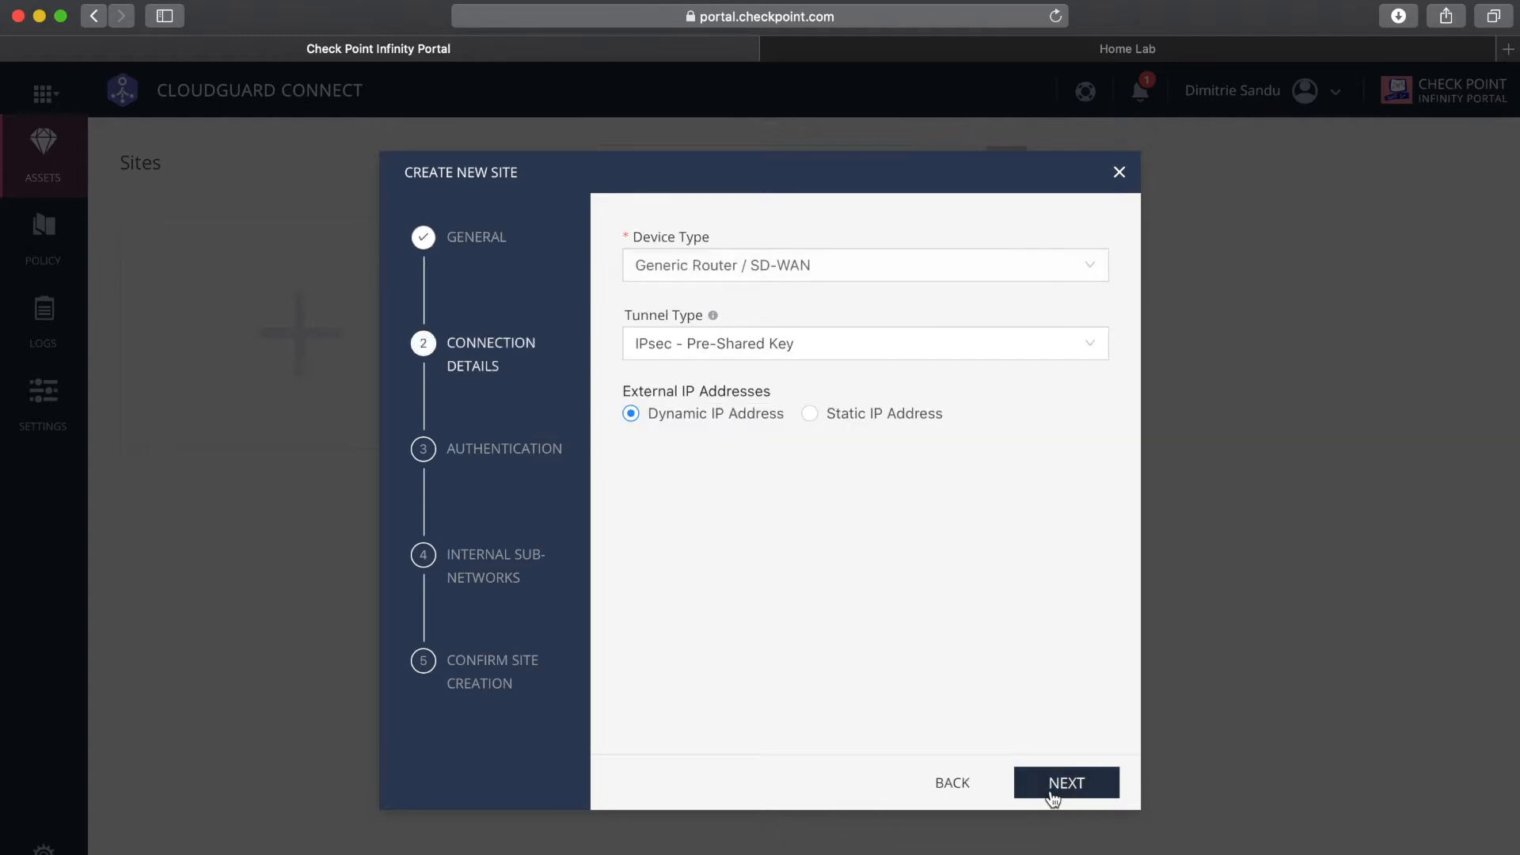
pyautogui.click(864, 264)
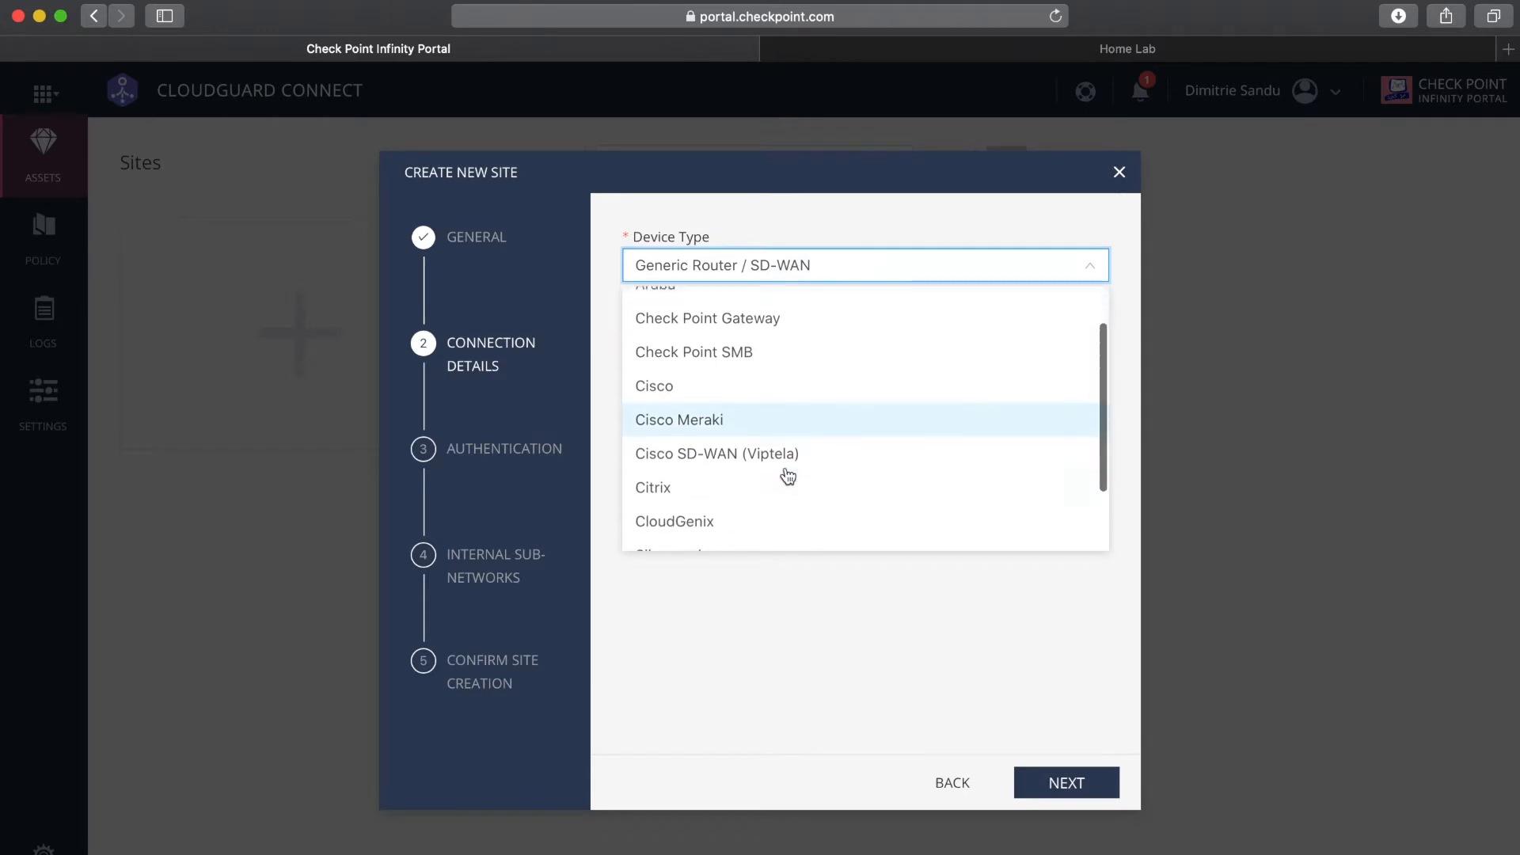
pyautogui.scroll(-3)
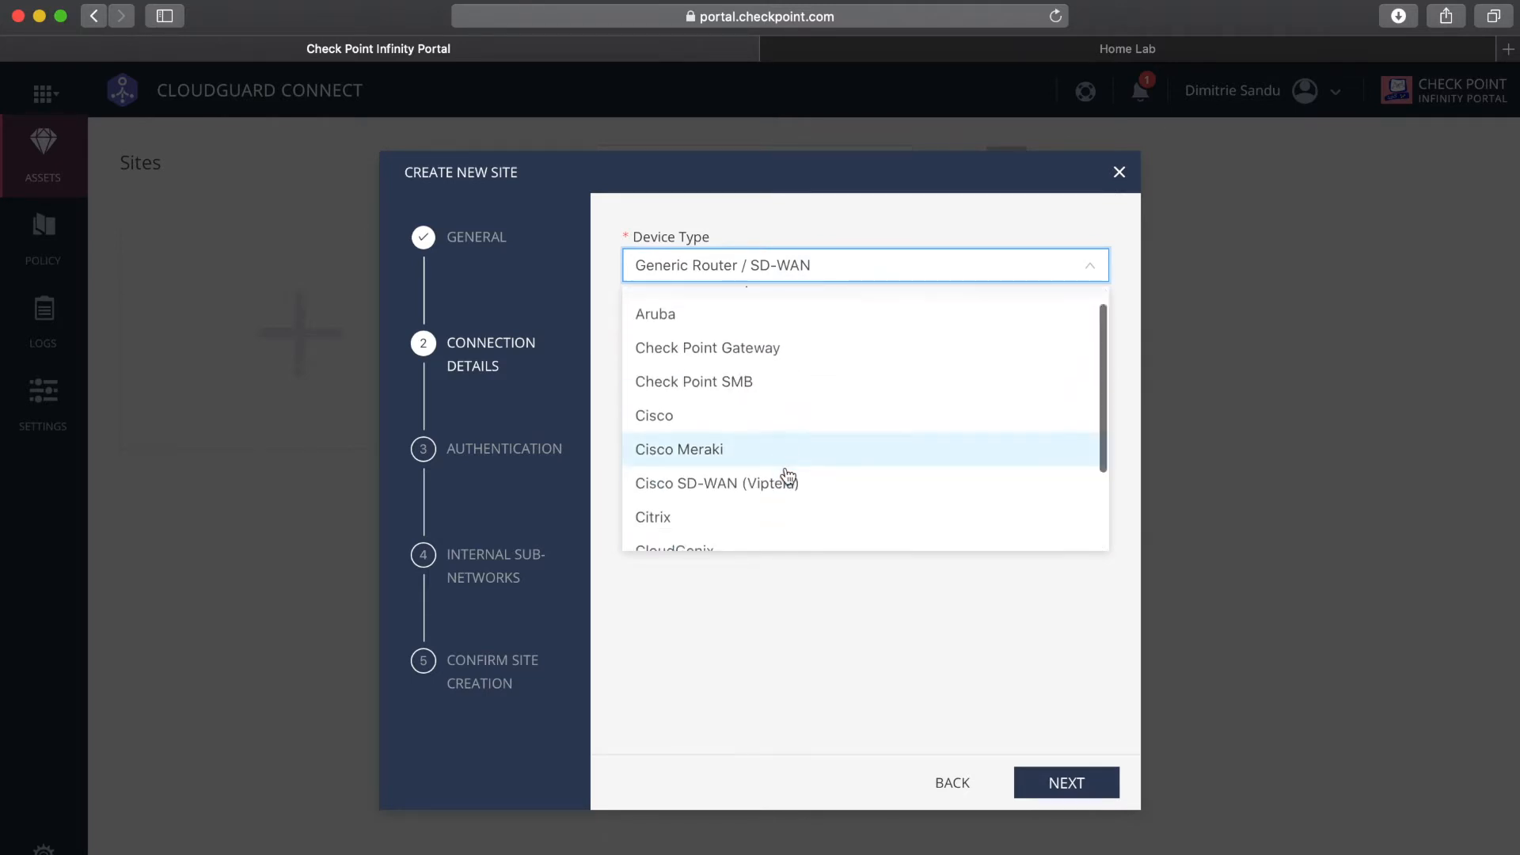
pyautogui.scroll(-3)
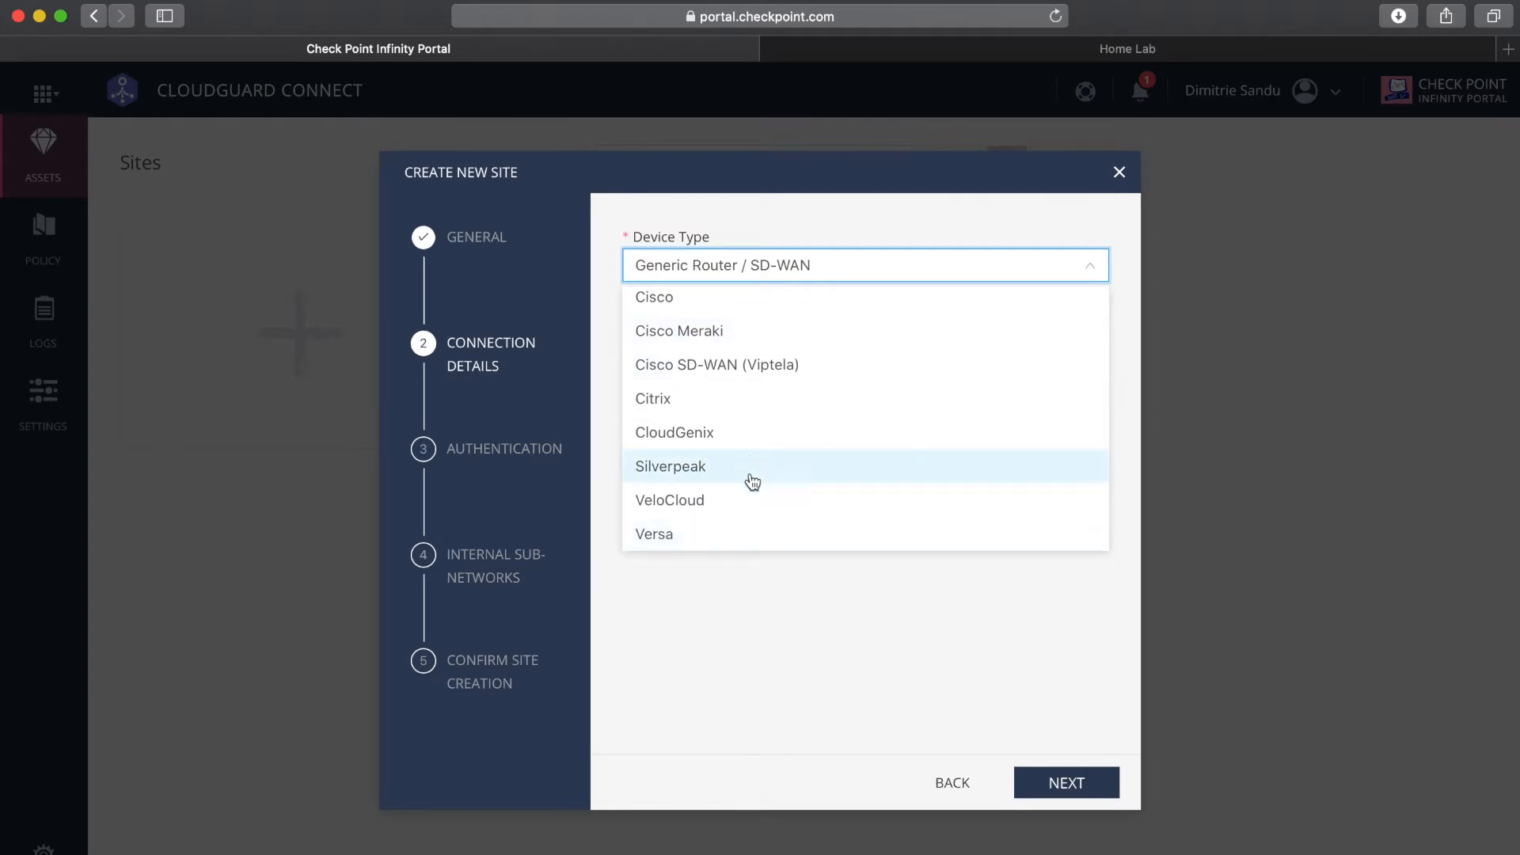
pyautogui.click(669, 499)
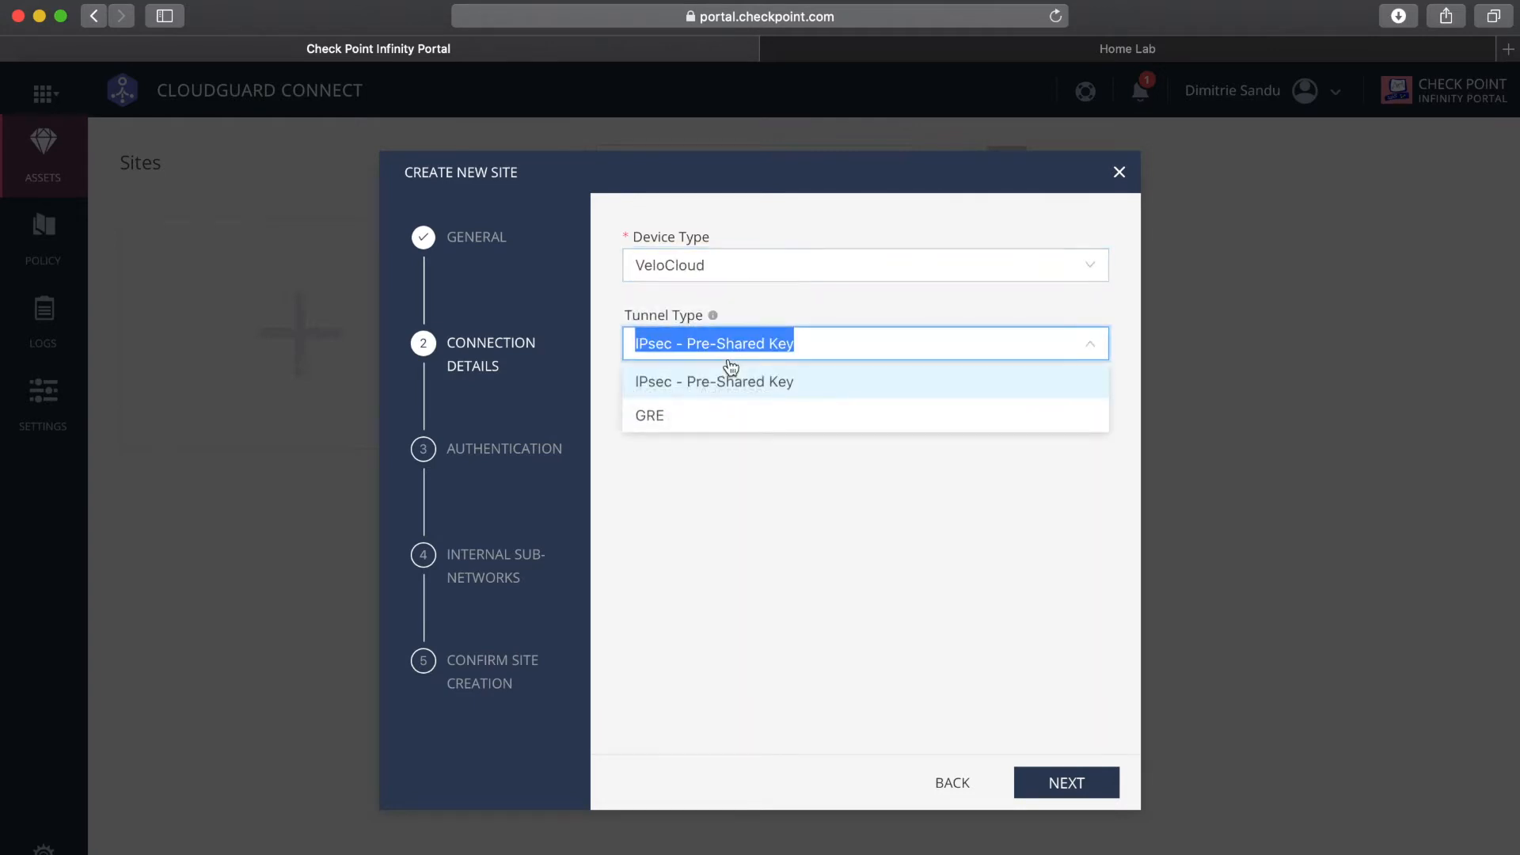
pyautogui.moveTo(734, 392)
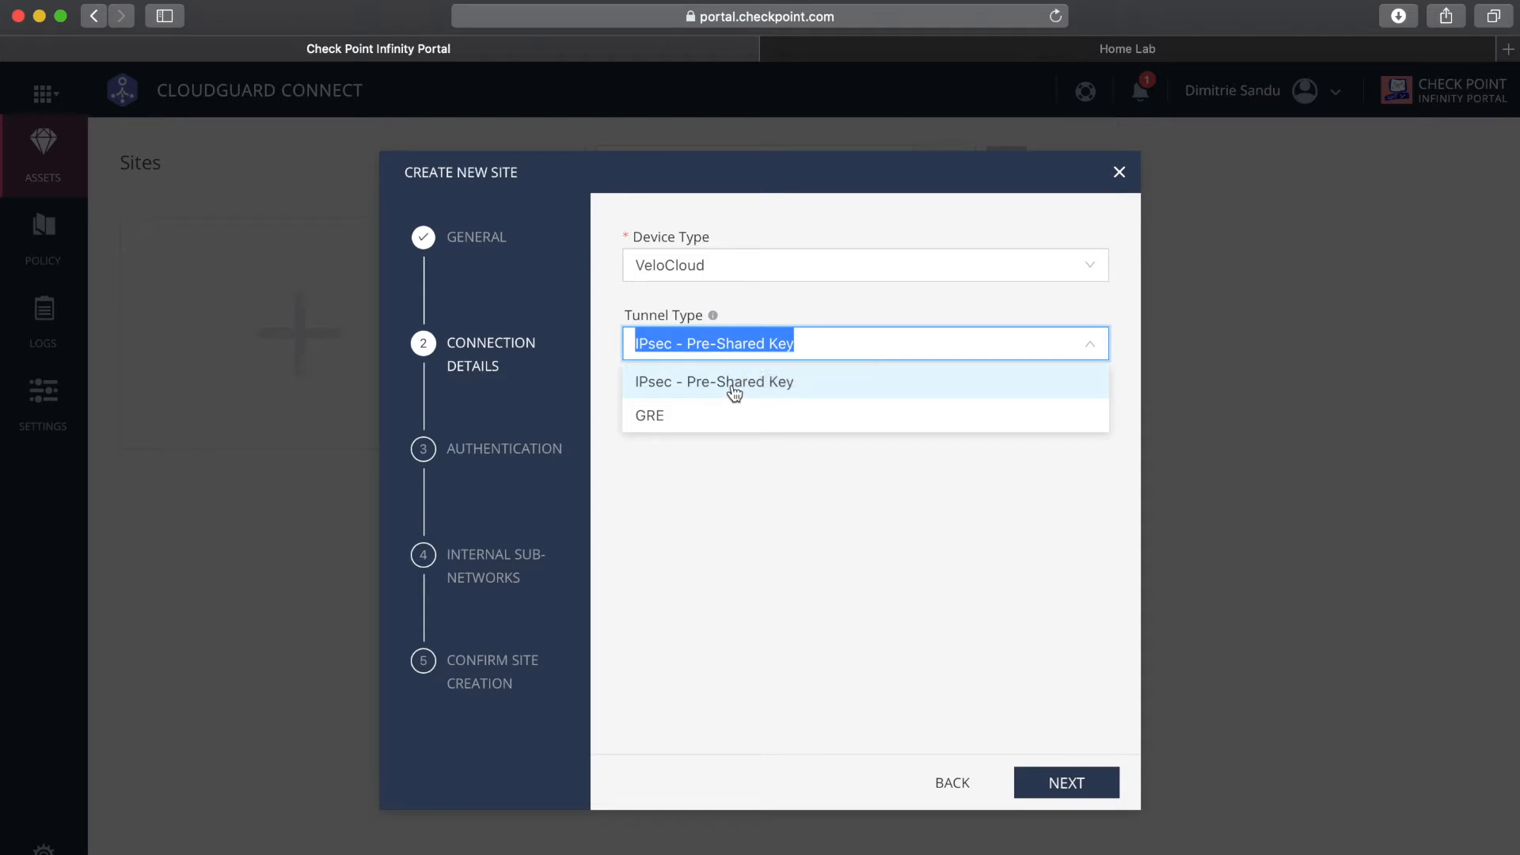
pyautogui.click(714, 381)
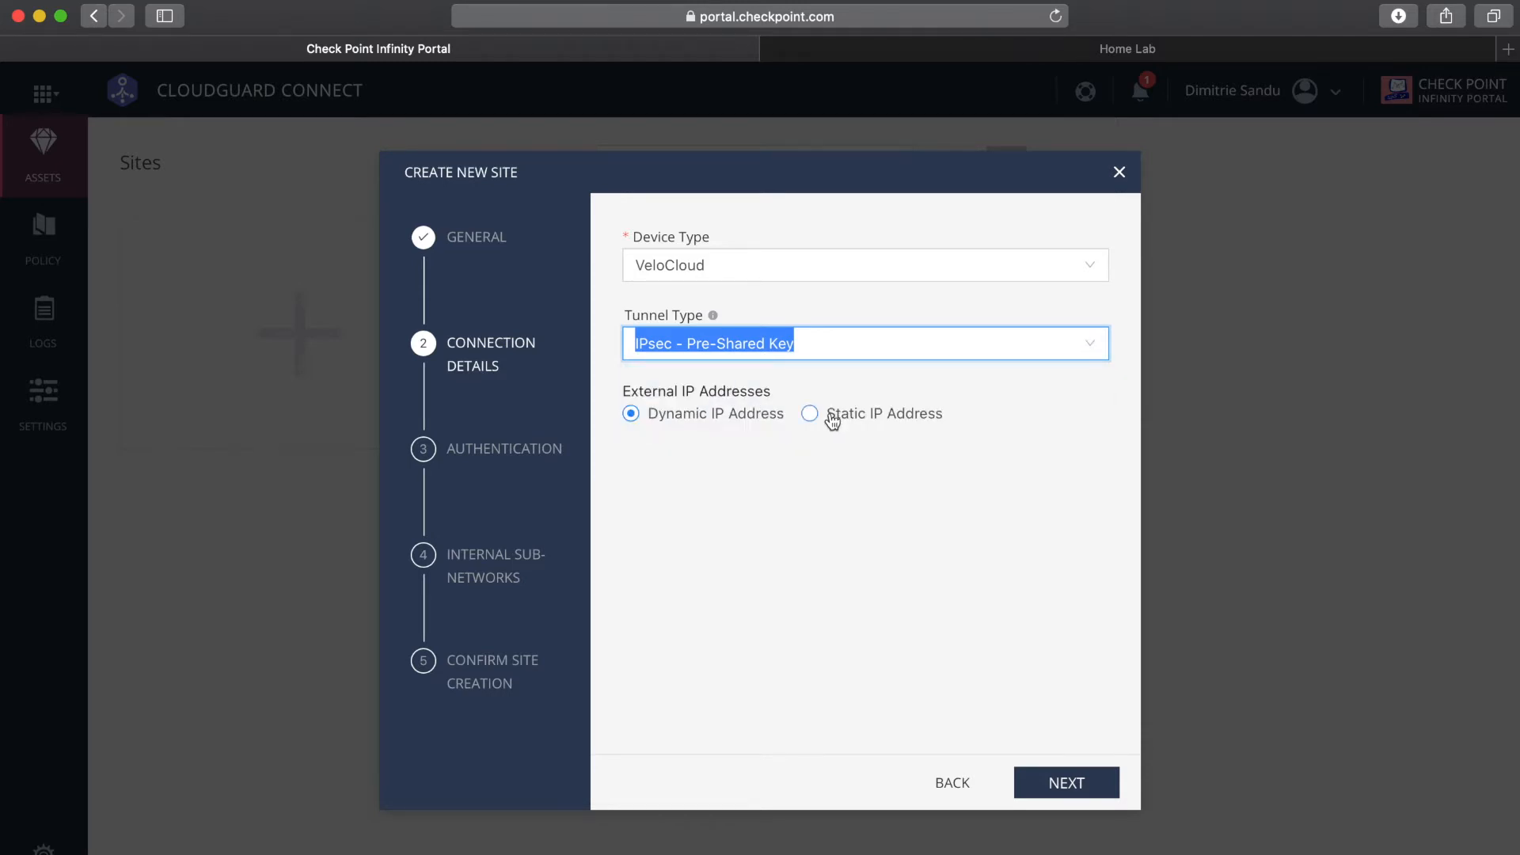
pyautogui.click(809, 413)
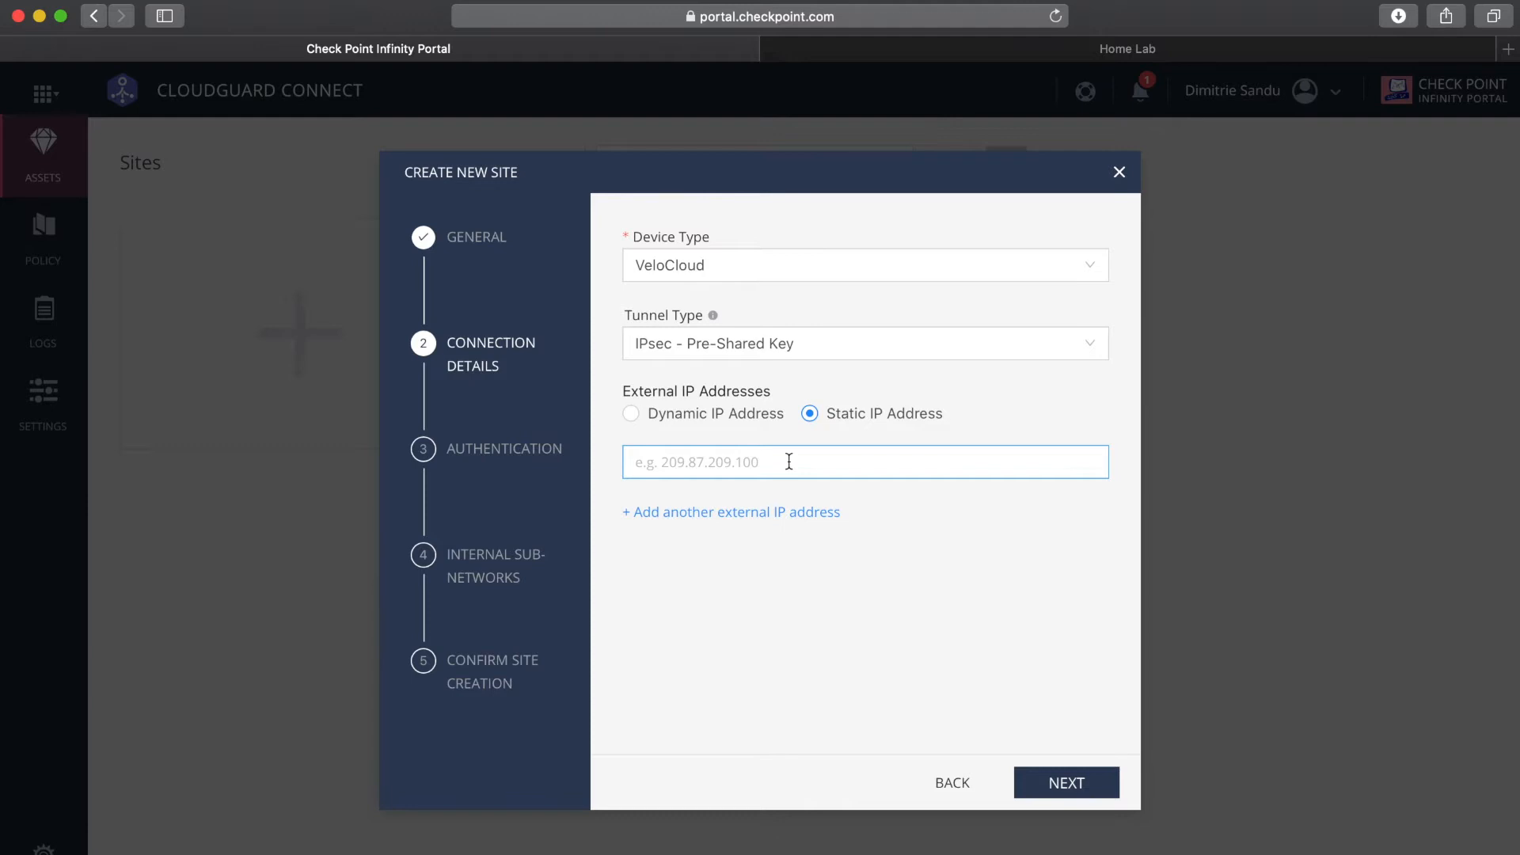
pyautogui.write('1.2.3.4')
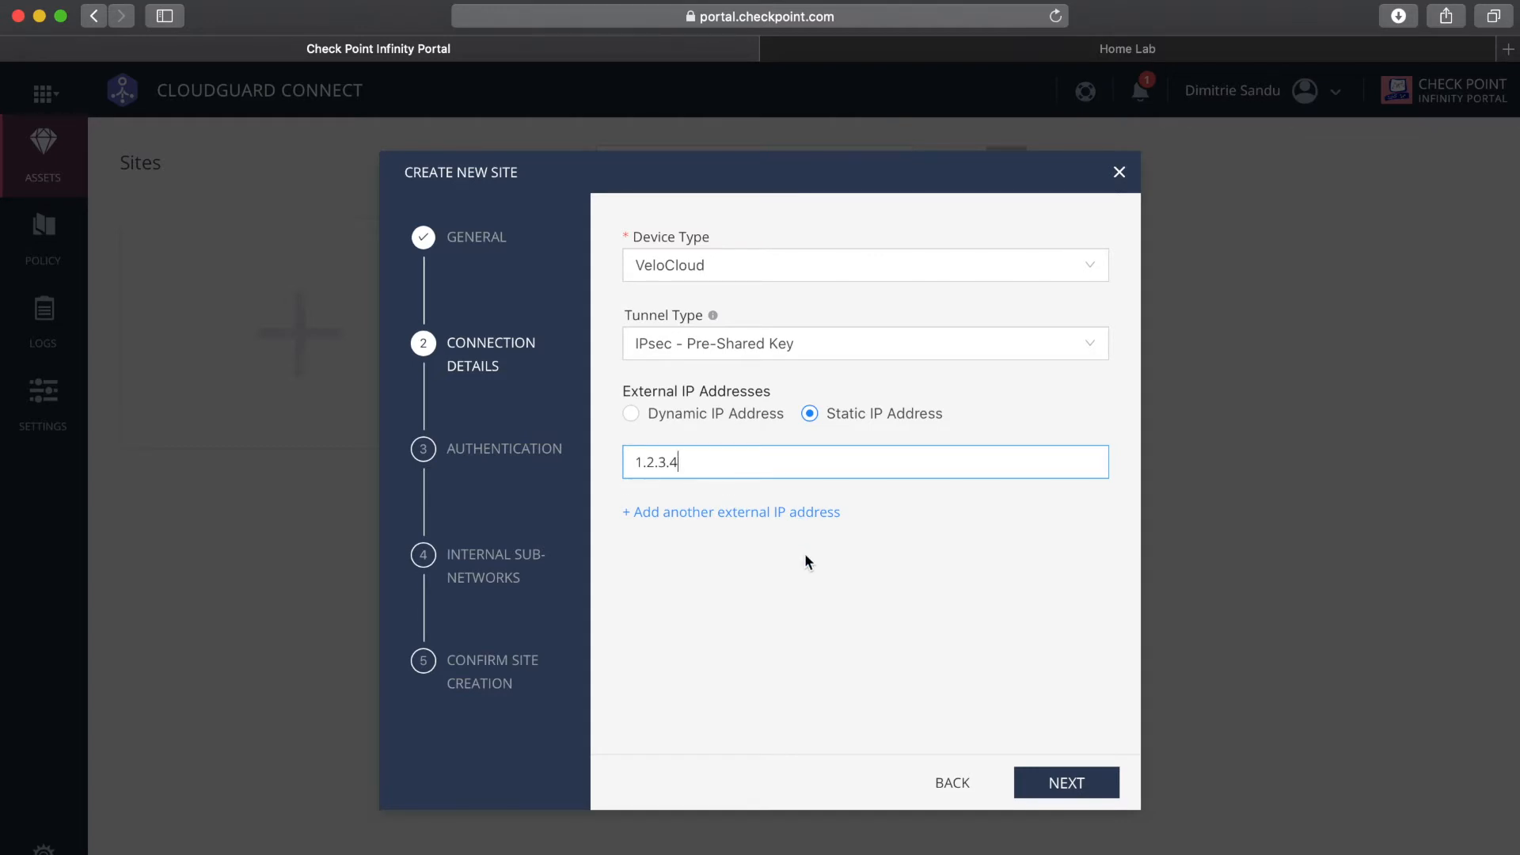
pyautogui.moveTo(881, 198)
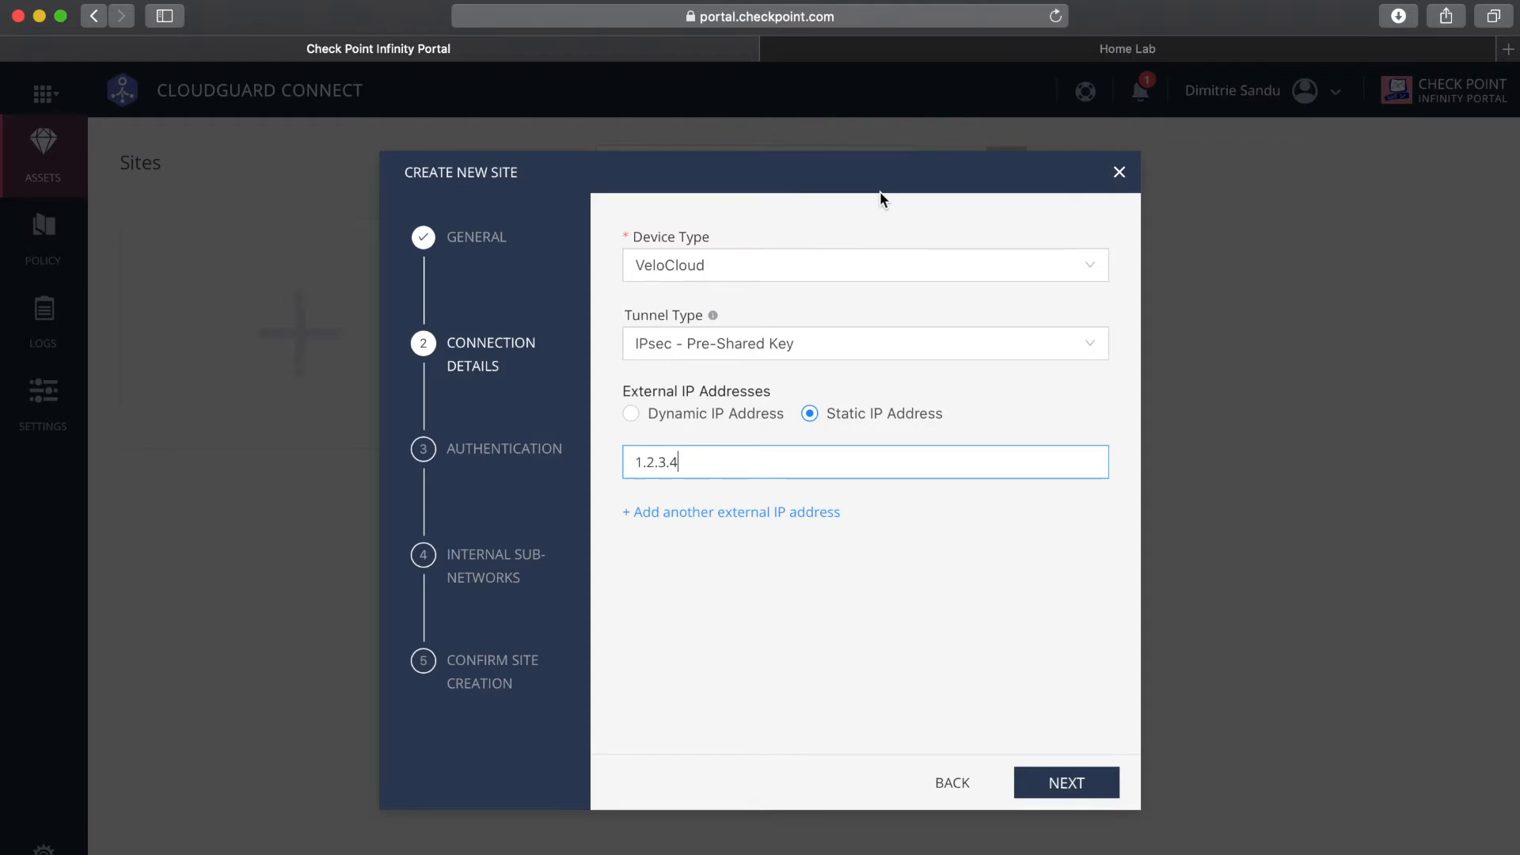
pyautogui.moveTo(666, 512)
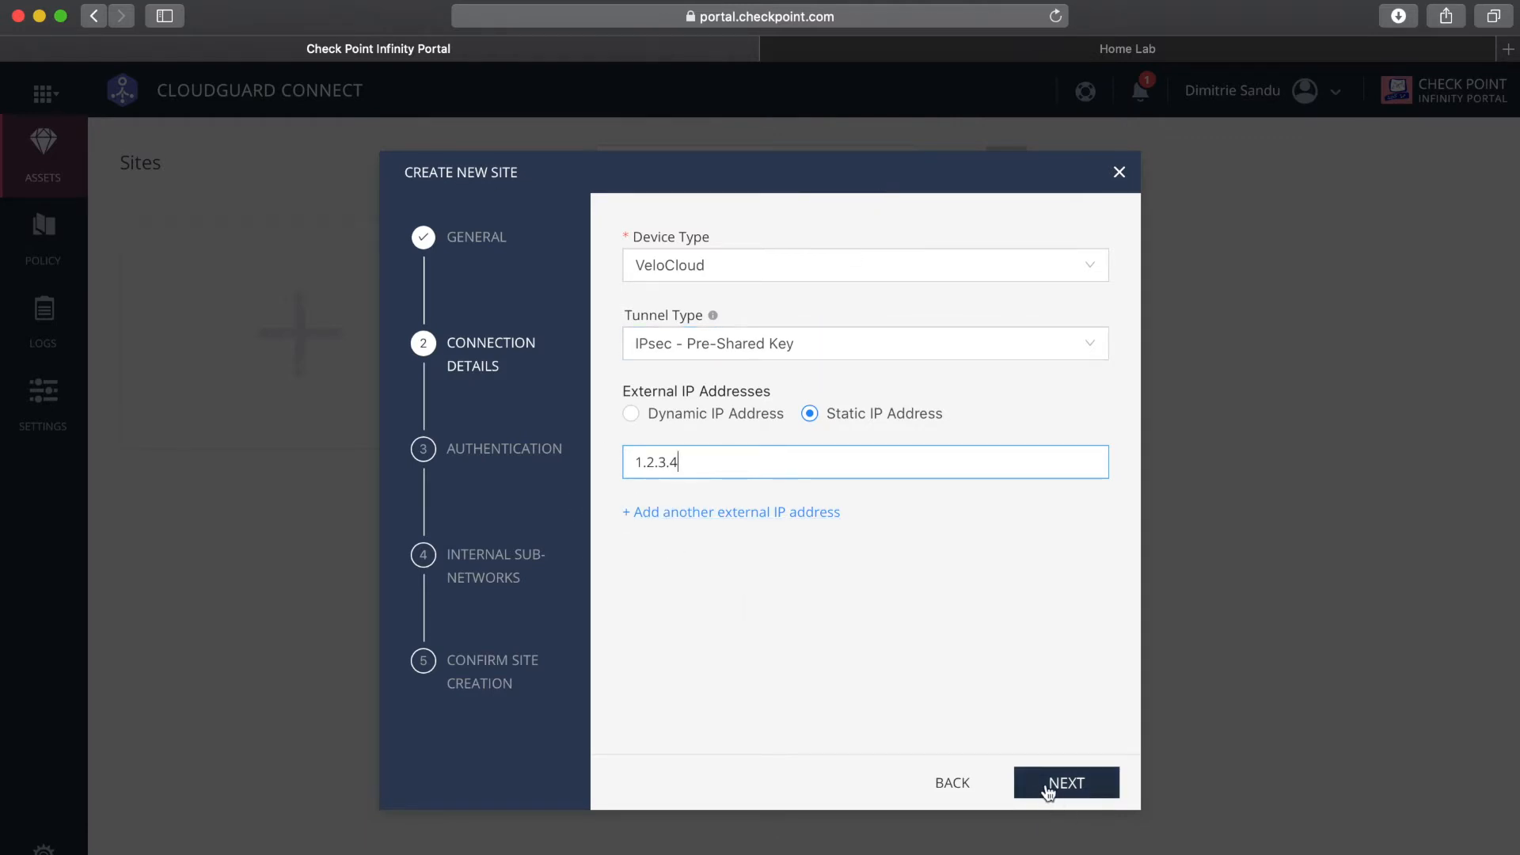
pyautogui.click(1064, 782)
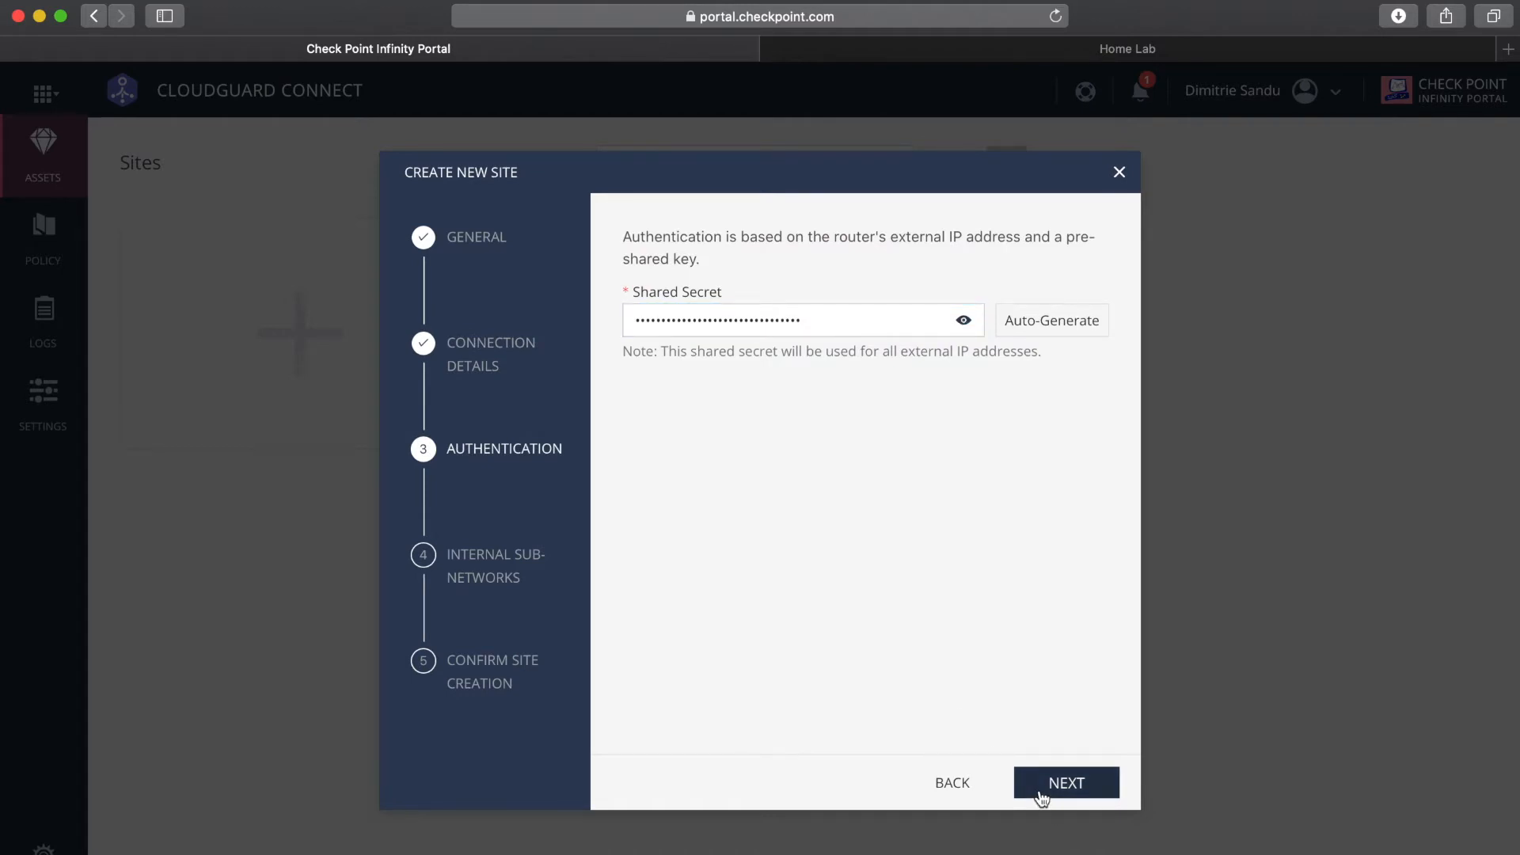
# Accept the shared secret and switch to the orchestrator's network overview of AWS_Edge and Dimi_home
pyautogui.click(1064, 782)
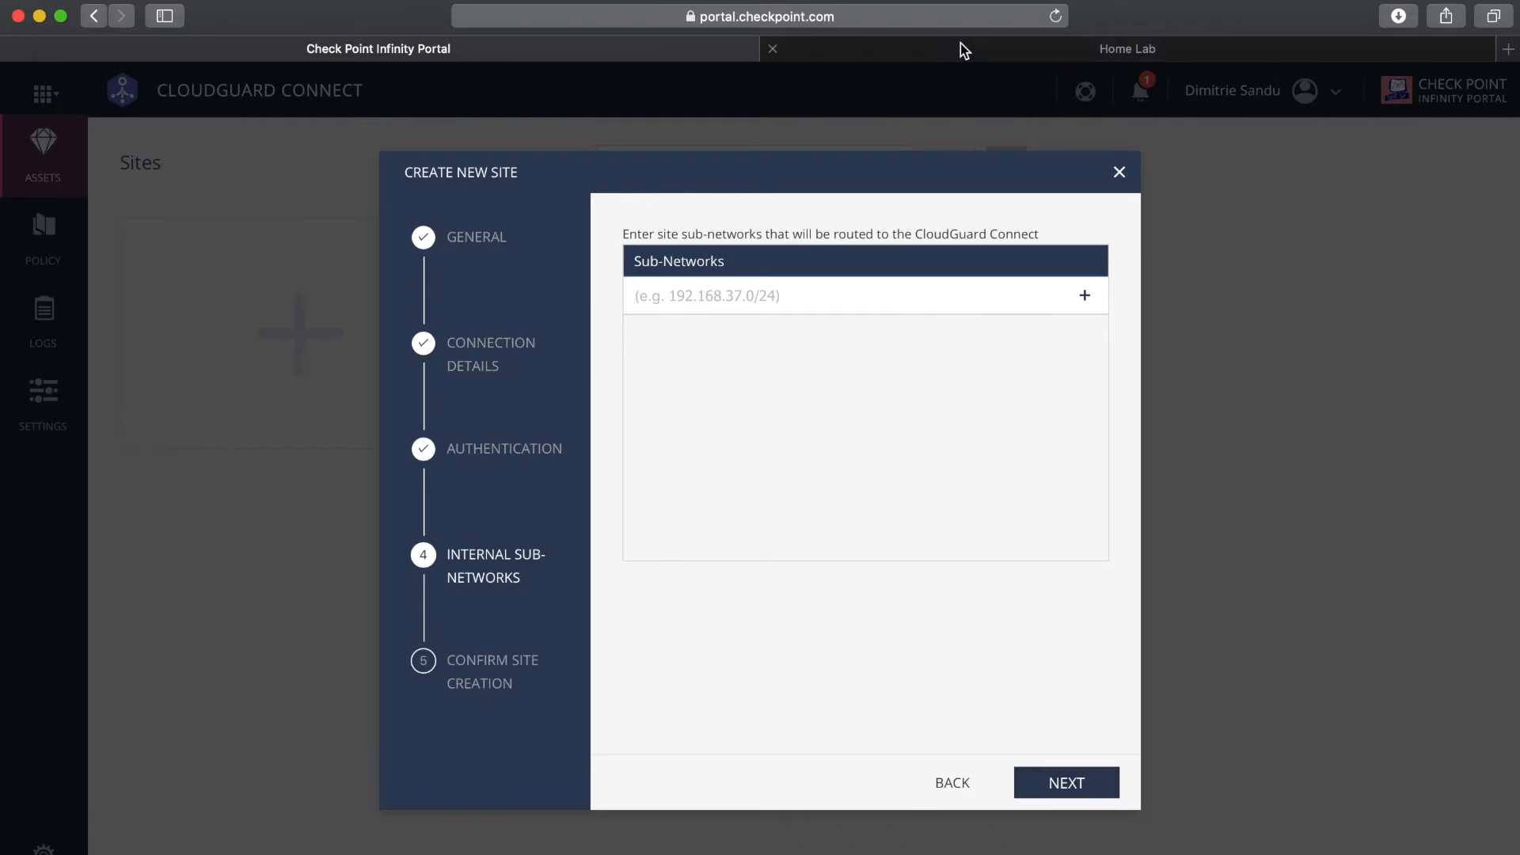
pyautogui.moveTo(1127, 48)
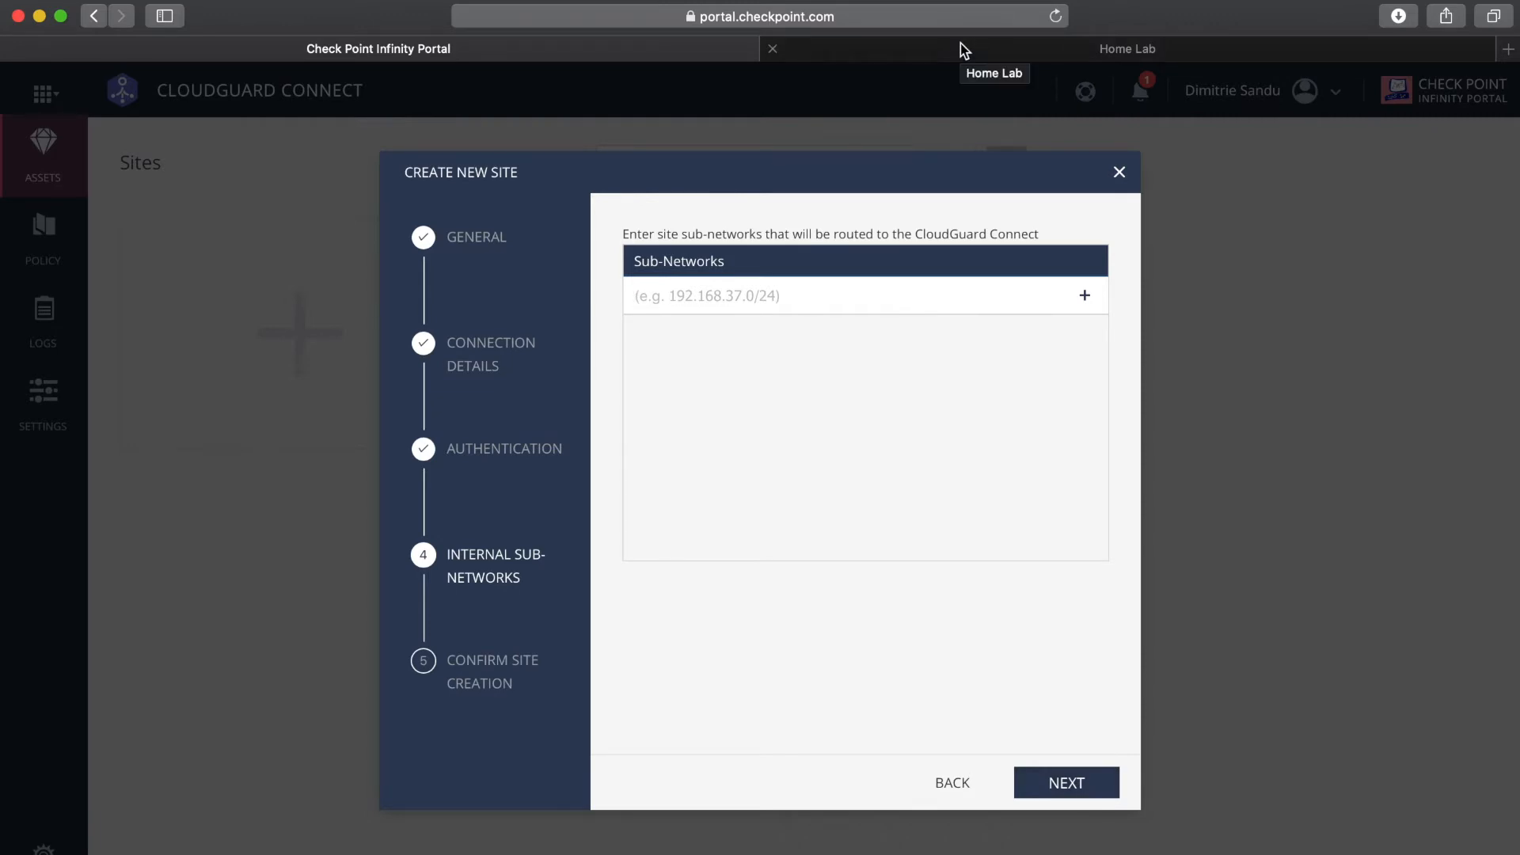
pyautogui.click(1127, 48)
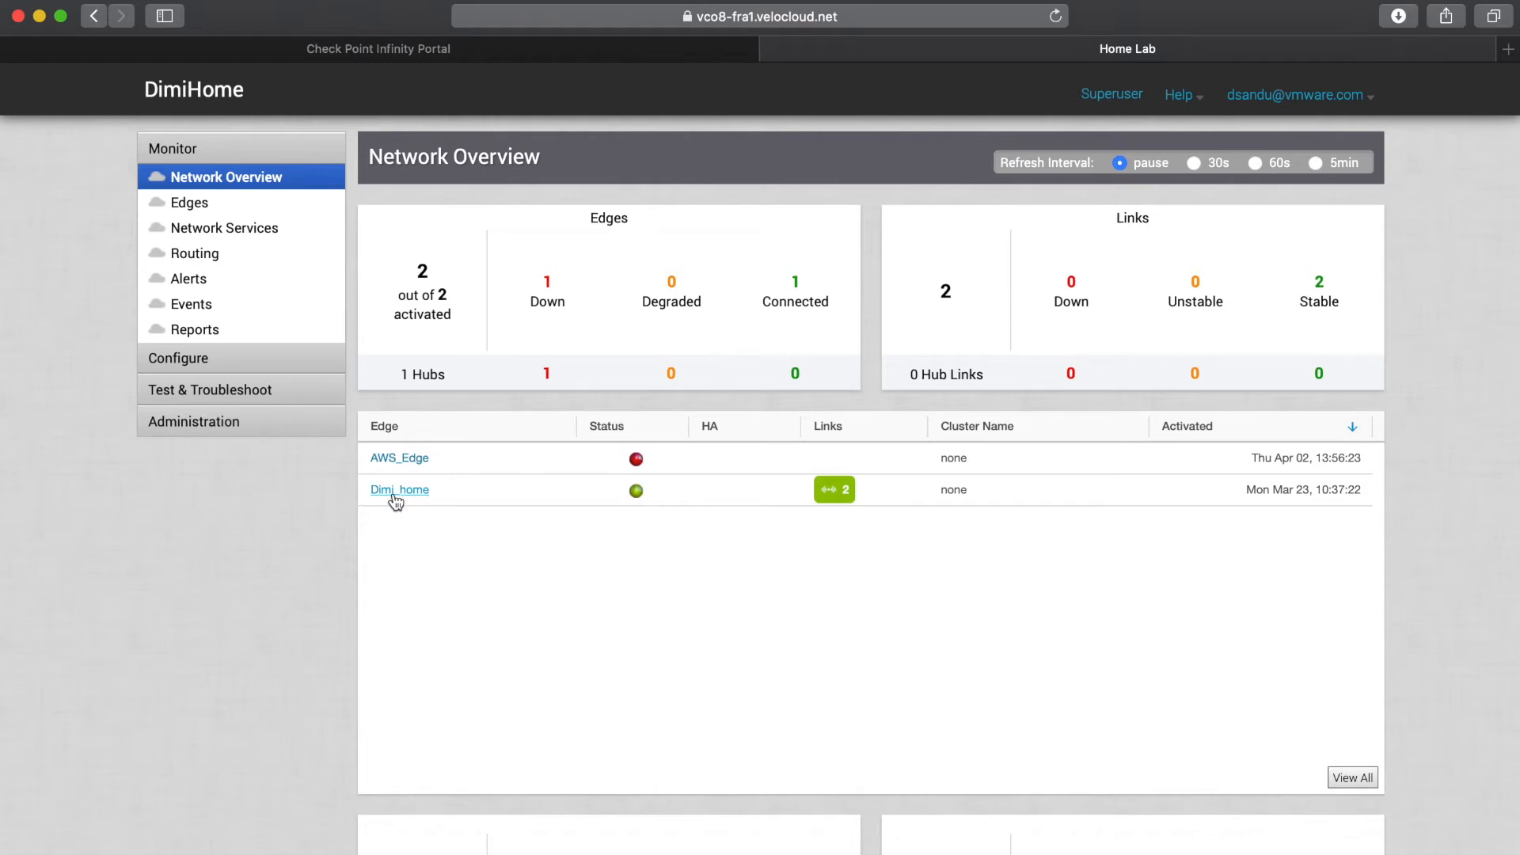
# Open the Dimi_home edge's device settings and copy its corporate VLAN 10.1.0.0/16
pyautogui.click(399, 489)
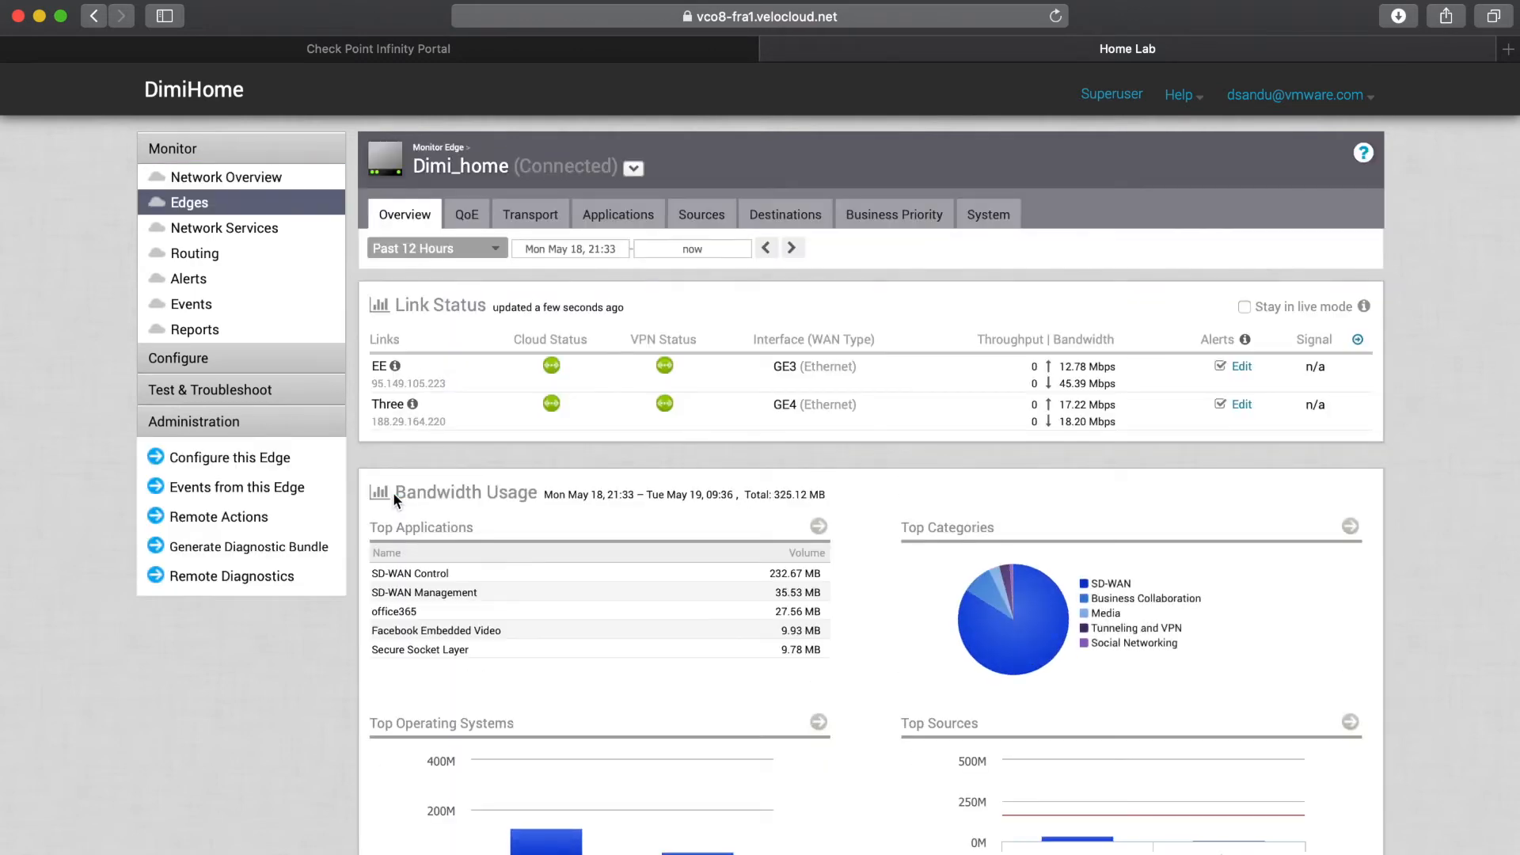
pyautogui.click(178, 181)
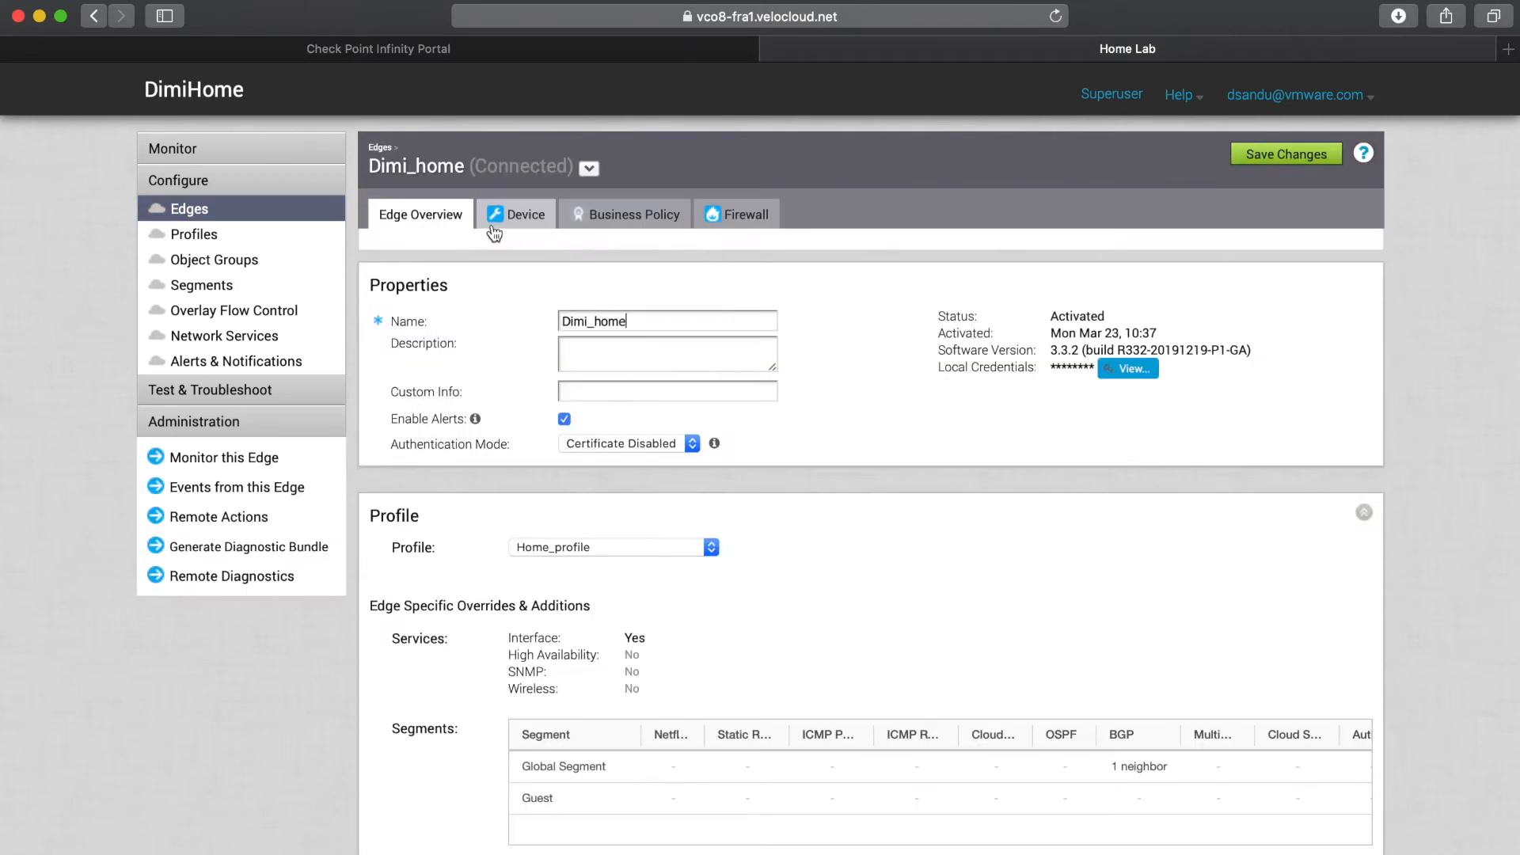
pyautogui.click(516, 215)
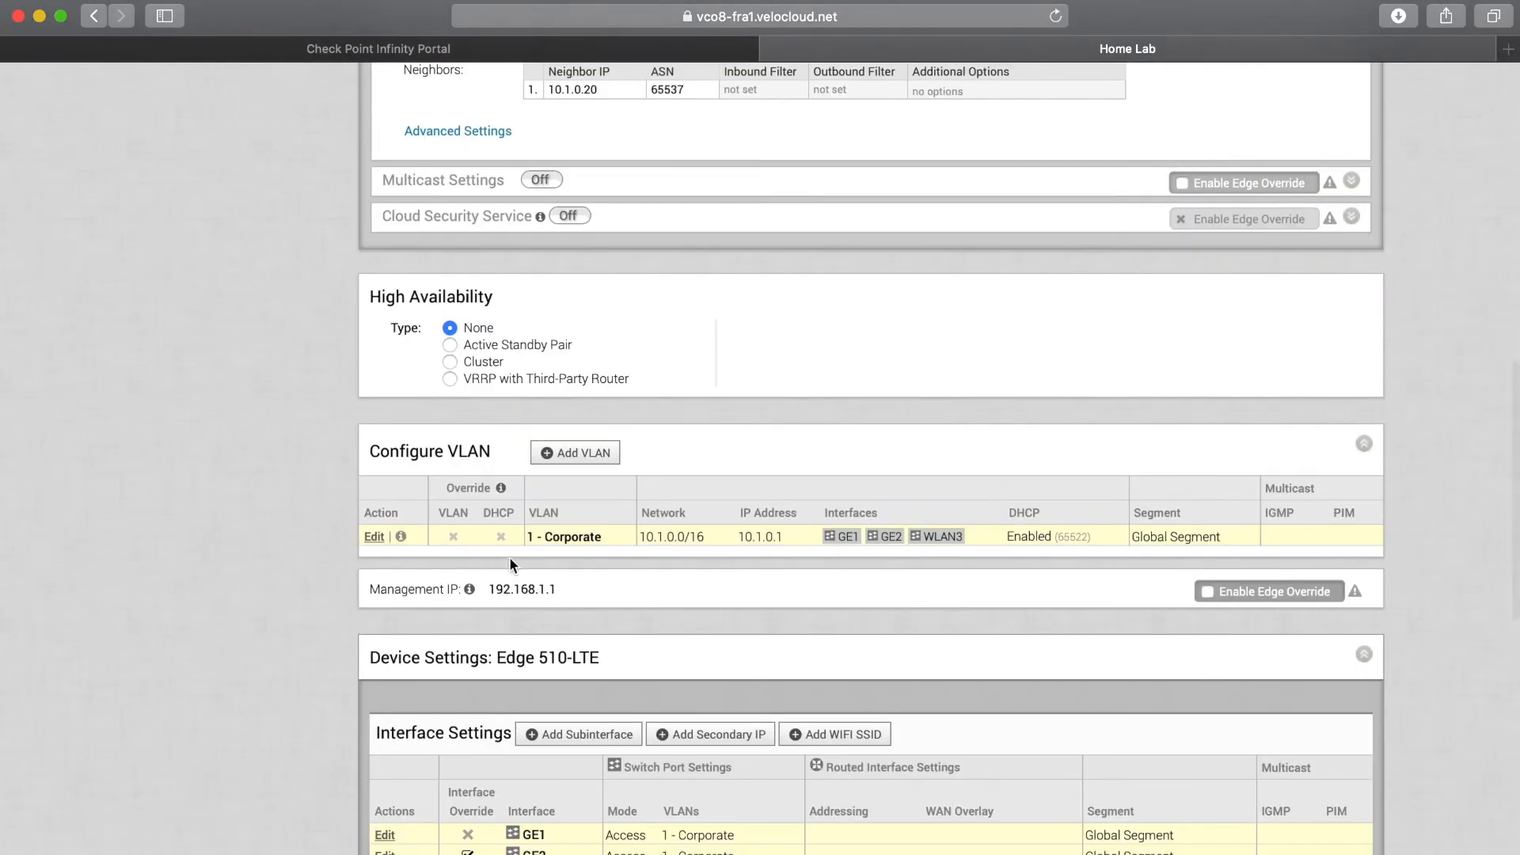
pyautogui.doubleClick(671, 536)
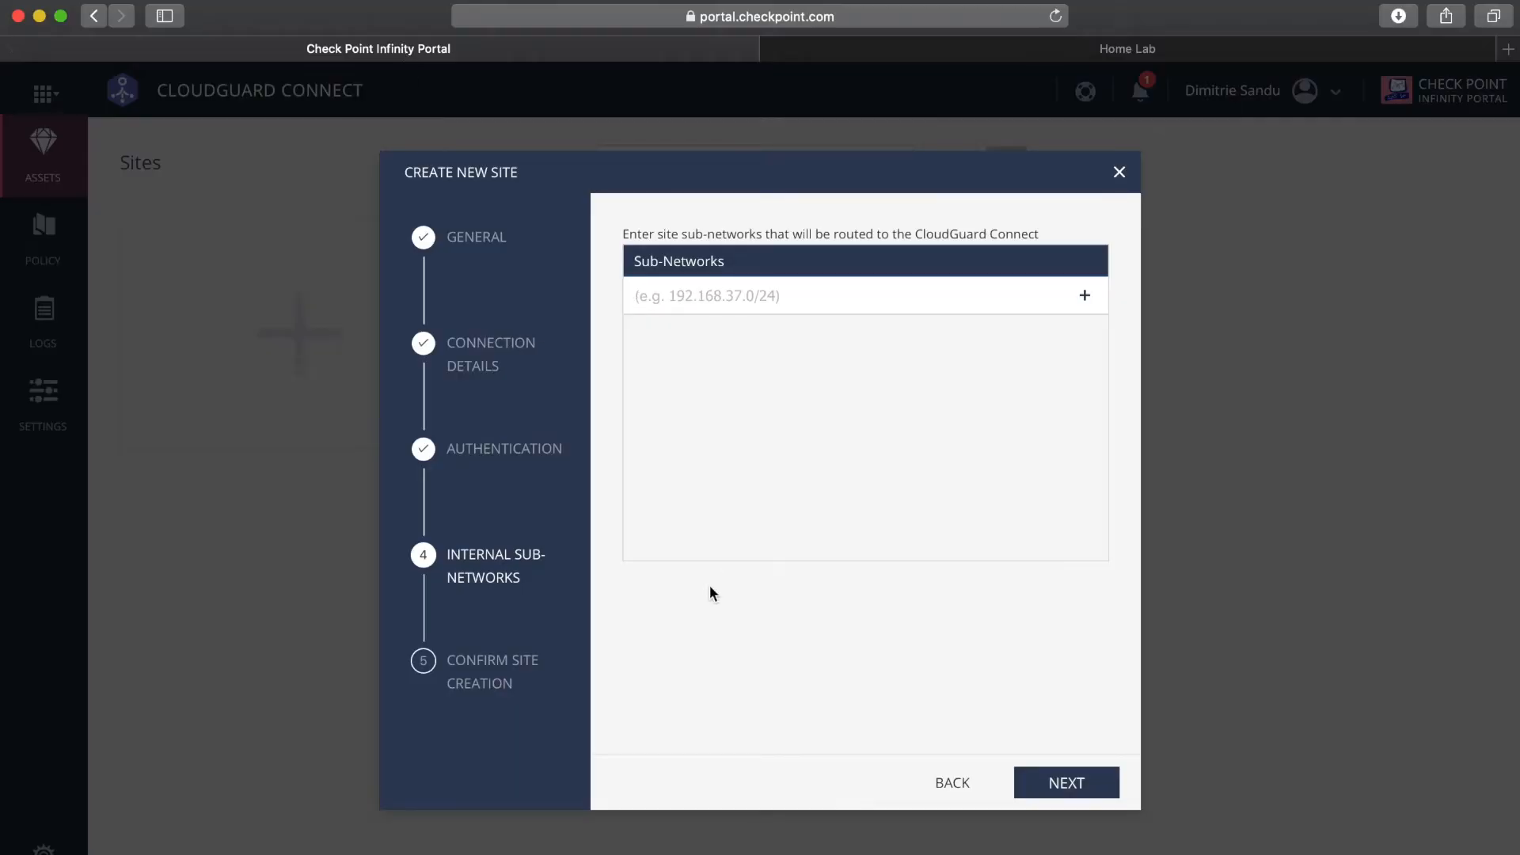
# Confirm and create the Dimi Home Lab site with sub-network 10.1.0.0/16
pyautogui.click(1064, 782)
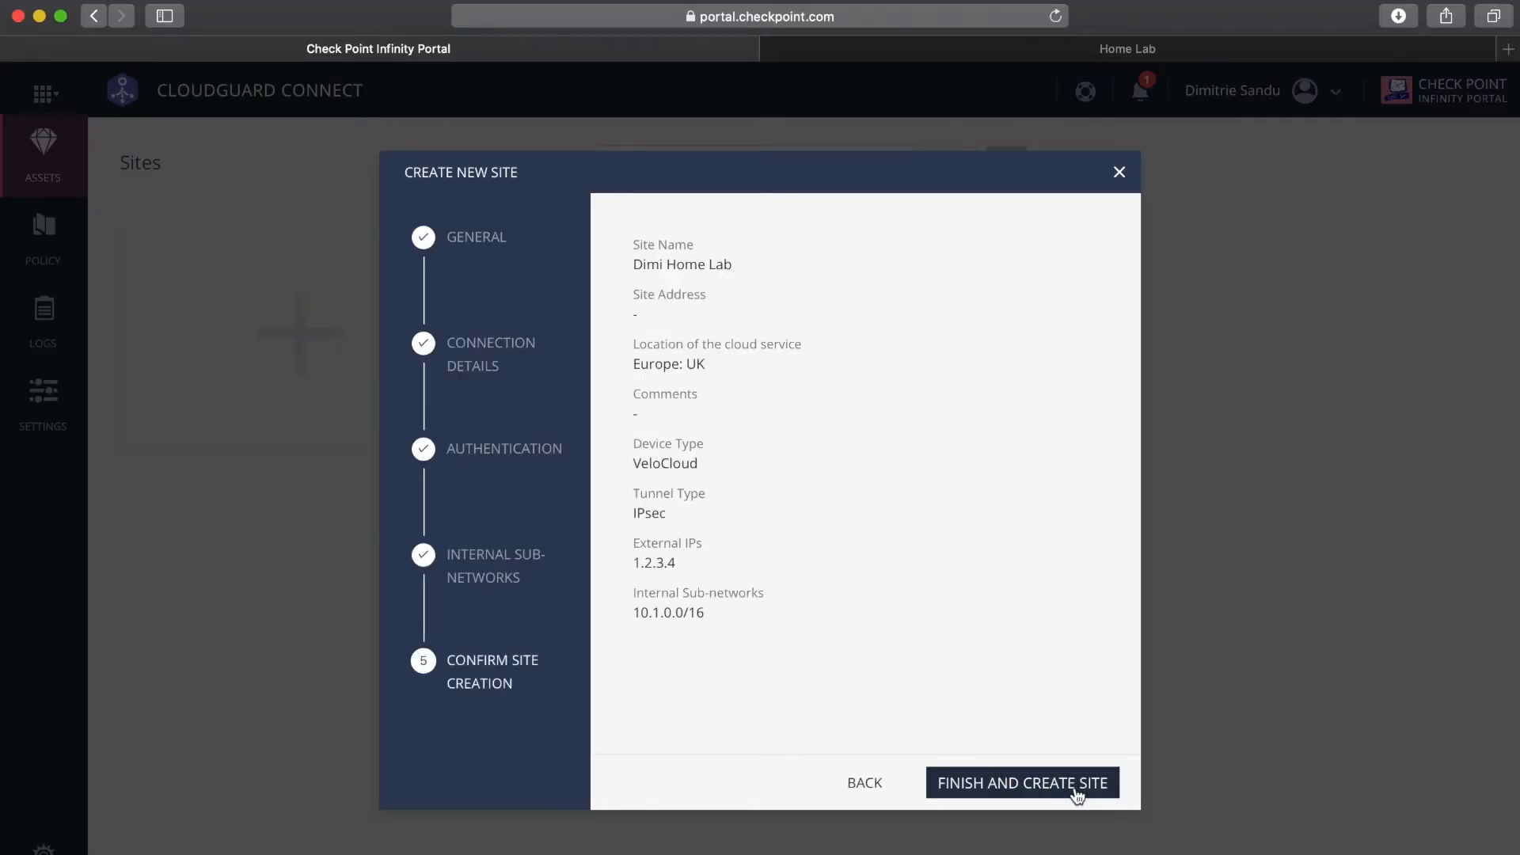
pyautogui.click(1020, 782)
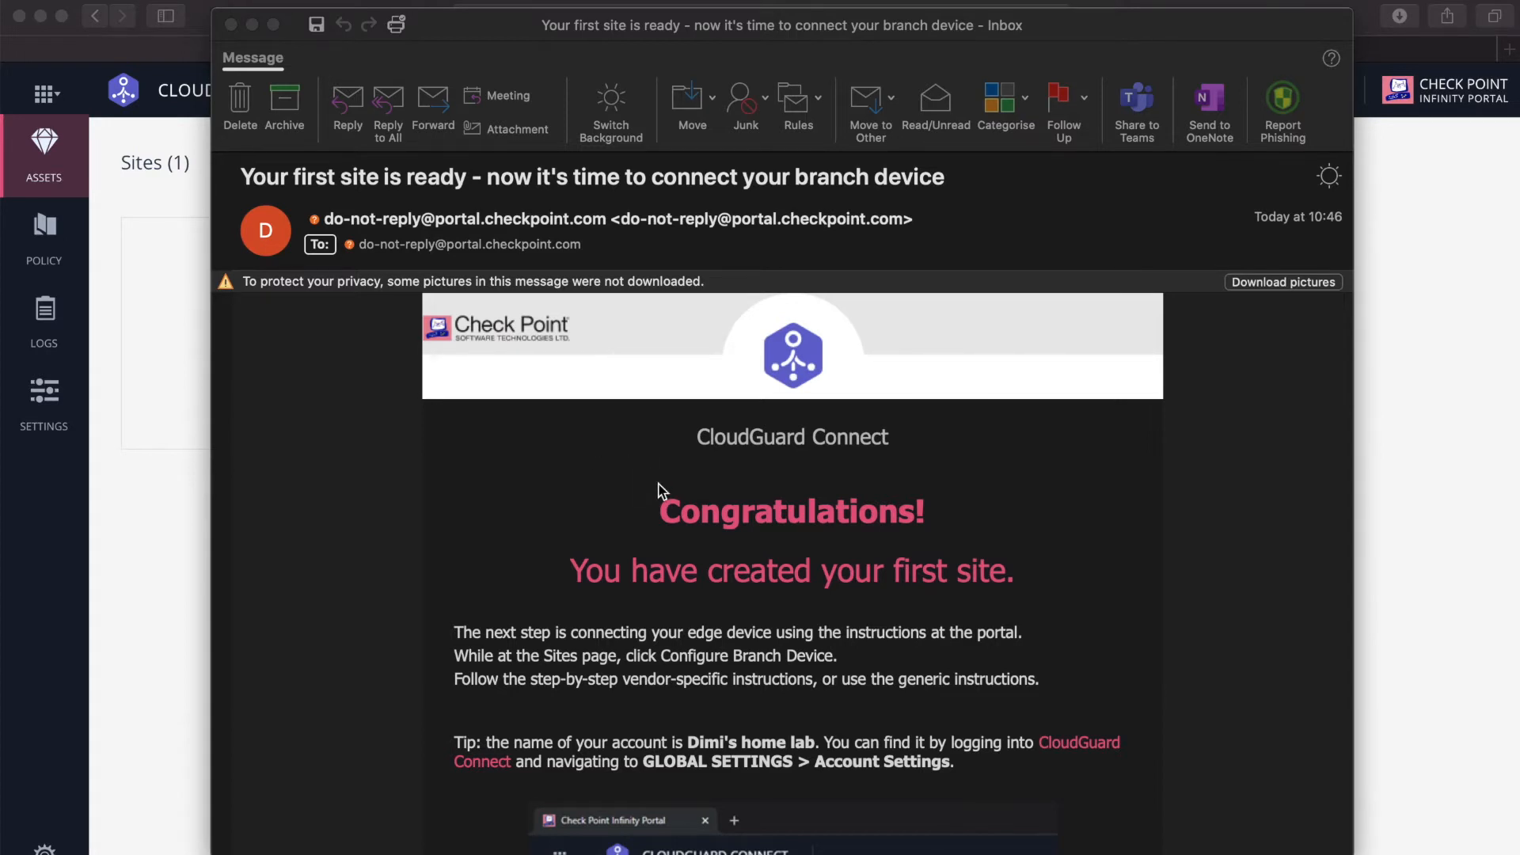
pyautogui.moveTo(872, 611)
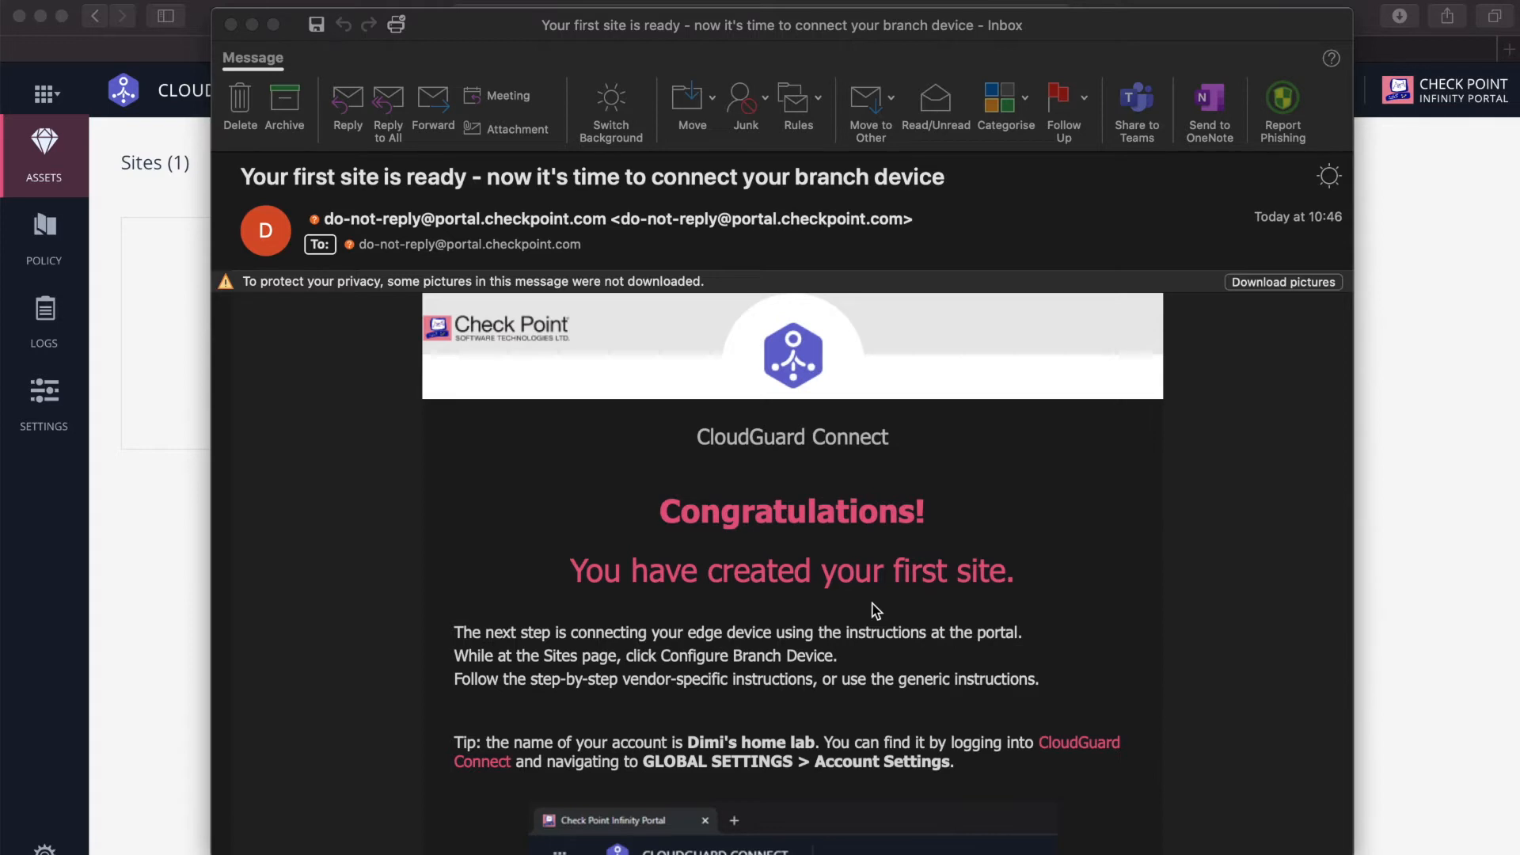
pyautogui.moveTo(704, 339)
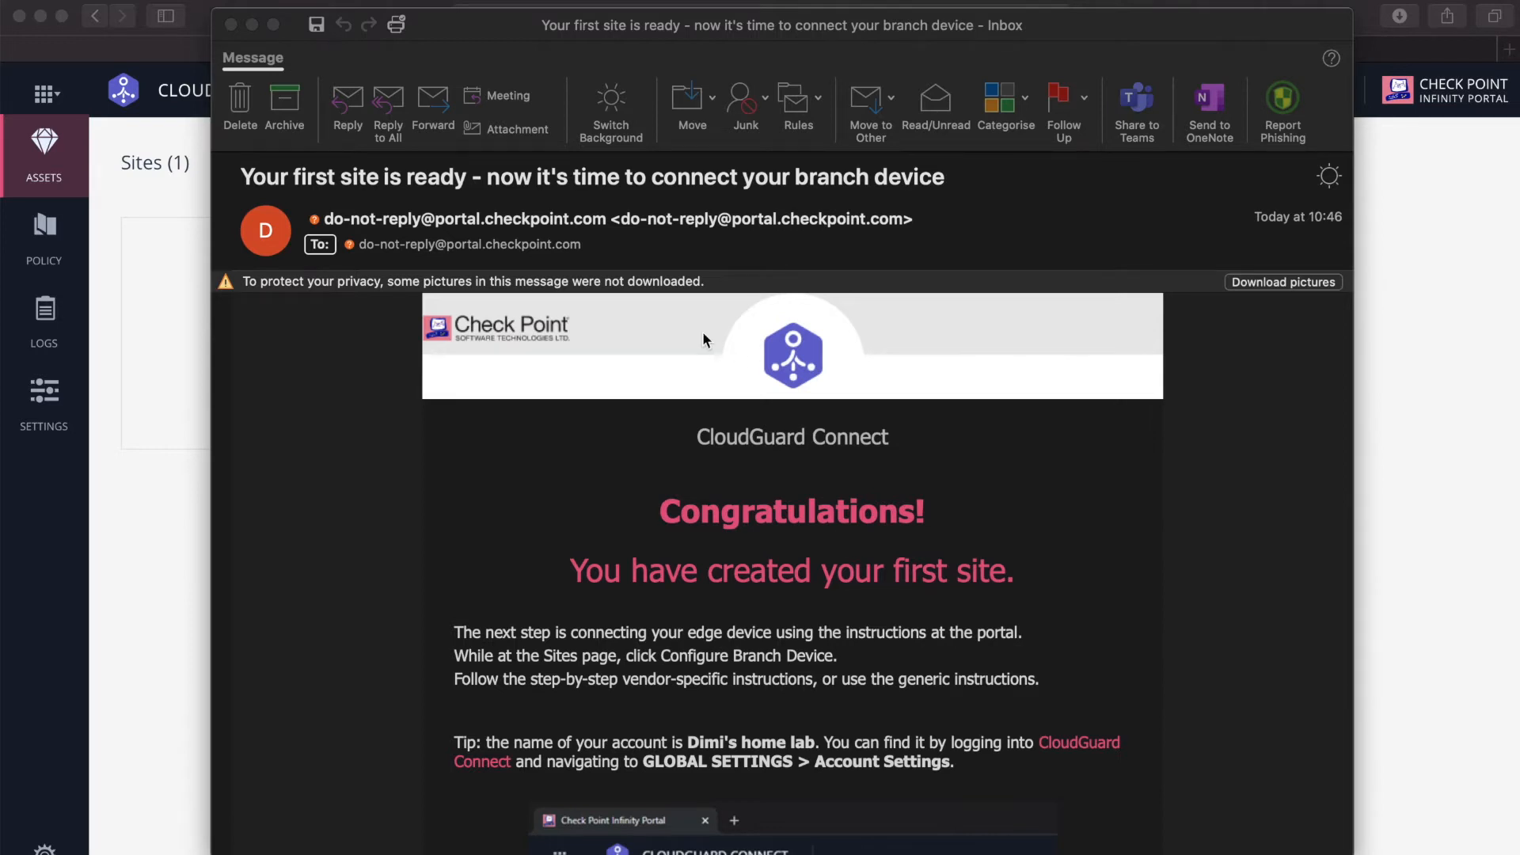
pyautogui.moveTo(518, 184)
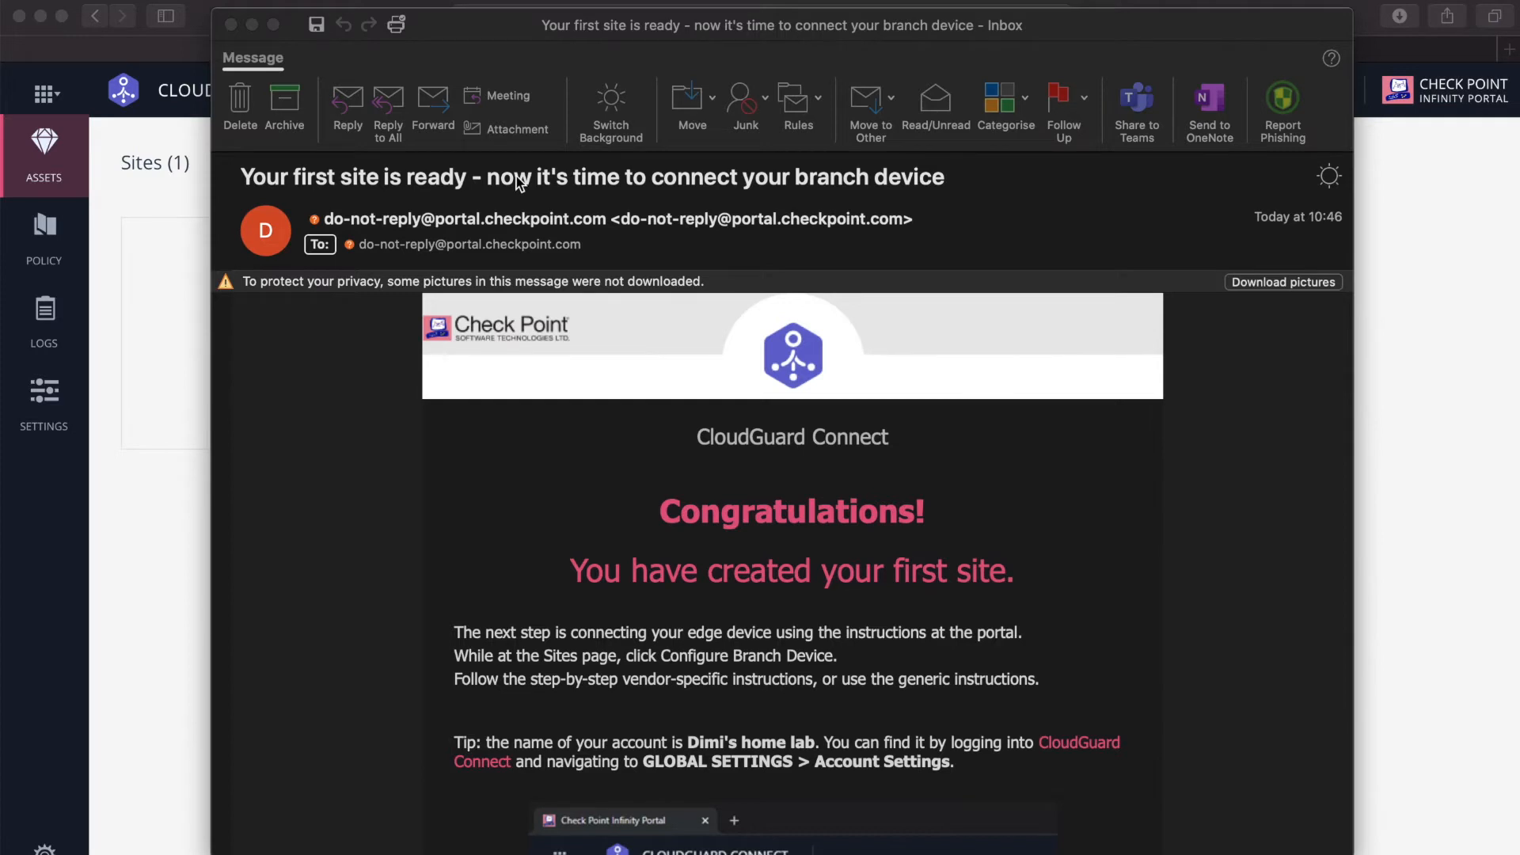
pyautogui.moveTo(230, 26)
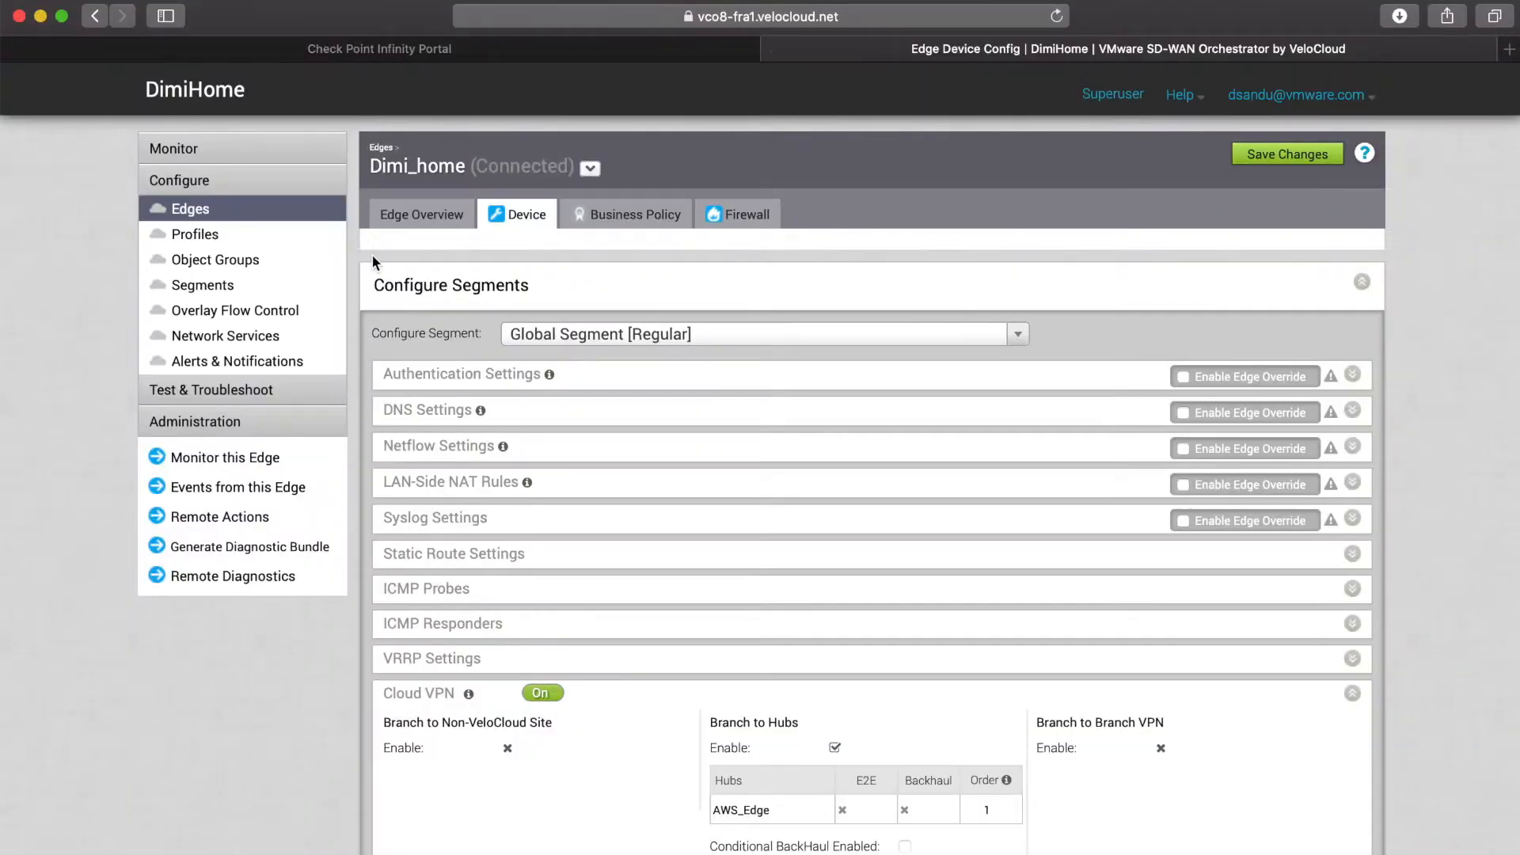
# Draft the non-VeloCloud site 'CheckPoint Cloud' as a Generic IKEv1 Router (Route Based VPN)
pyautogui.click(194, 234)
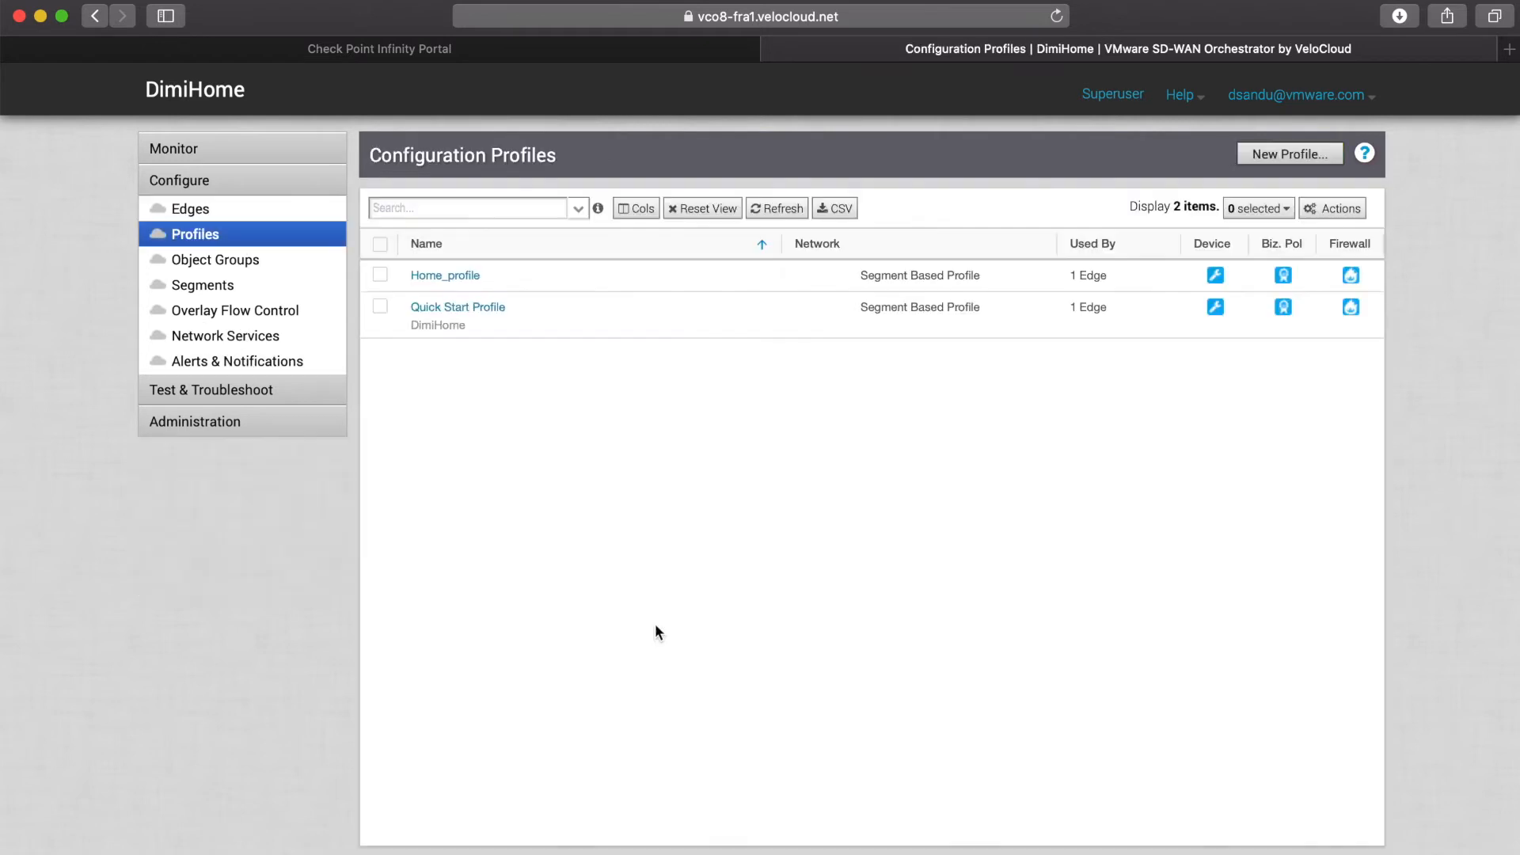
pyautogui.moveTo(264, 317)
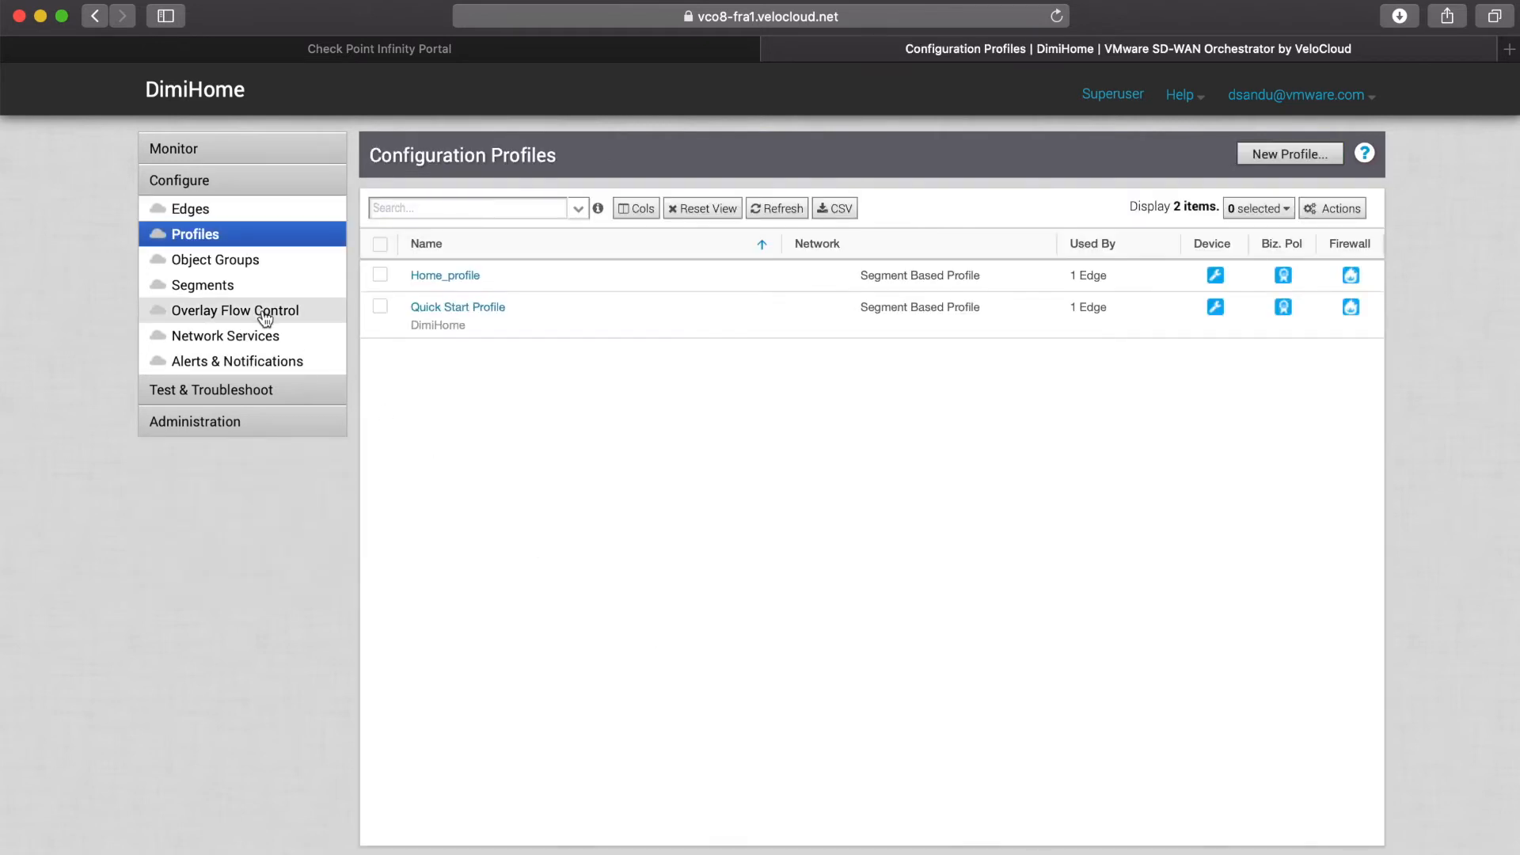
pyautogui.click(225, 335)
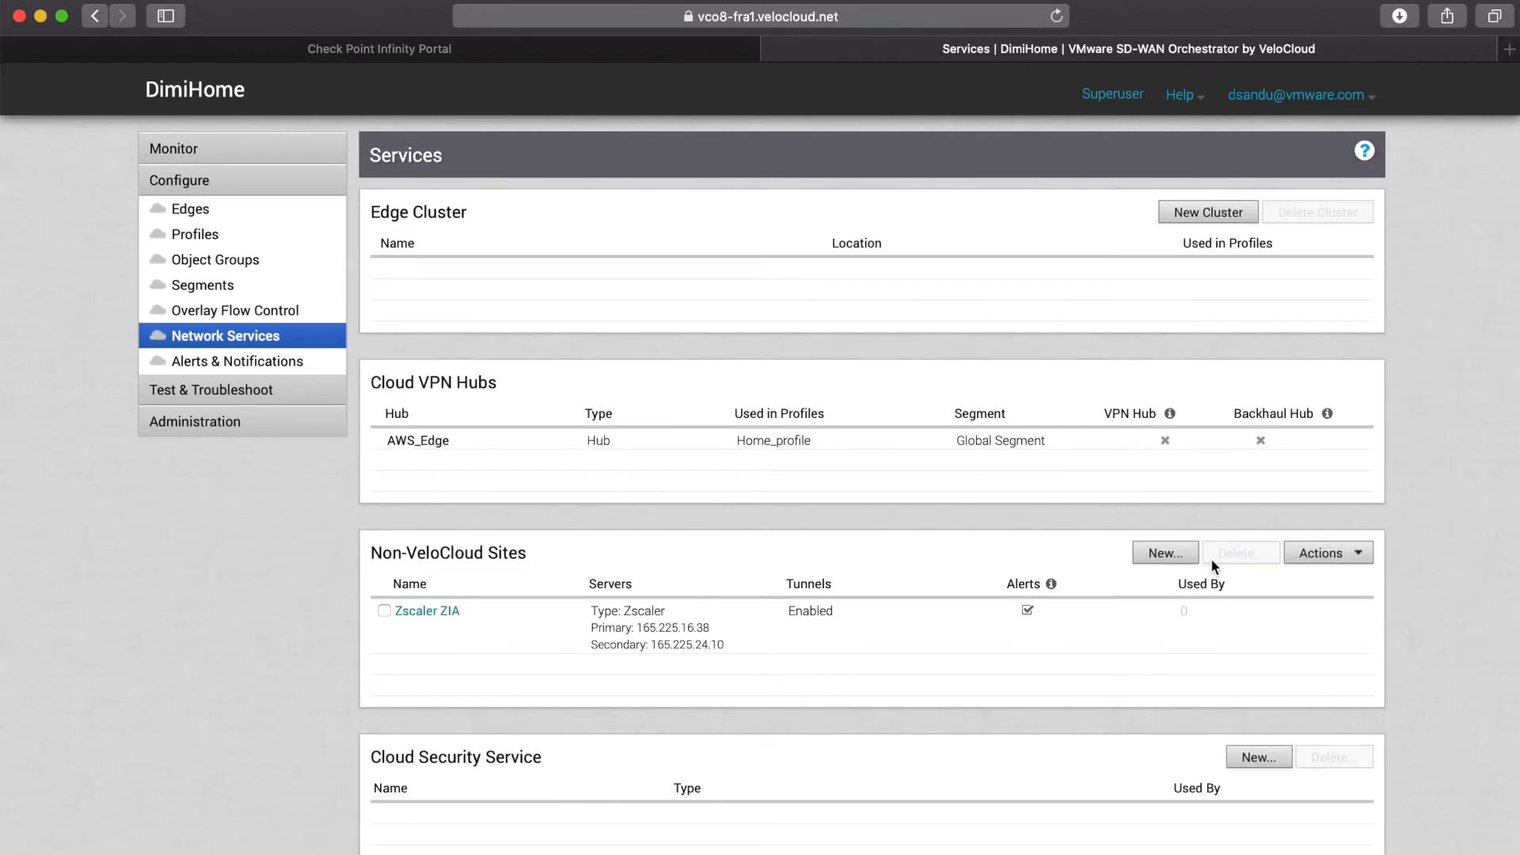
pyautogui.moveTo(462, 540)
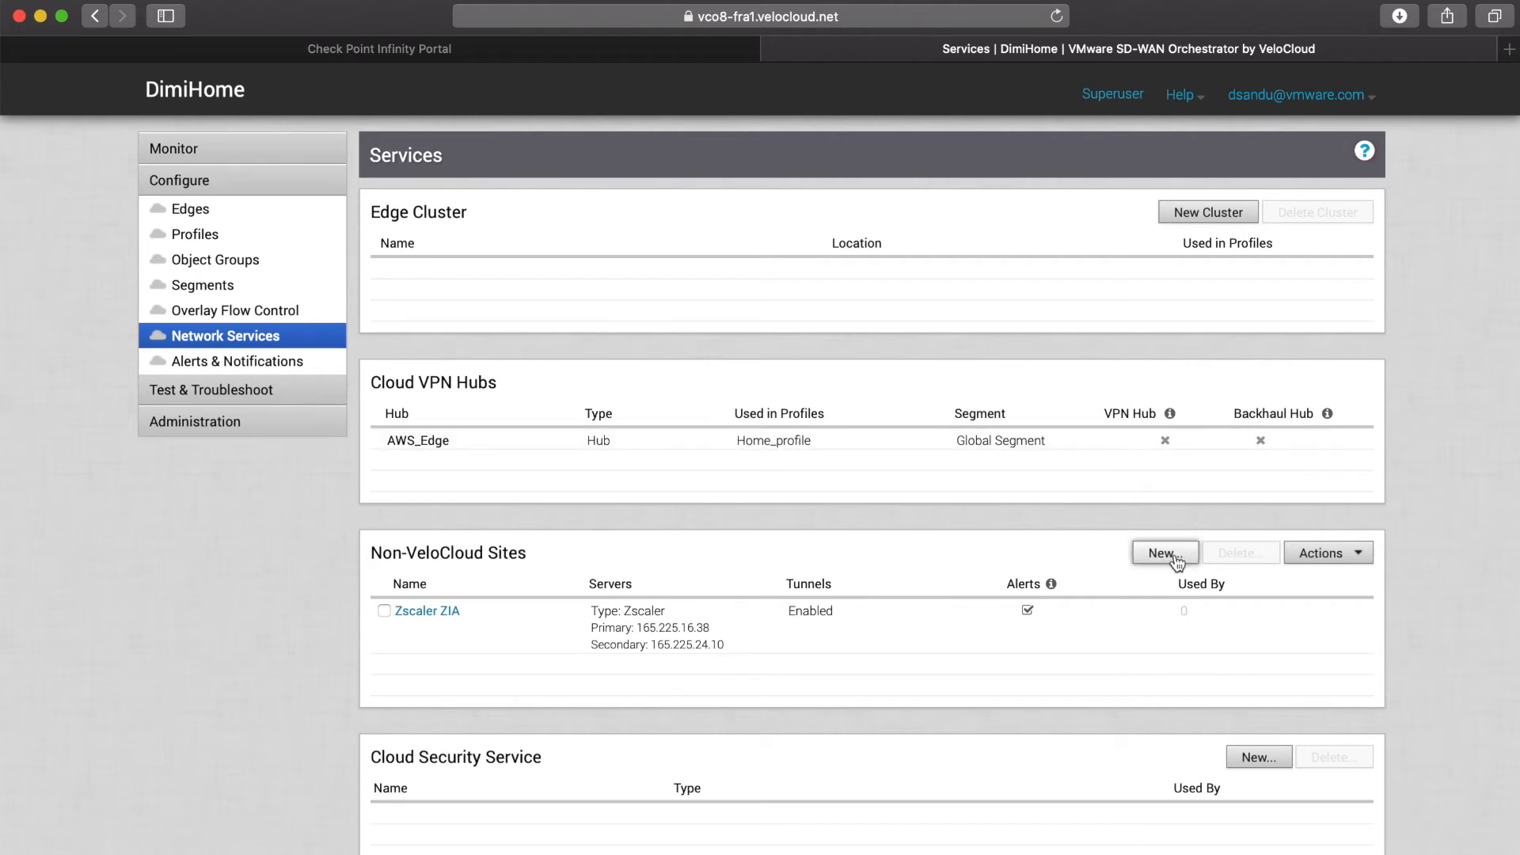
pyautogui.click(1163, 553)
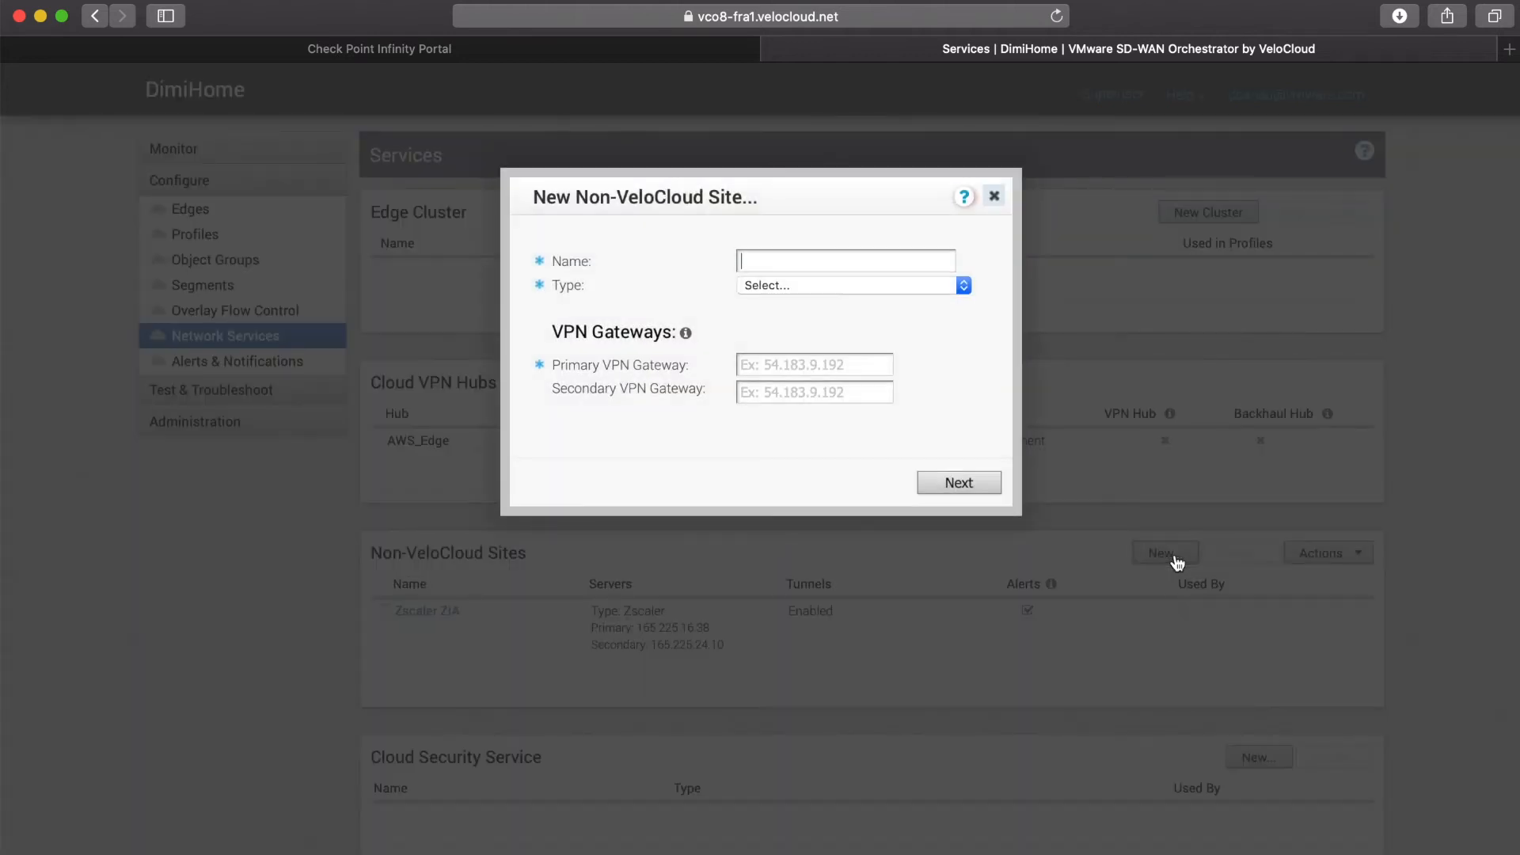
pyautogui.moveTo(1399, 243)
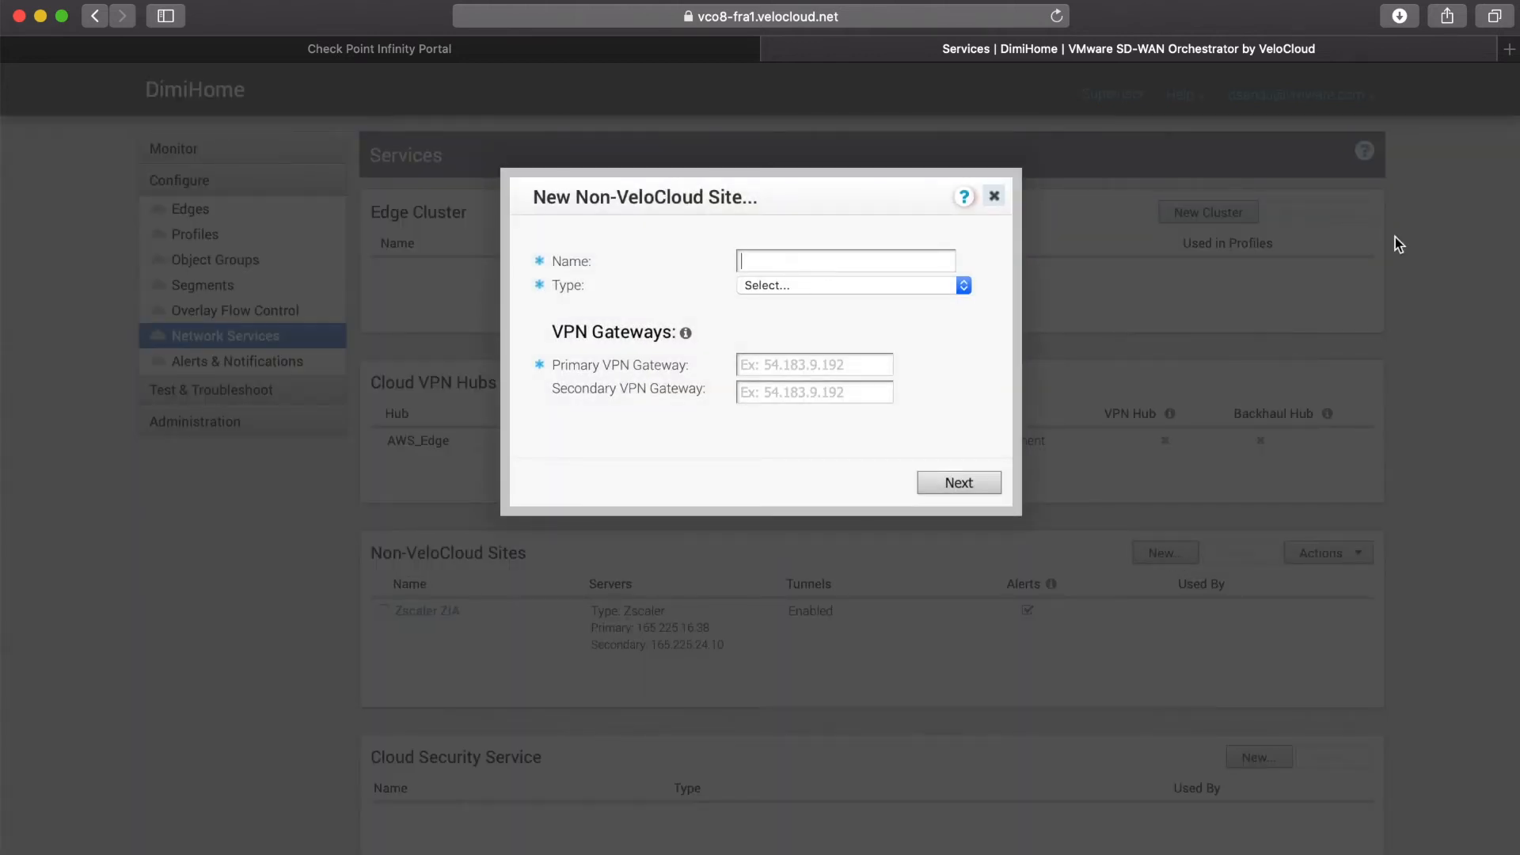
pyautogui.write('CheckPoint Cloud')
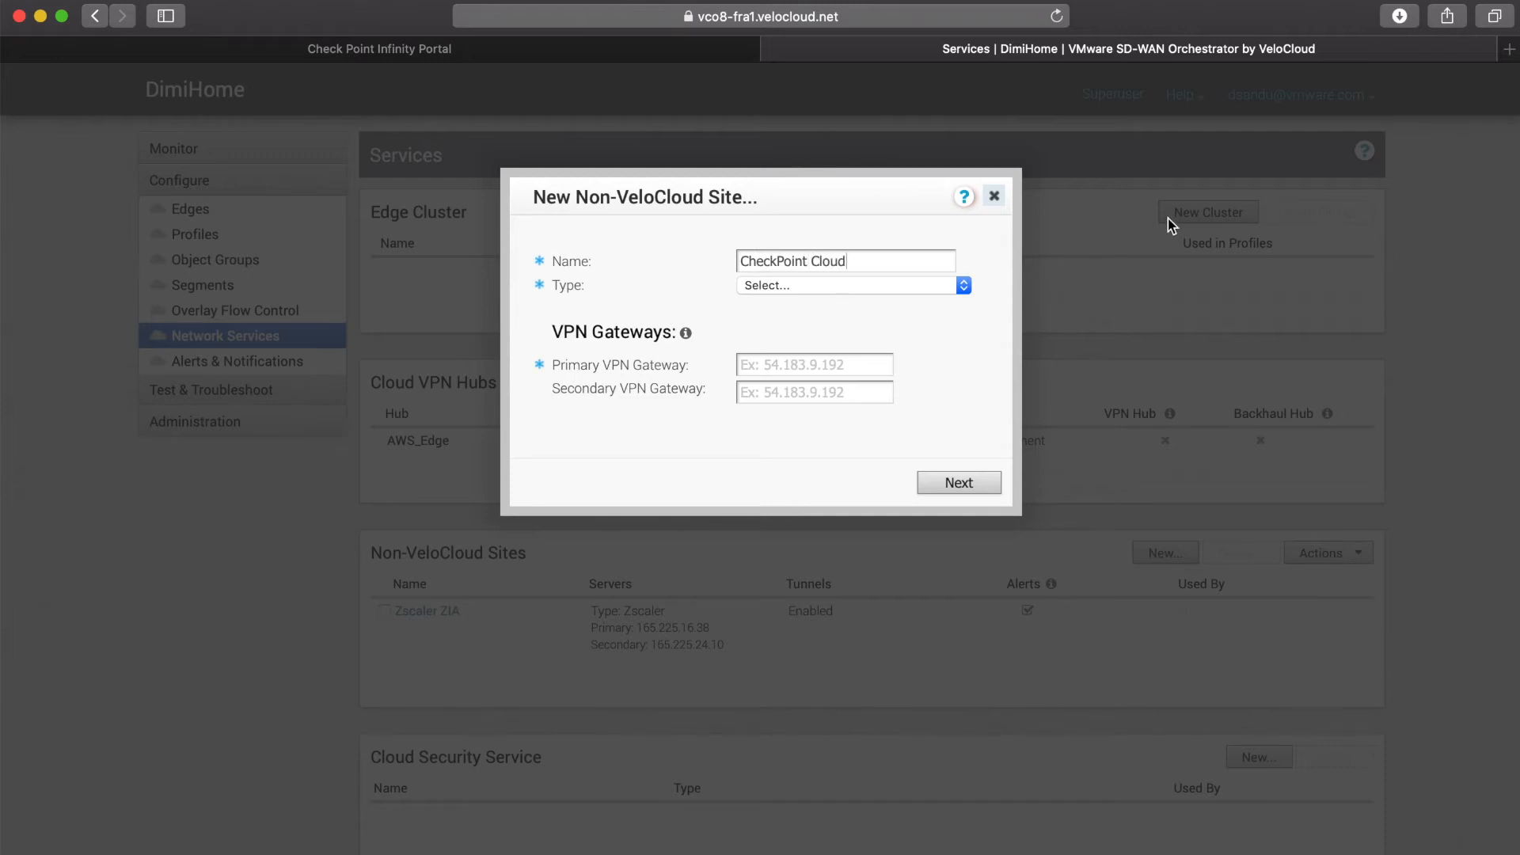
pyautogui.click(851, 285)
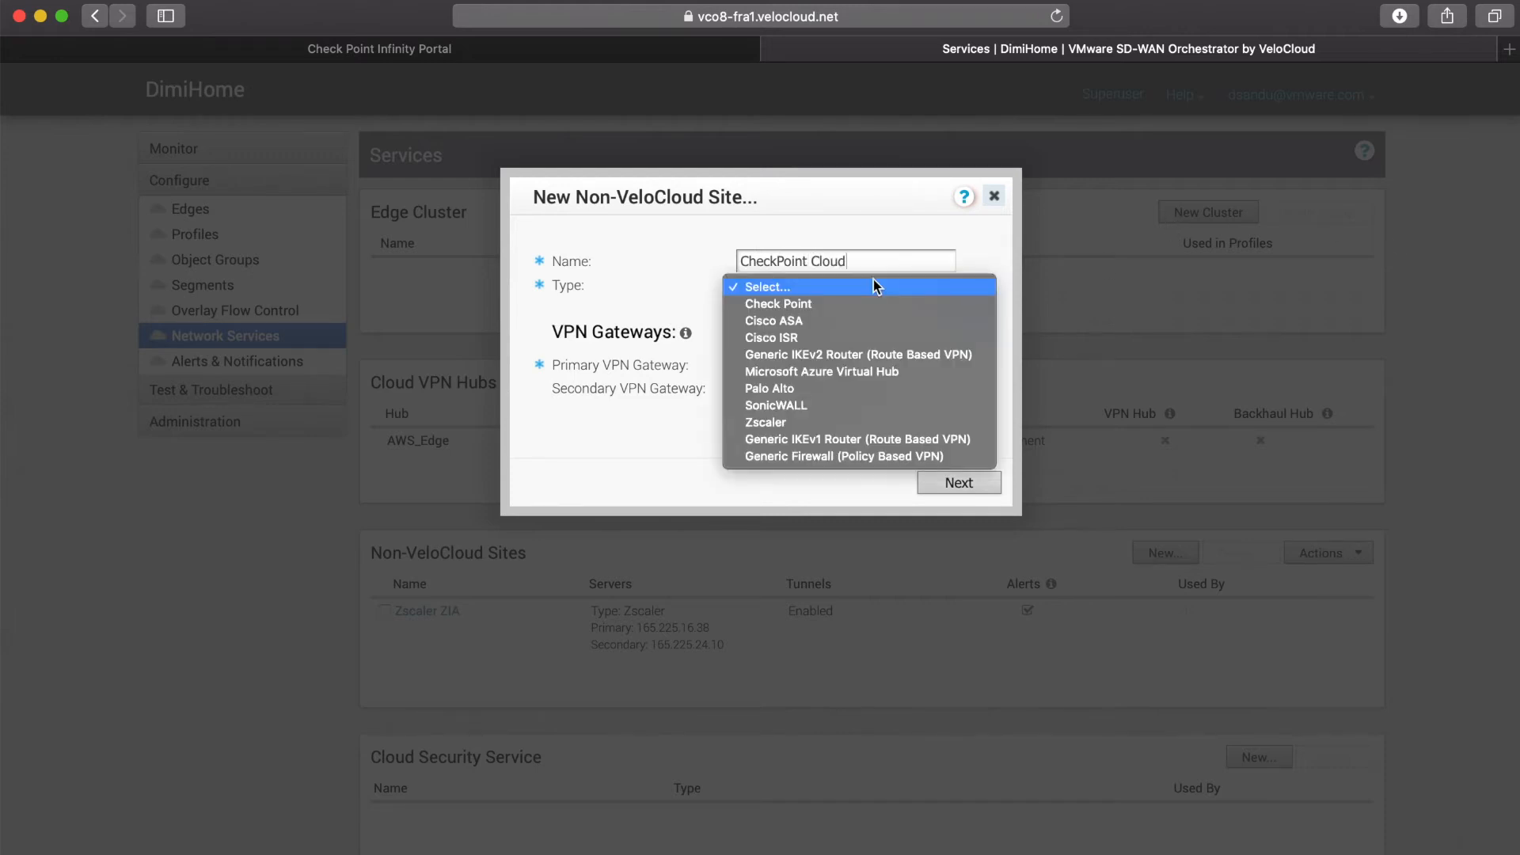
pyautogui.moveTo(865, 373)
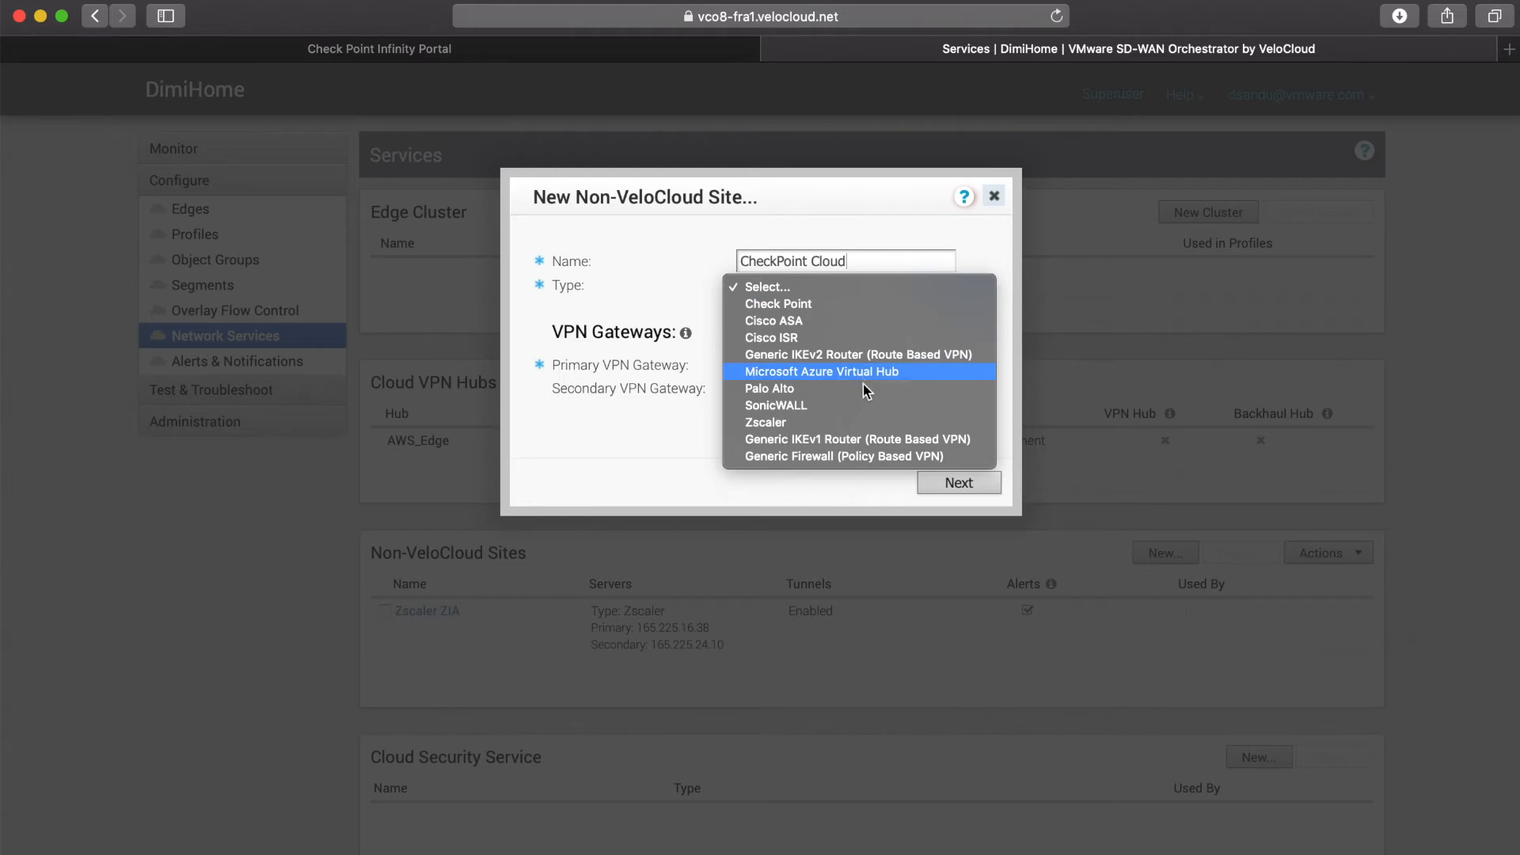
pyautogui.click(857, 438)
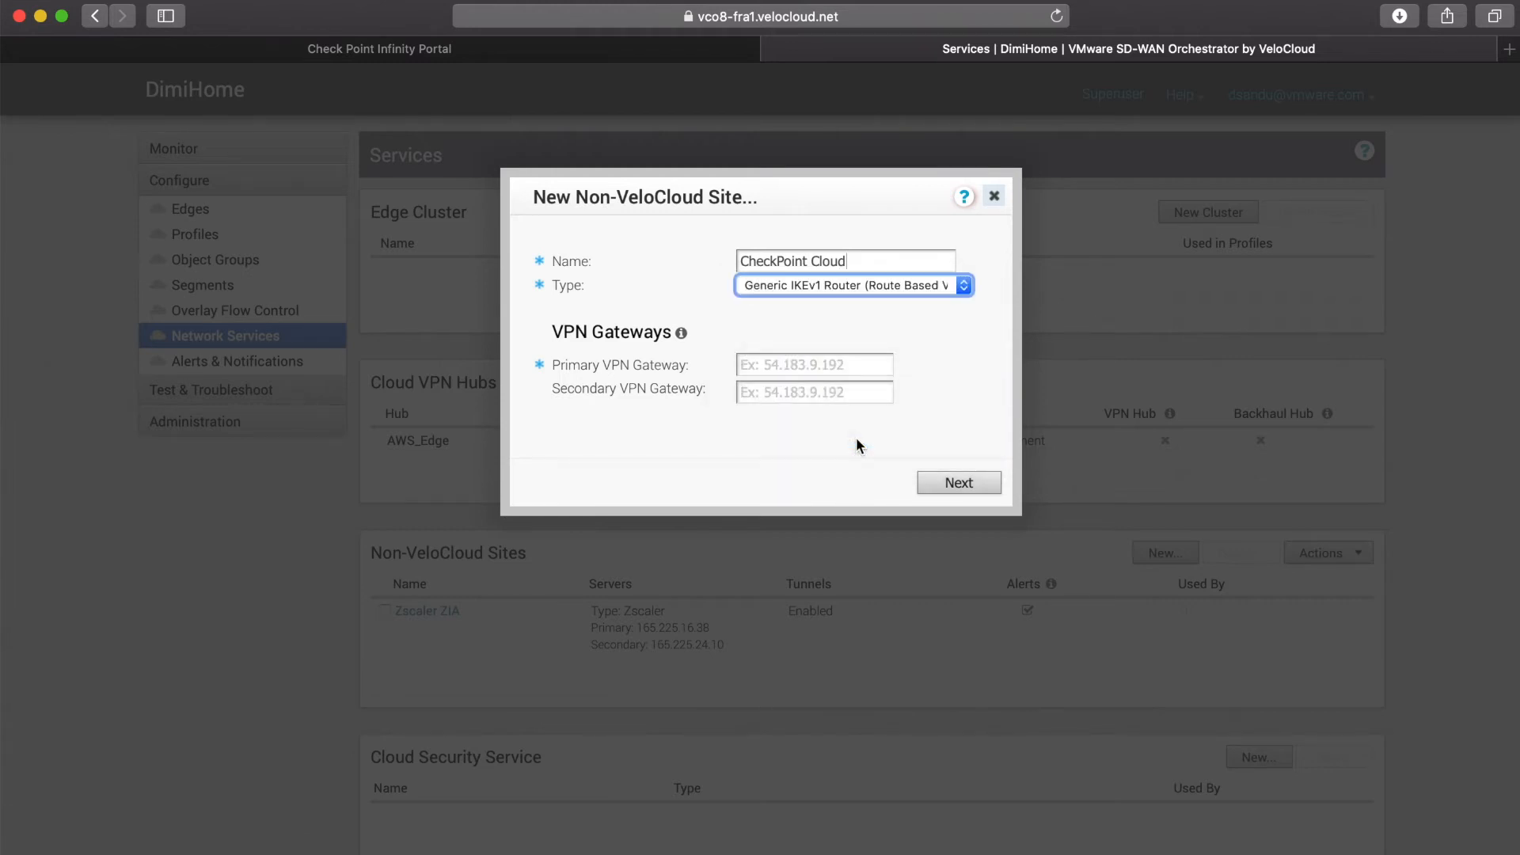
pyautogui.click(958, 482)
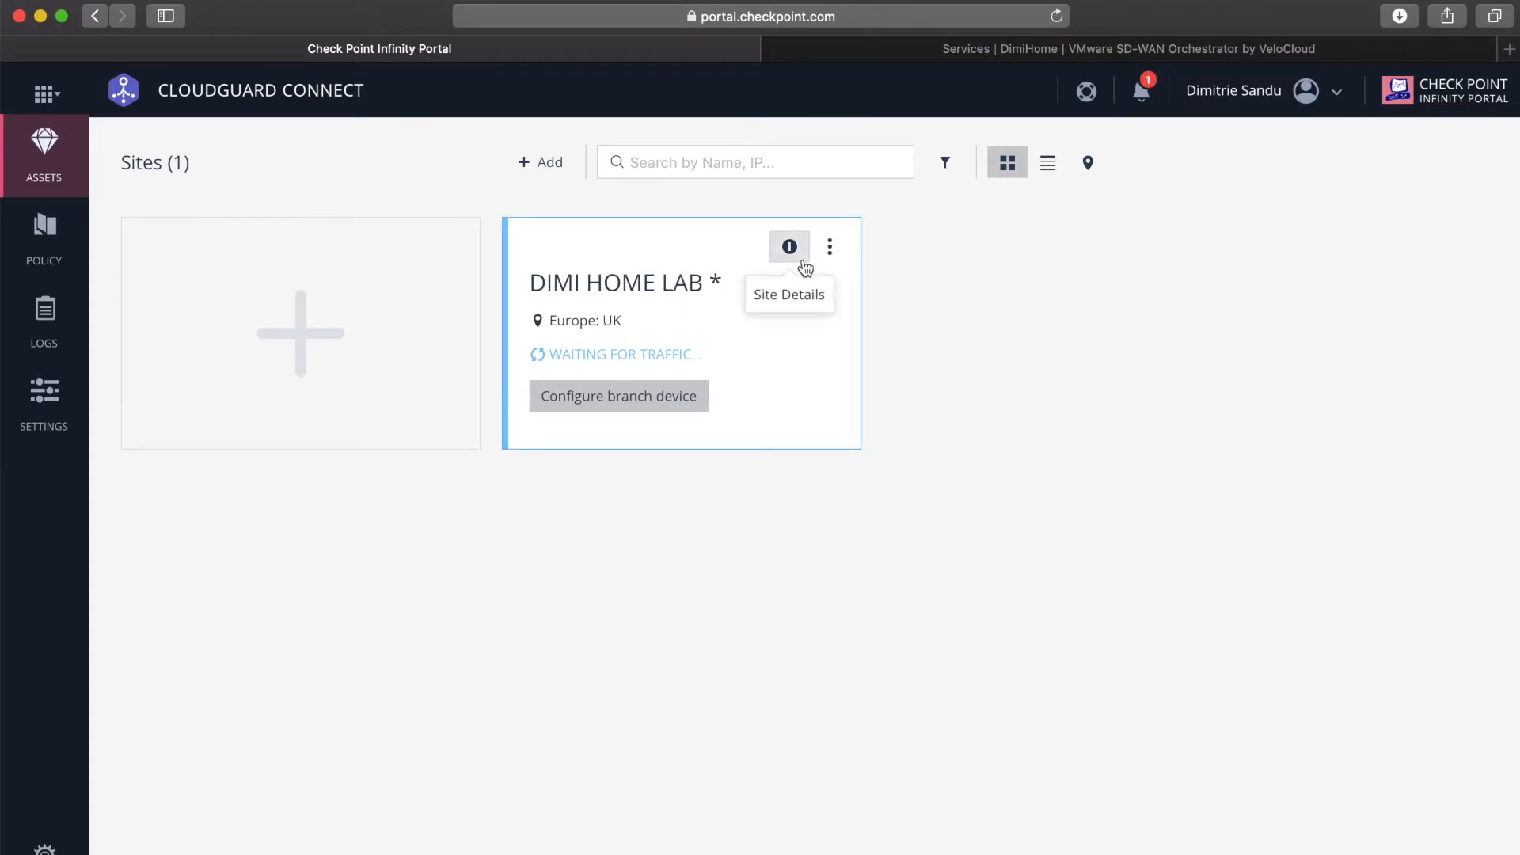
# View the site's device connection instructions listing tunnel IPs 3.8.122.81 and 3.10.59.105
pyautogui.click(618, 396)
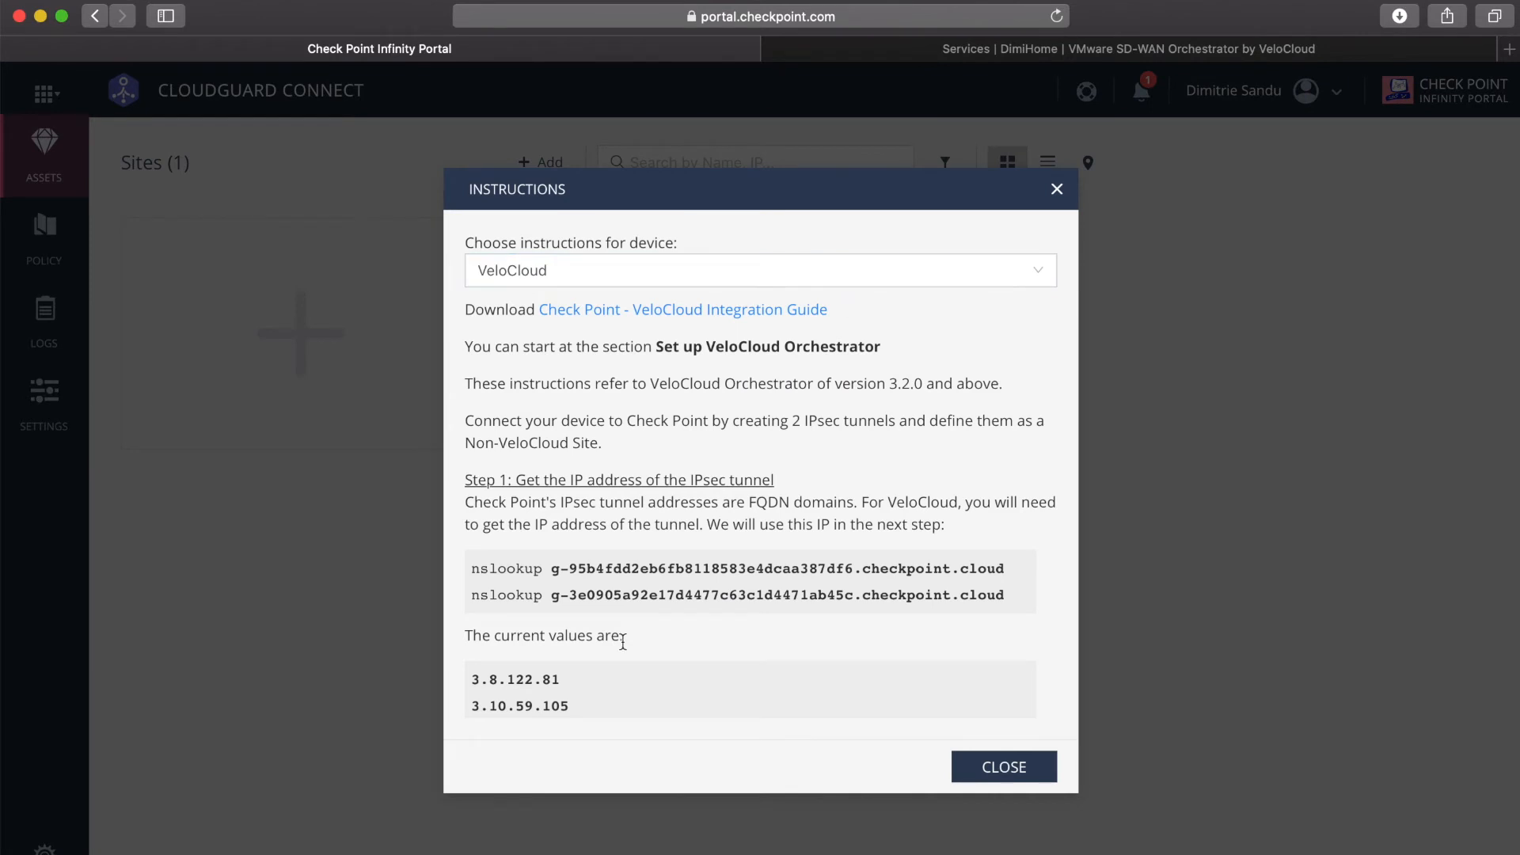
pyautogui.scroll(-3)
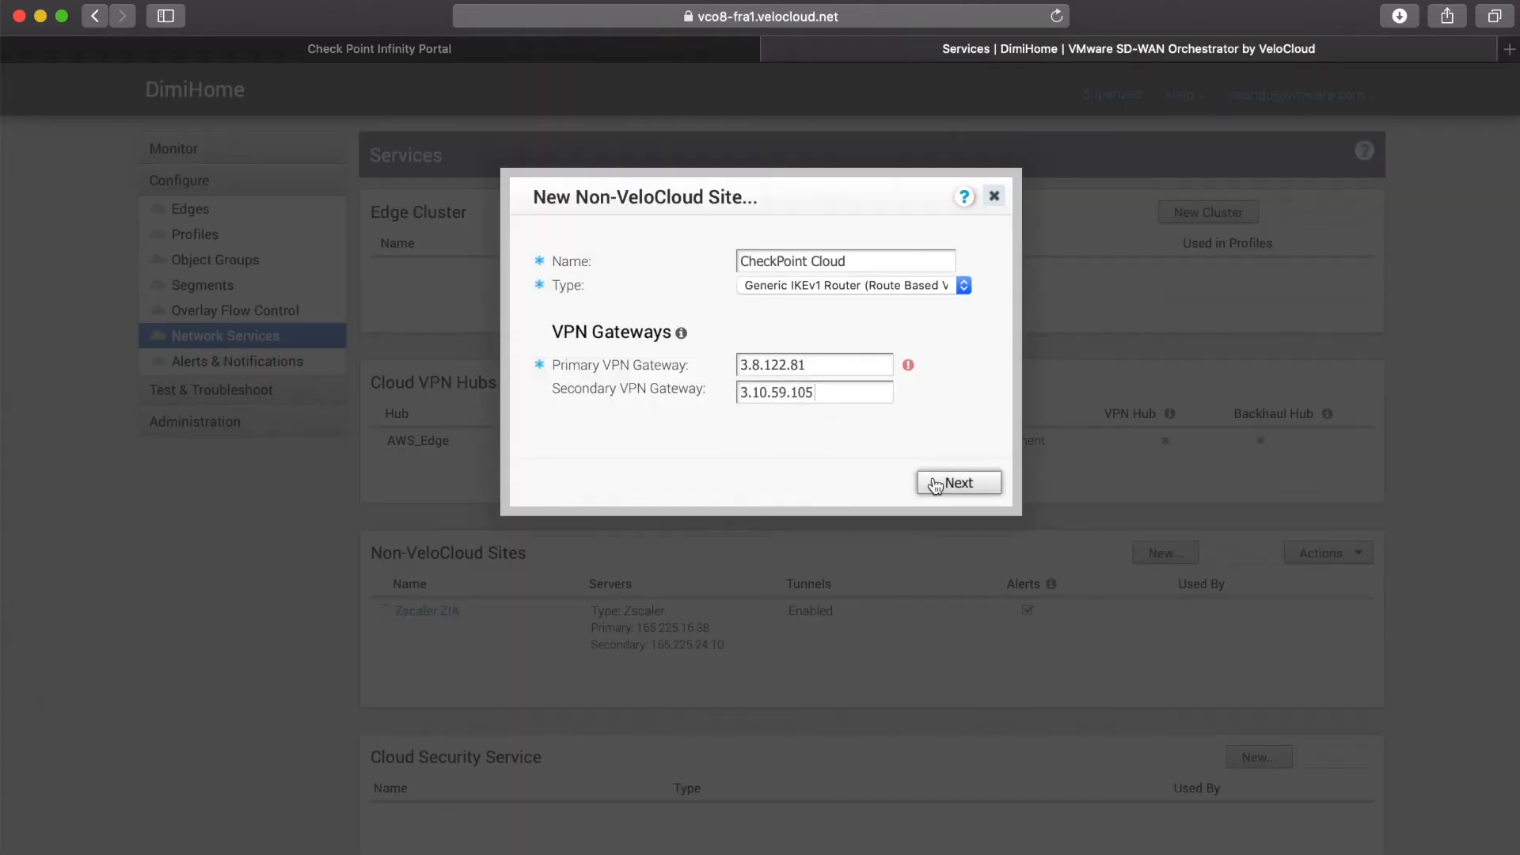
# Create the CheckPoint Cloud site, set primary encryption to AES 256, and disable PFS
pyautogui.click(958, 483)
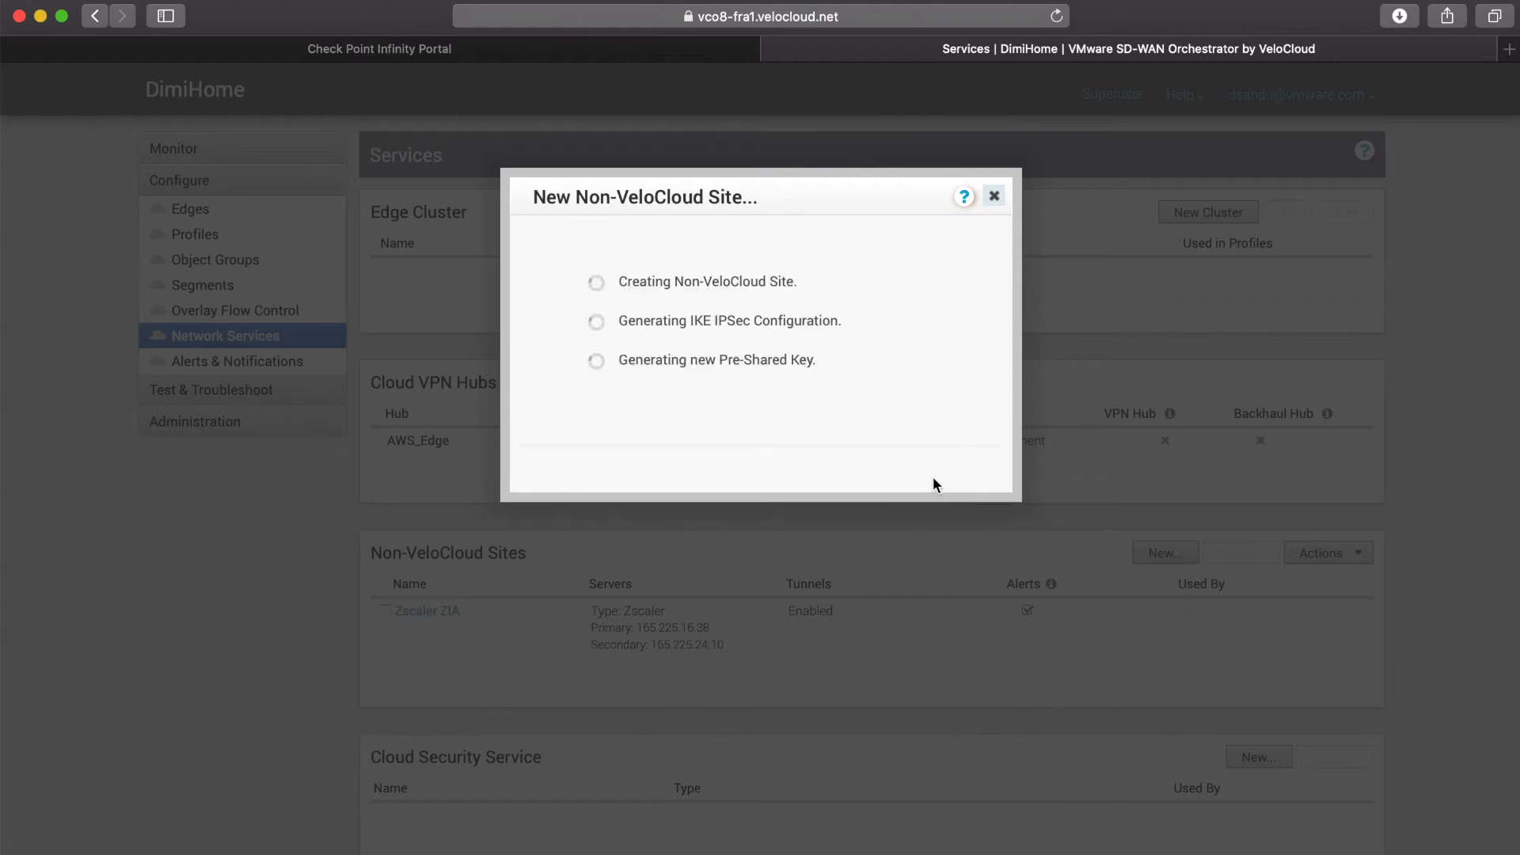
pyautogui.click(378, 49)
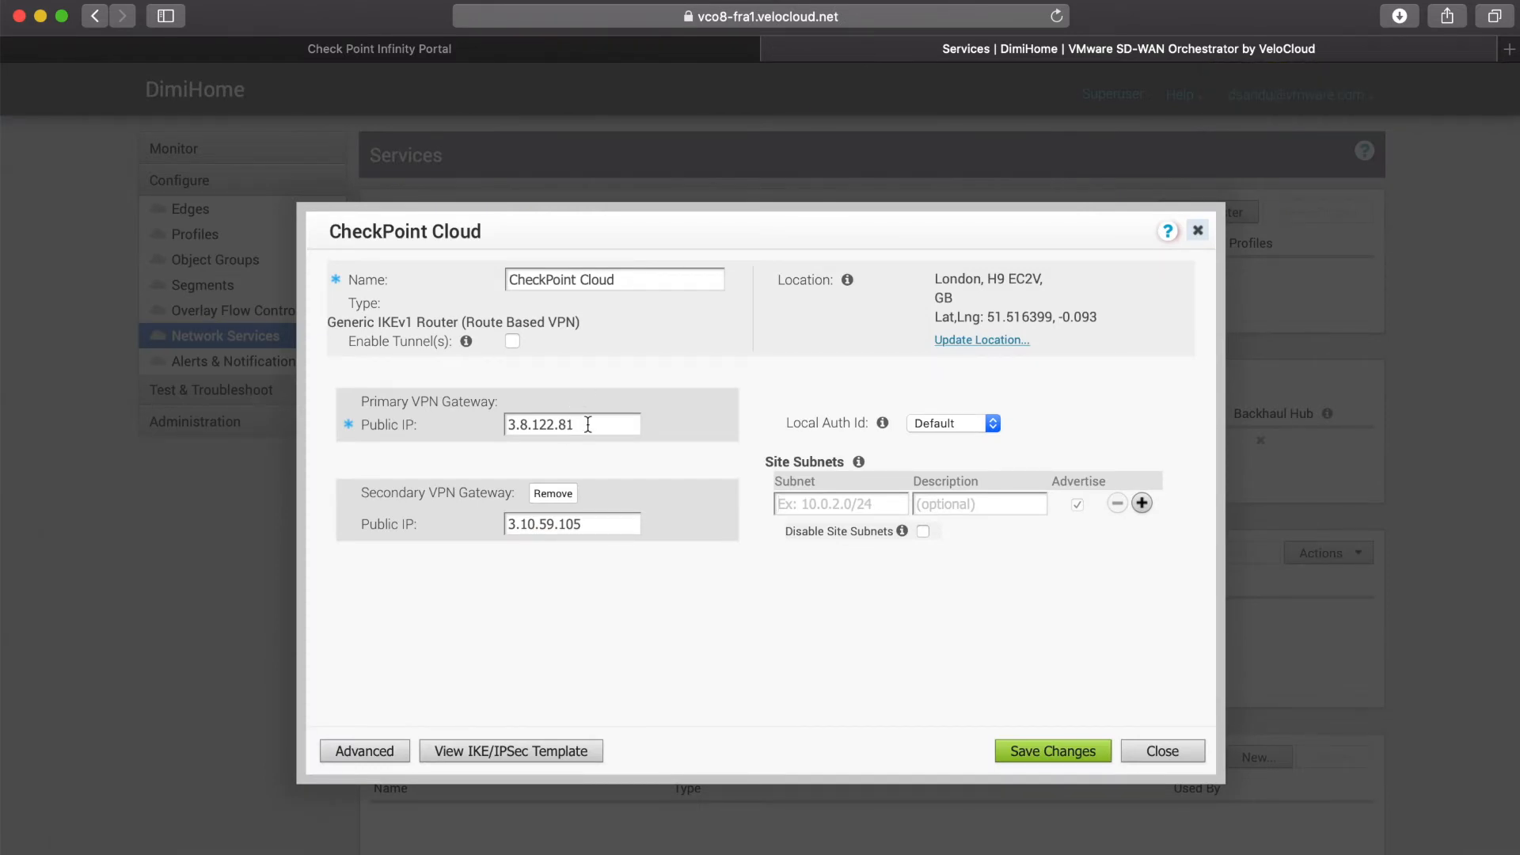
pyautogui.click(363, 751)
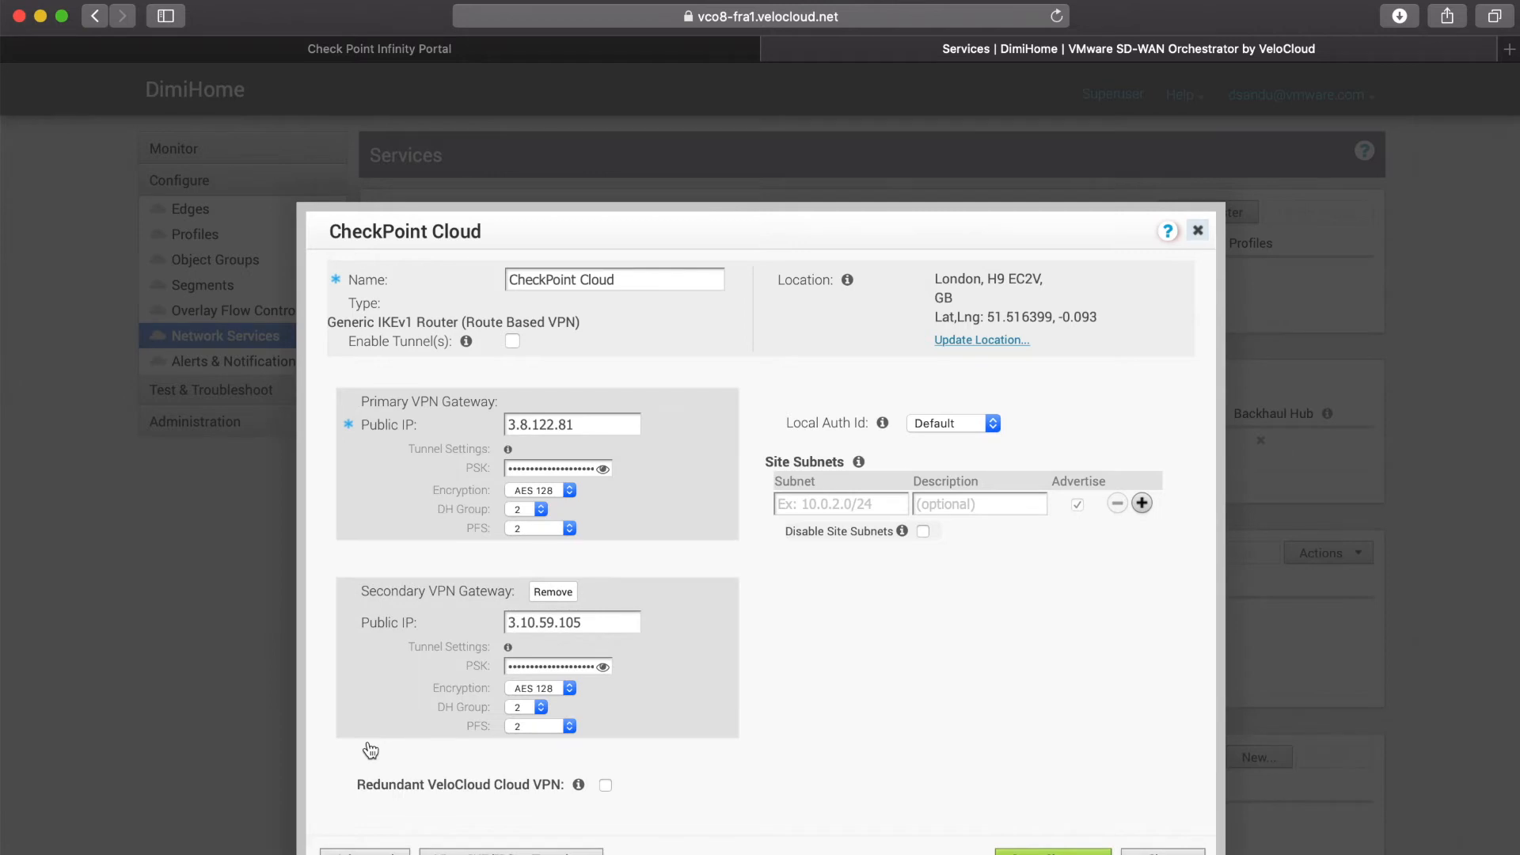
pyautogui.moveTo(543, 504)
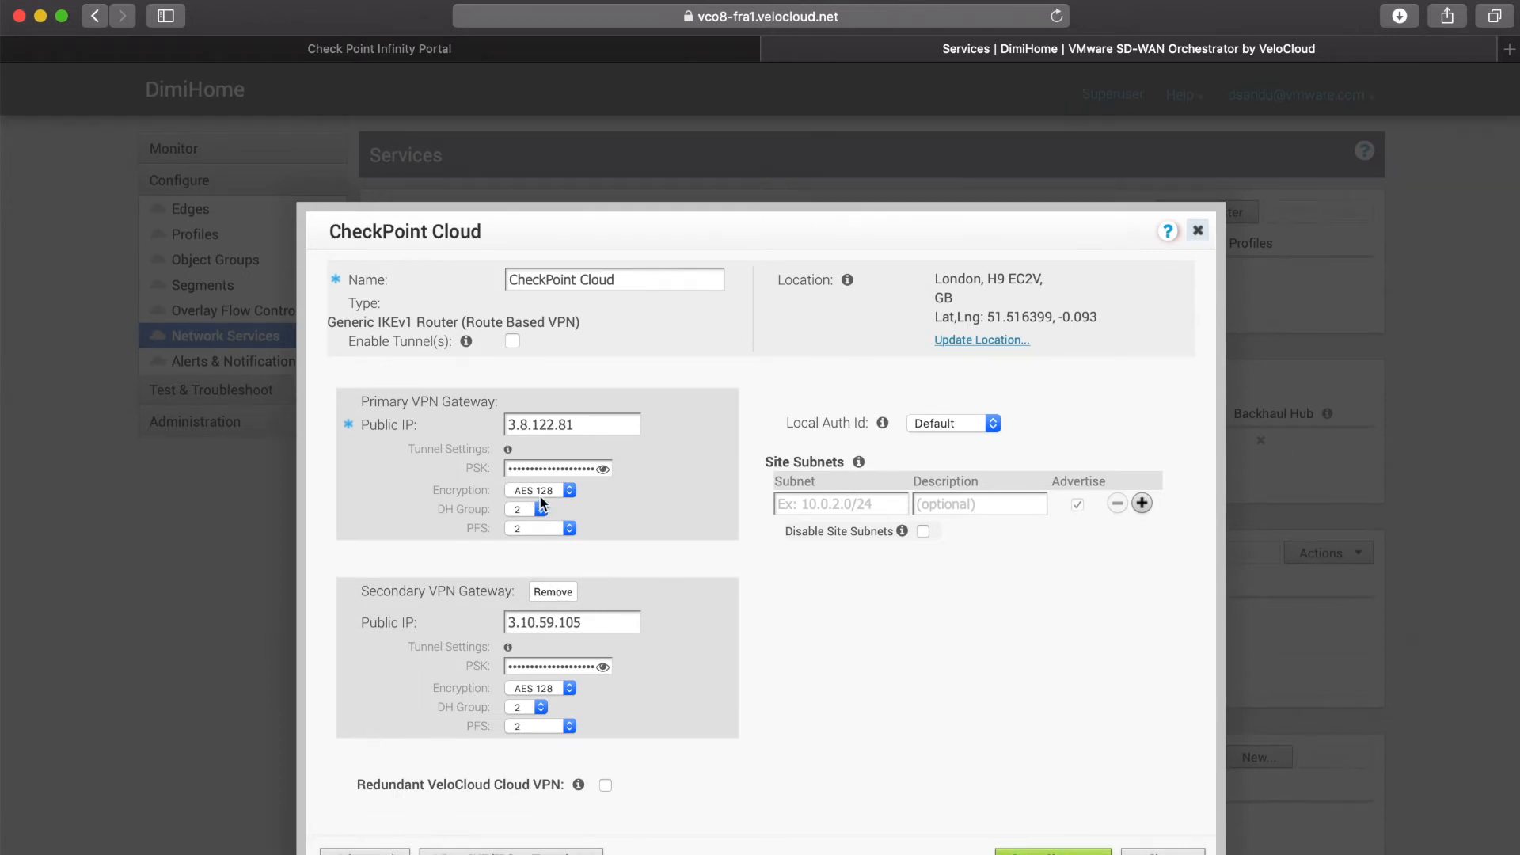
pyautogui.click(540, 489)
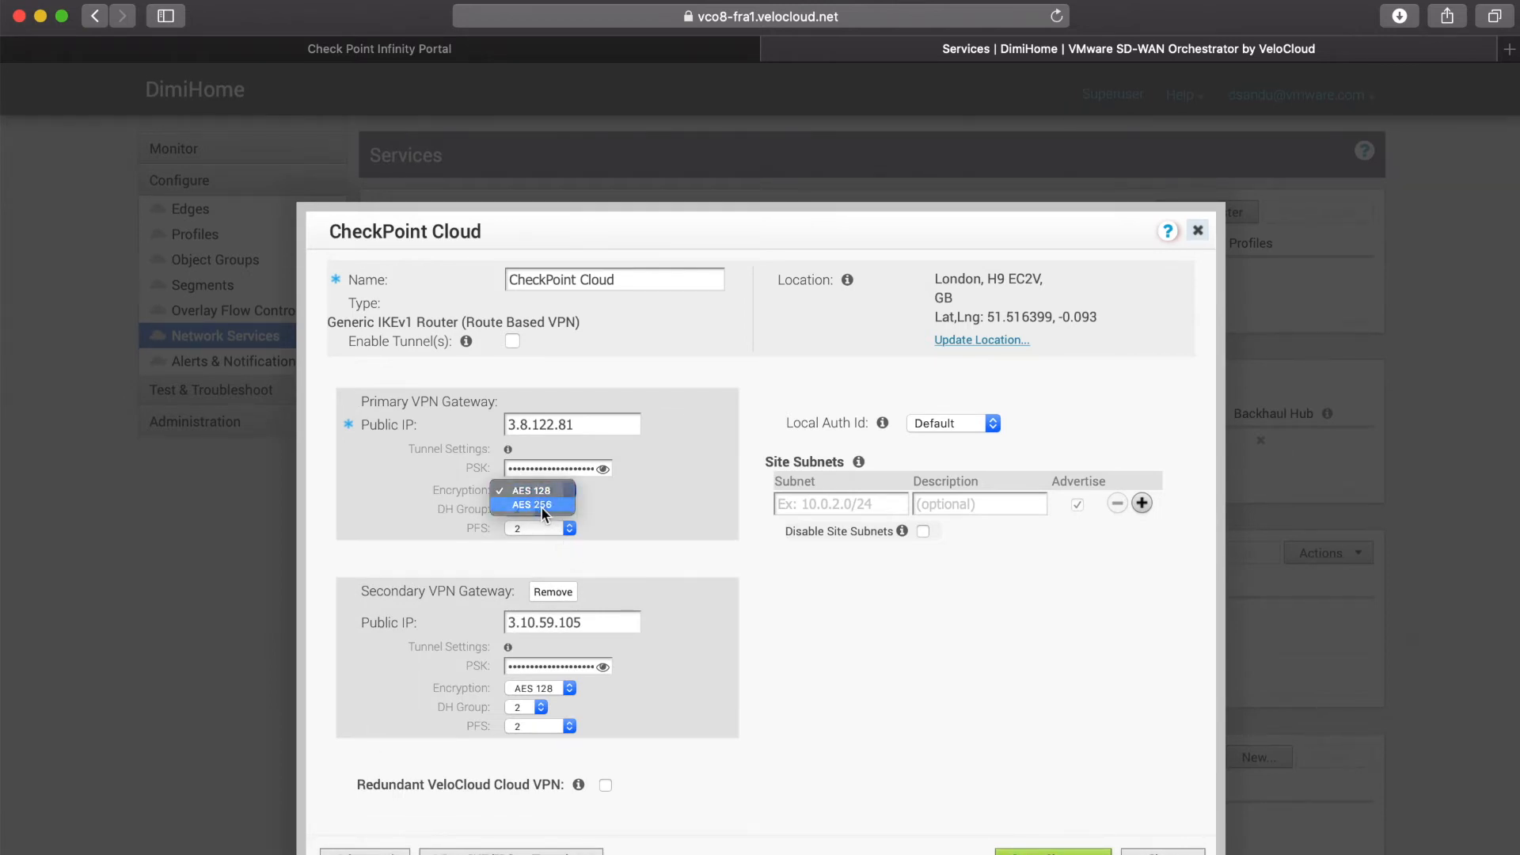
pyautogui.click(532, 505)
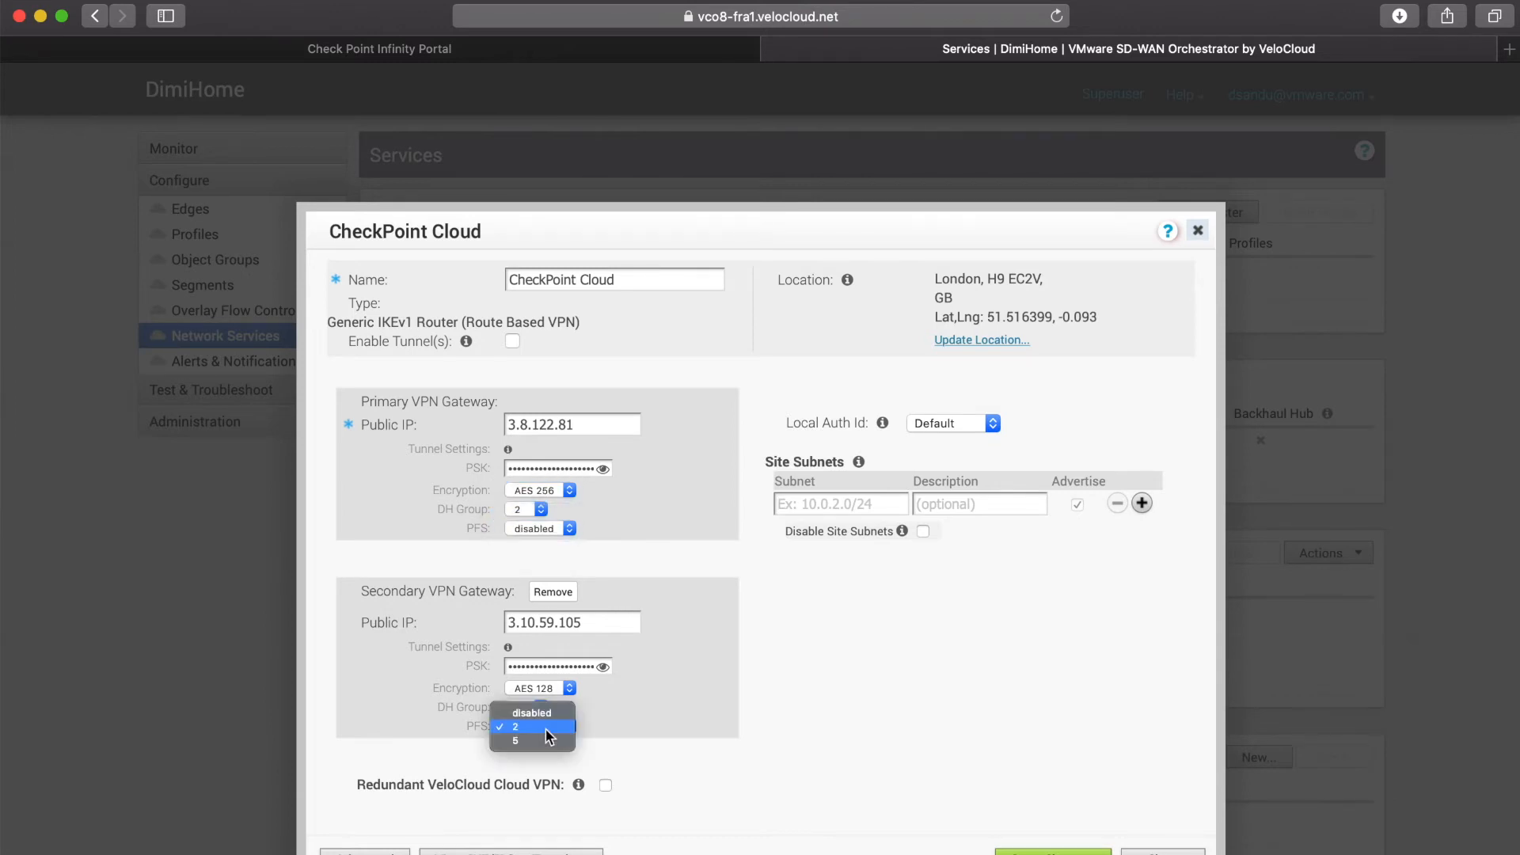
pyautogui.moveTo(531, 714)
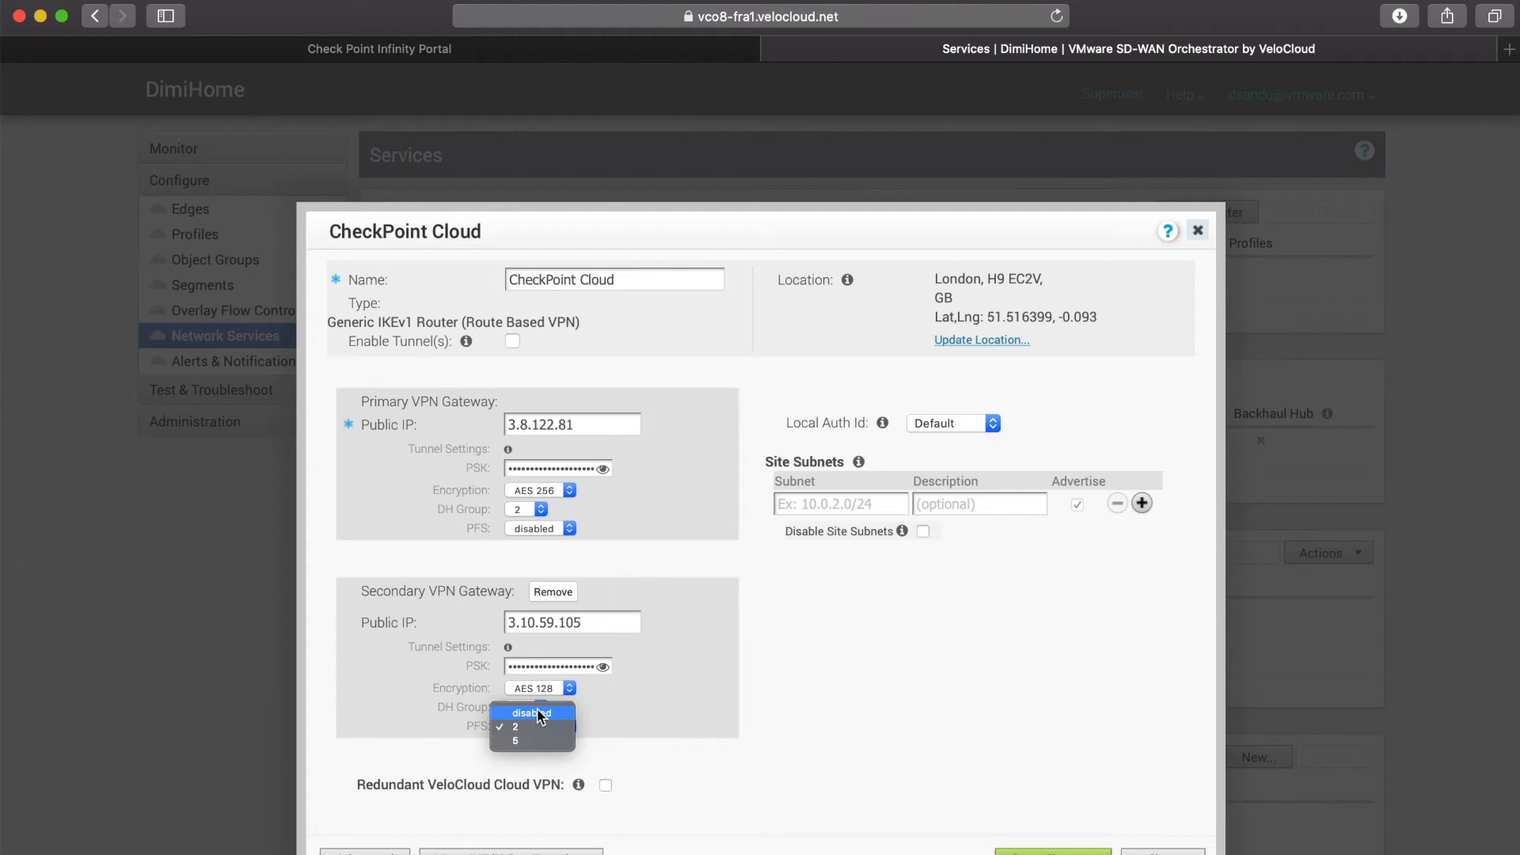
pyautogui.click(531, 713)
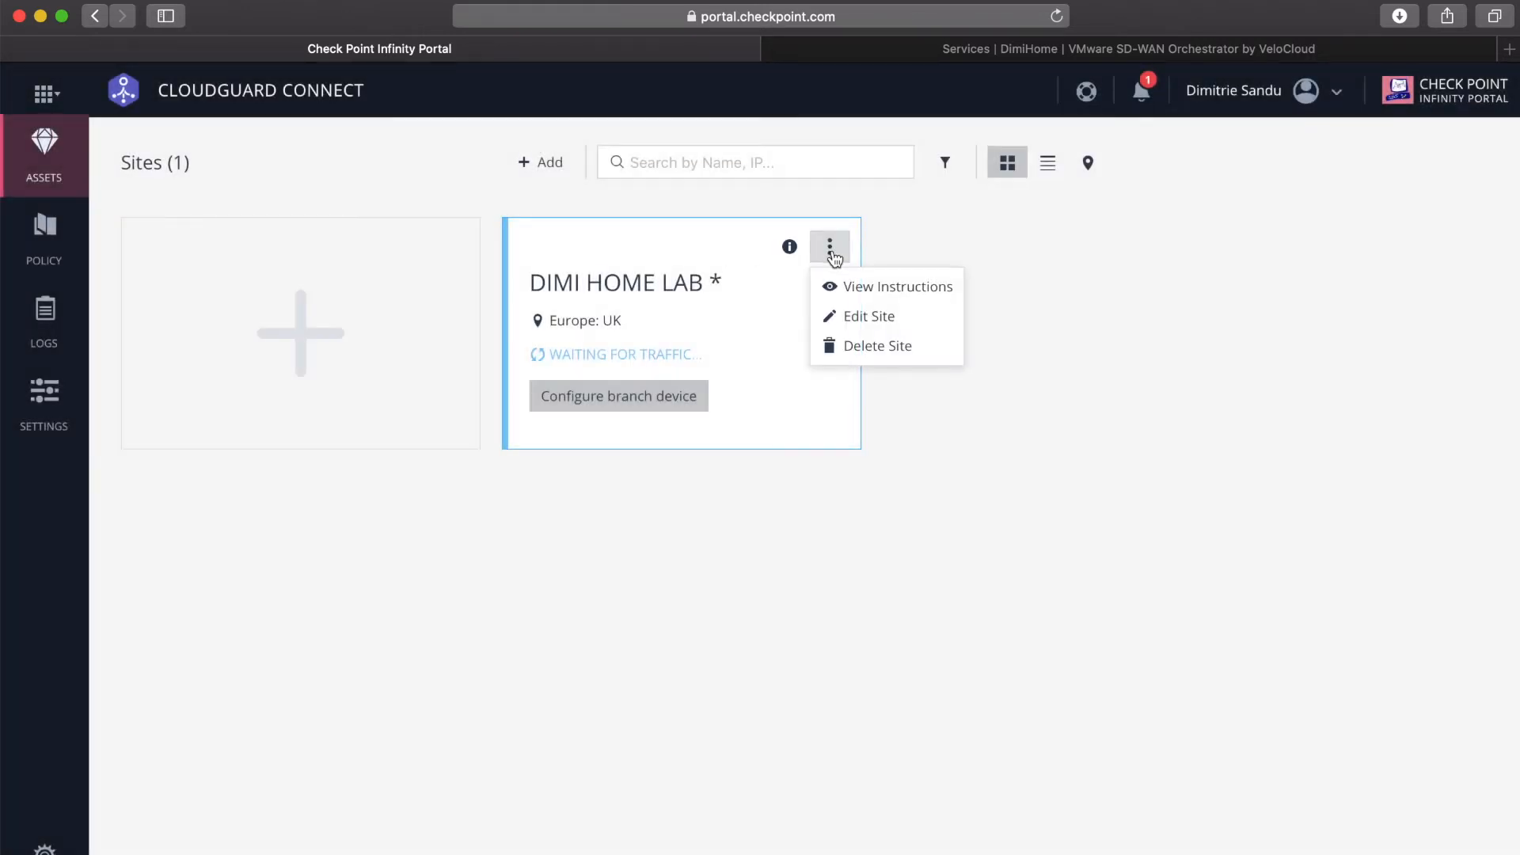
# Open the DIMI HOME LAB site's Edit Site view and look through its tabs
pyautogui.click(869, 316)
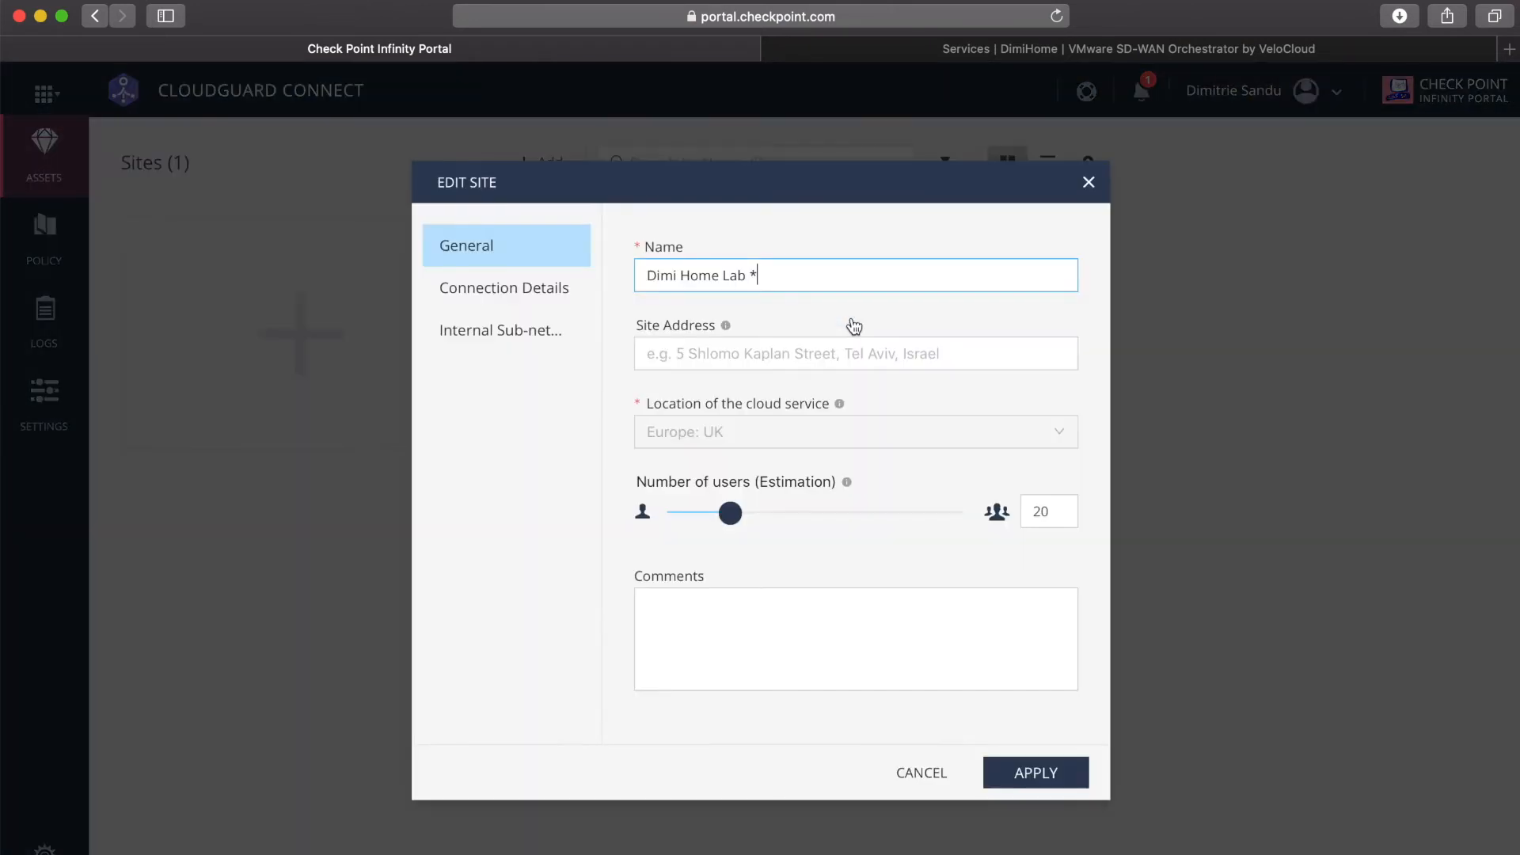
pyautogui.click(504, 288)
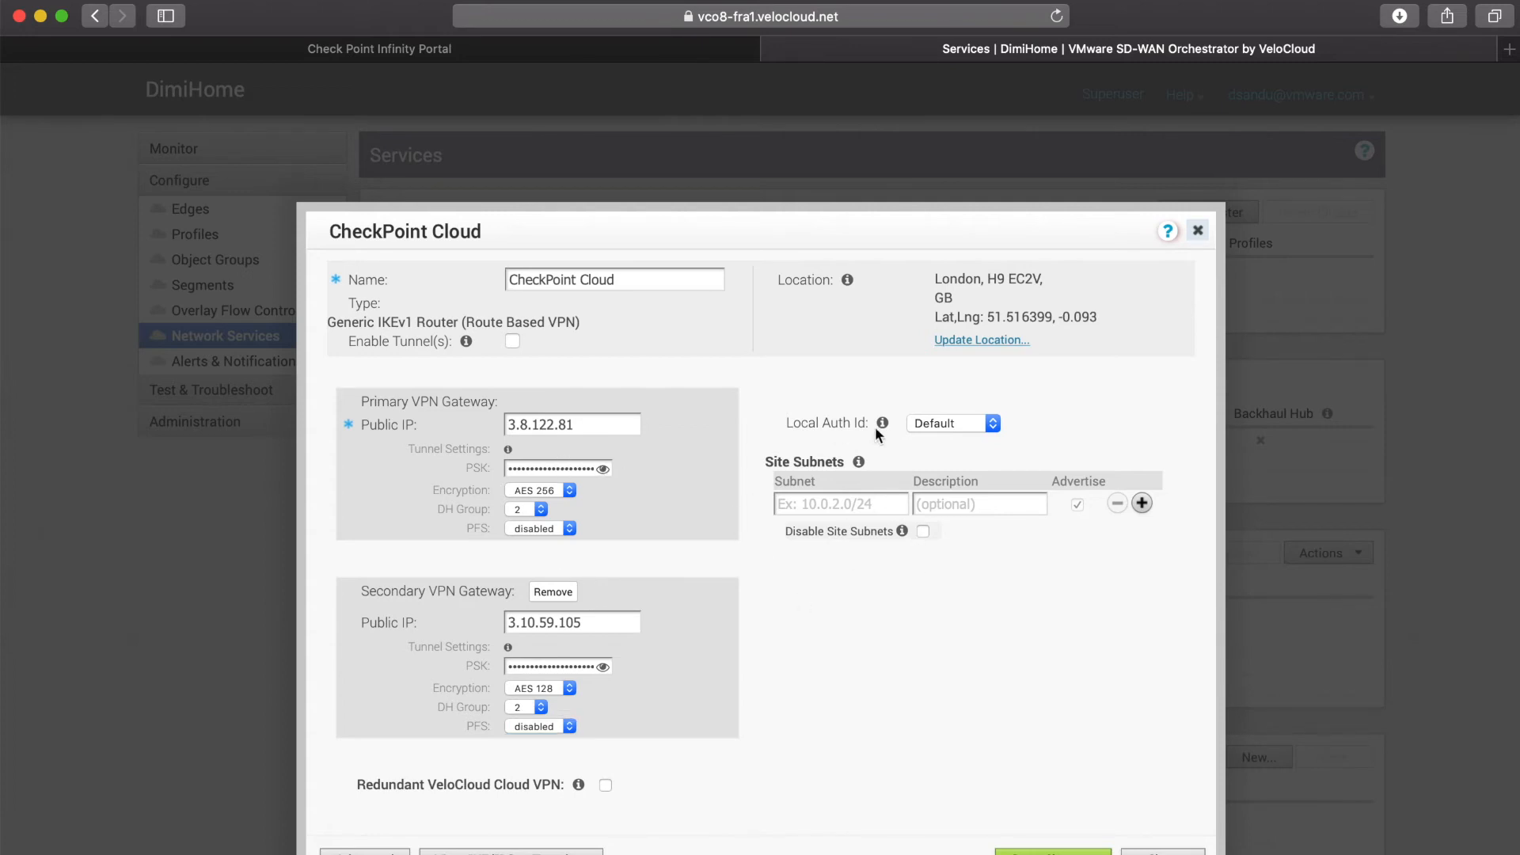
pyautogui.moveTo(742, 401)
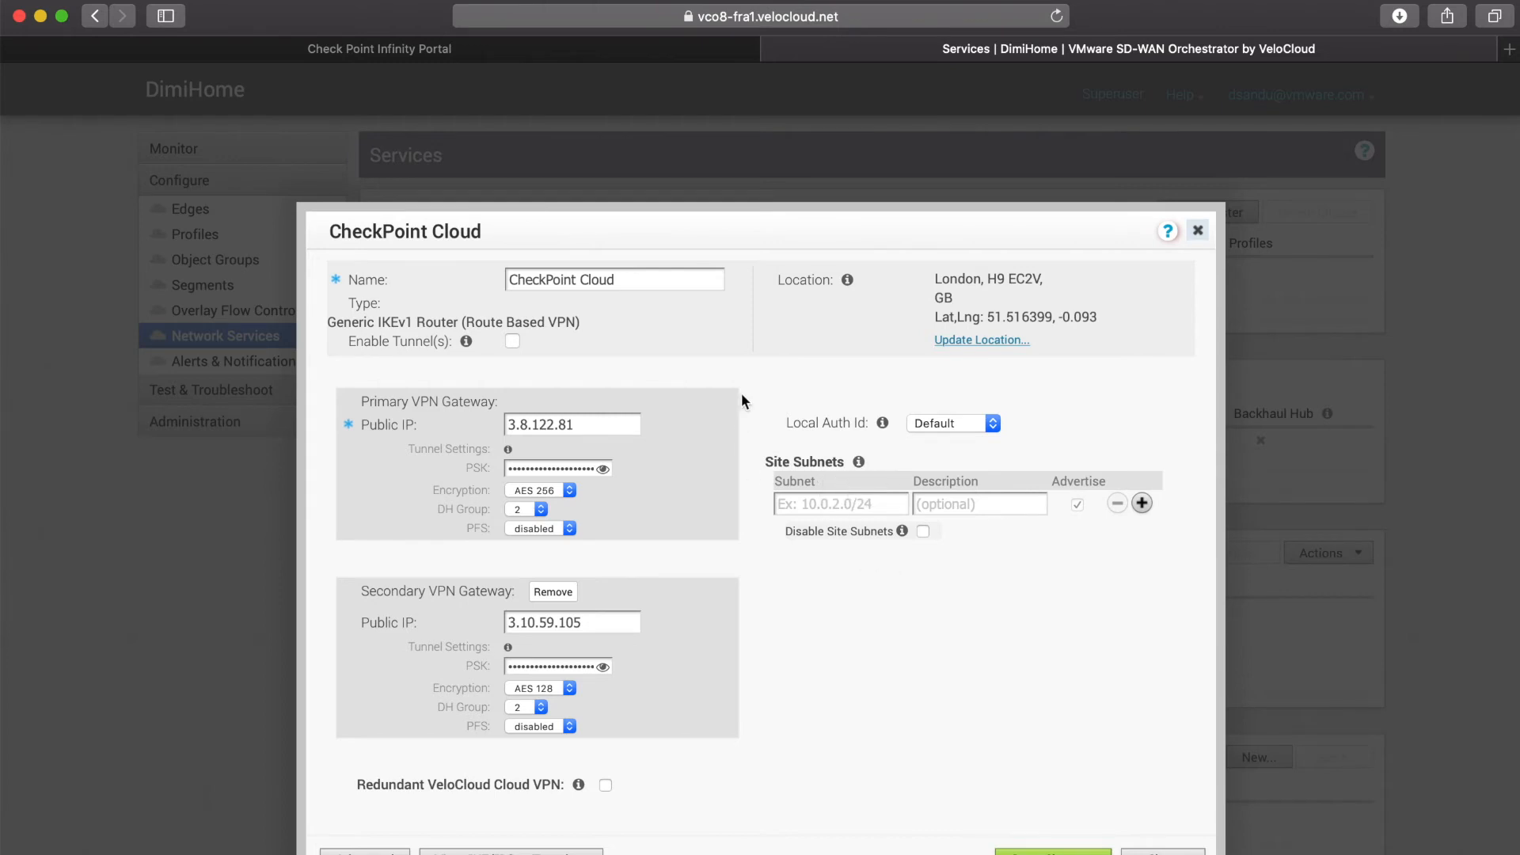
pyautogui.moveTo(945, 553)
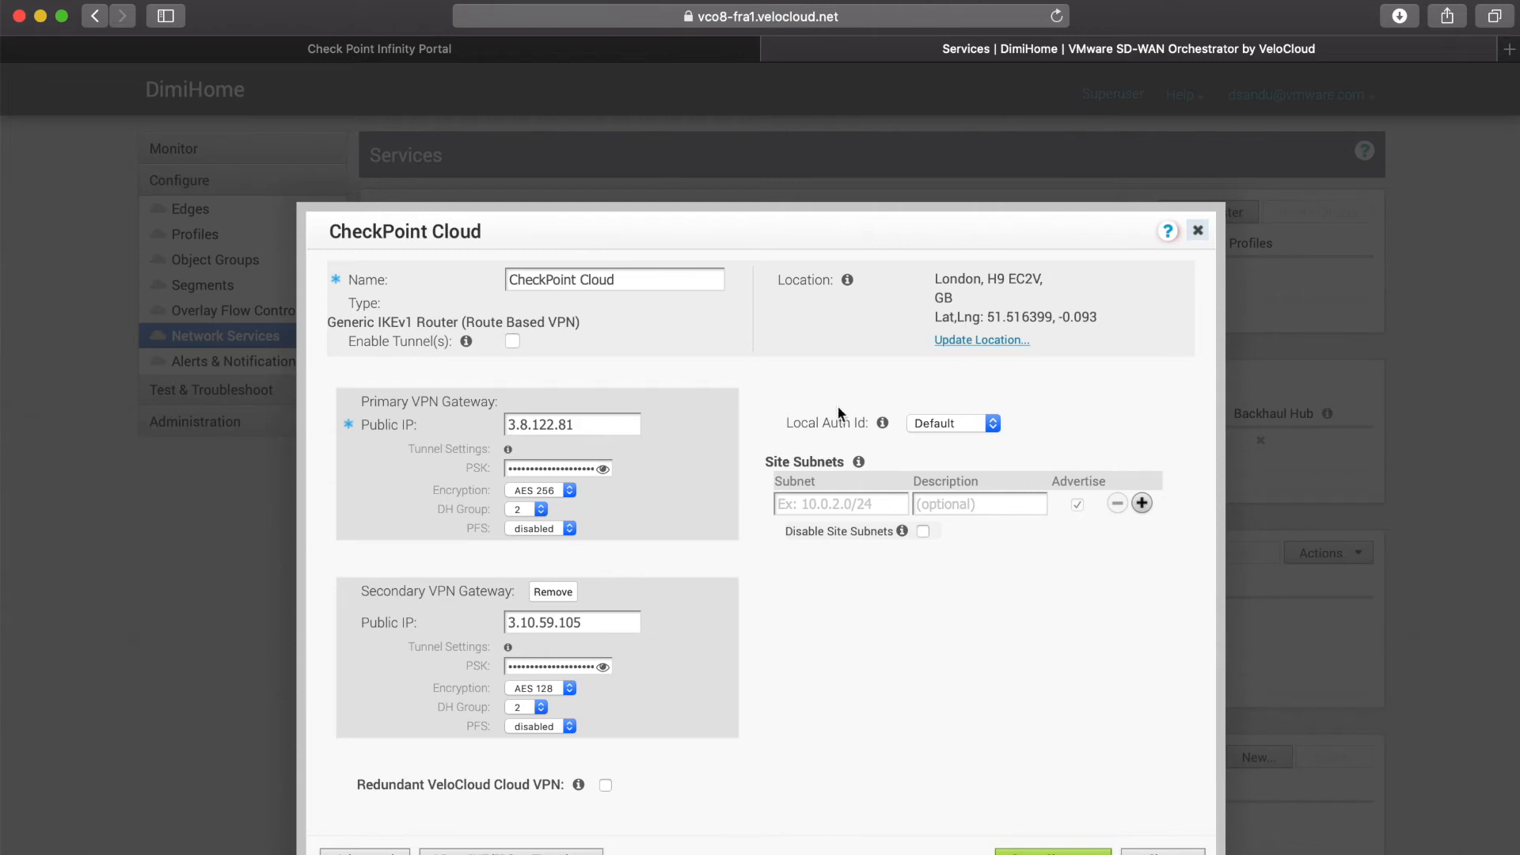
pyautogui.moveTo(912, 509)
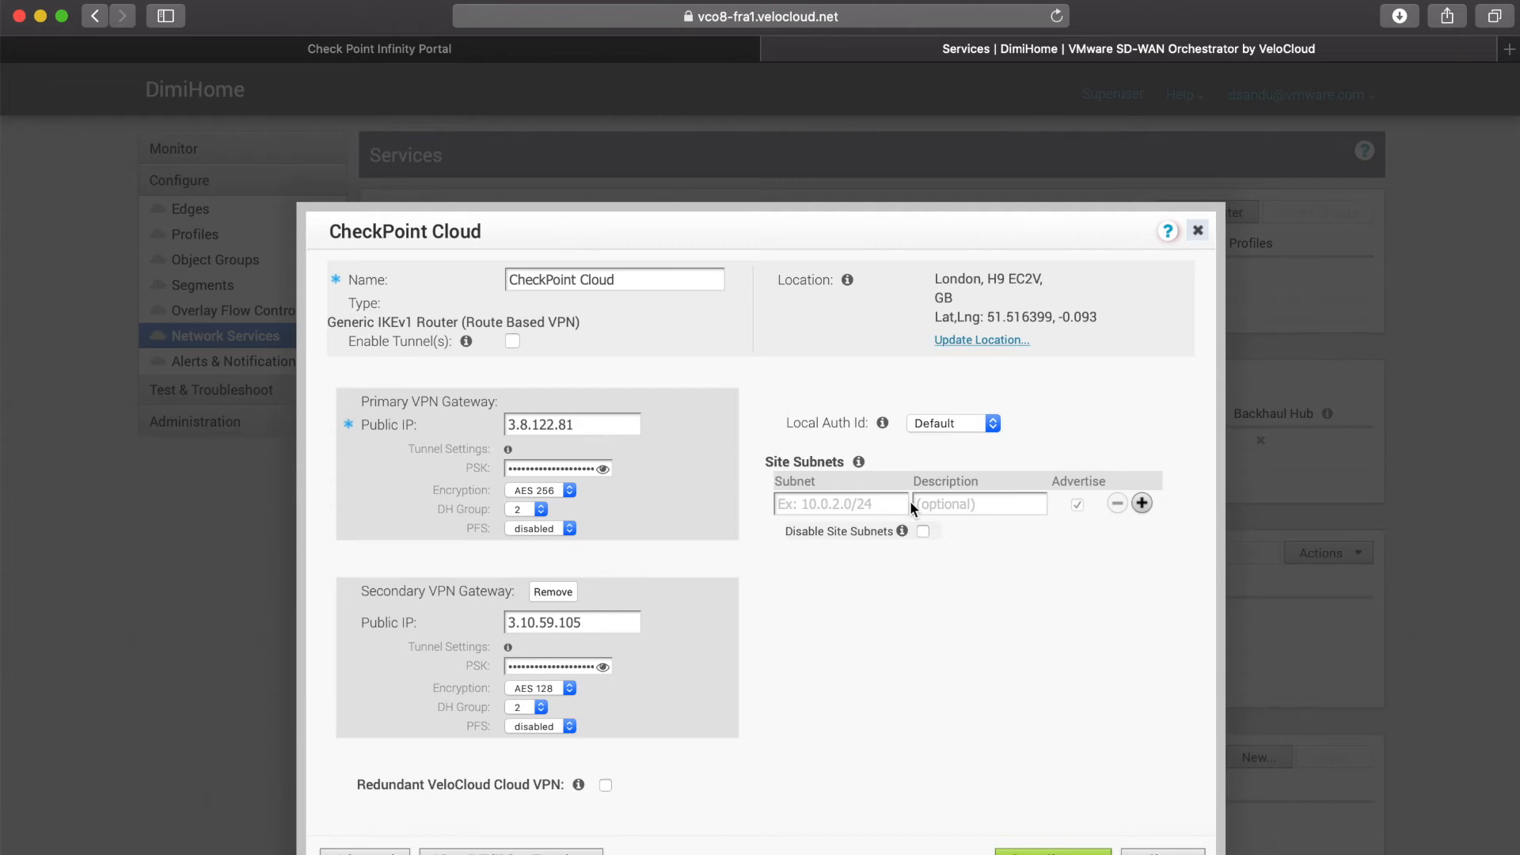
pyautogui.moveTo(912, 578)
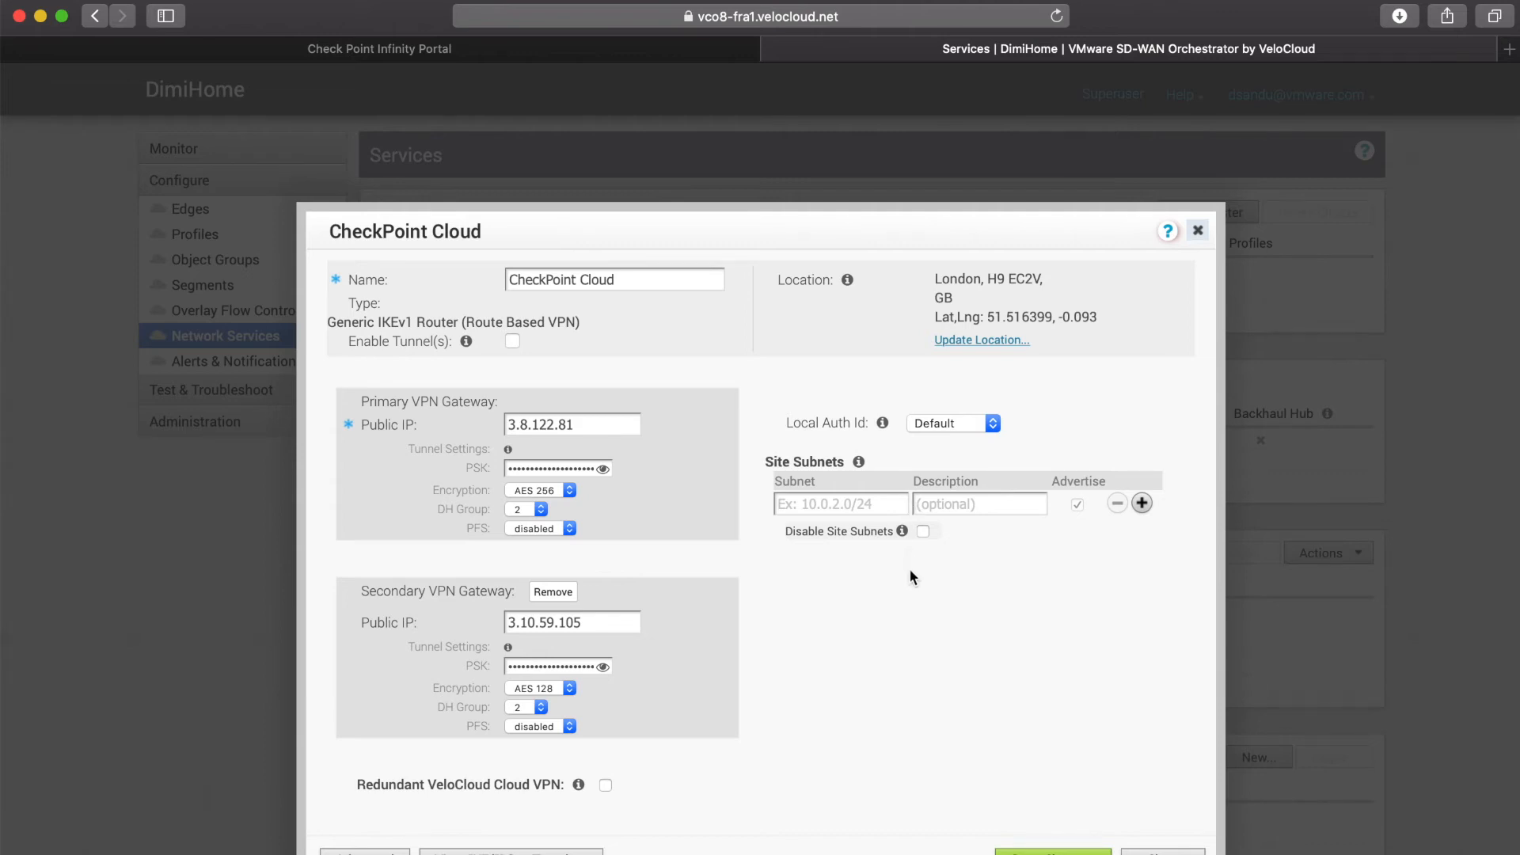
pyautogui.moveTo(921, 526)
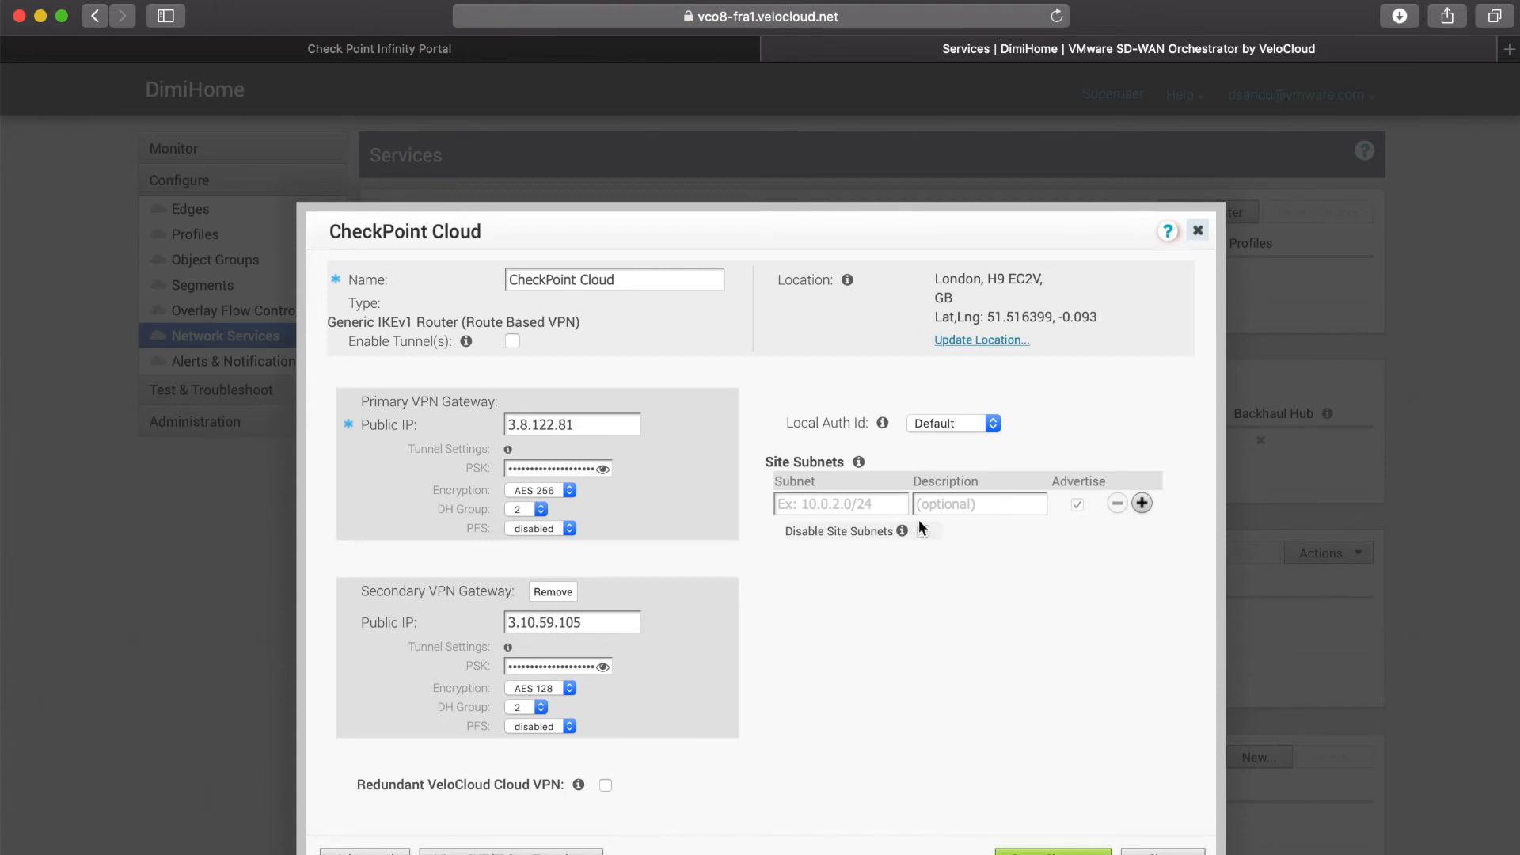
# Disable site subnets and enable tunnels for CheckPoint Cloud, dismissing the unsaved-changes prompt
pyautogui.click(921, 484)
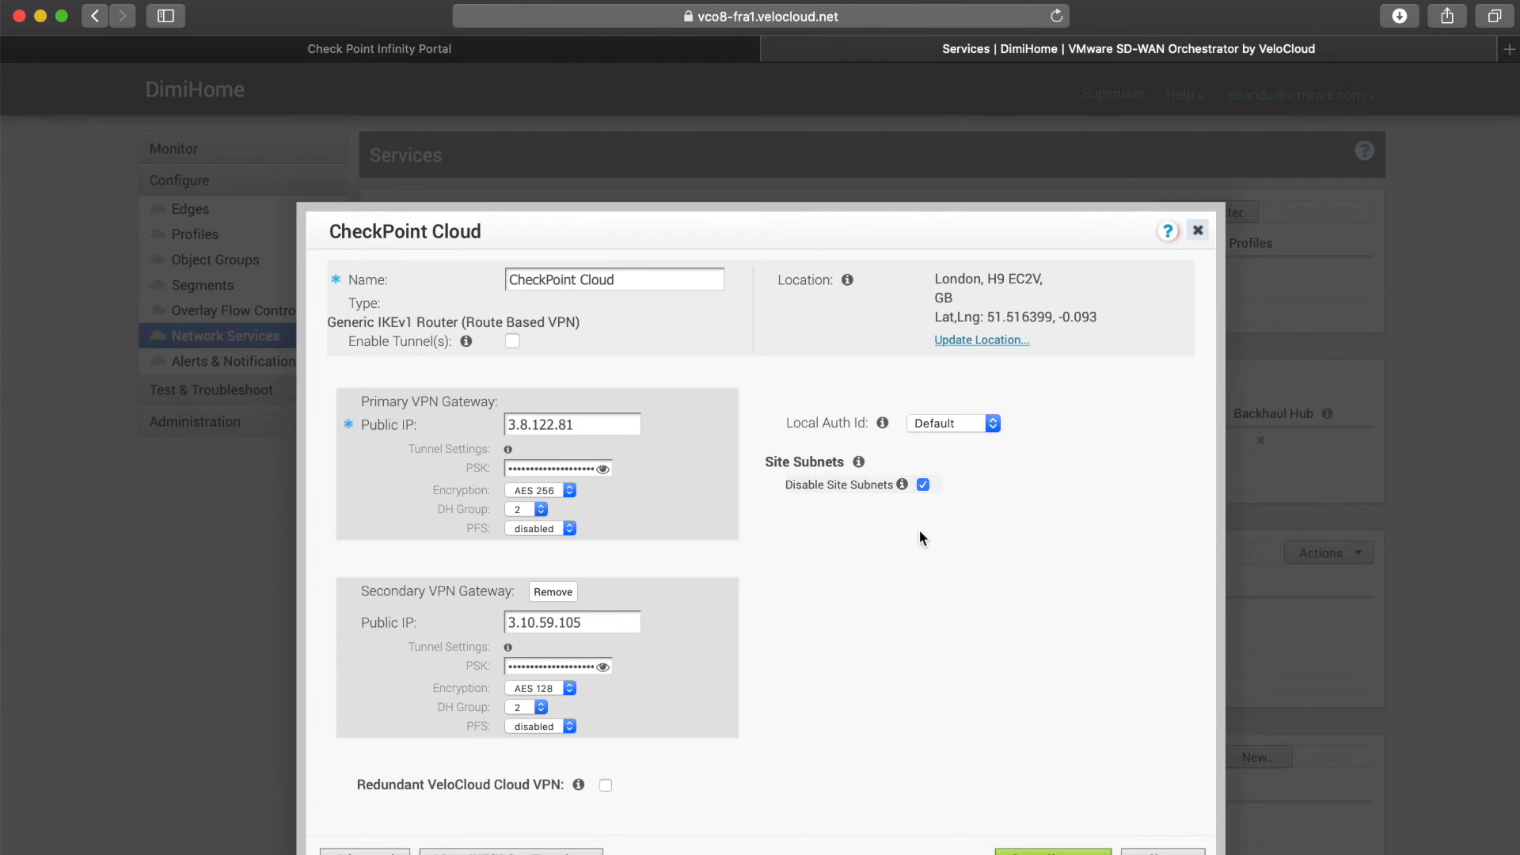
pyautogui.moveTo(523, 392)
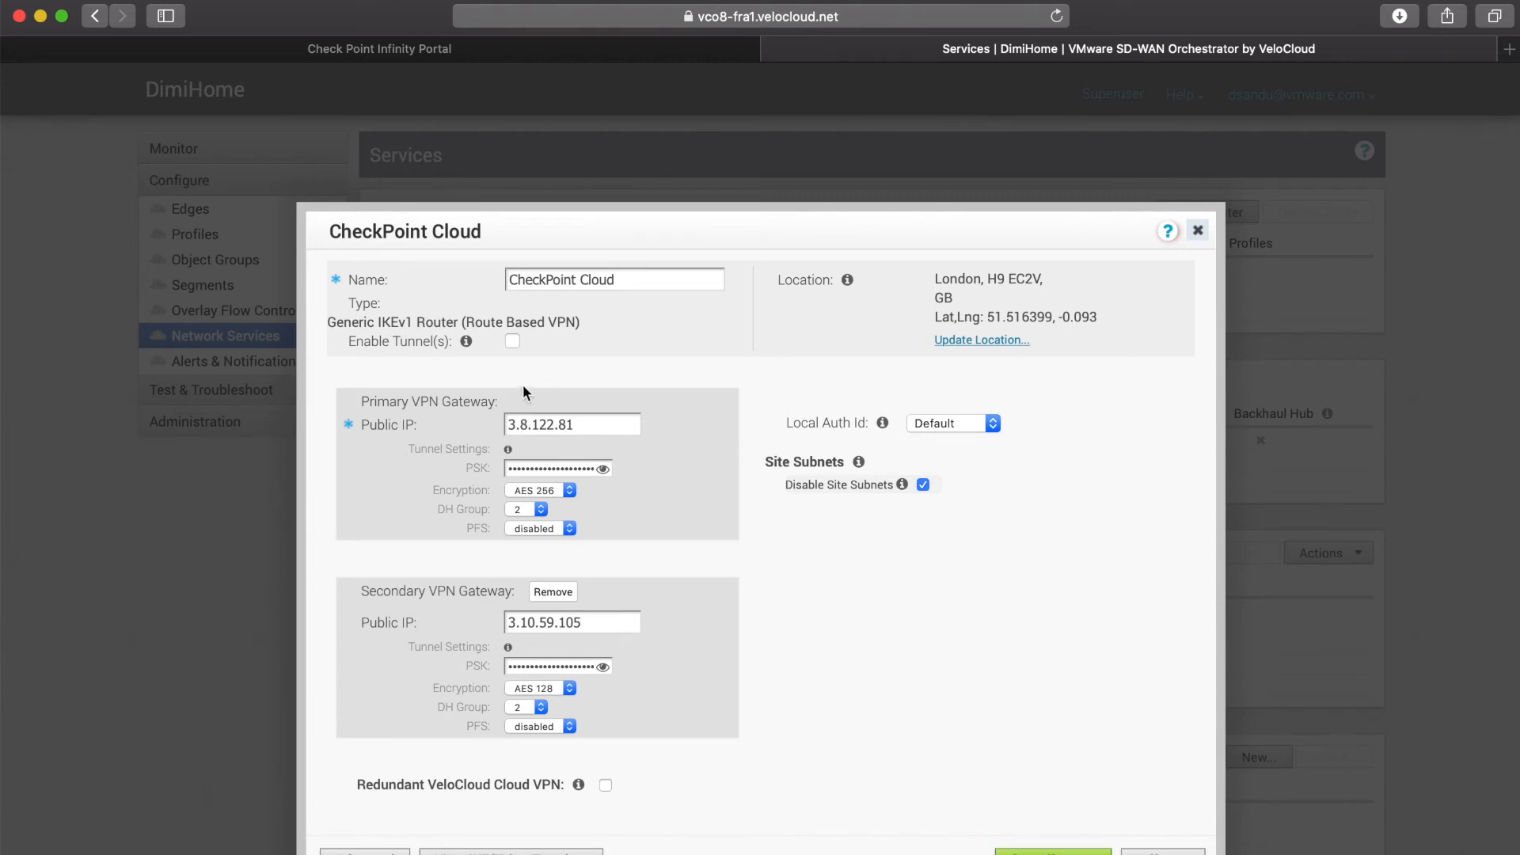
pyautogui.moveTo(523, 327)
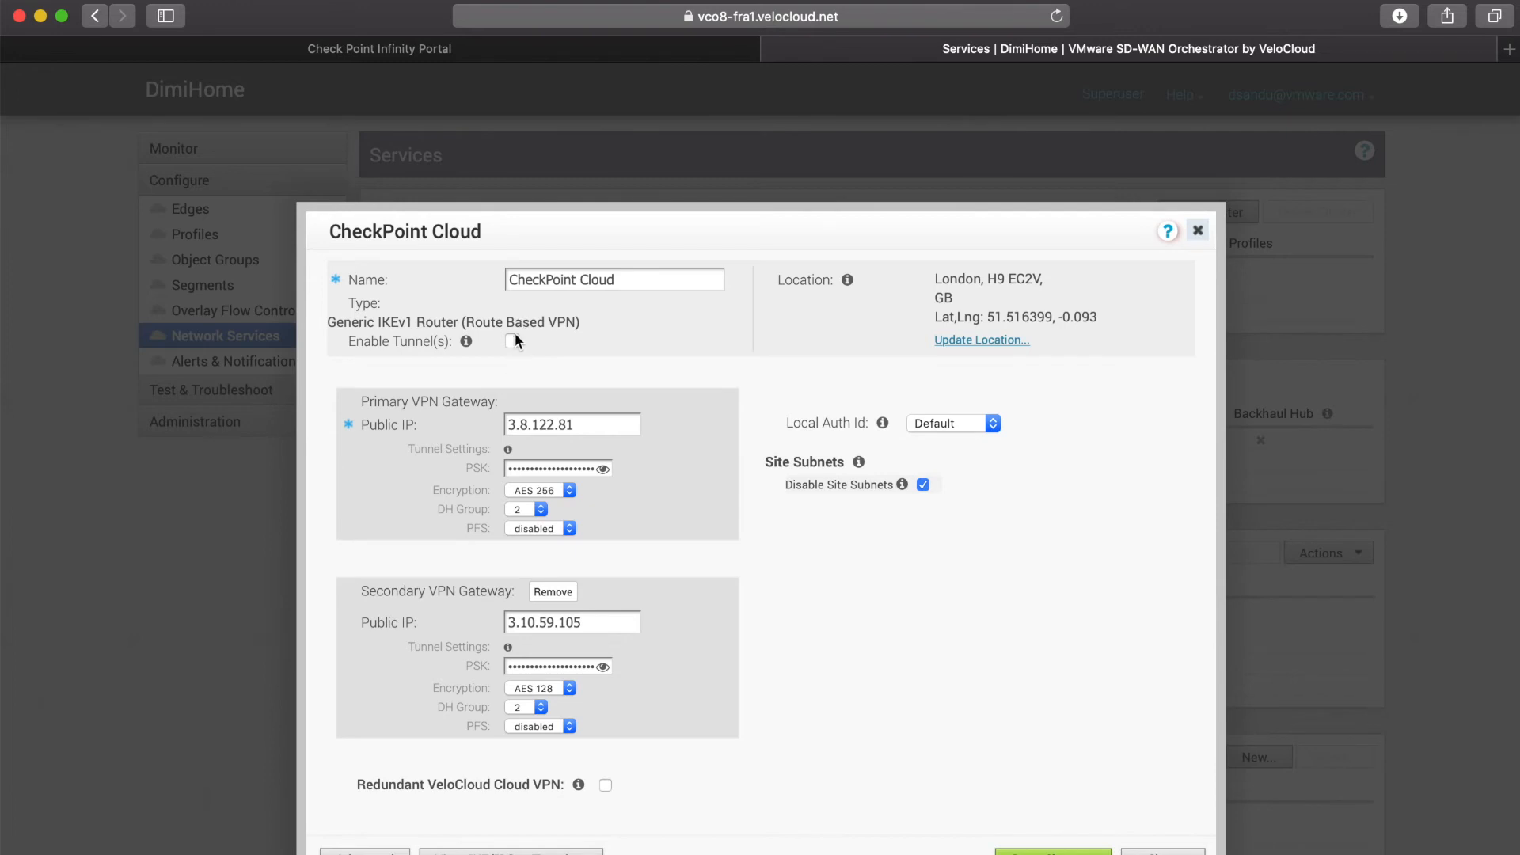
pyautogui.click(512, 341)
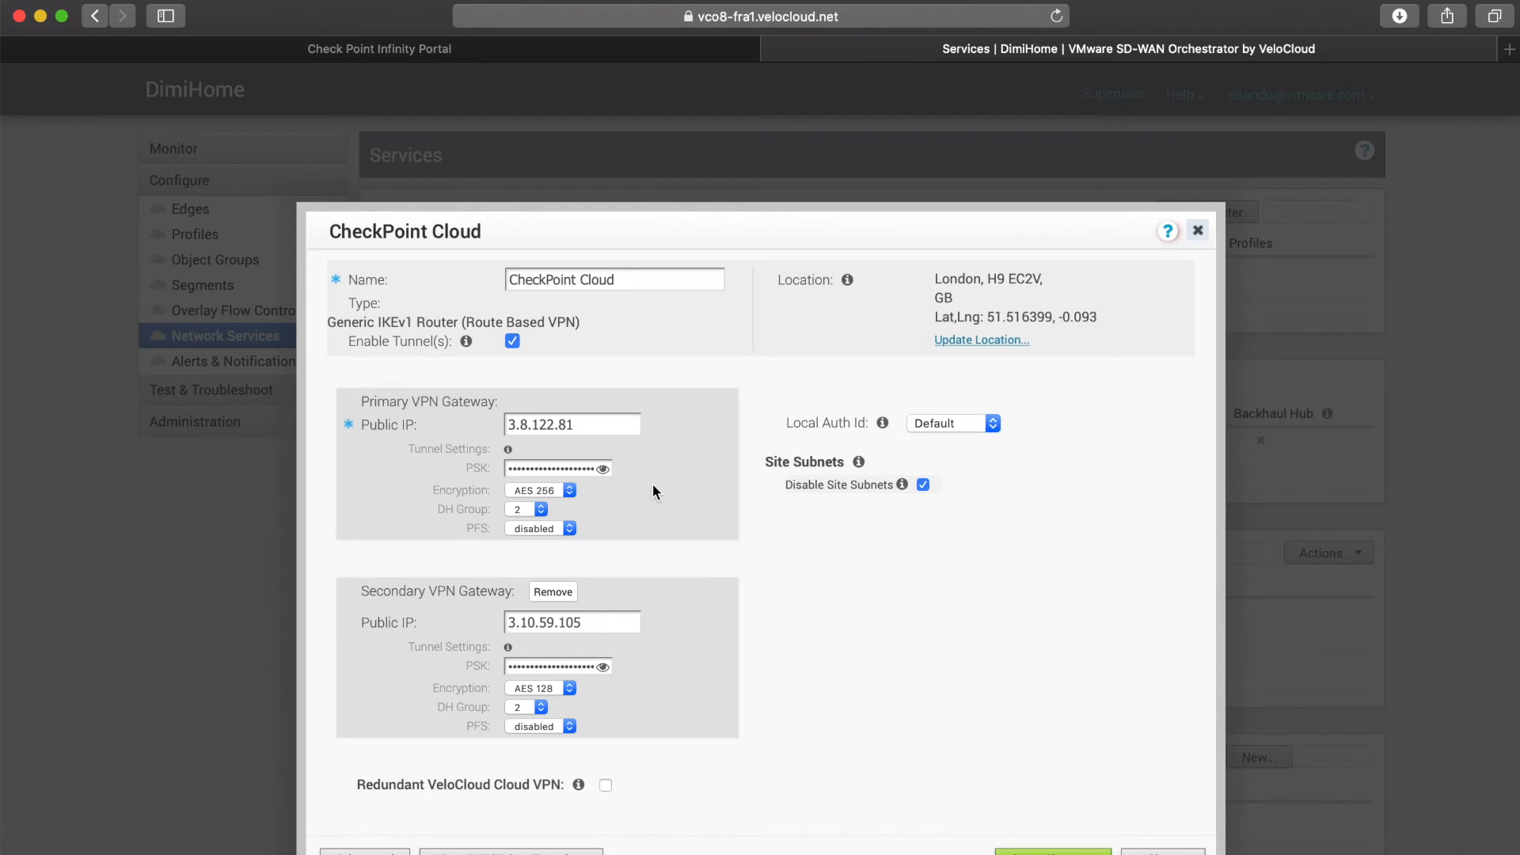
pyautogui.moveTo(655, 727)
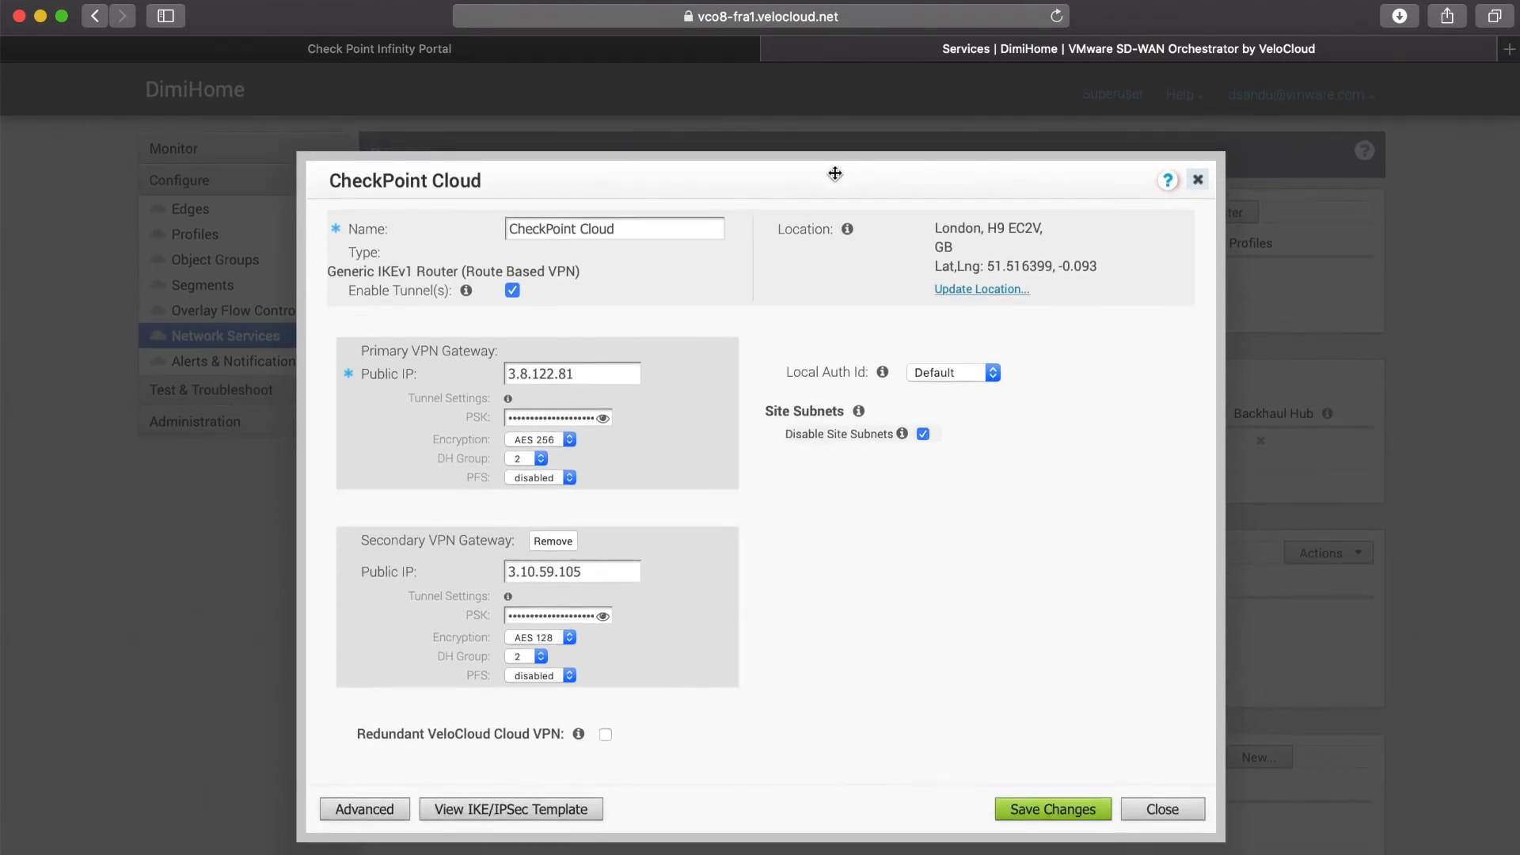
pyautogui.click(510, 808)
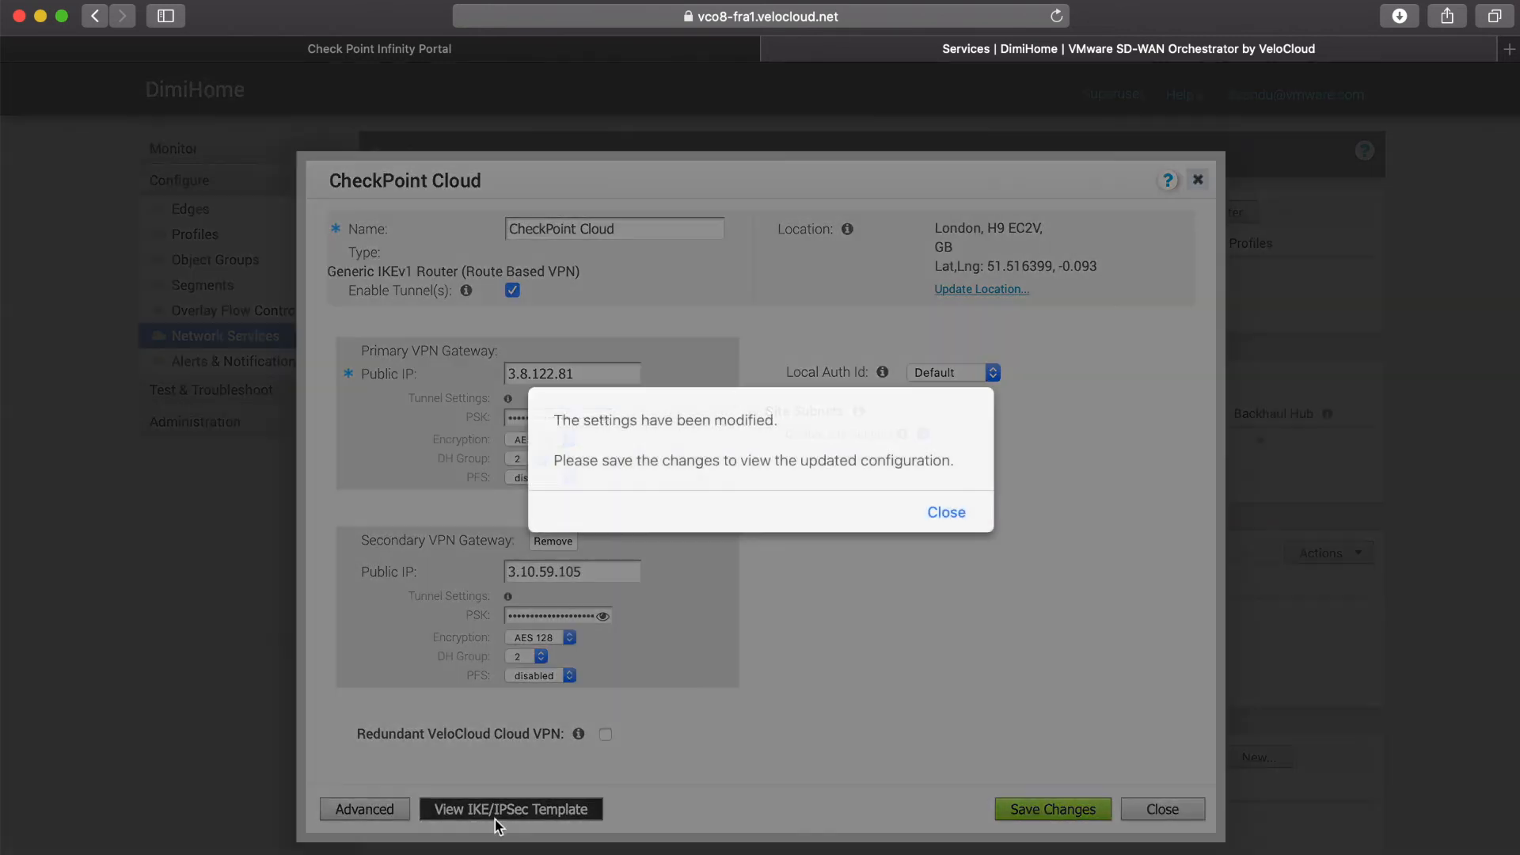
pyautogui.click(945, 512)
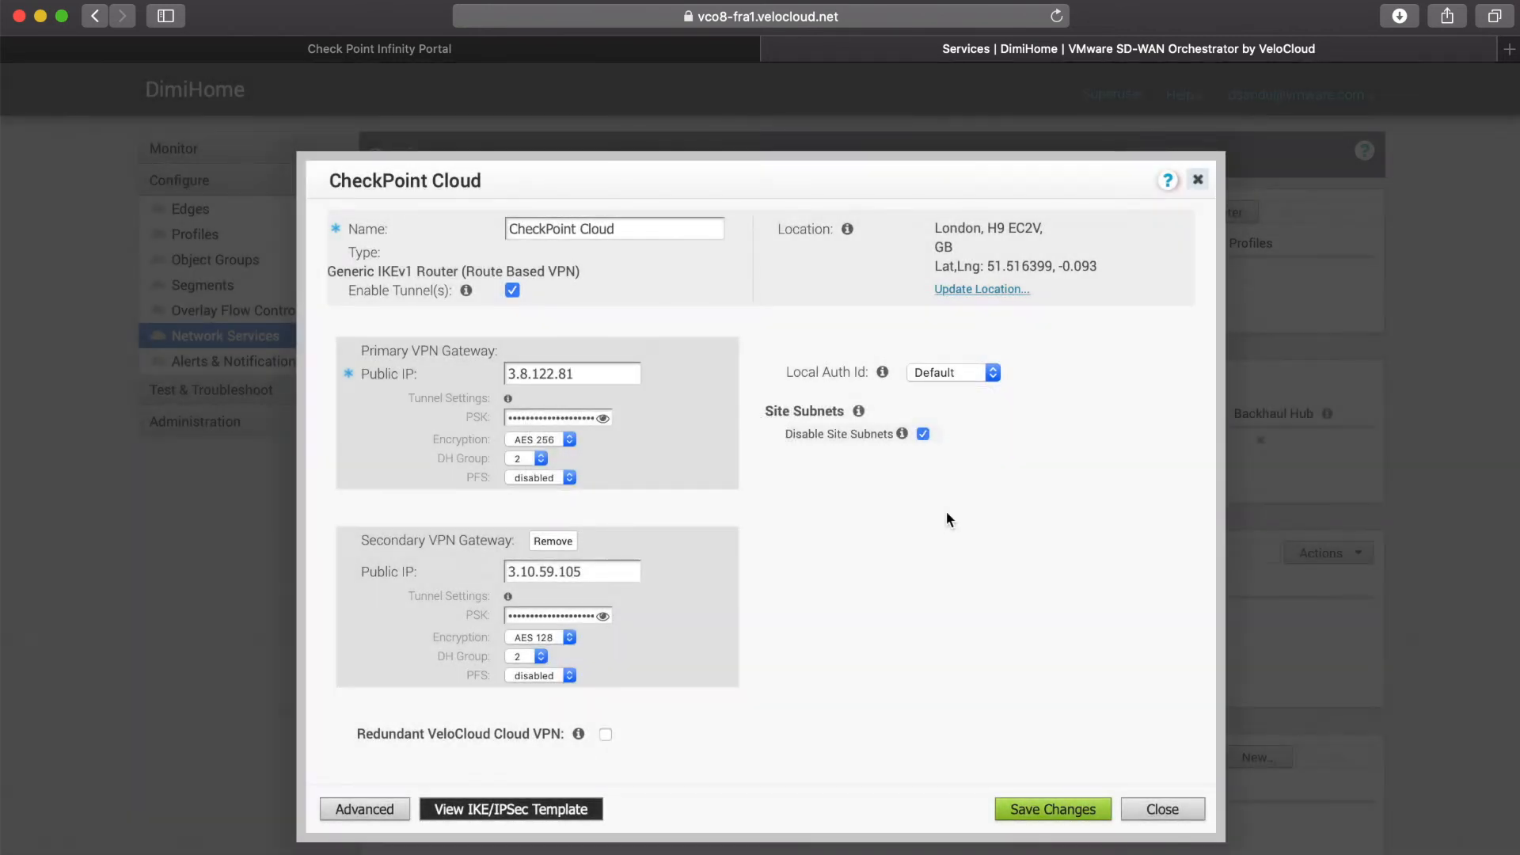
# Save the CheckPoint Cloud site, then enter gateway IP 159.8.139.103 in CloudGuard's connection details
pyautogui.click(1052, 808)
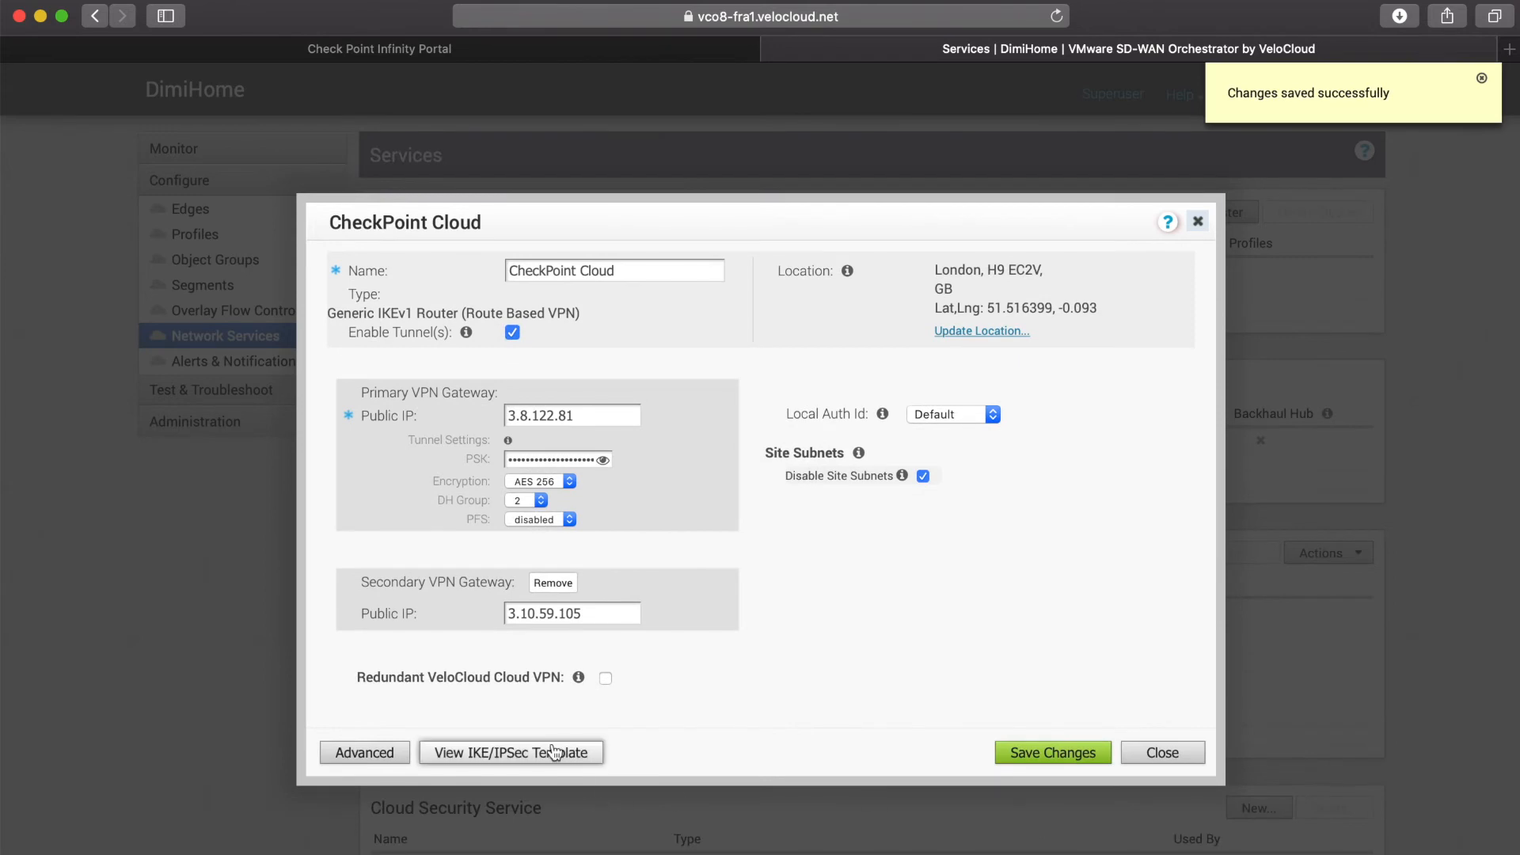
pyautogui.click(510, 752)
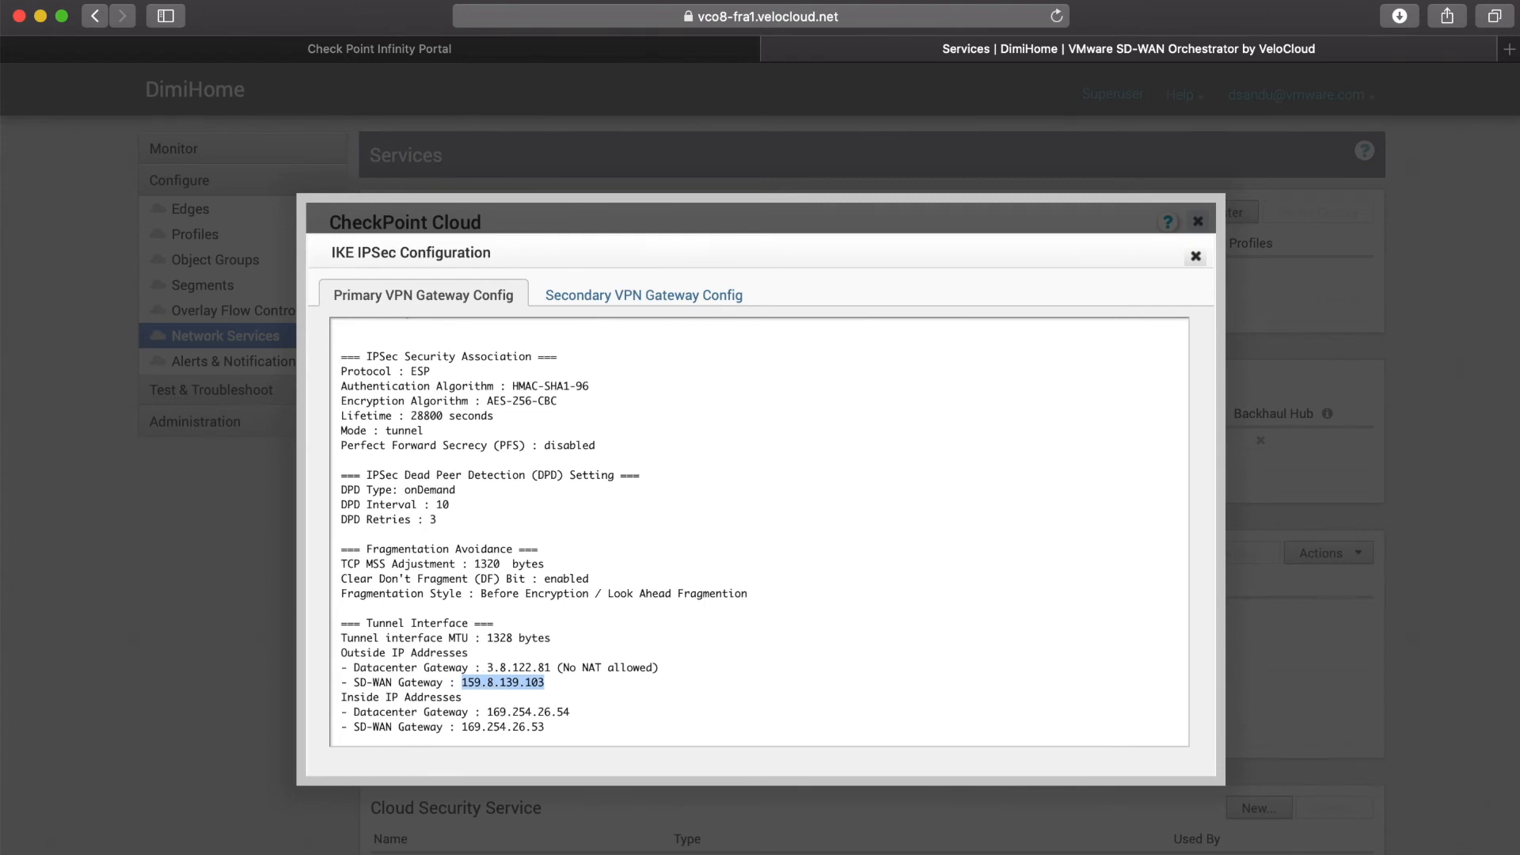
pyautogui.click(378, 48)
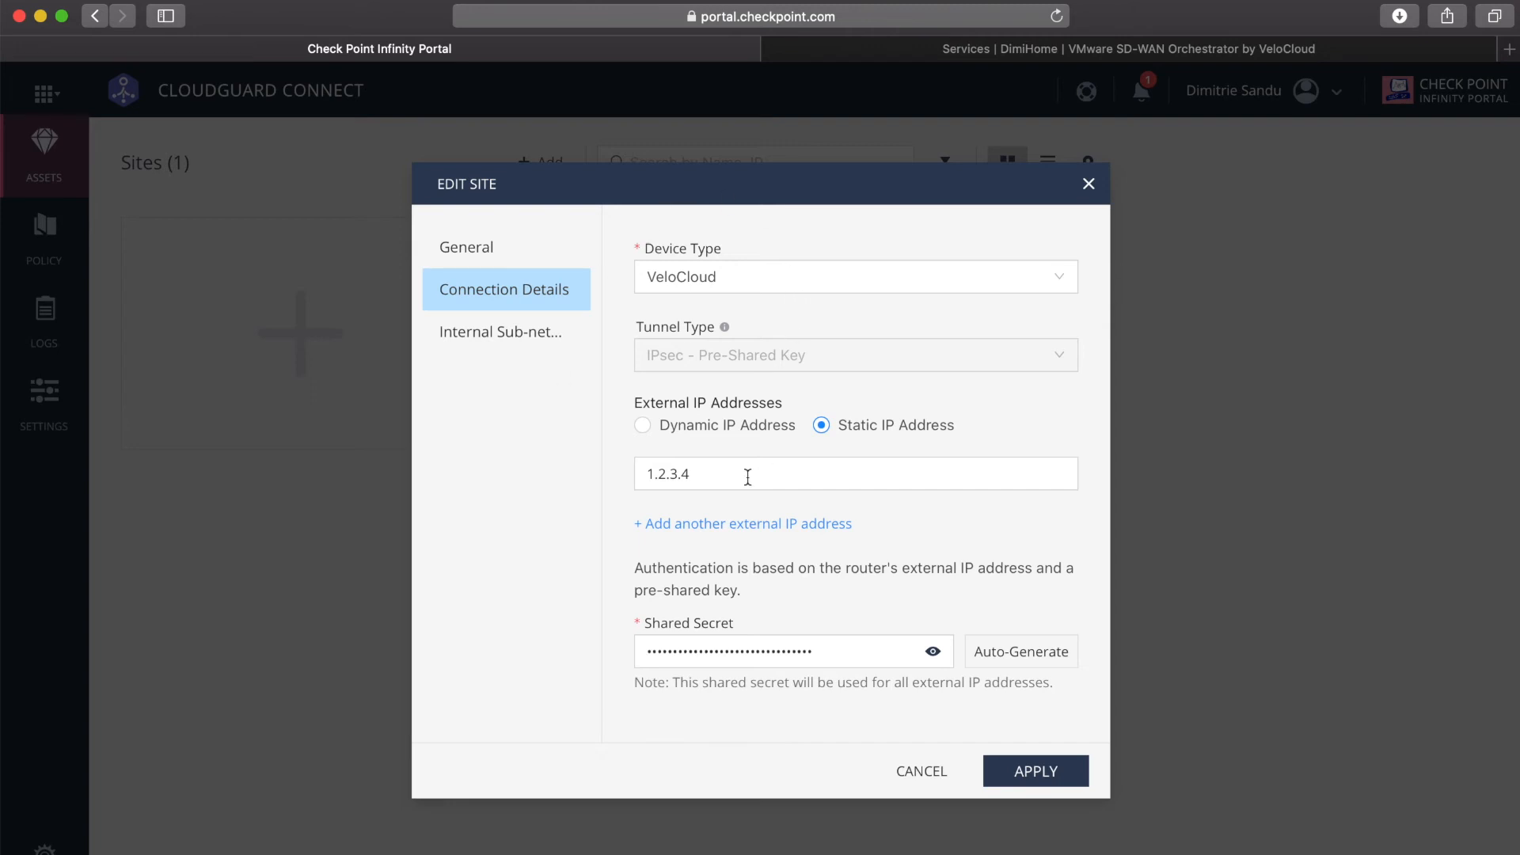
pyautogui.write('159.8.139.103')
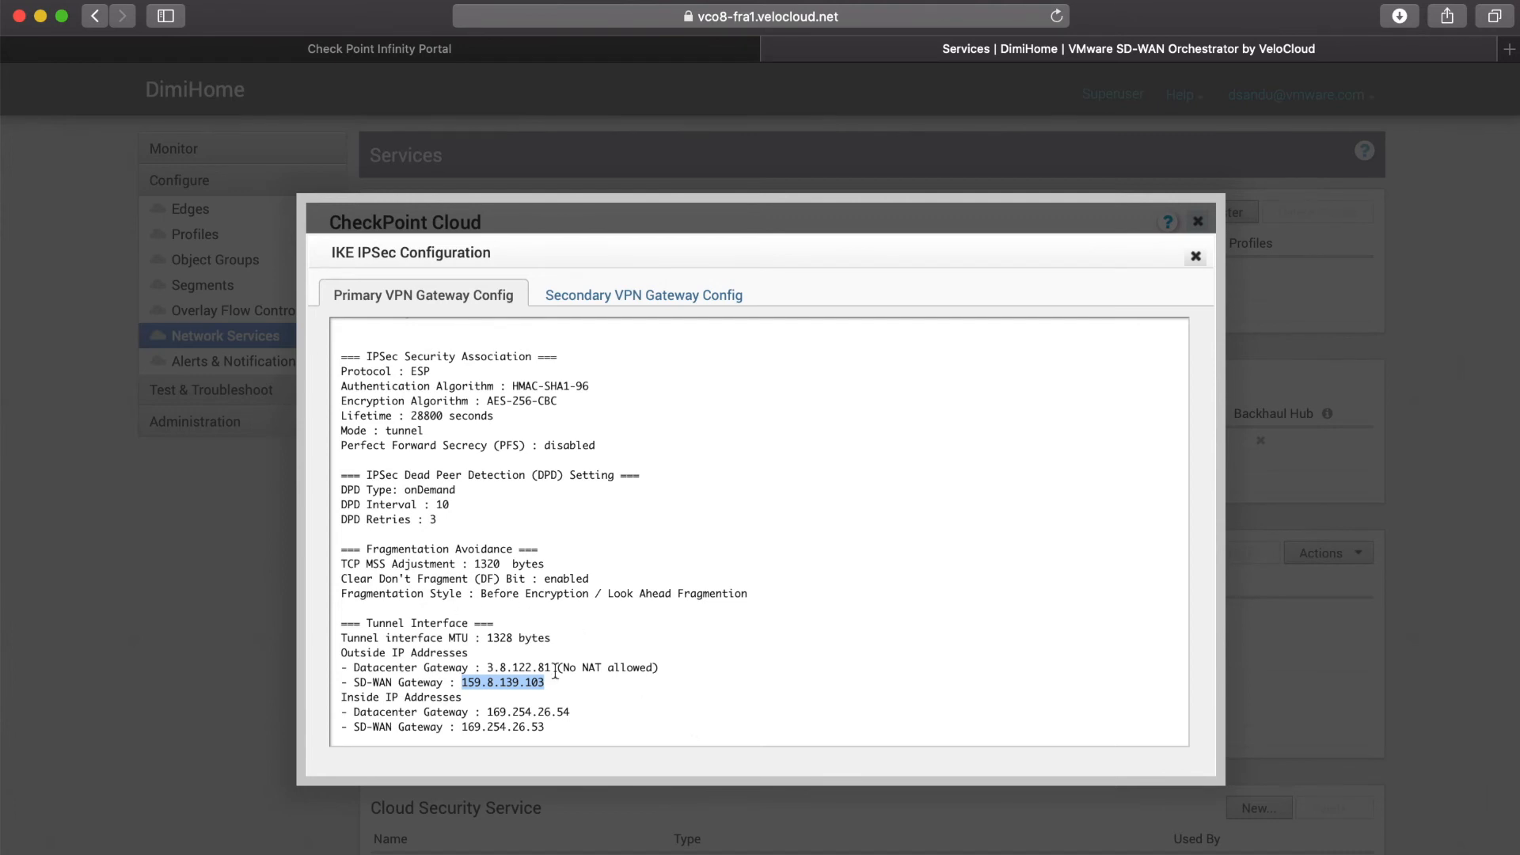
pyautogui.moveTo(673, 479)
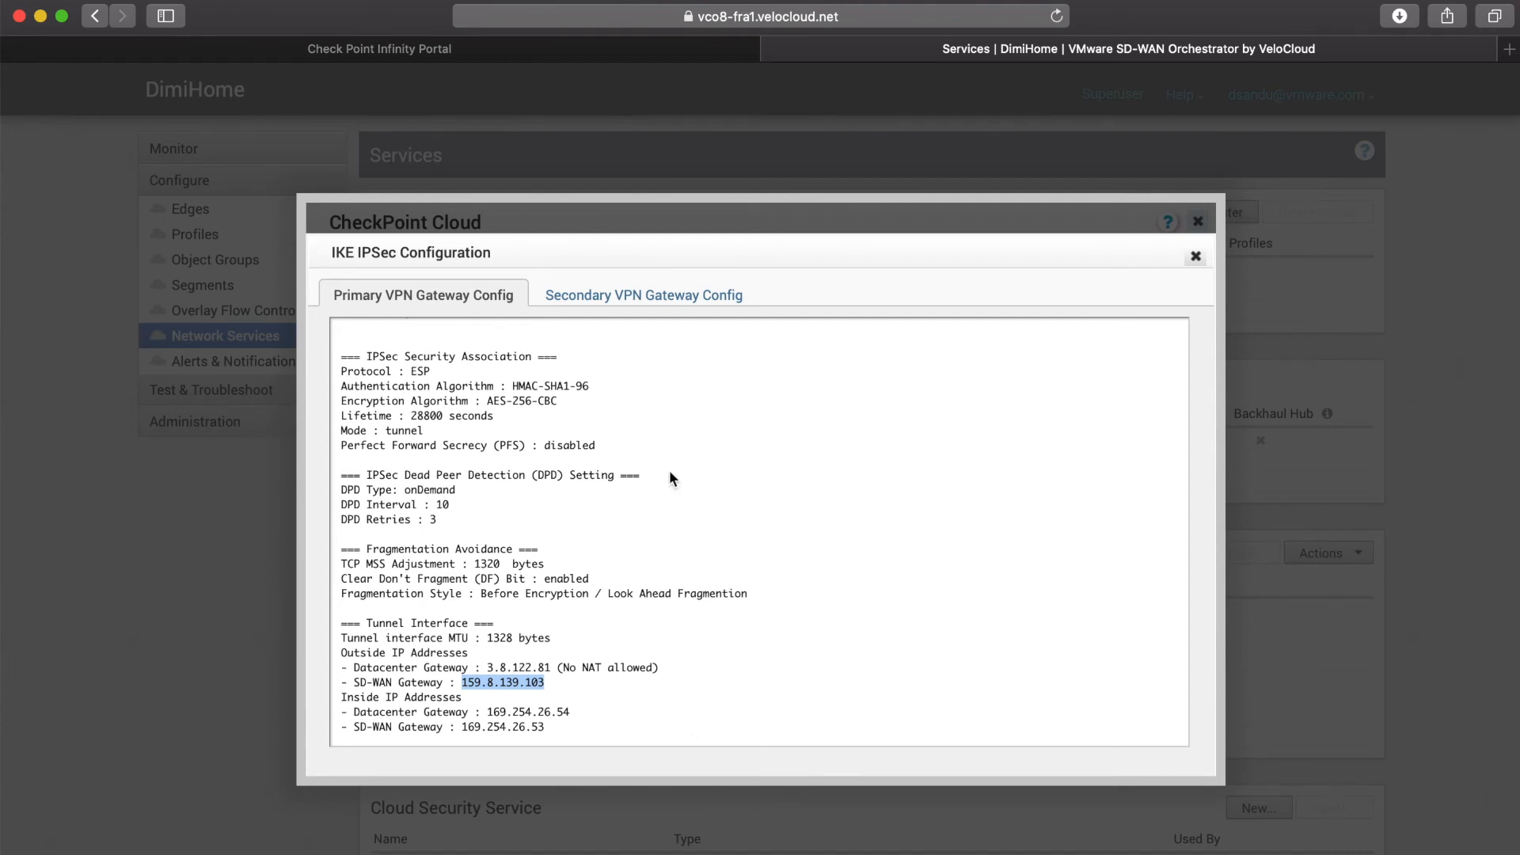
pyautogui.moveTo(1026, 394)
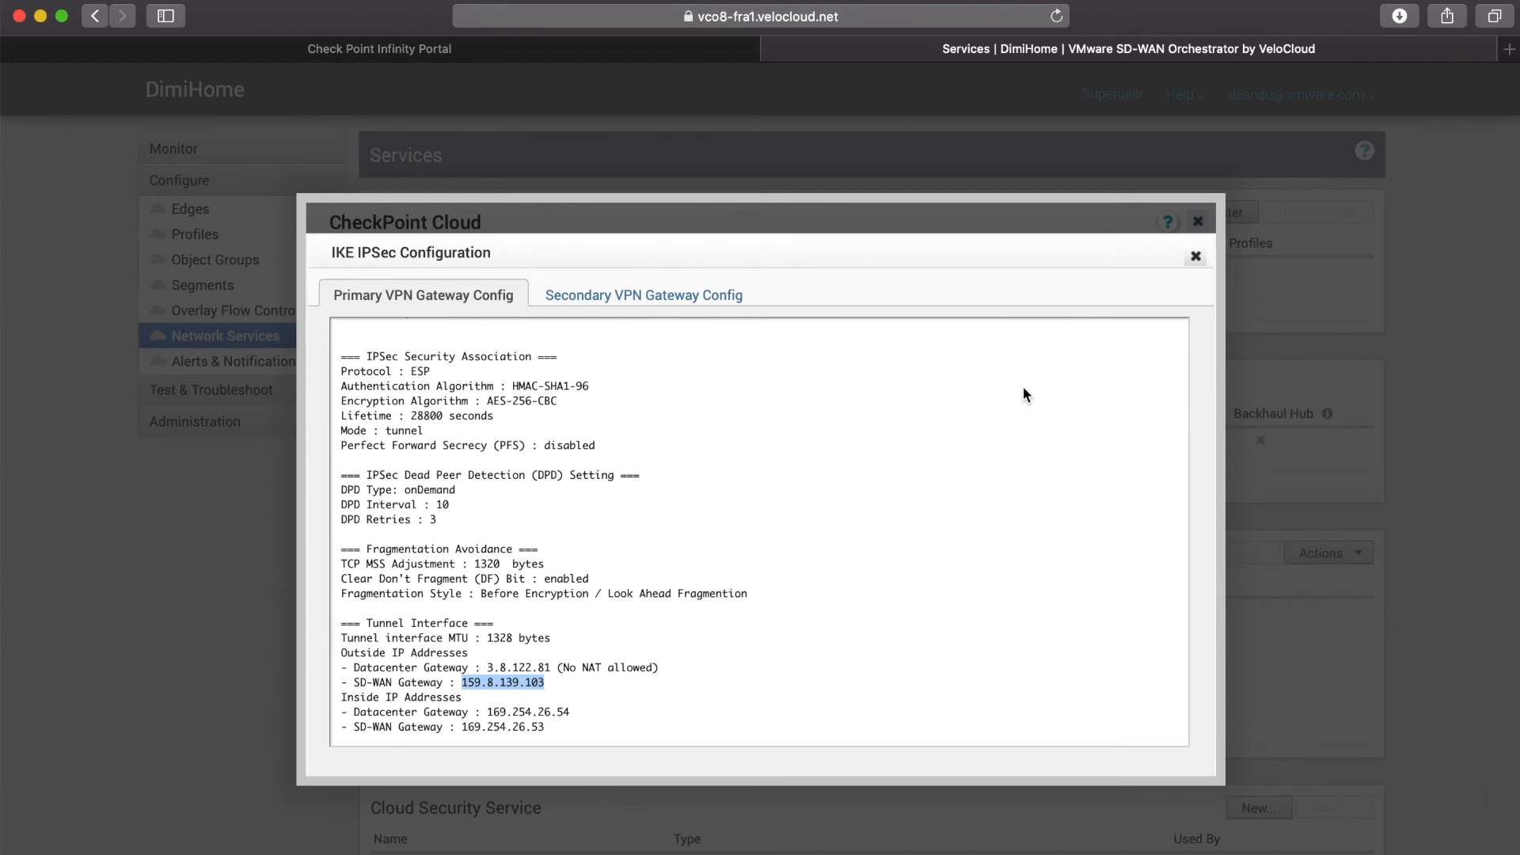
pyautogui.moveTo(704, 195)
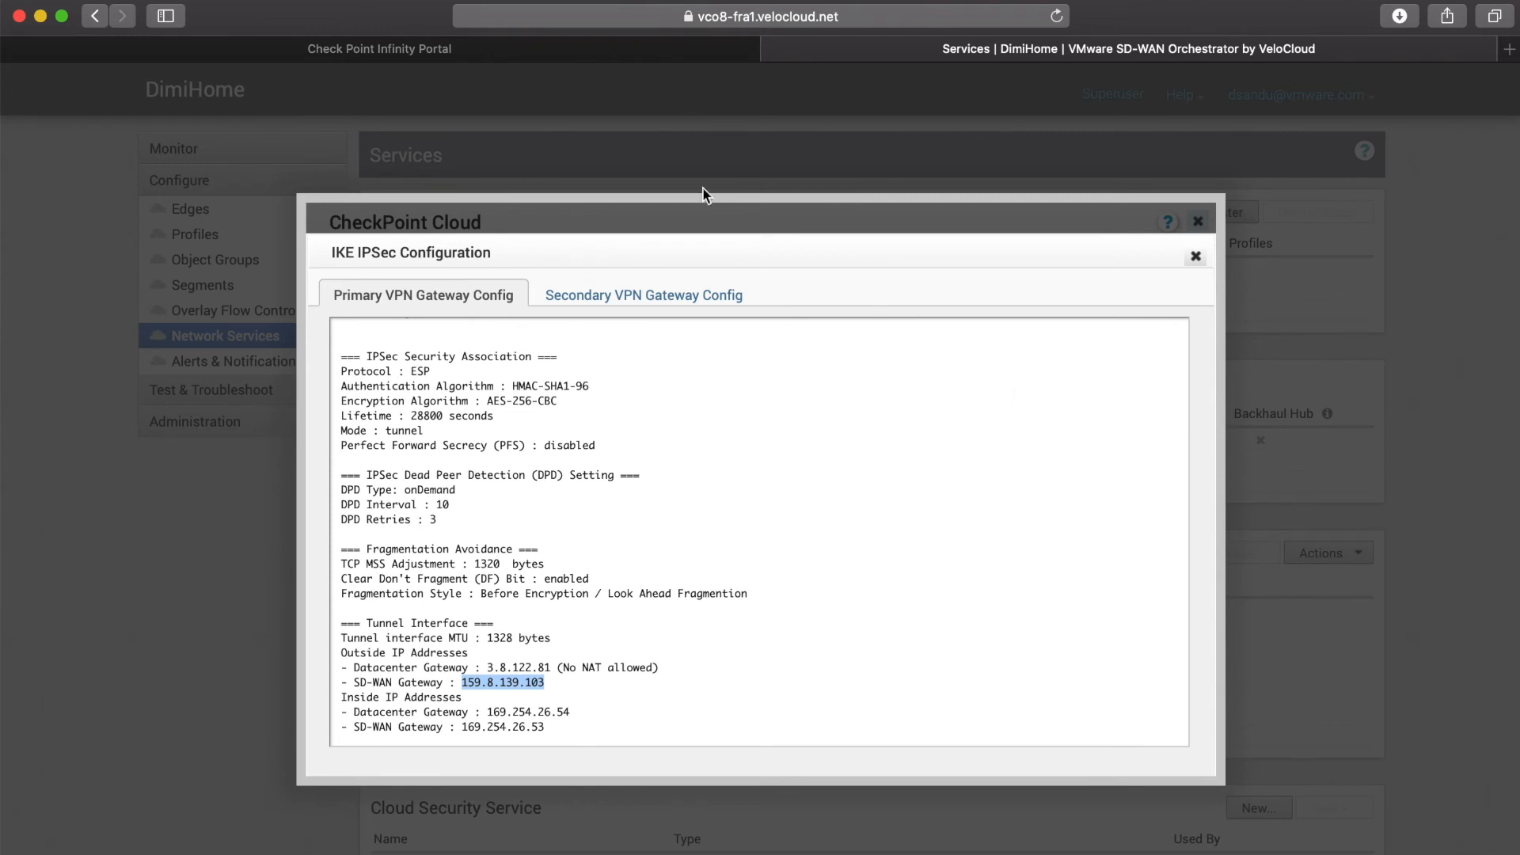
pyautogui.moveTo(985, 198)
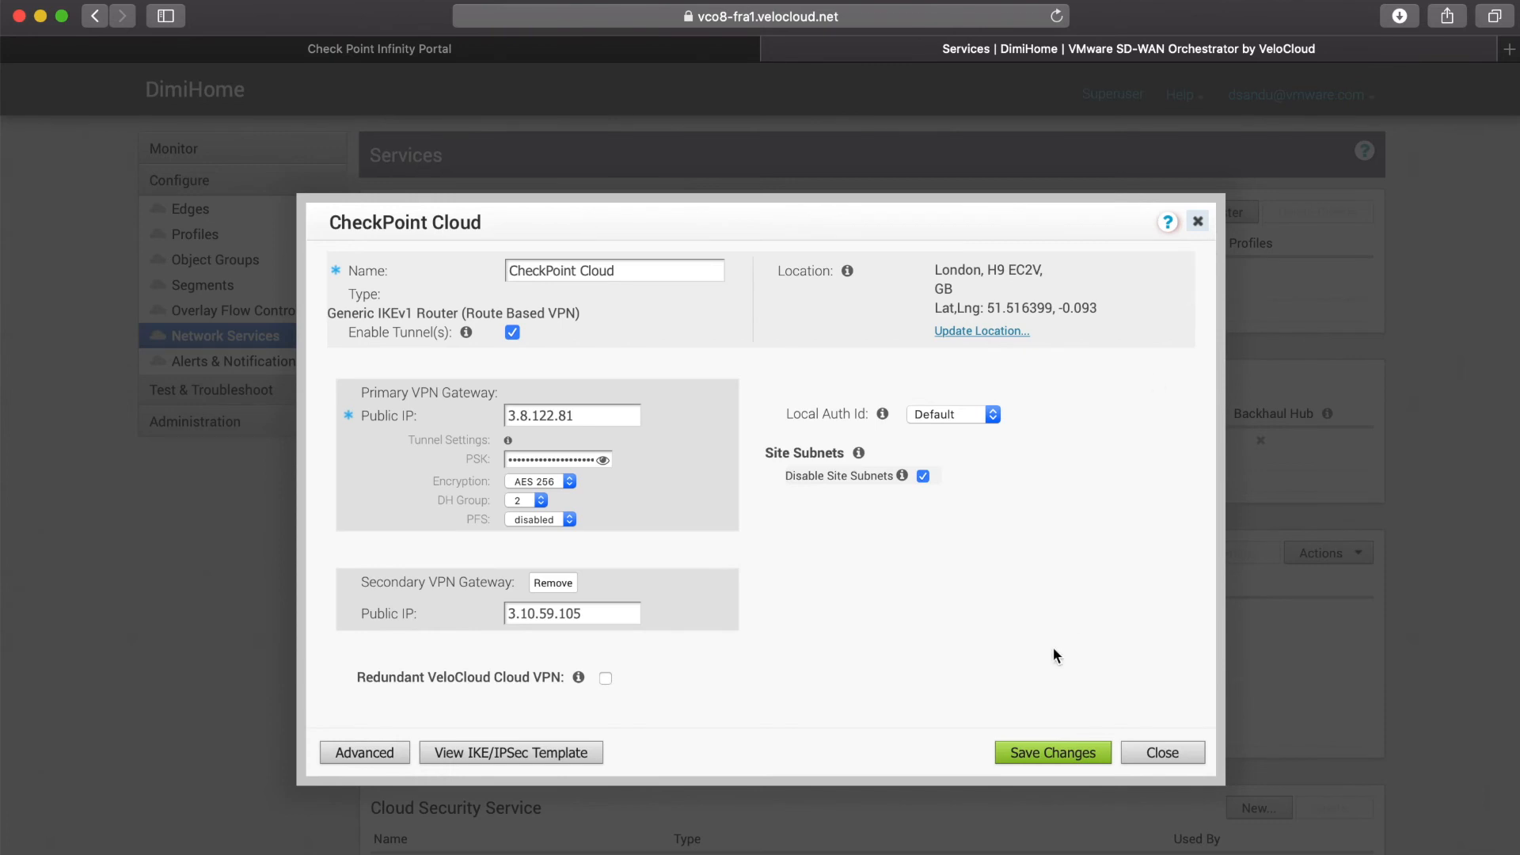
# Close the CheckPoint Cloud dialog and open the Home_profile profile overview
pyautogui.click(1052, 752)
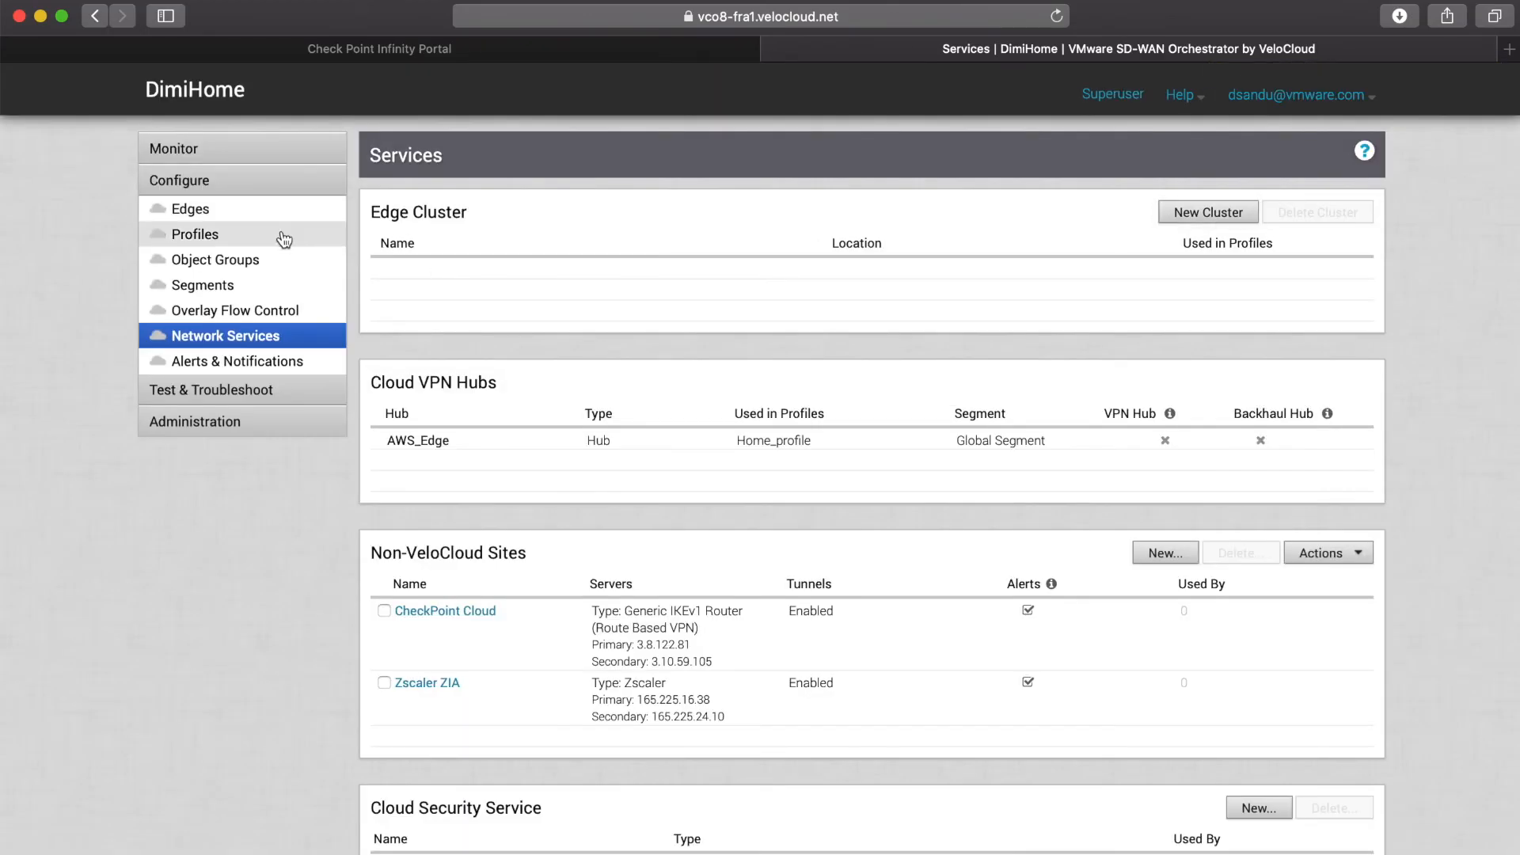
pyautogui.moveTo(262, 240)
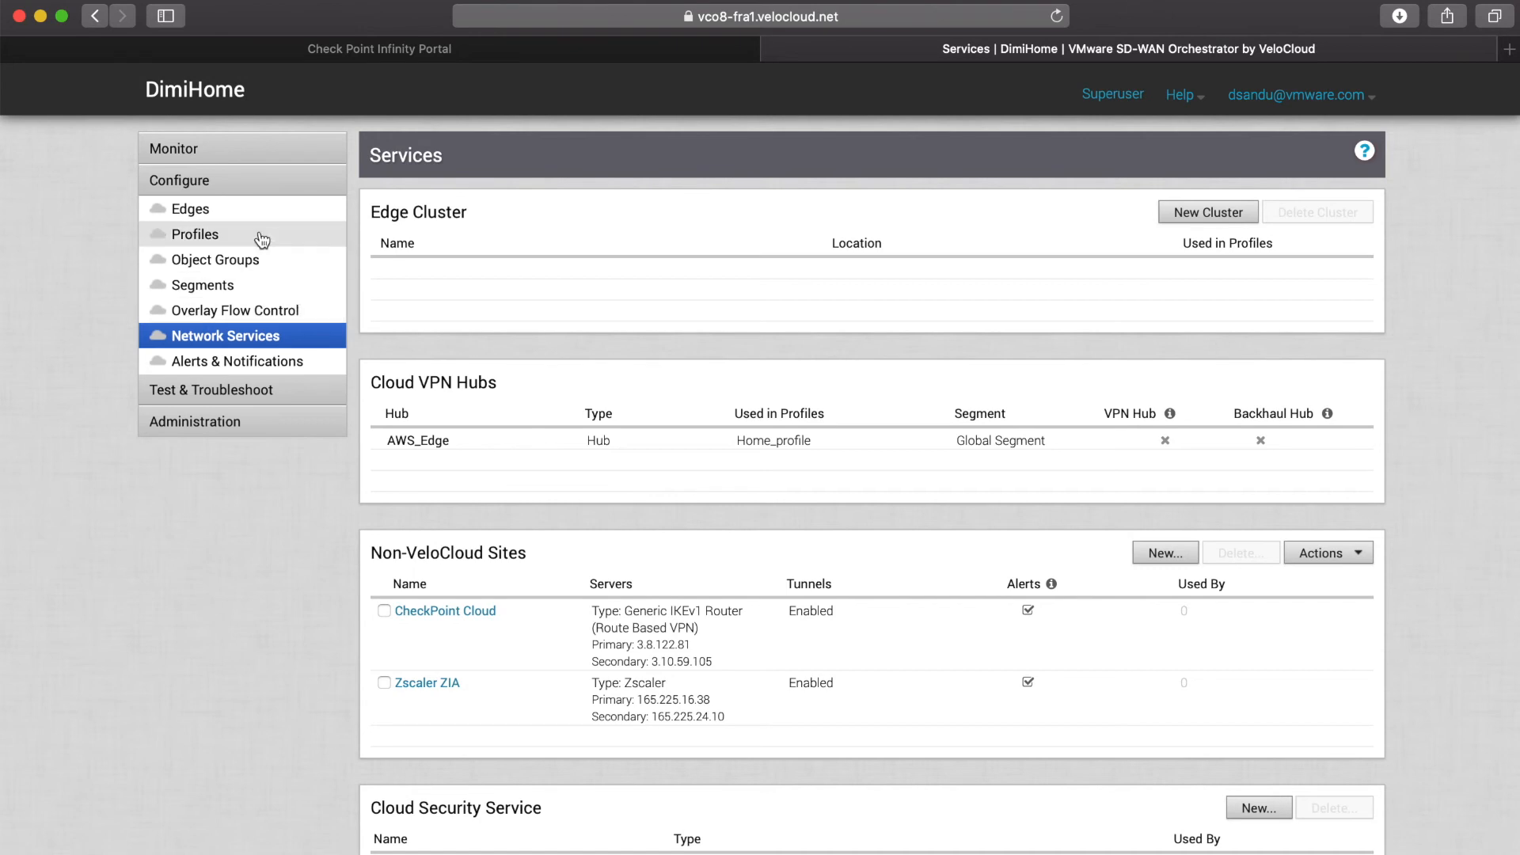
pyautogui.click(195, 234)
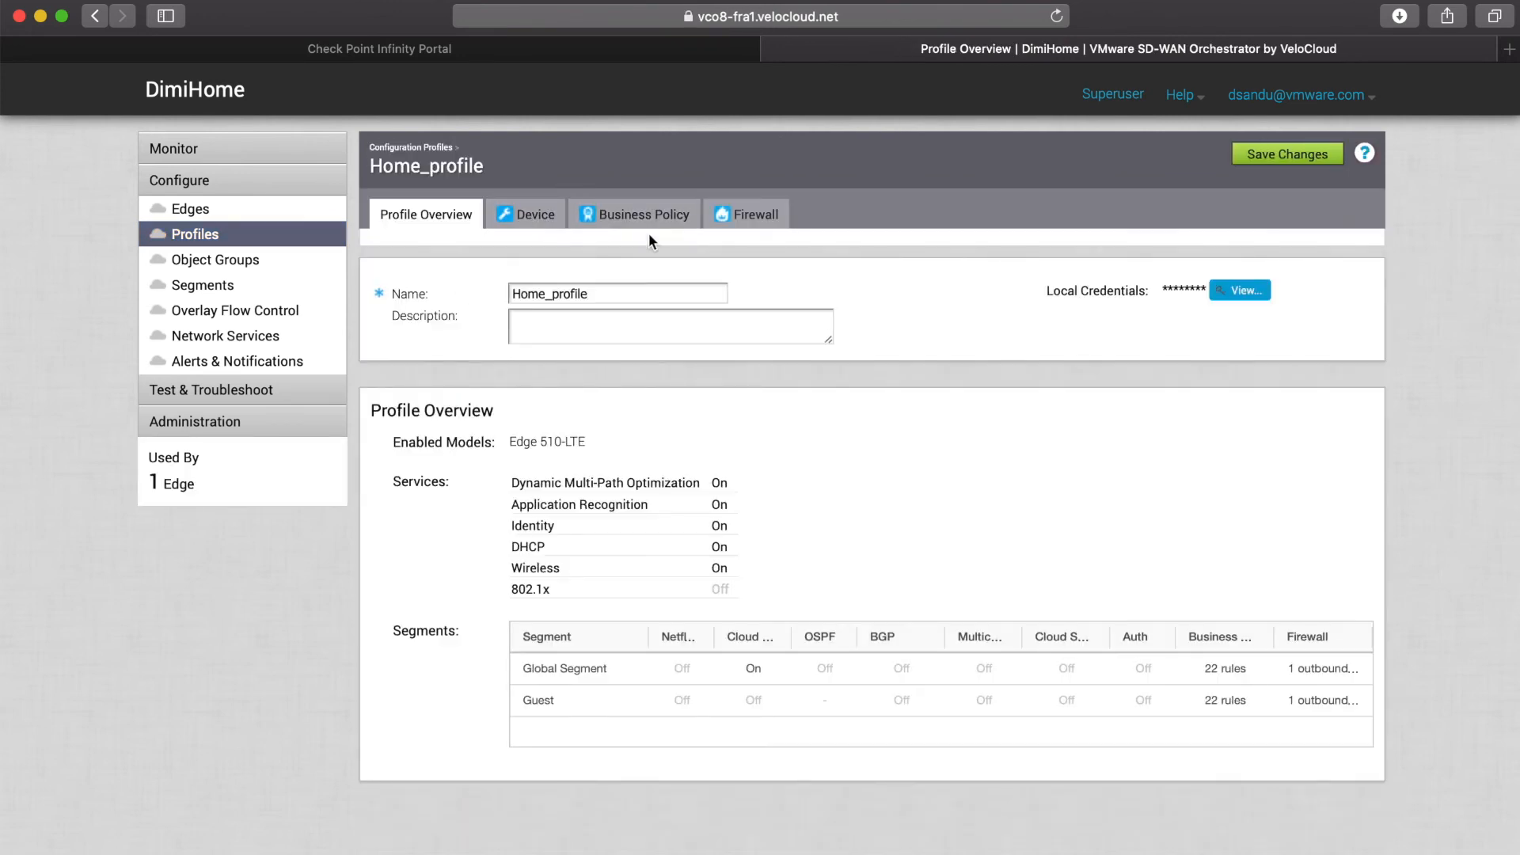
# Enable Branch to Non-VeloCloud Site with CheckPoint Cloud in Home_profile's Cloud VPN and save
pyautogui.click(534, 215)
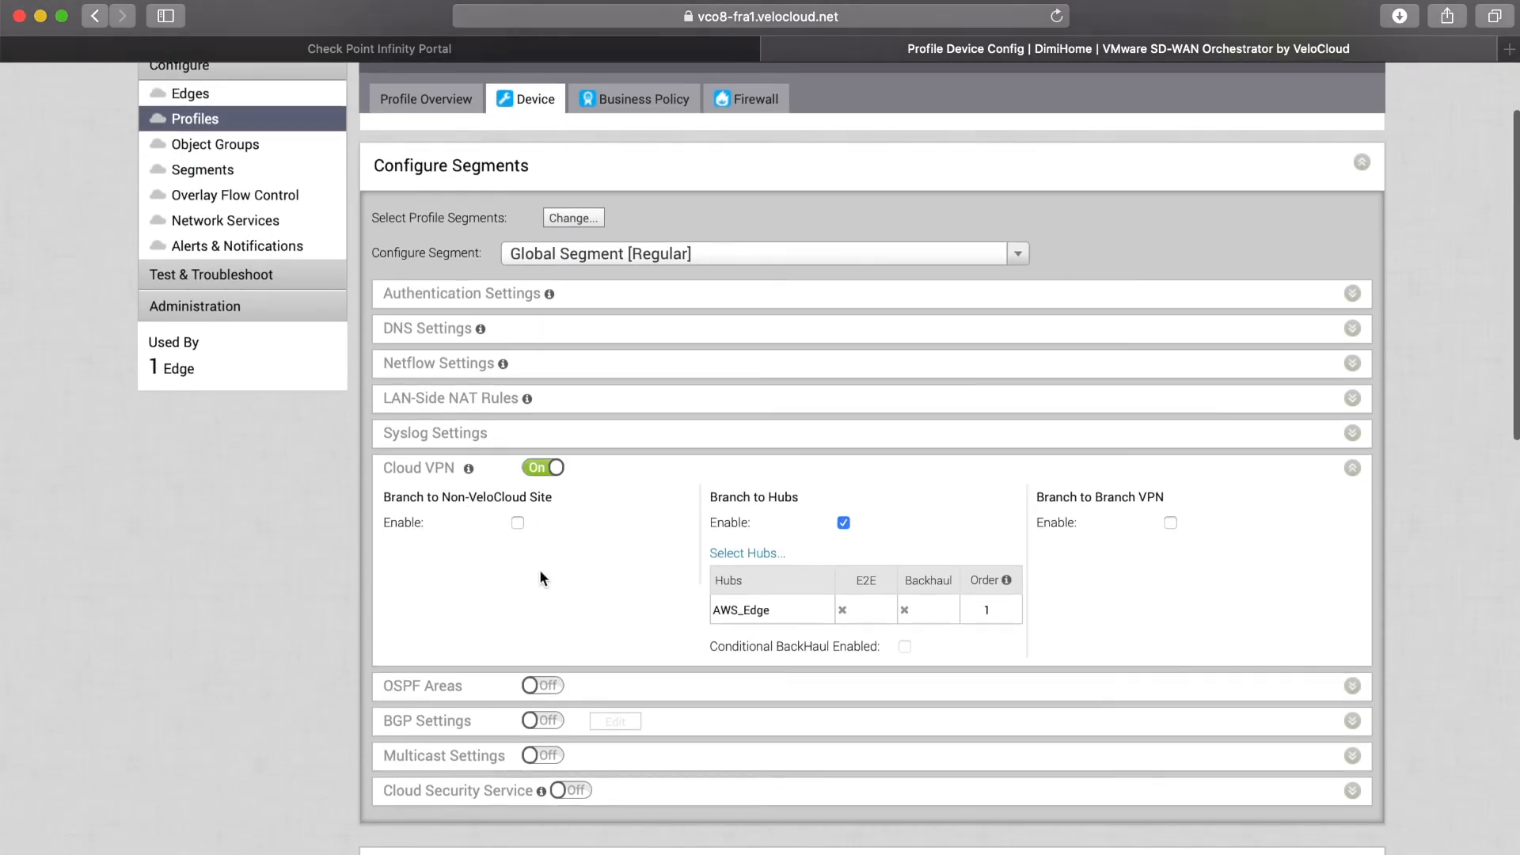
pyautogui.click(517, 522)
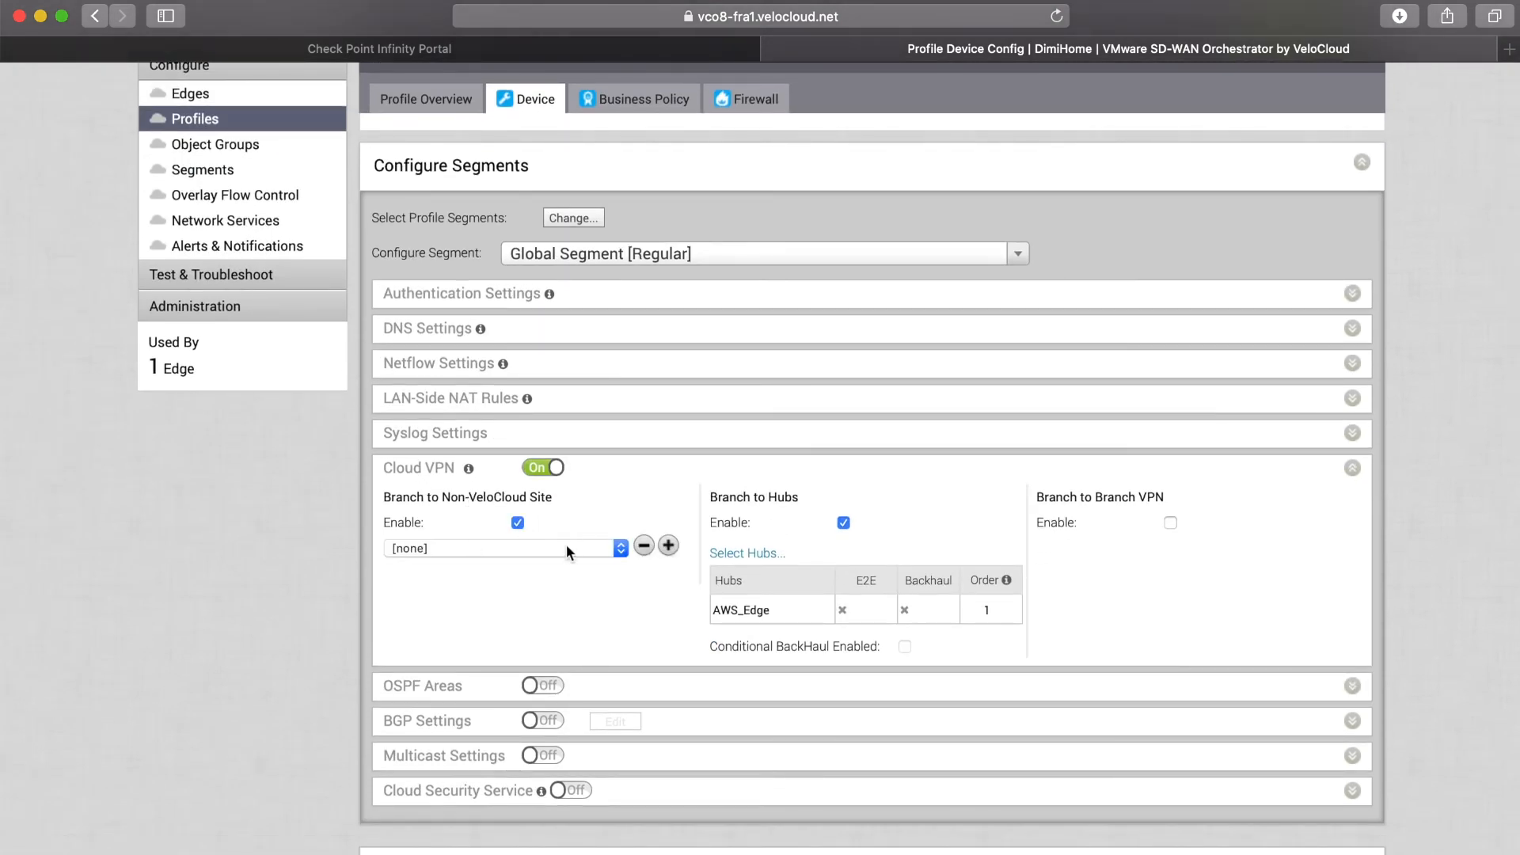
pyautogui.click(502, 548)
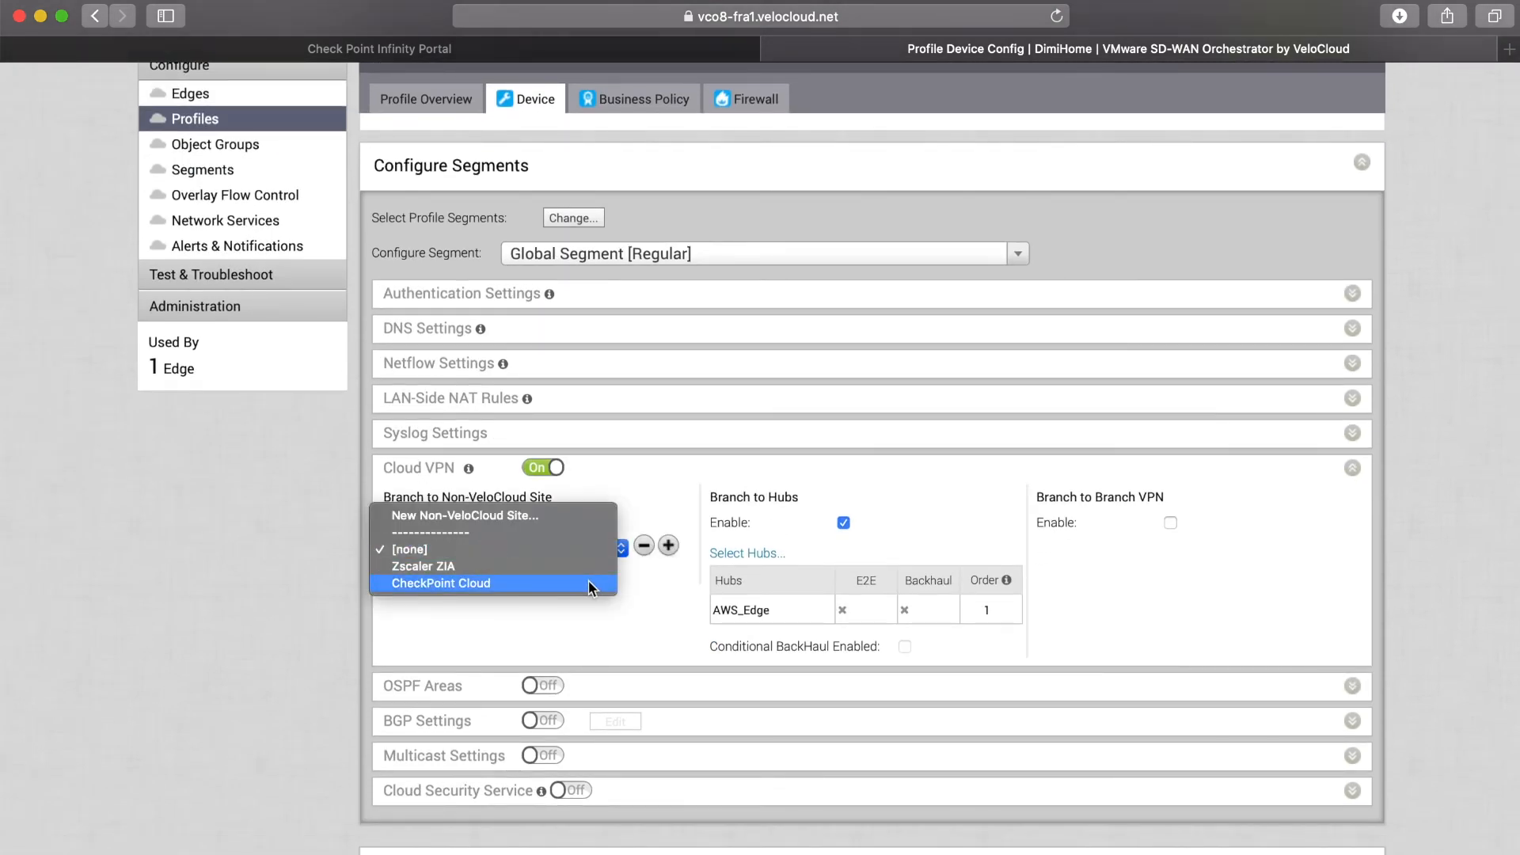
pyautogui.click(441, 583)
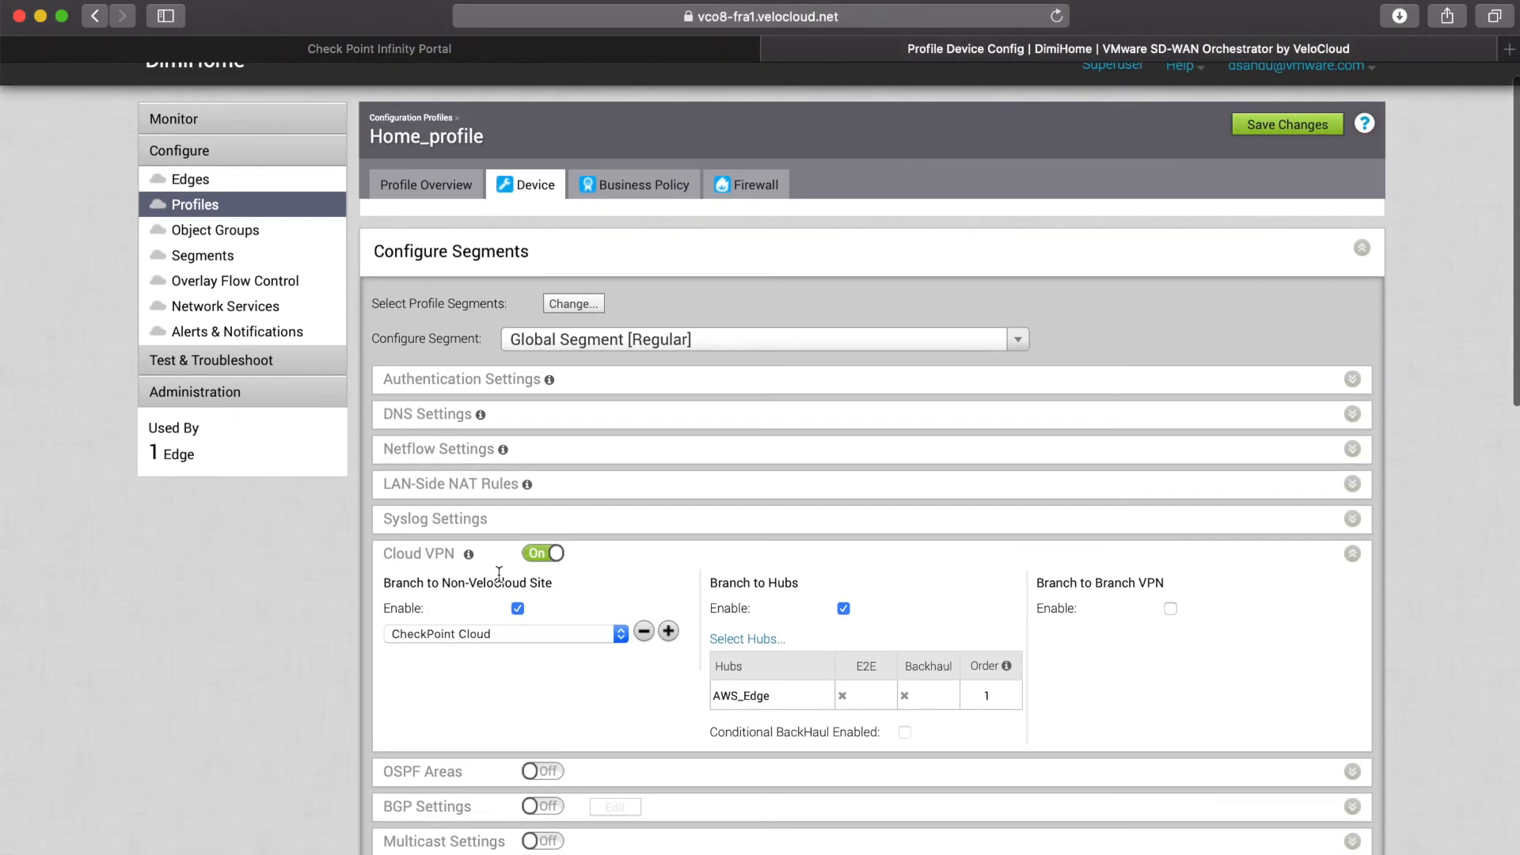
pyautogui.click(1286, 125)
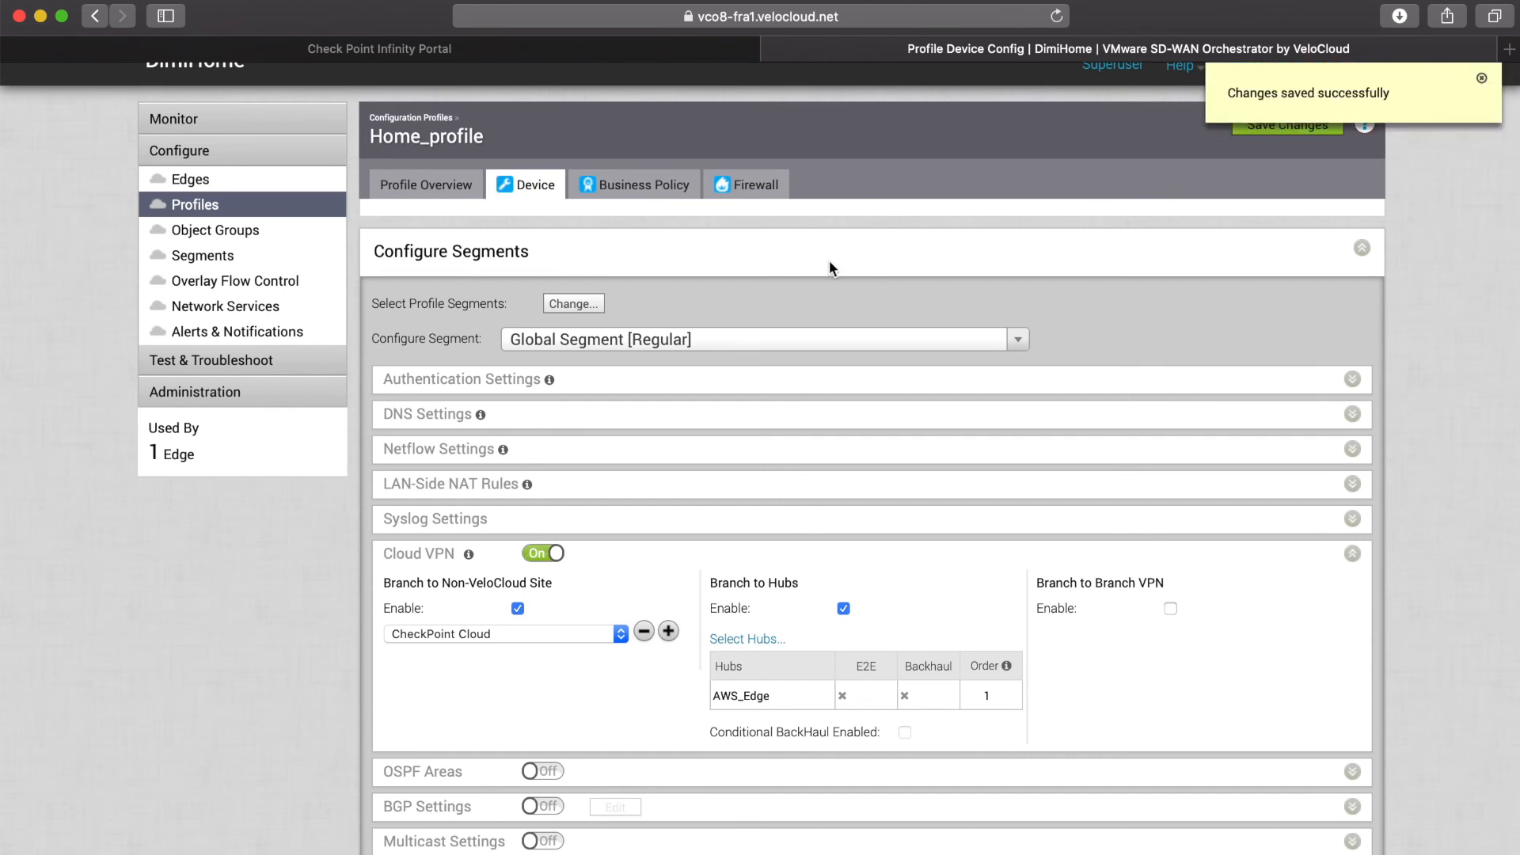
pyautogui.moveTo(705, 174)
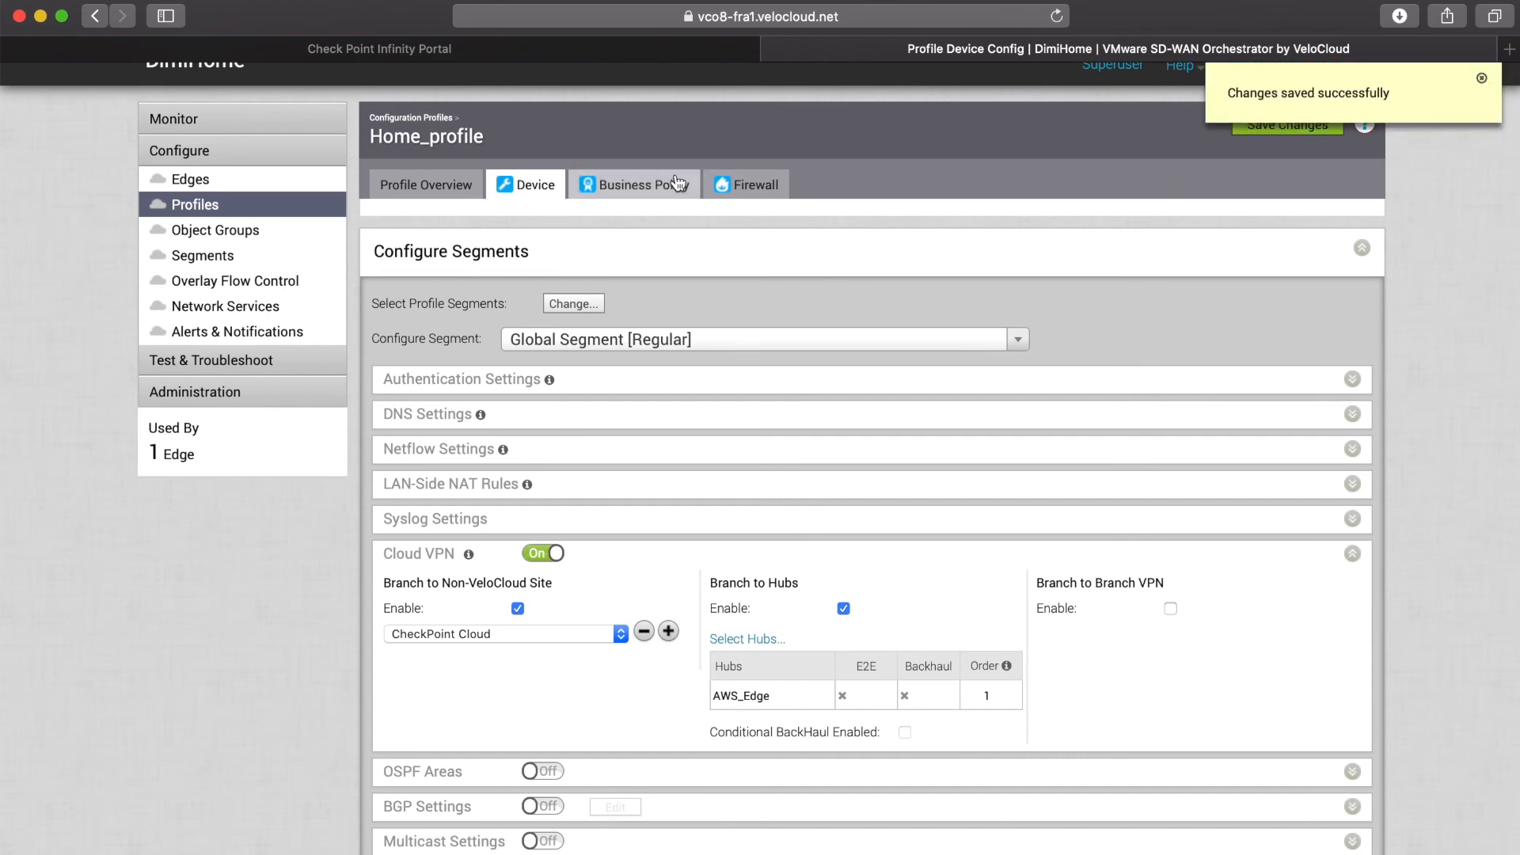
pyautogui.click(645, 185)
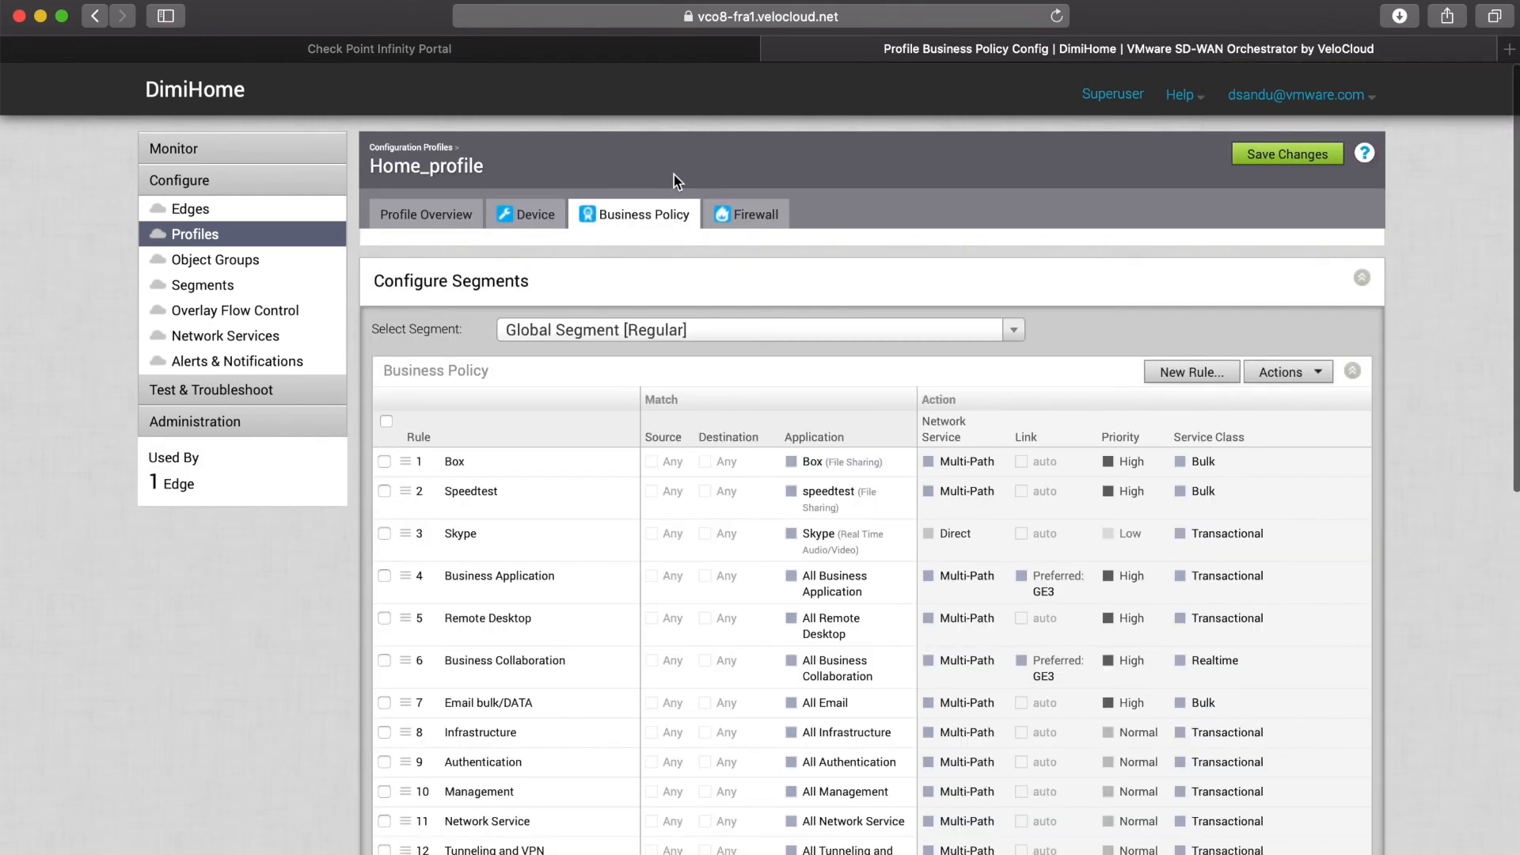
# Create rule 'Internet to CheckPoint': destination Object Group Internet, backhaul via CheckPoint Cloud
pyautogui.click(1191, 371)
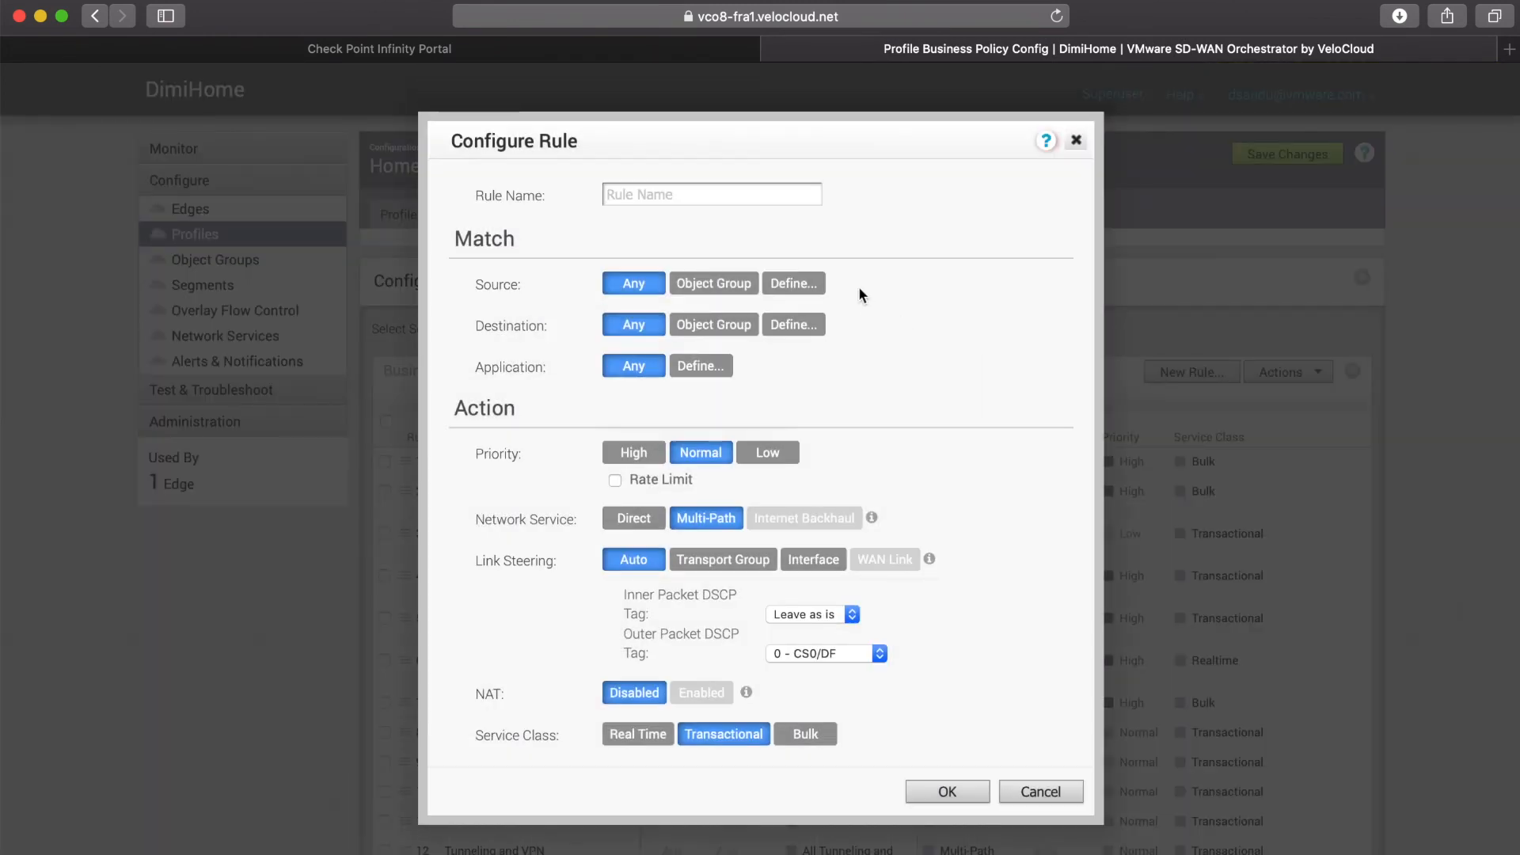
pyautogui.write('Internet to')
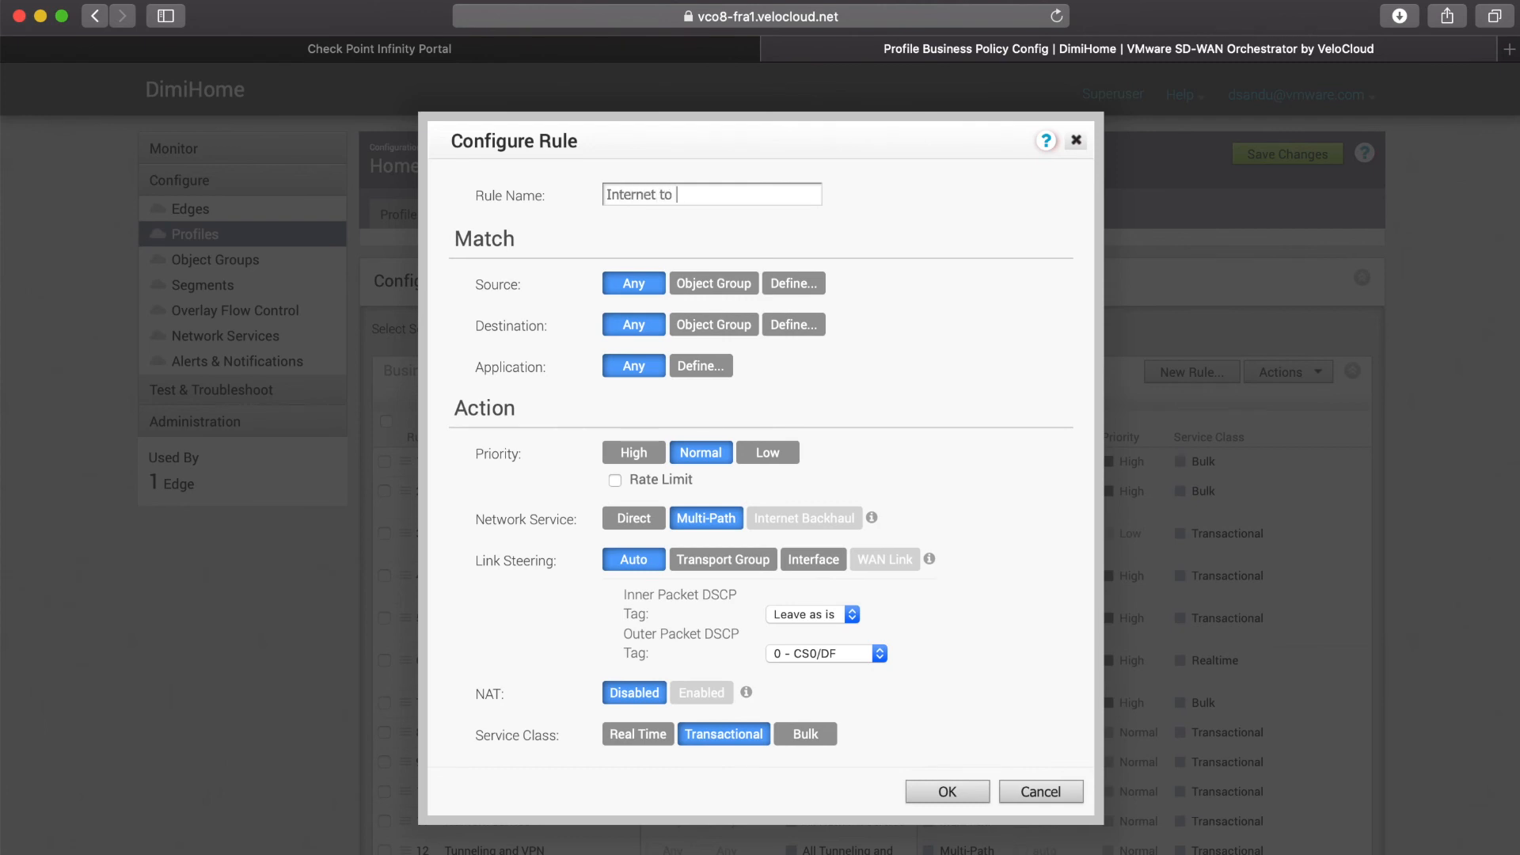
pyautogui.write('CheckPoint')
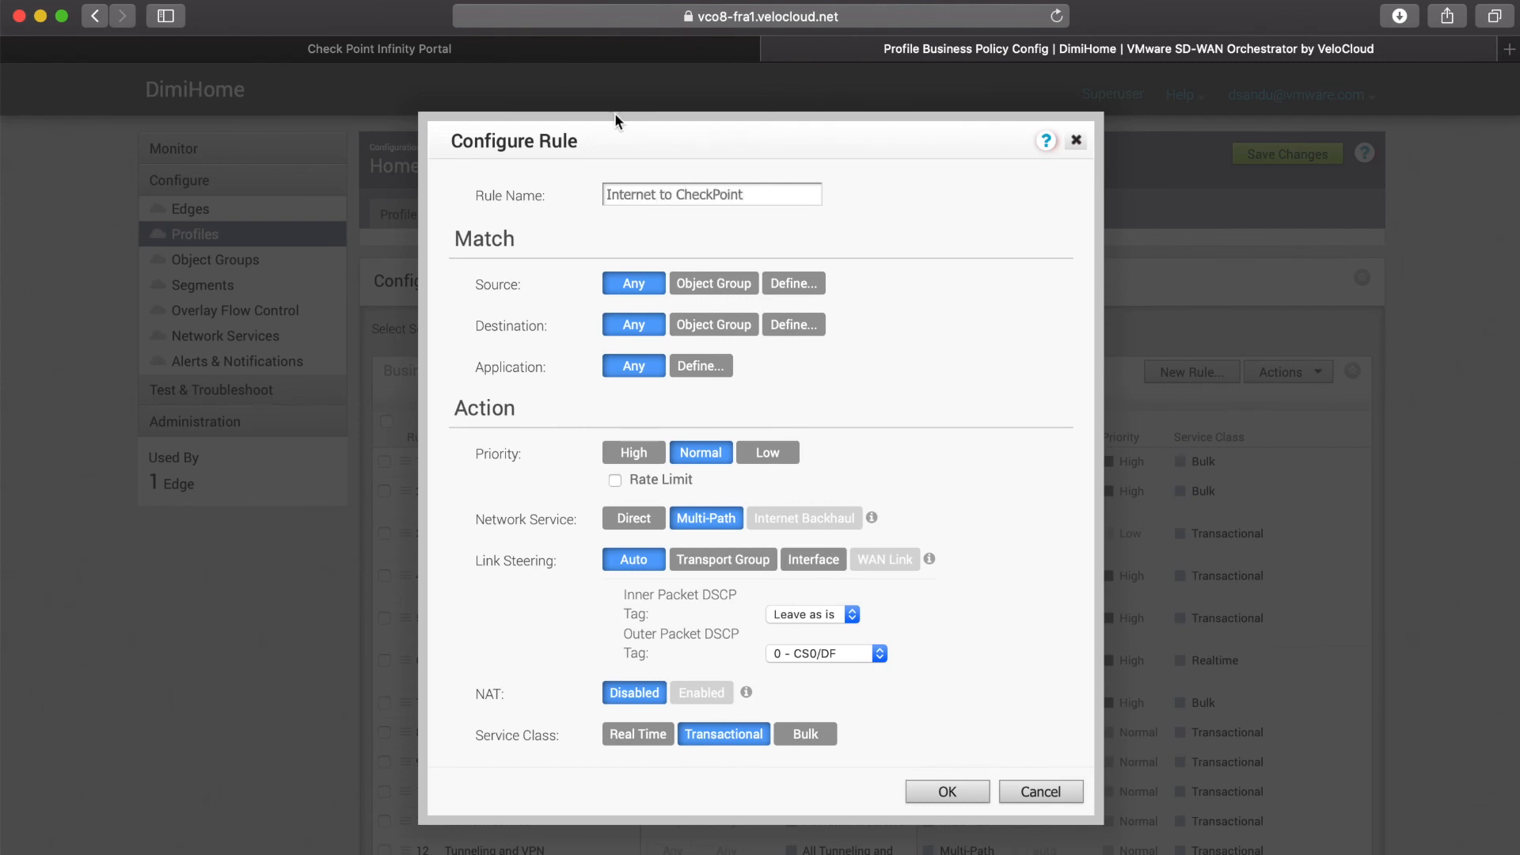
pyautogui.click(714, 323)
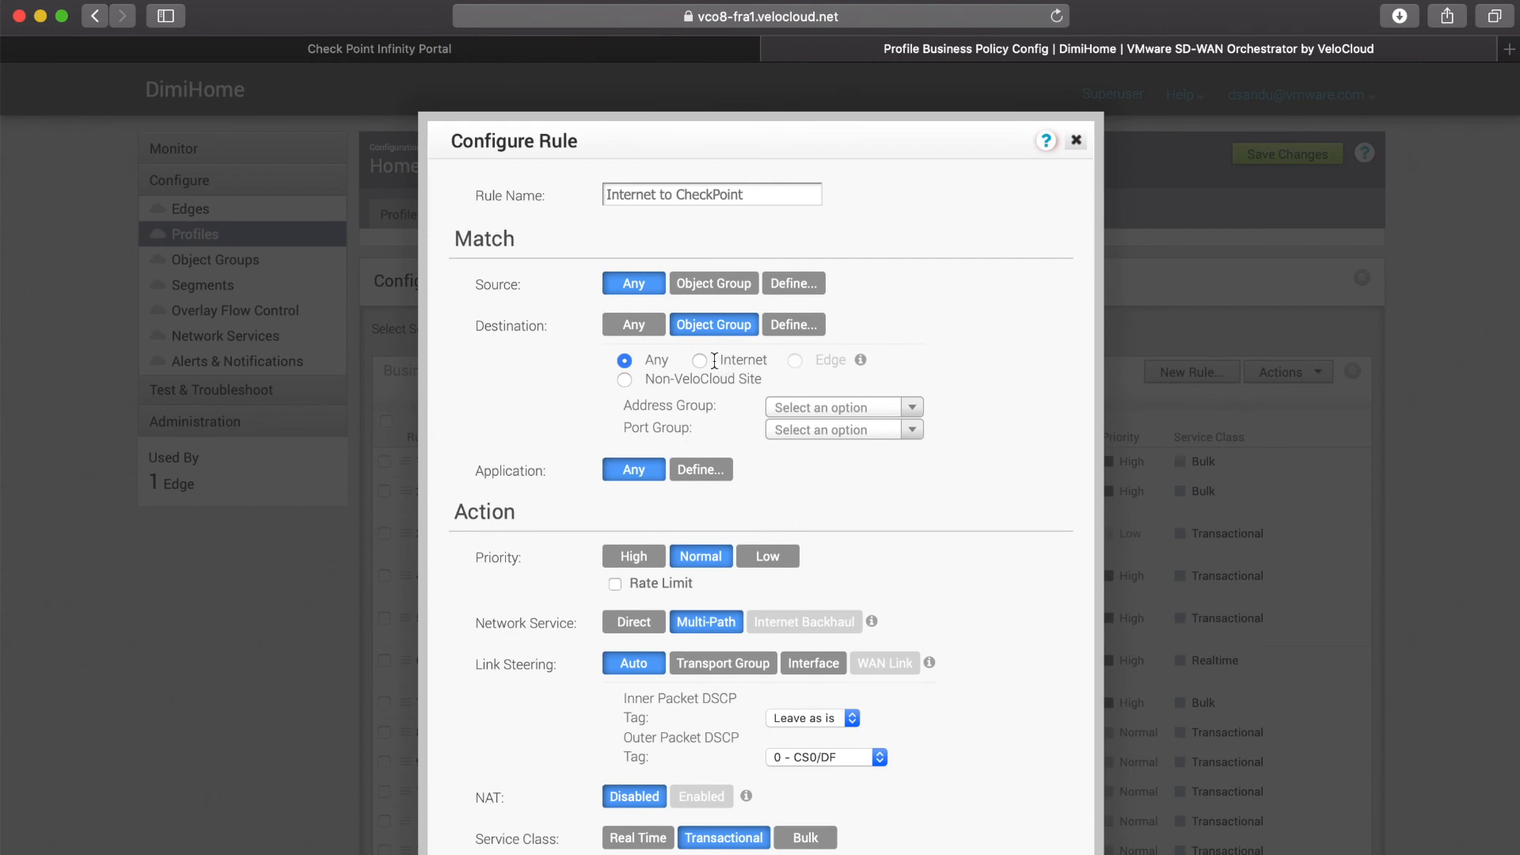
pyautogui.click(700, 360)
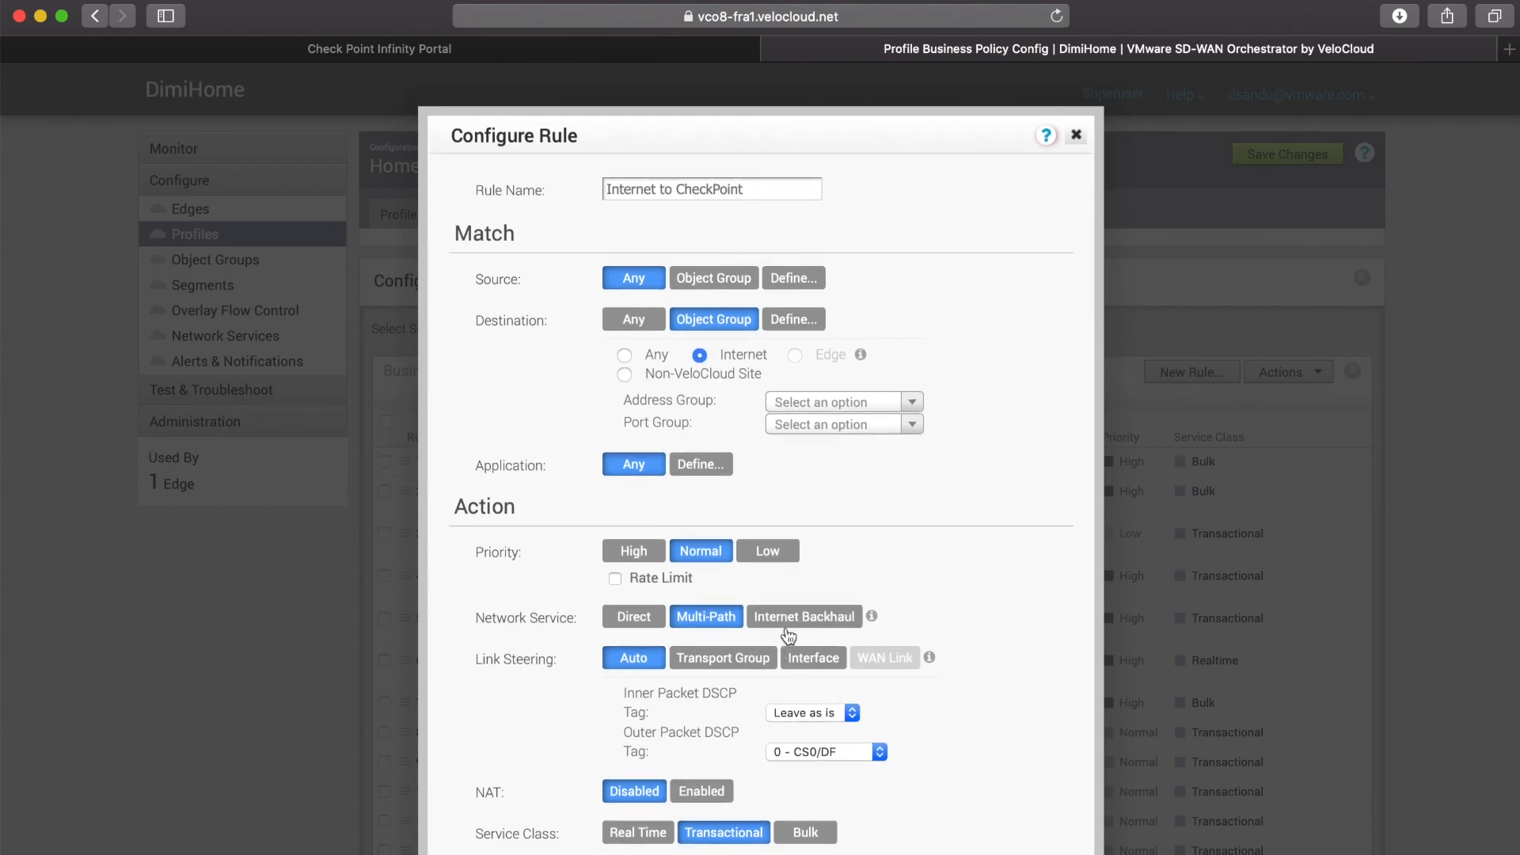
pyautogui.click(804, 616)
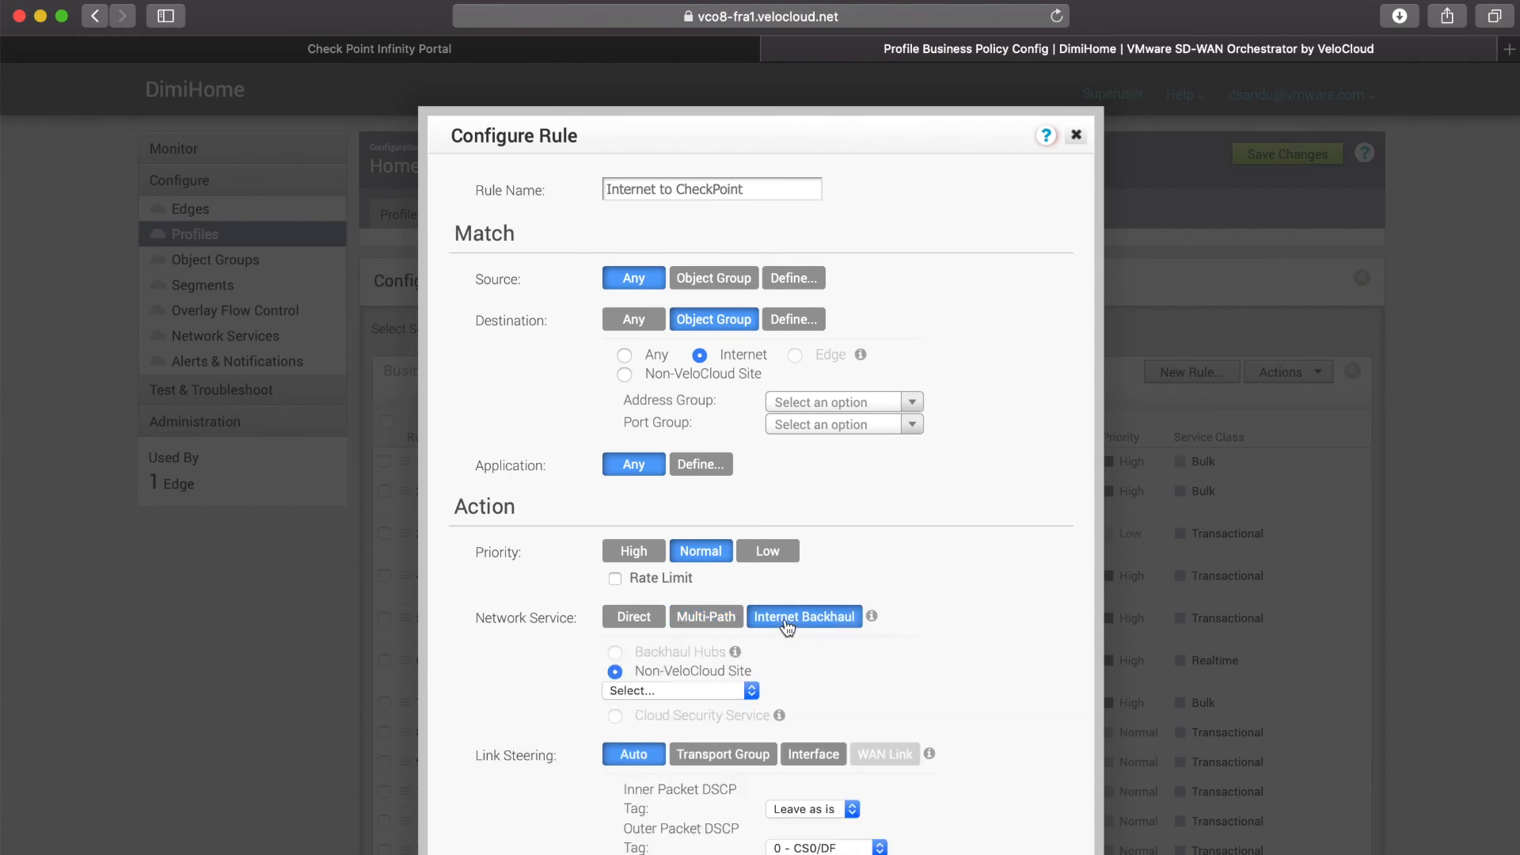
pyautogui.click(679, 690)
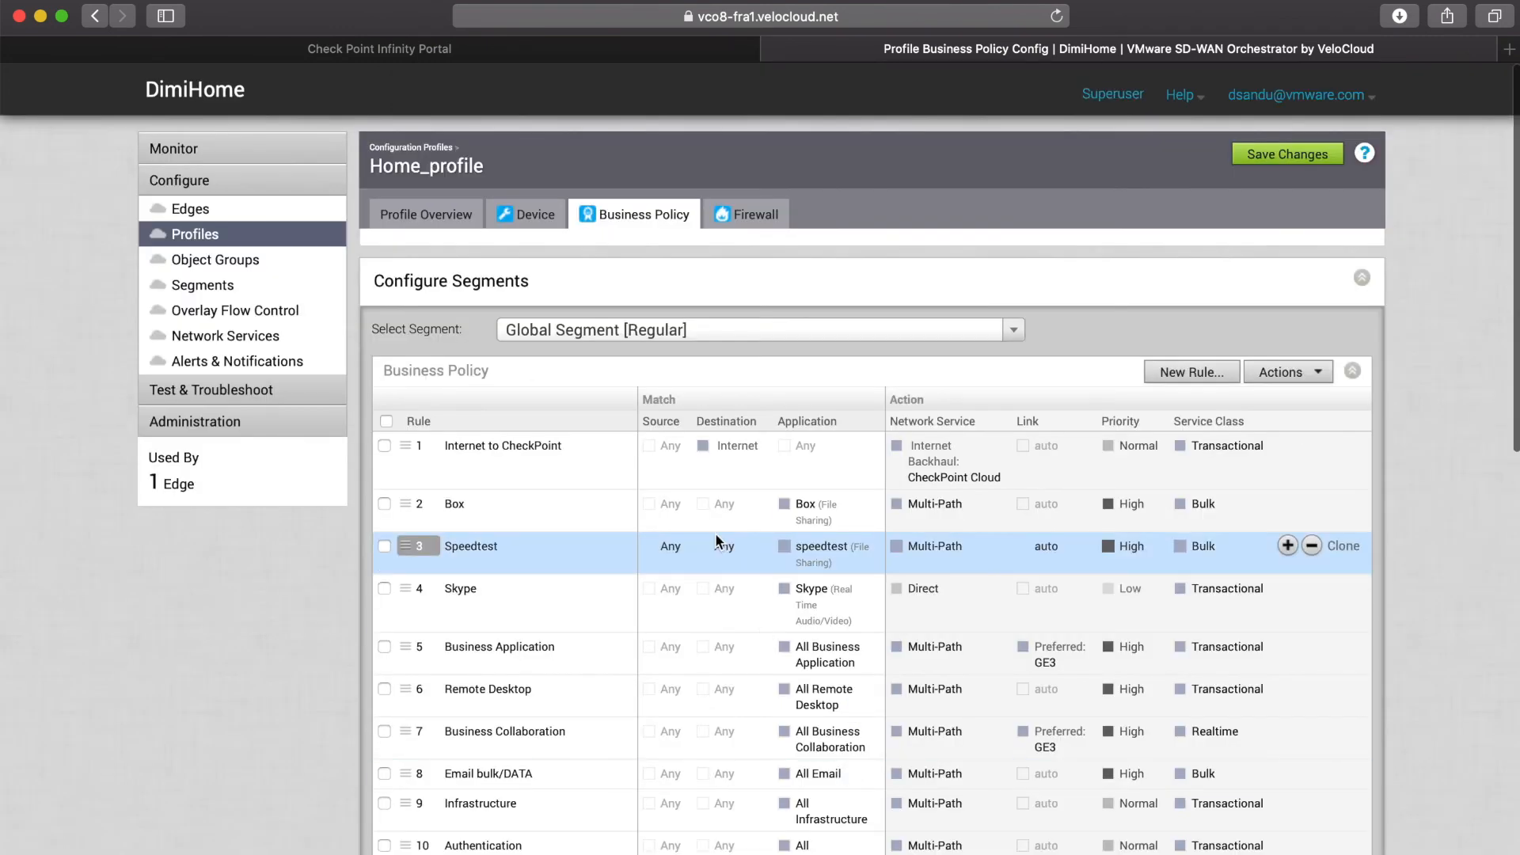
# Drag the 'Internet to CheckPoint' rule lower in the policy list and save
pyautogui.scroll(-3)
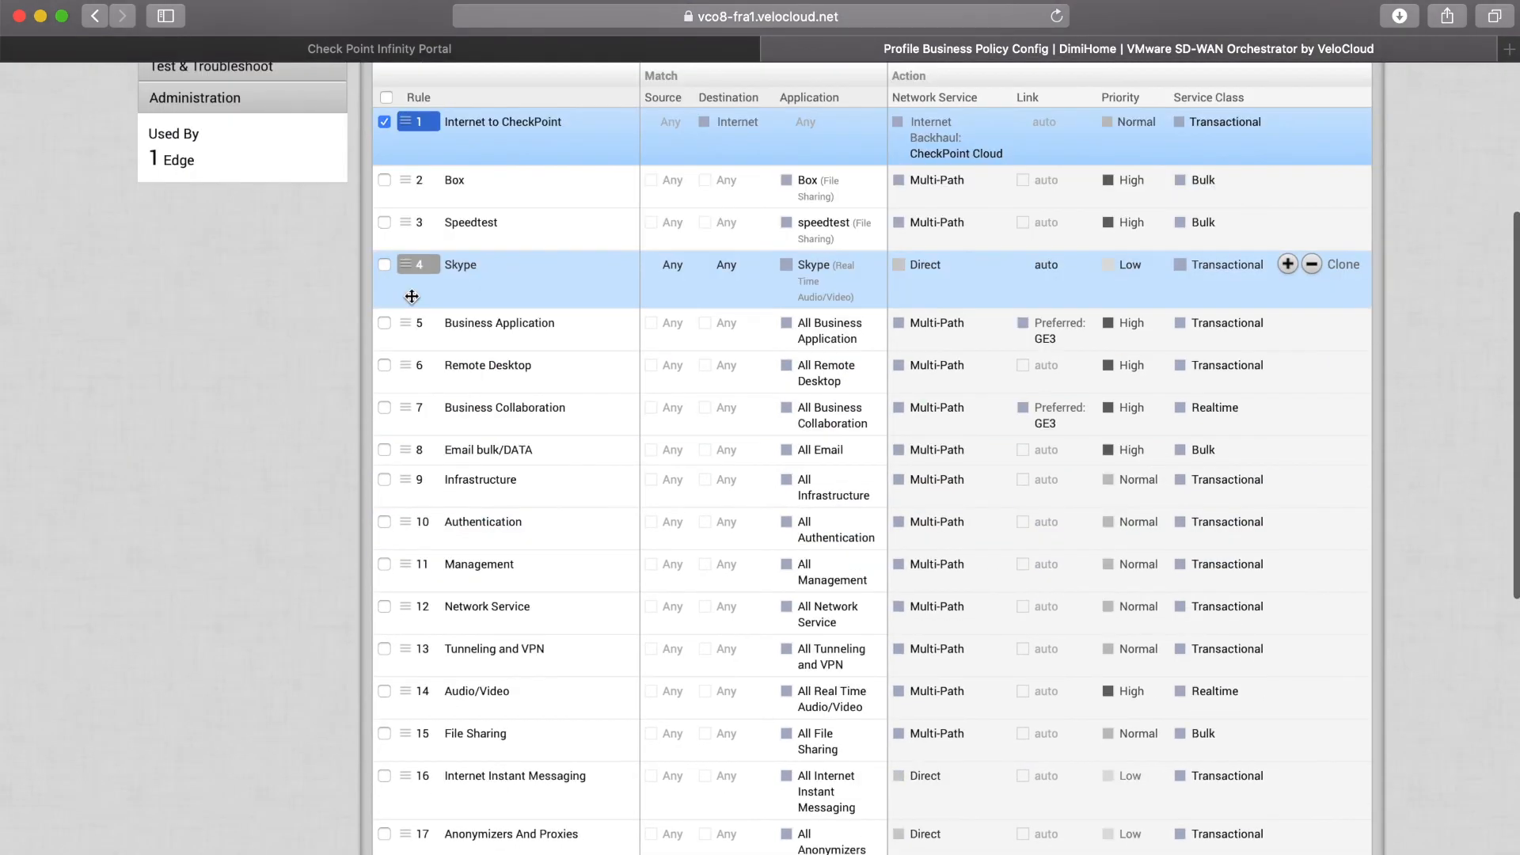
pyautogui.moveTo(411, 135); pyautogui.dragTo(411, 518)
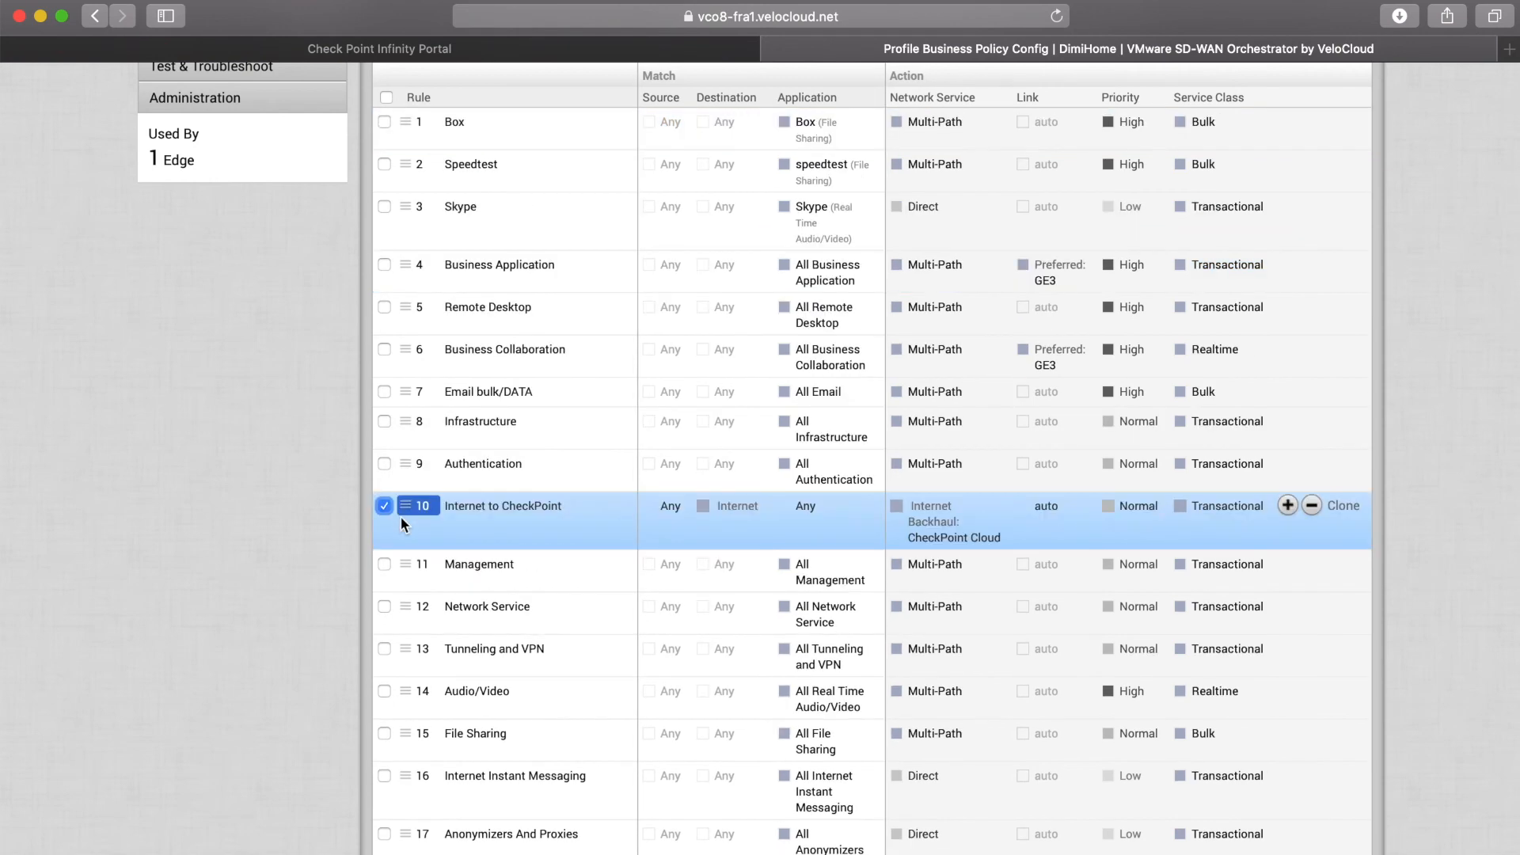
pyautogui.scroll(-3)
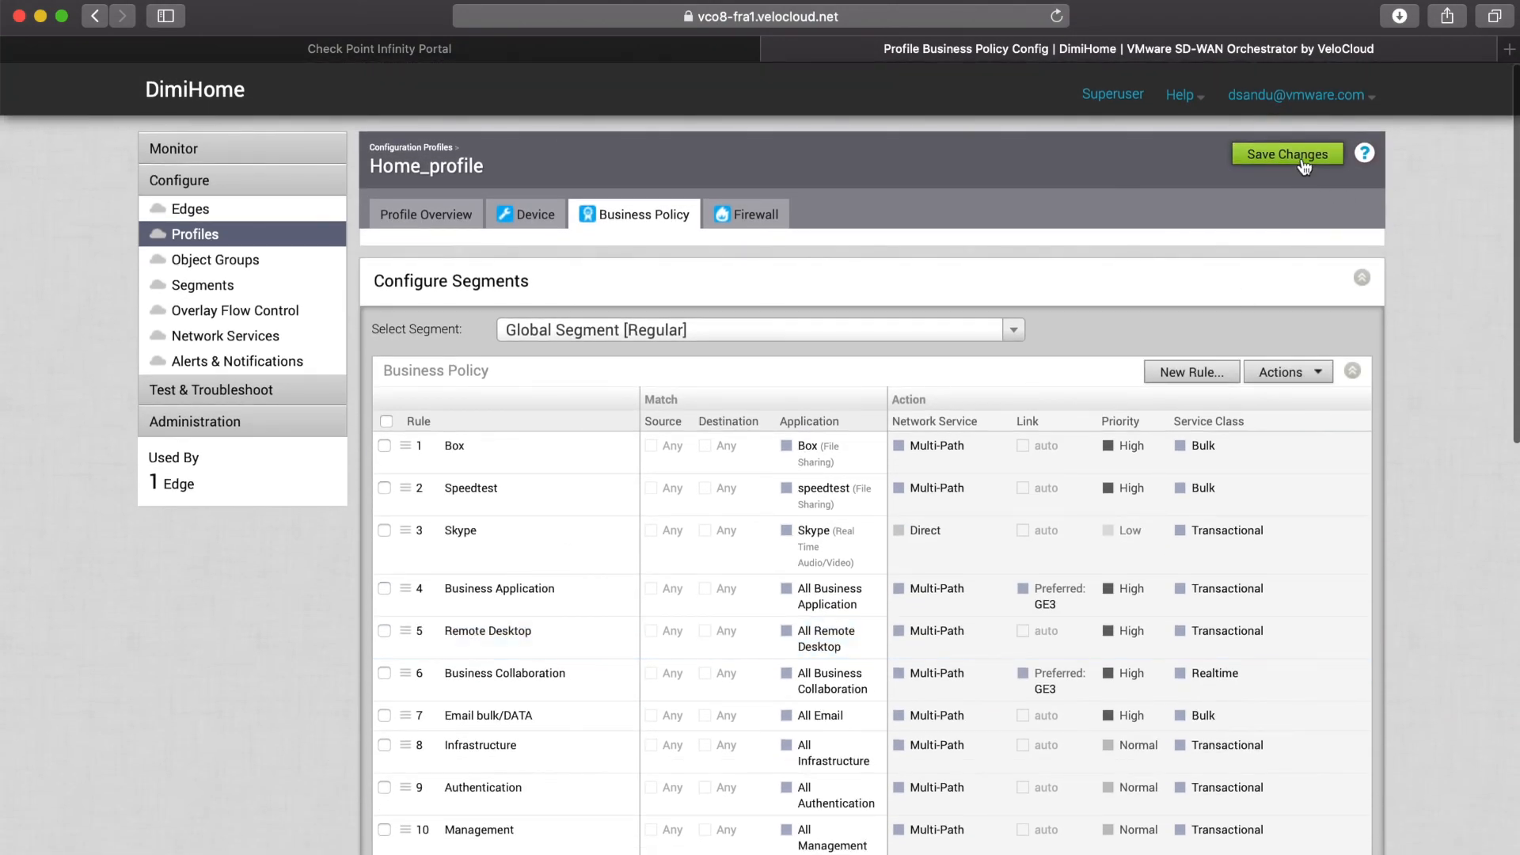
pyautogui.click(1286, 154)
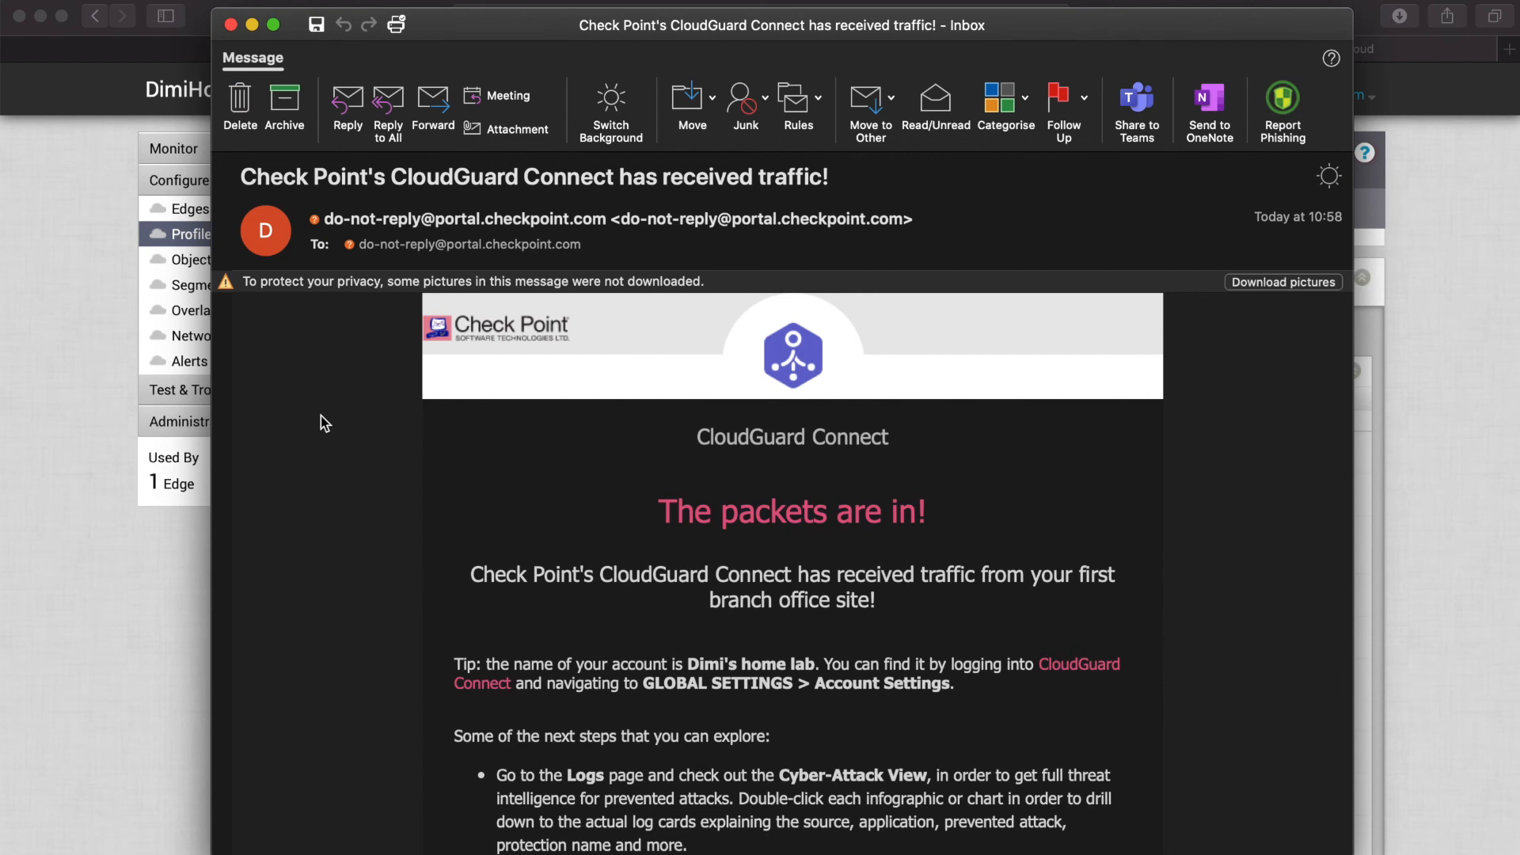
pyautogui.moveTo(233, 39)
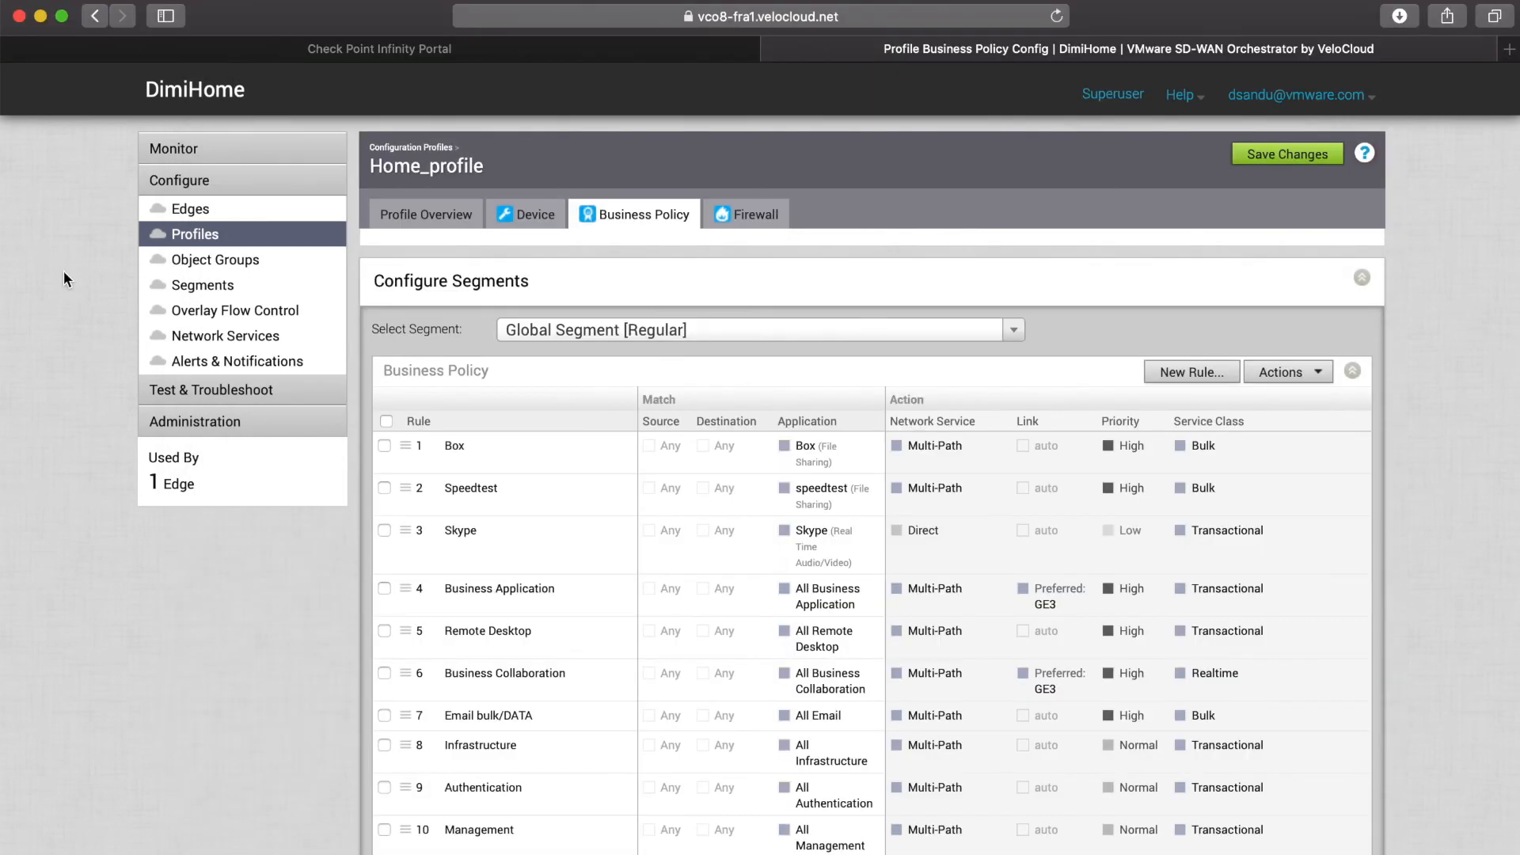
pyautogui.moveTo(190, 179)
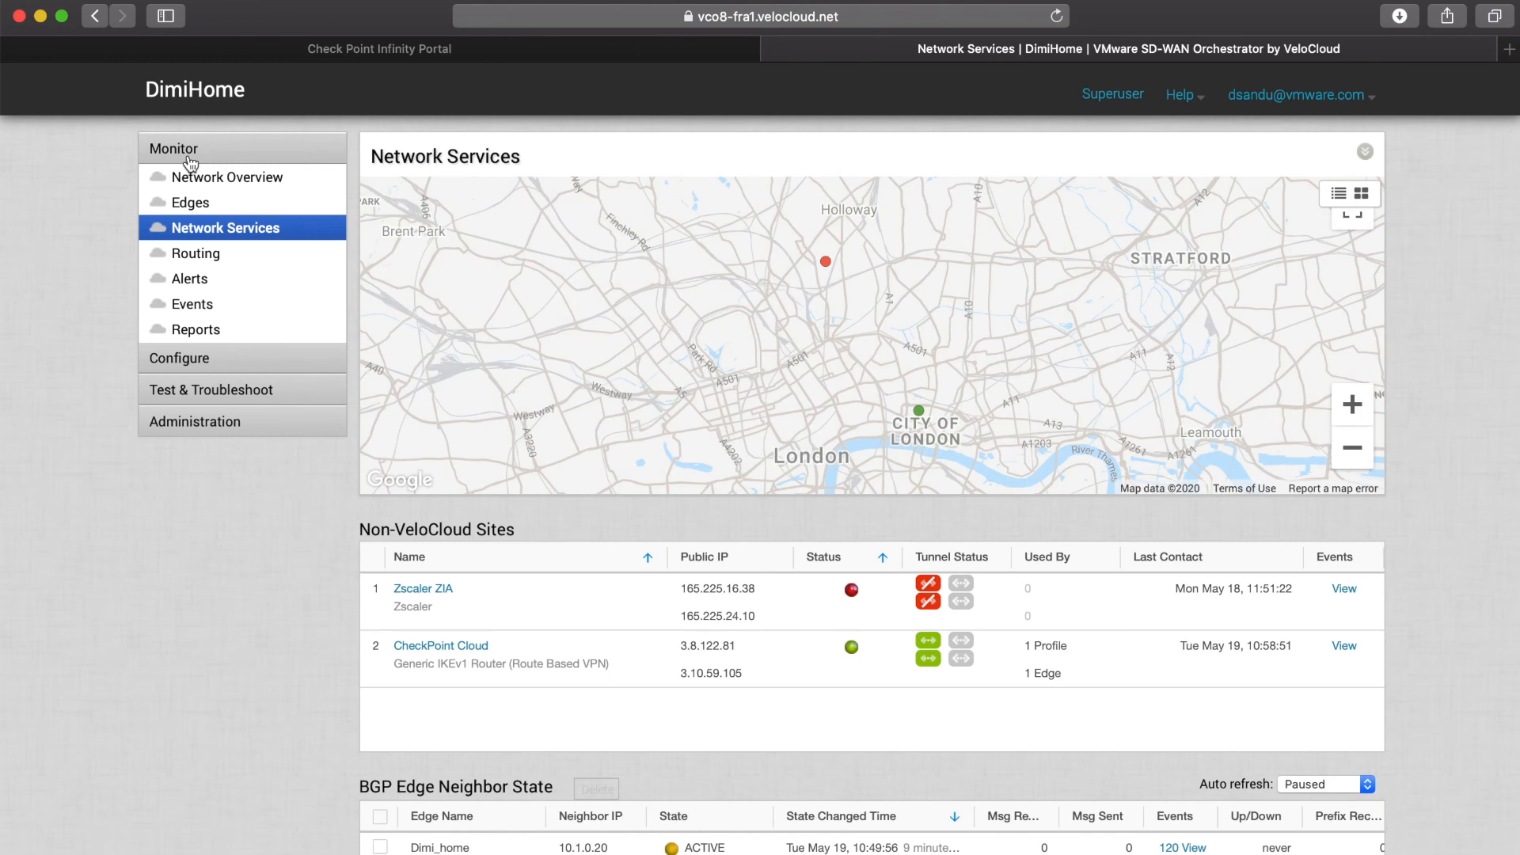
pyautogui.moveTo(616, 666)
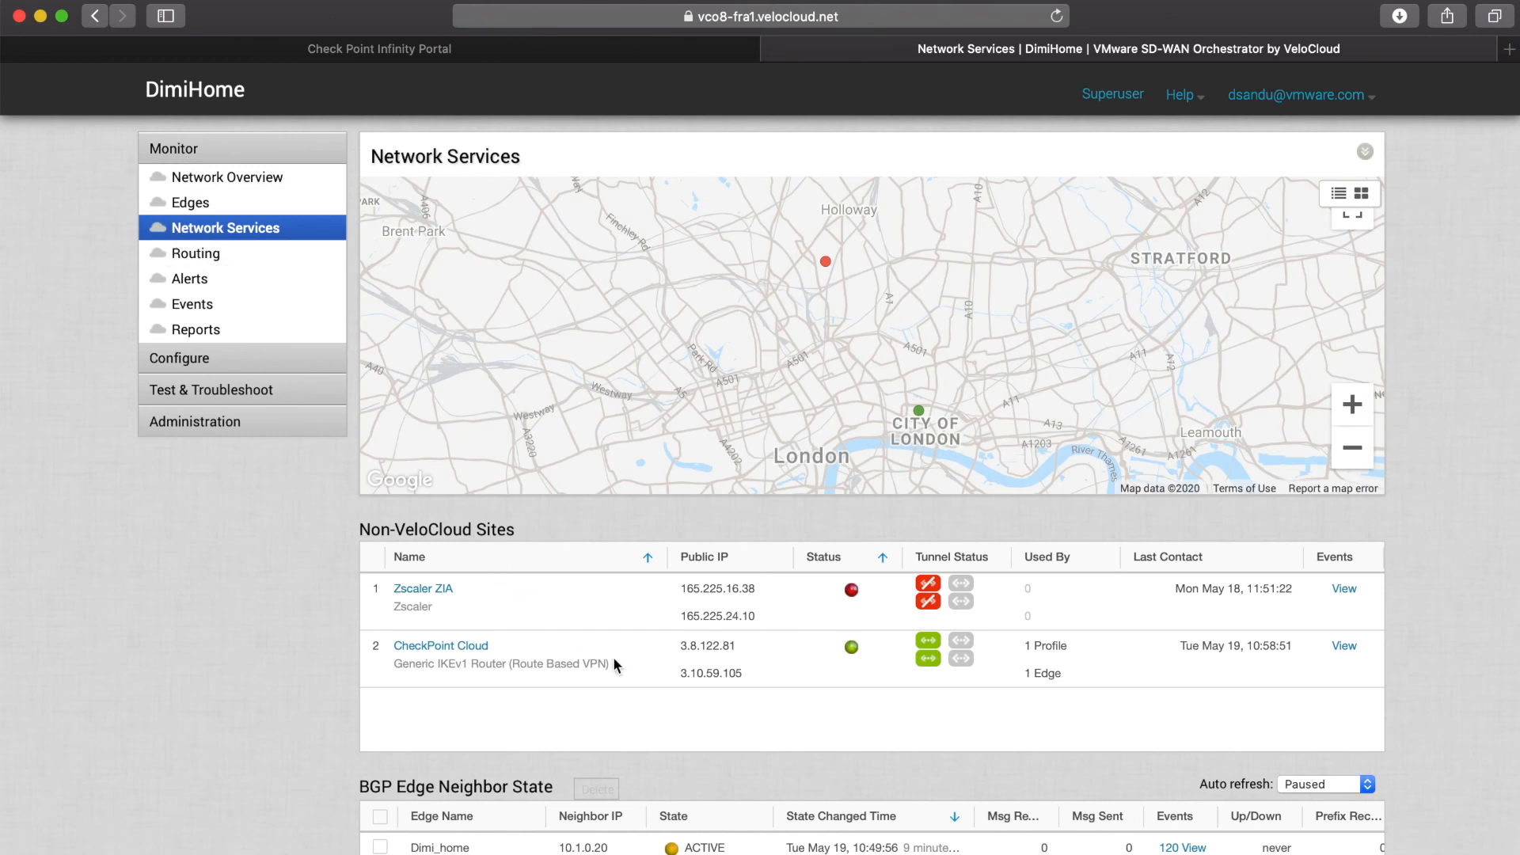
pyautogui.moveTo(927, 658)
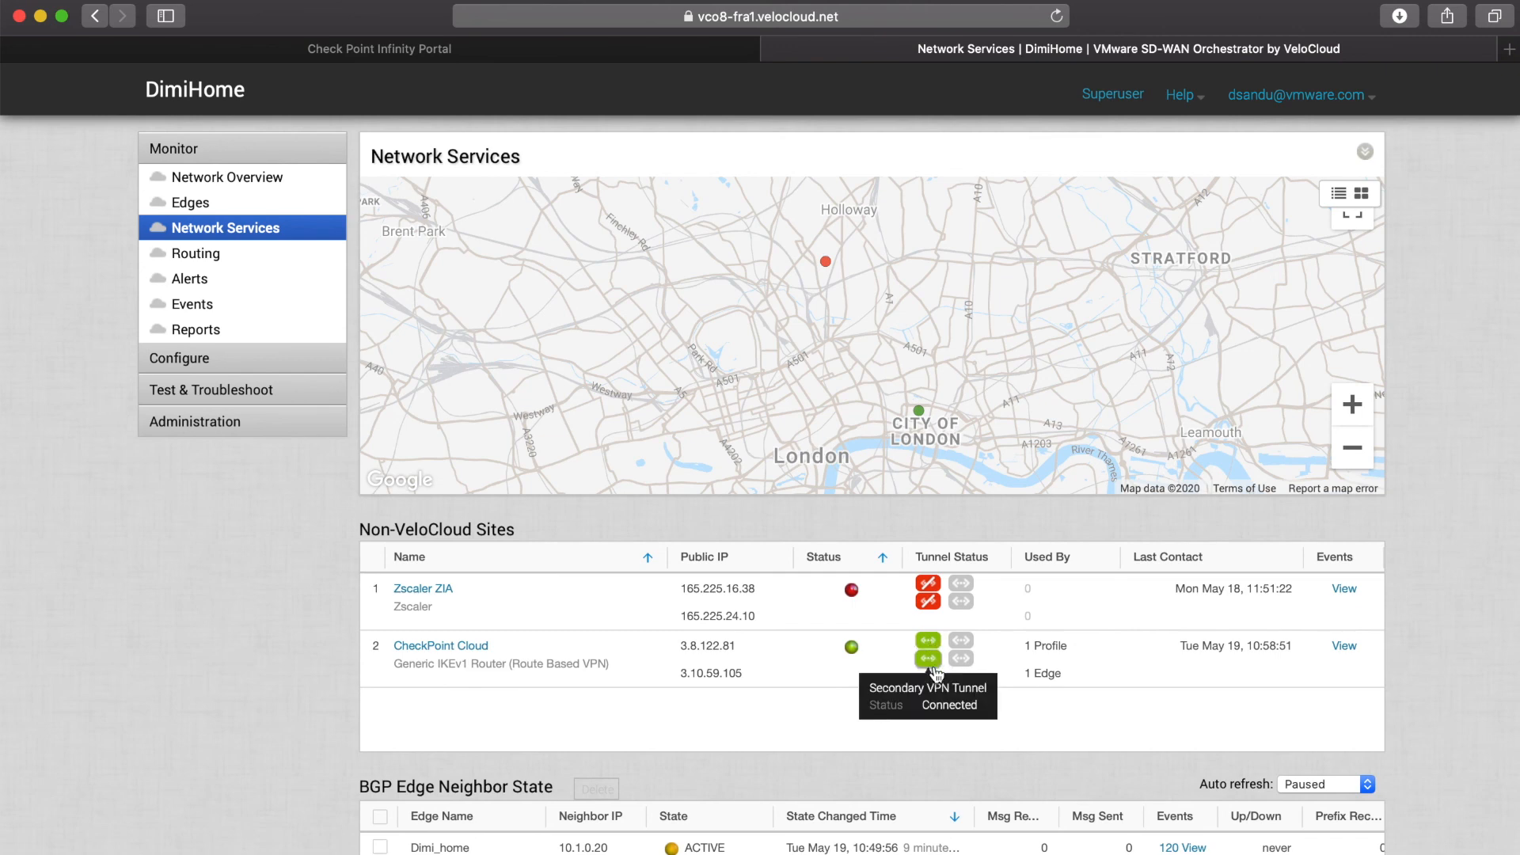
# Switch to the Check Point Infinity Portal and open CloudGuard Connect's Policy overview
pyautogui.click(378, 48)
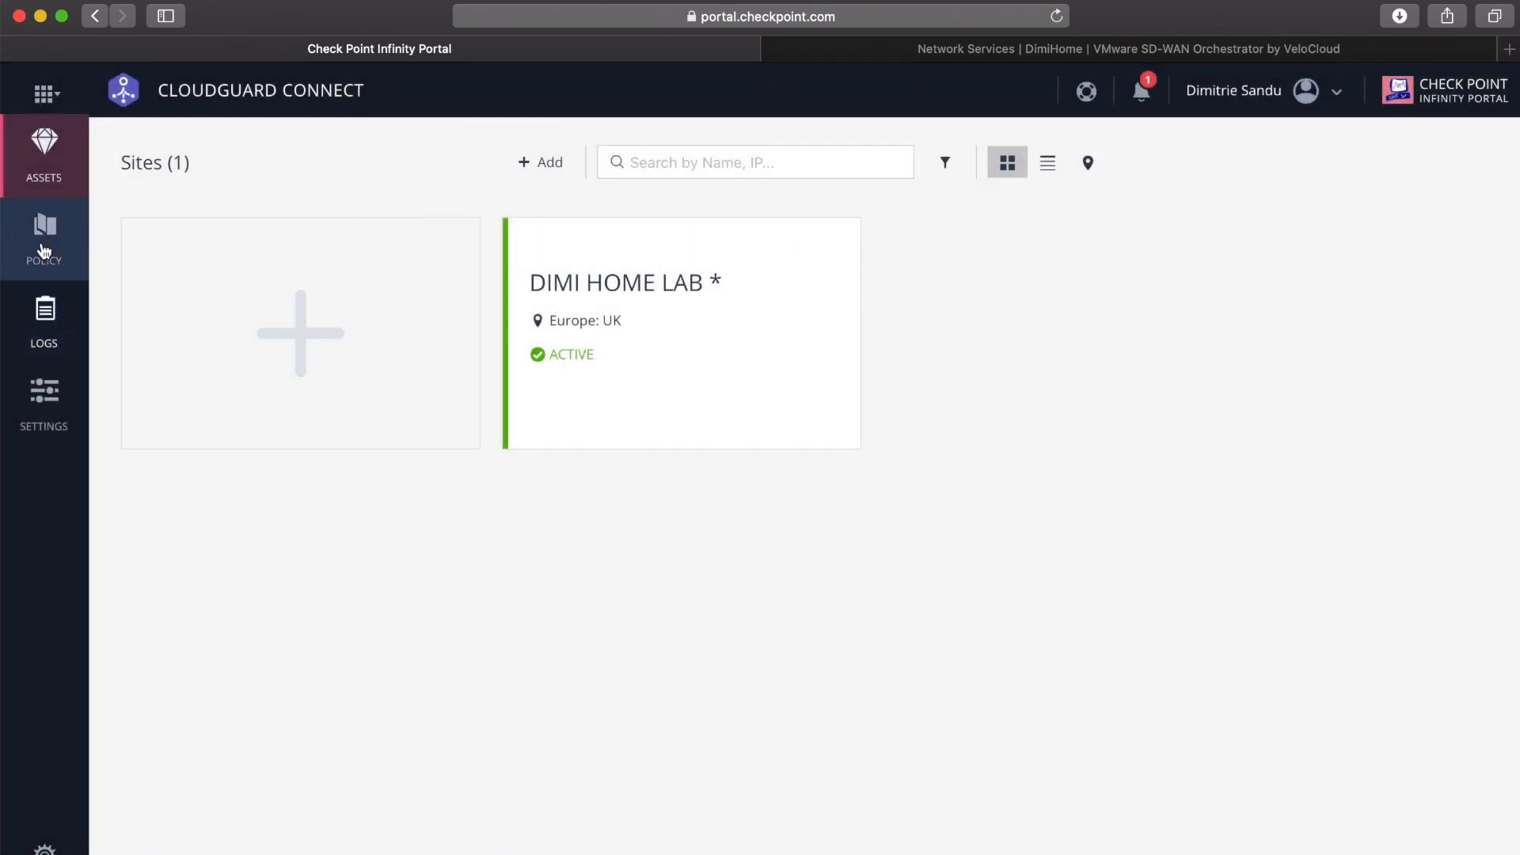
pyautogui.click(44, 238)
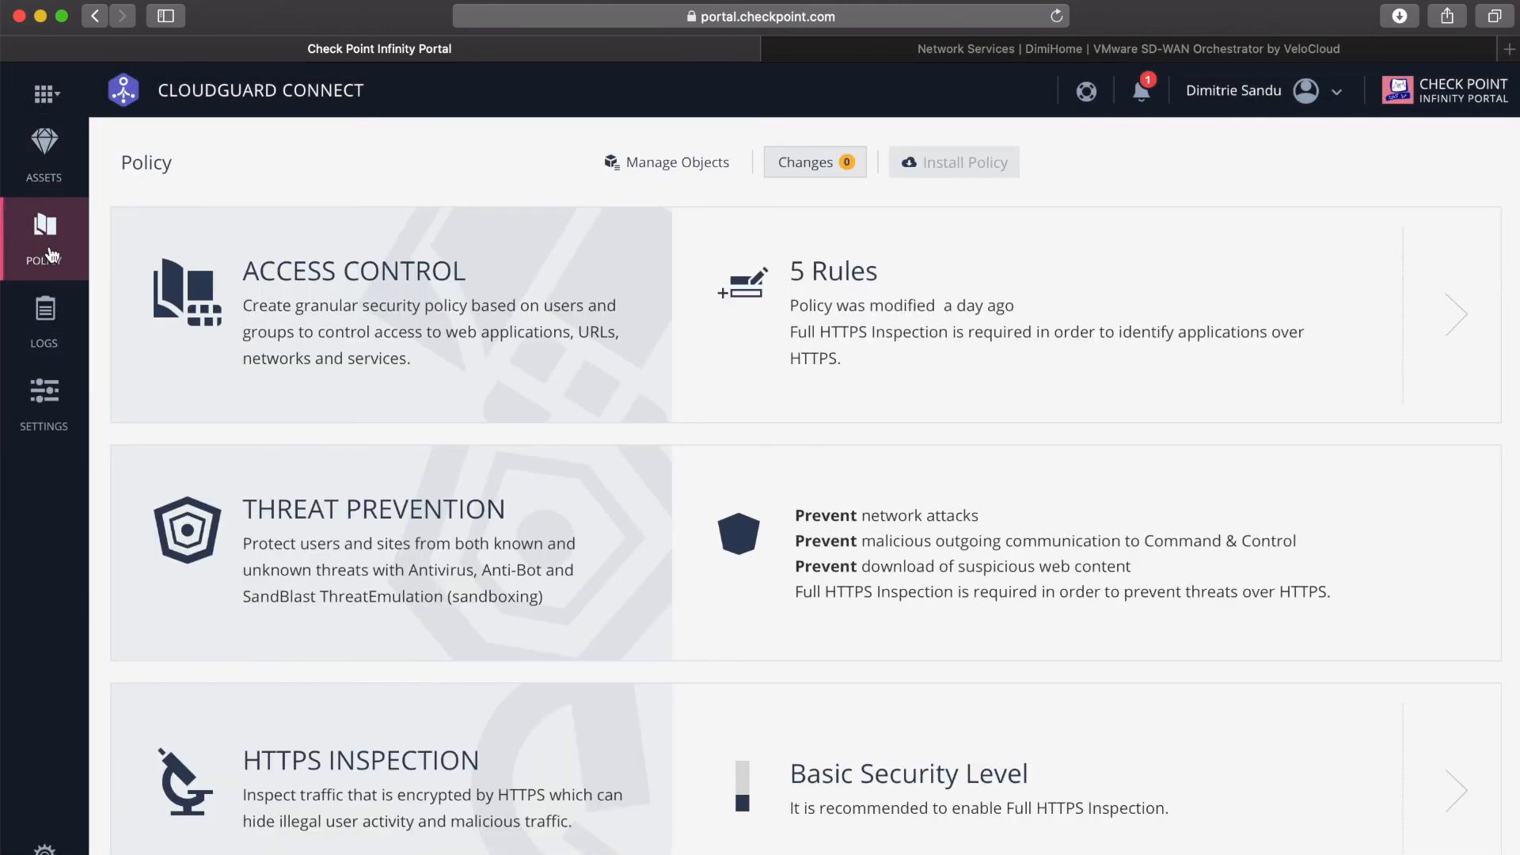